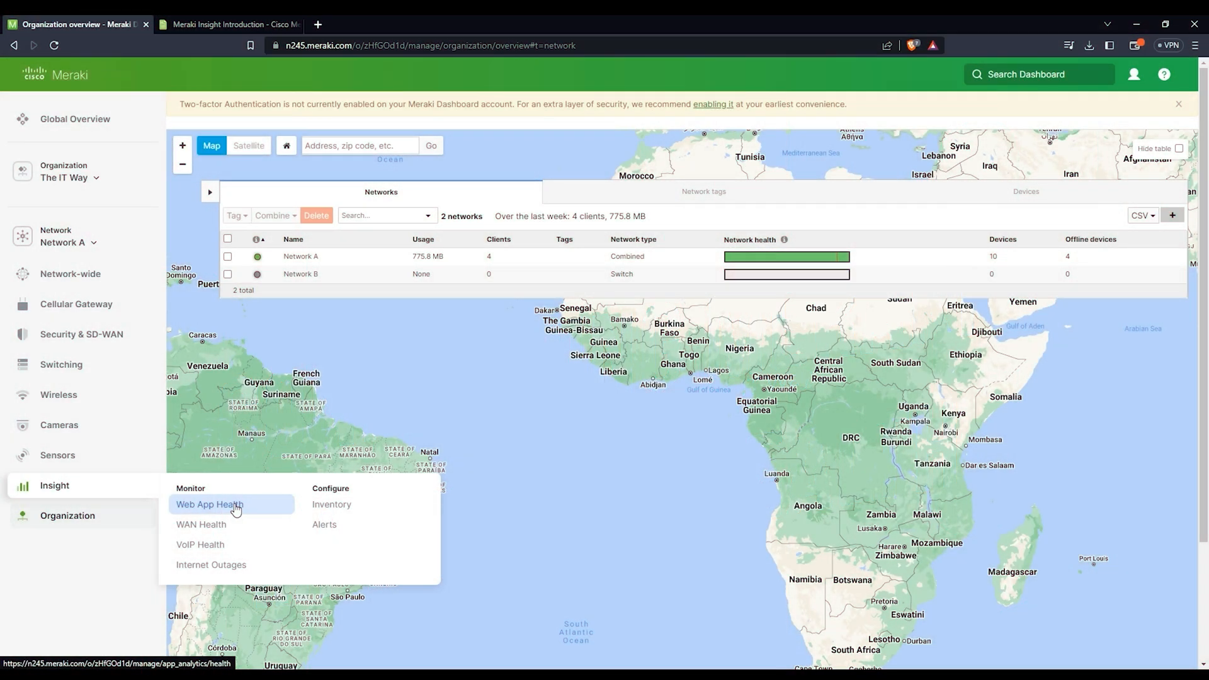
mouse_move(226, 511)
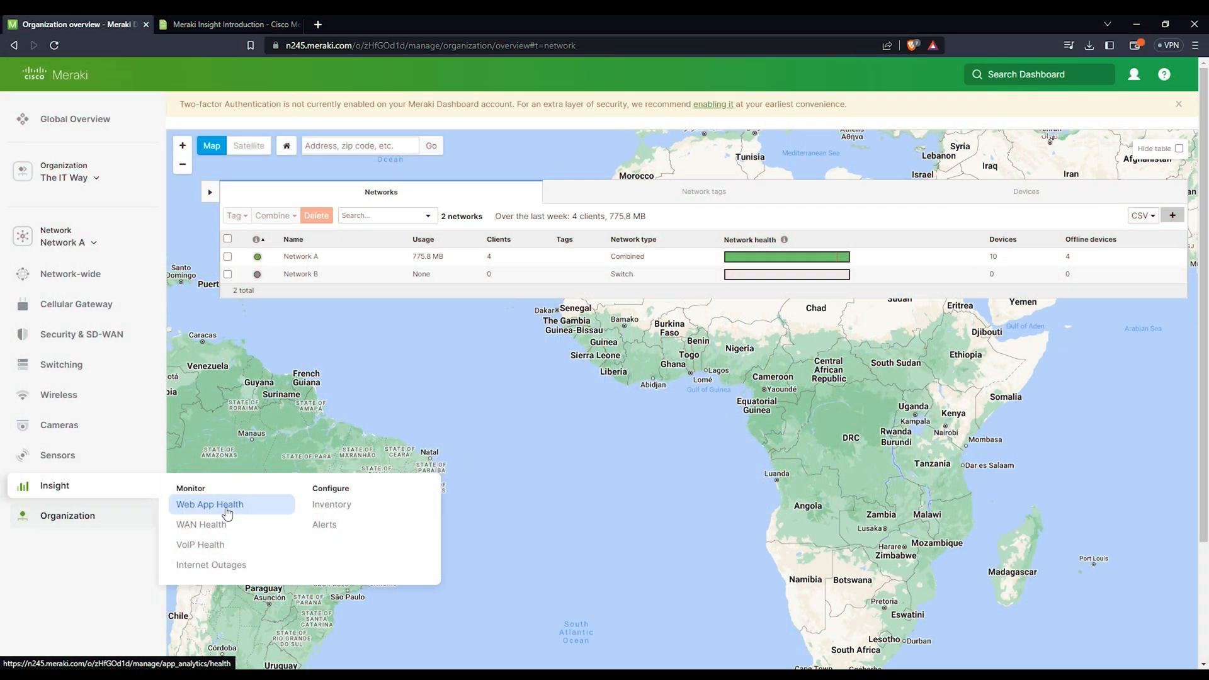
Step: Go to the Web App Health monitoring page under Insight
click(210, 504)
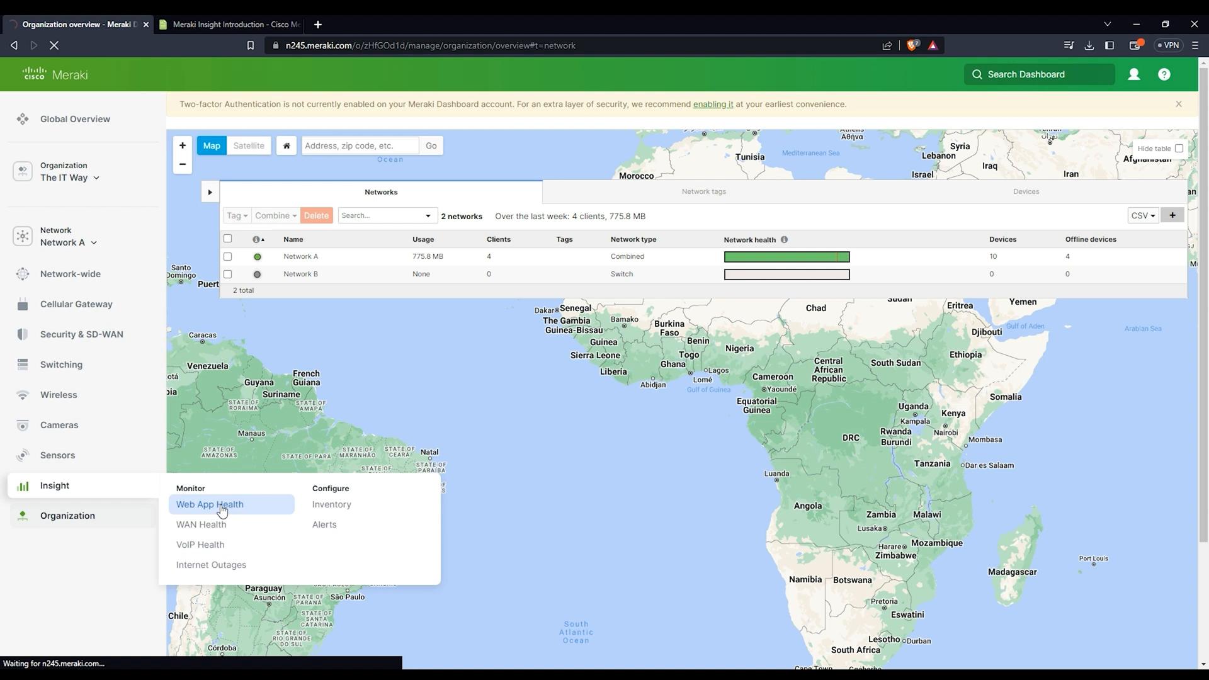
Step: Let Web App Health load and review the per-app health cards for YouTube, salesforce.com and others
click(210, 504)
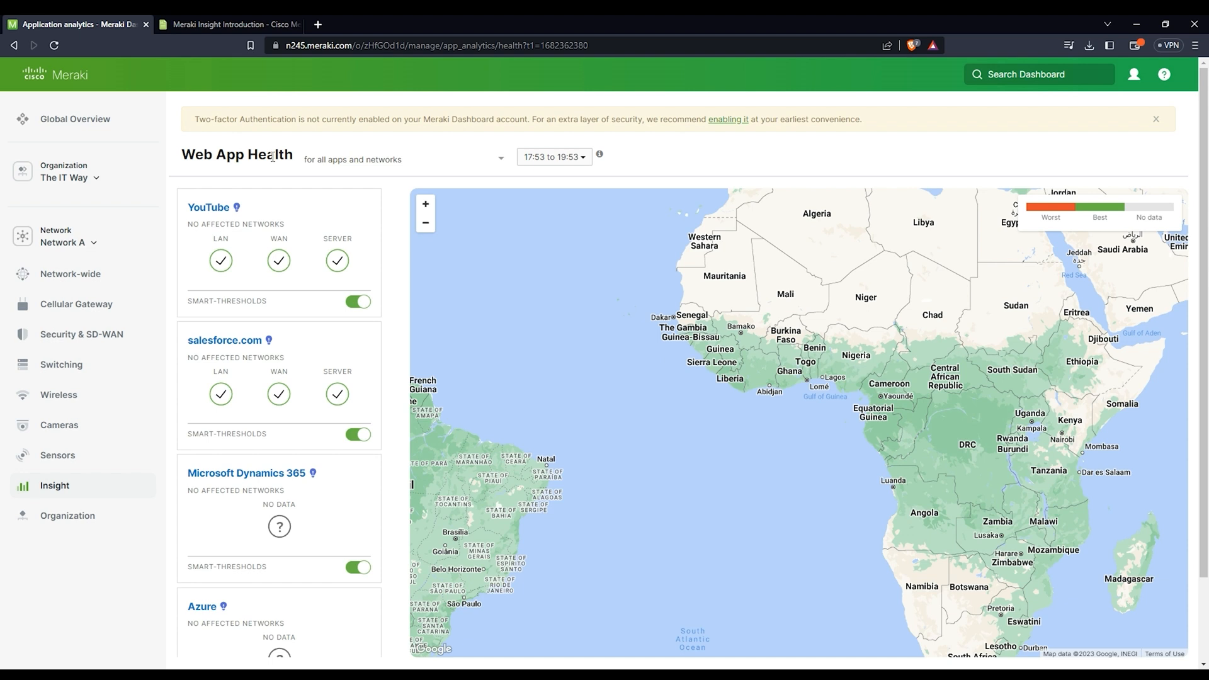
mouse_move(399, 214)
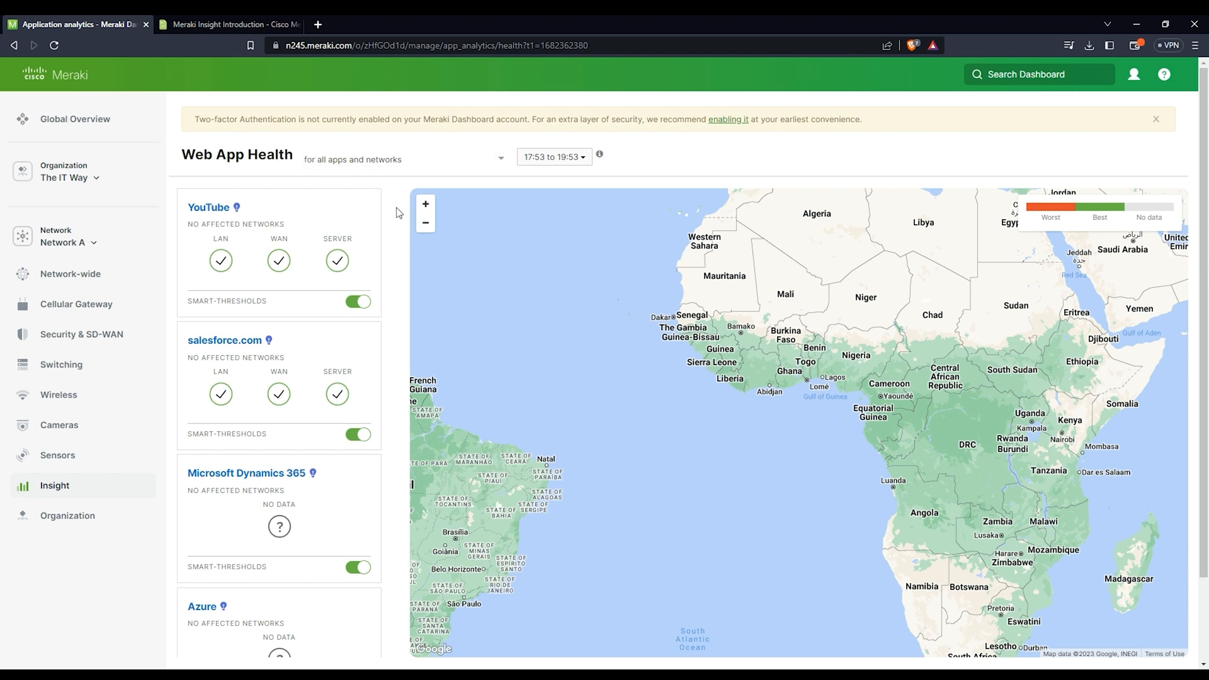
mouse_move(526, 365)
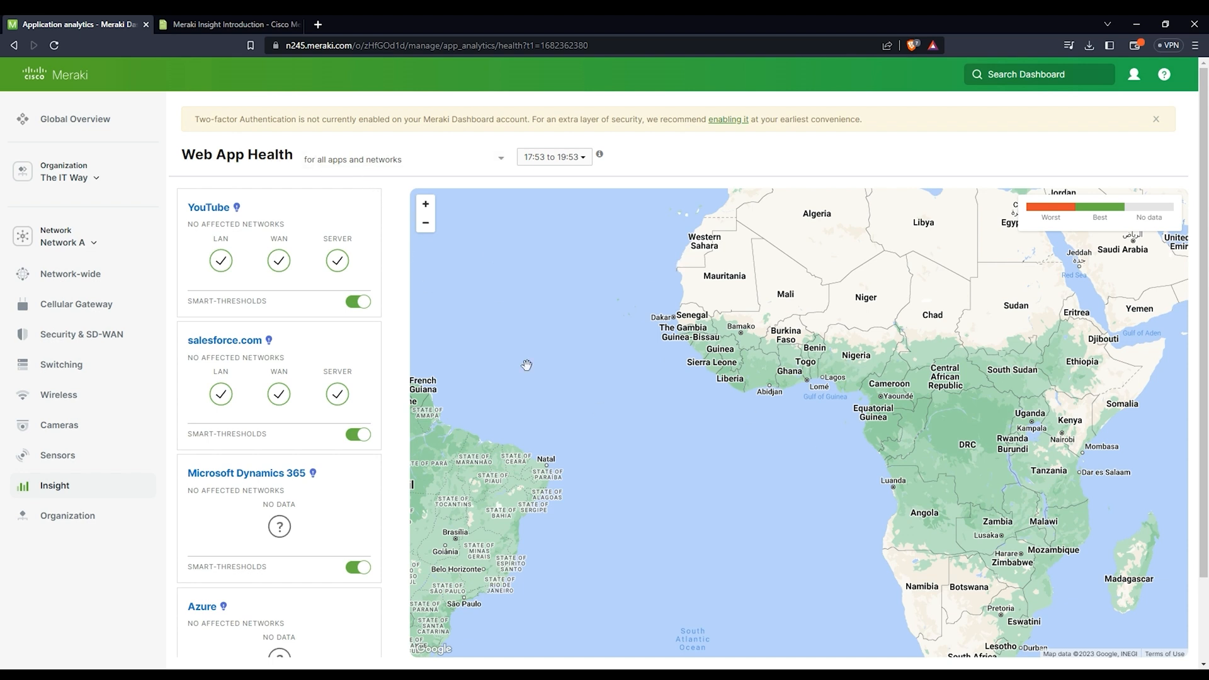
mouse_move(321, 219)
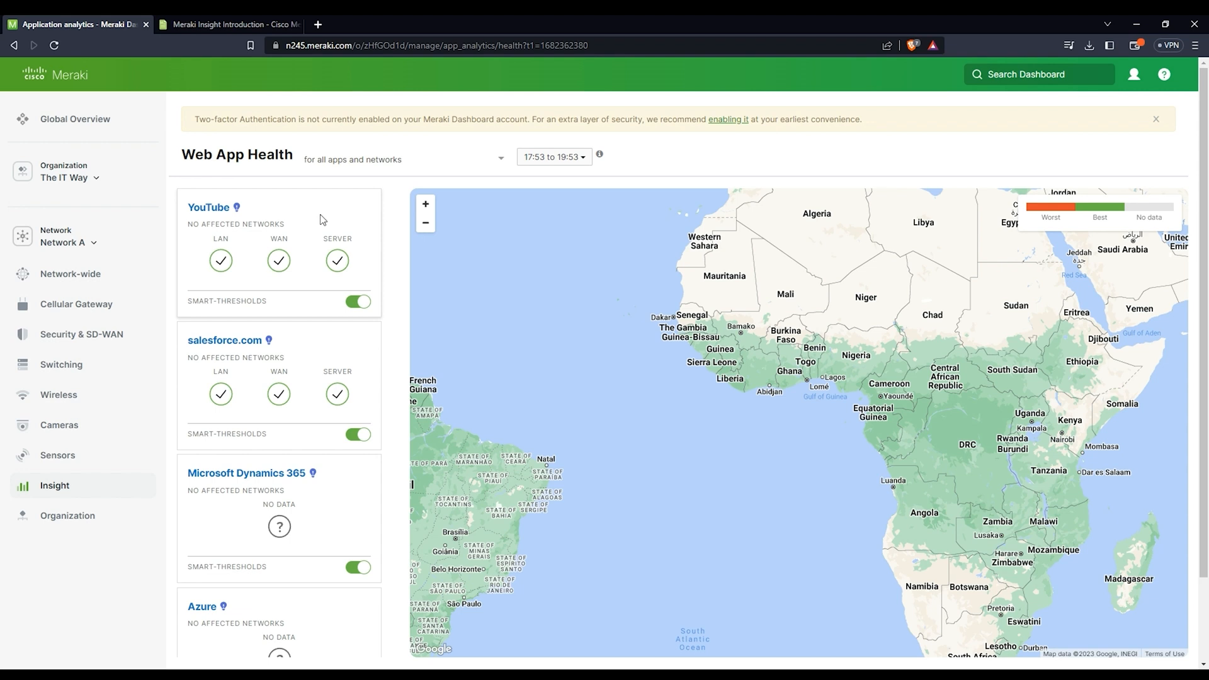
mouse_move(352, 218)
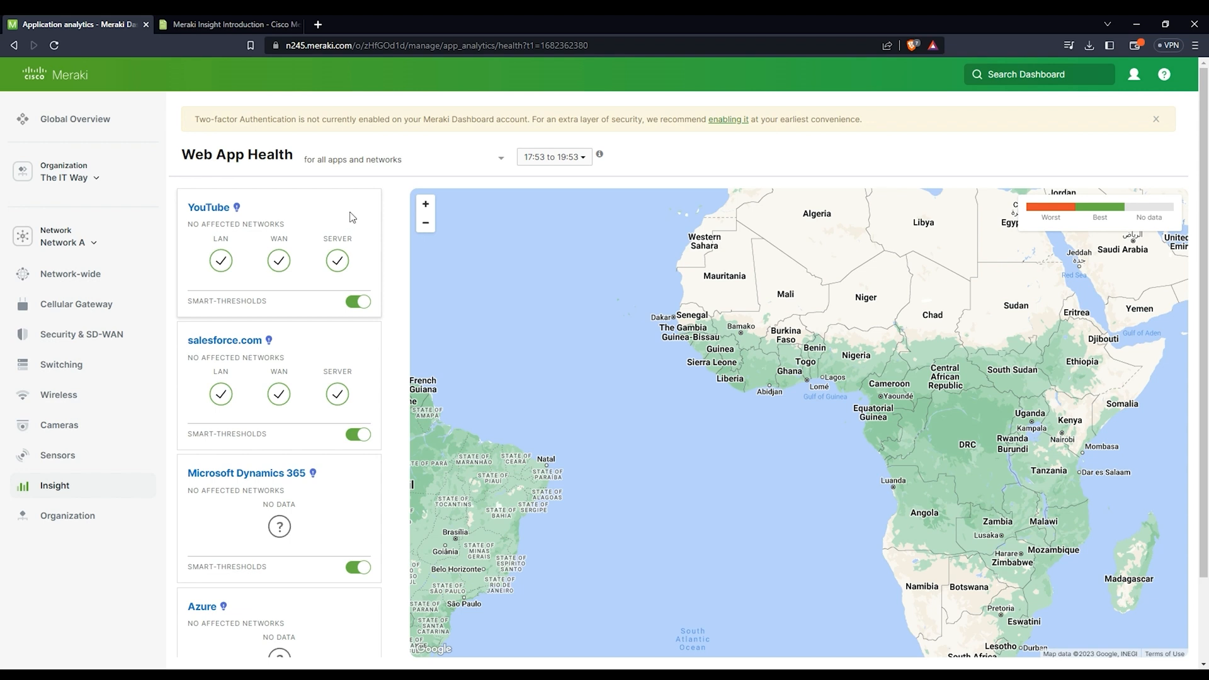
mouse_move(348, 215)
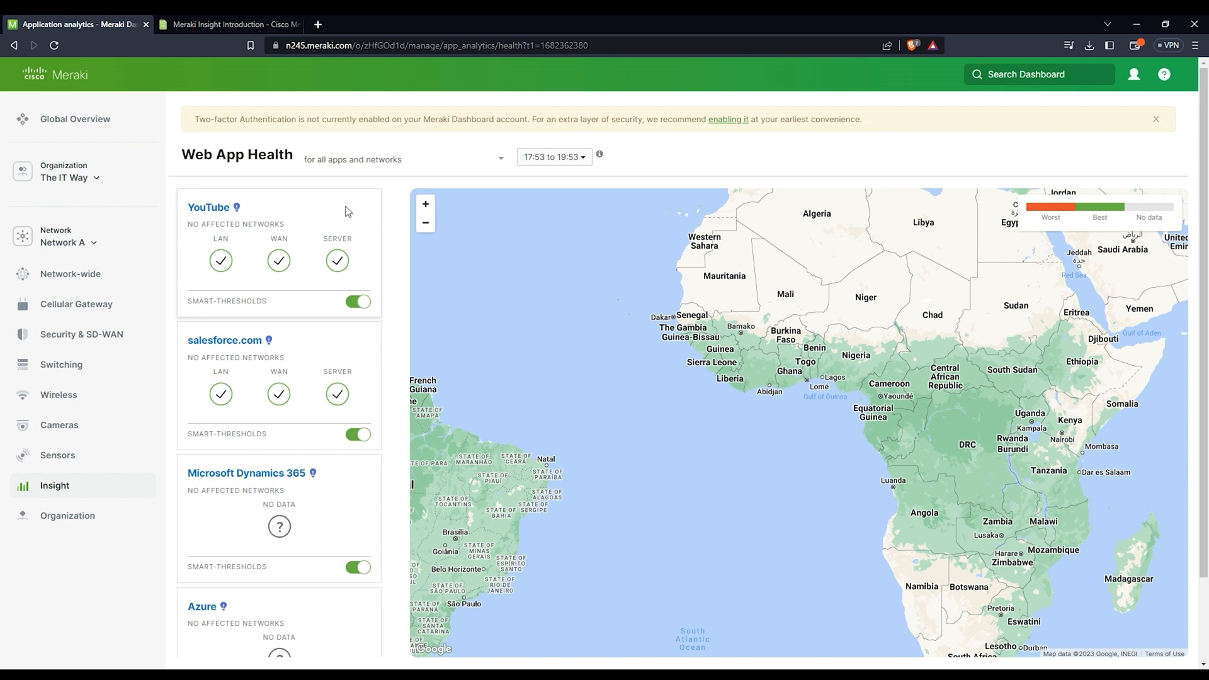
mouse_move(300, 345)
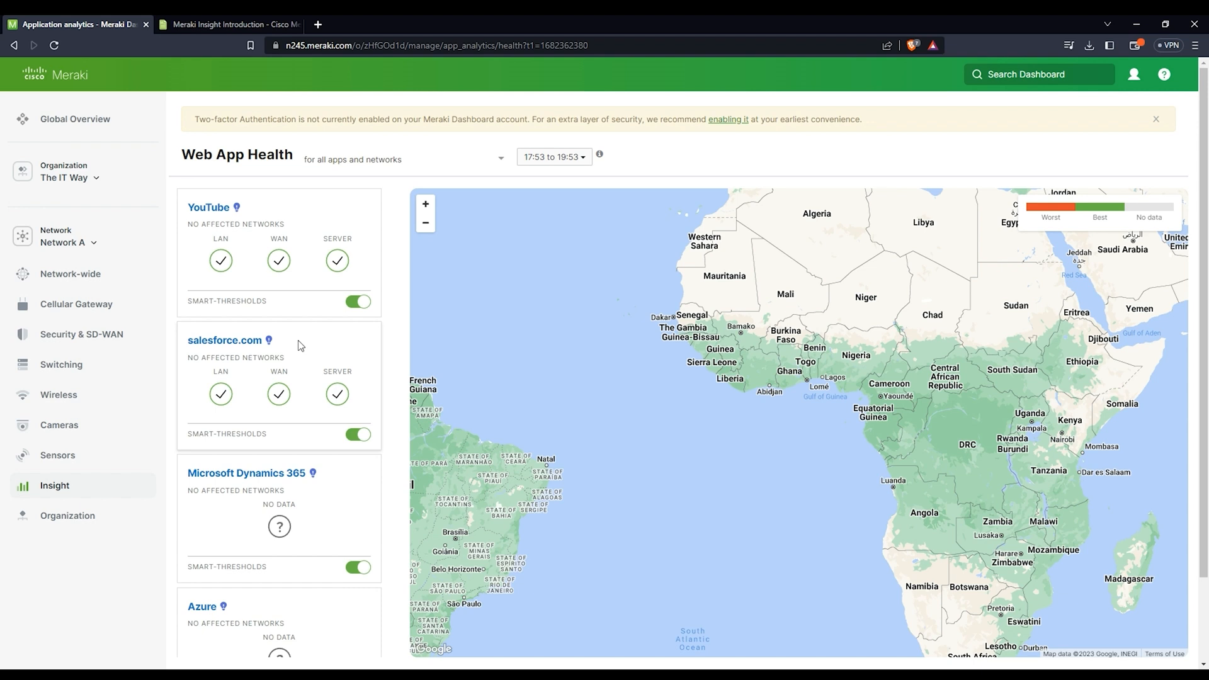
mouse_move(224, 340)
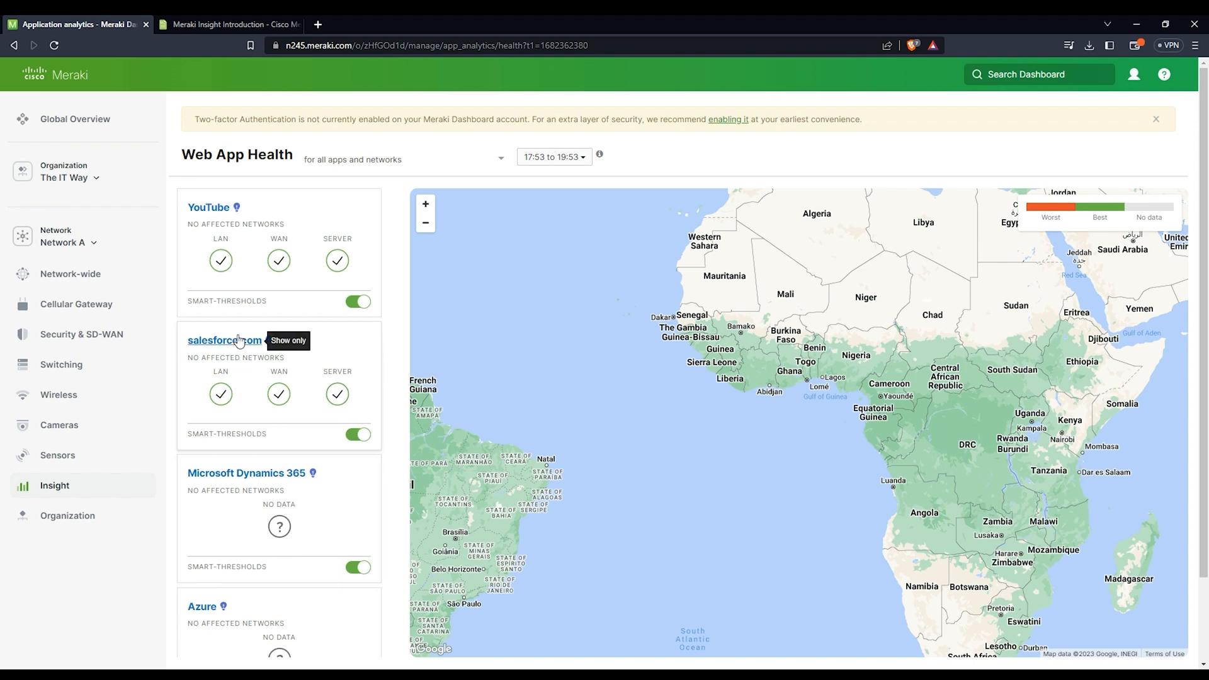
mouse_move(304, 210)
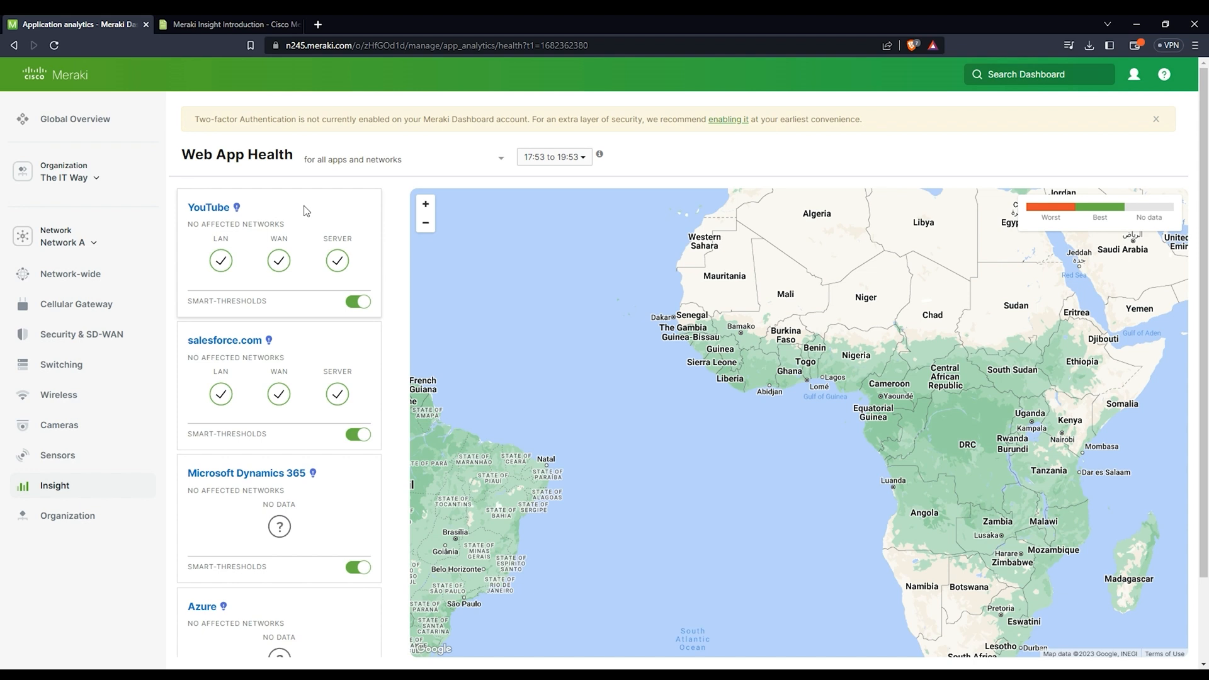
mouse_move(180, 161)
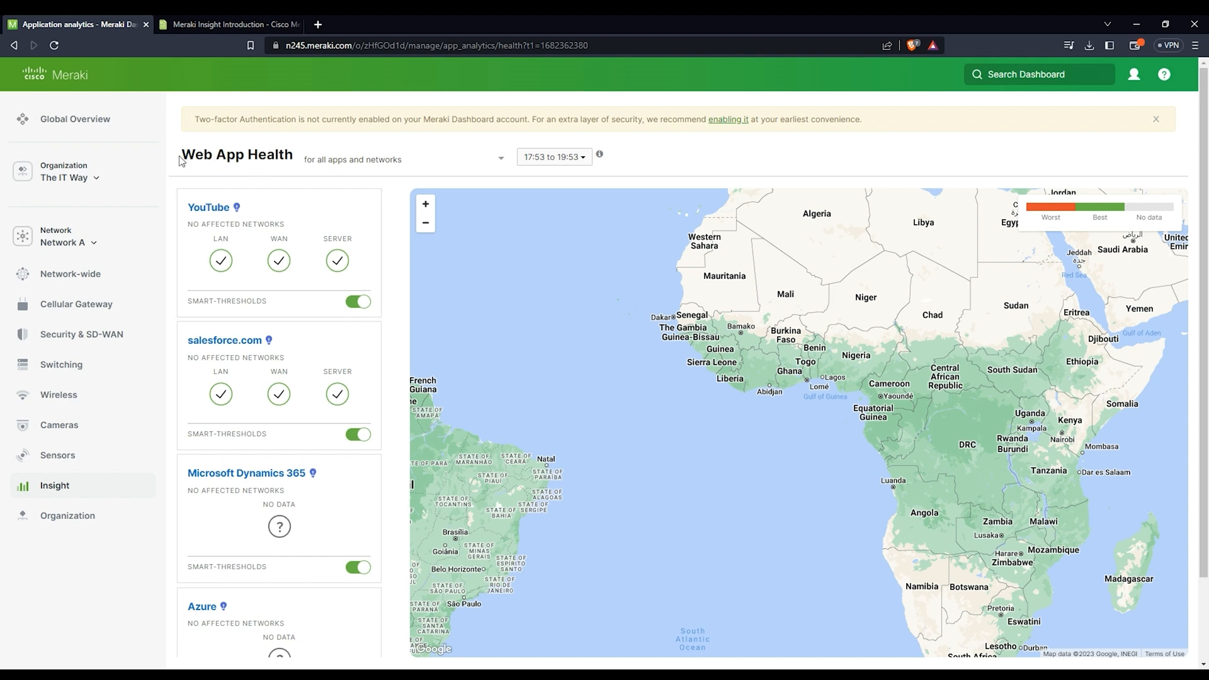
double_click(237, 155)
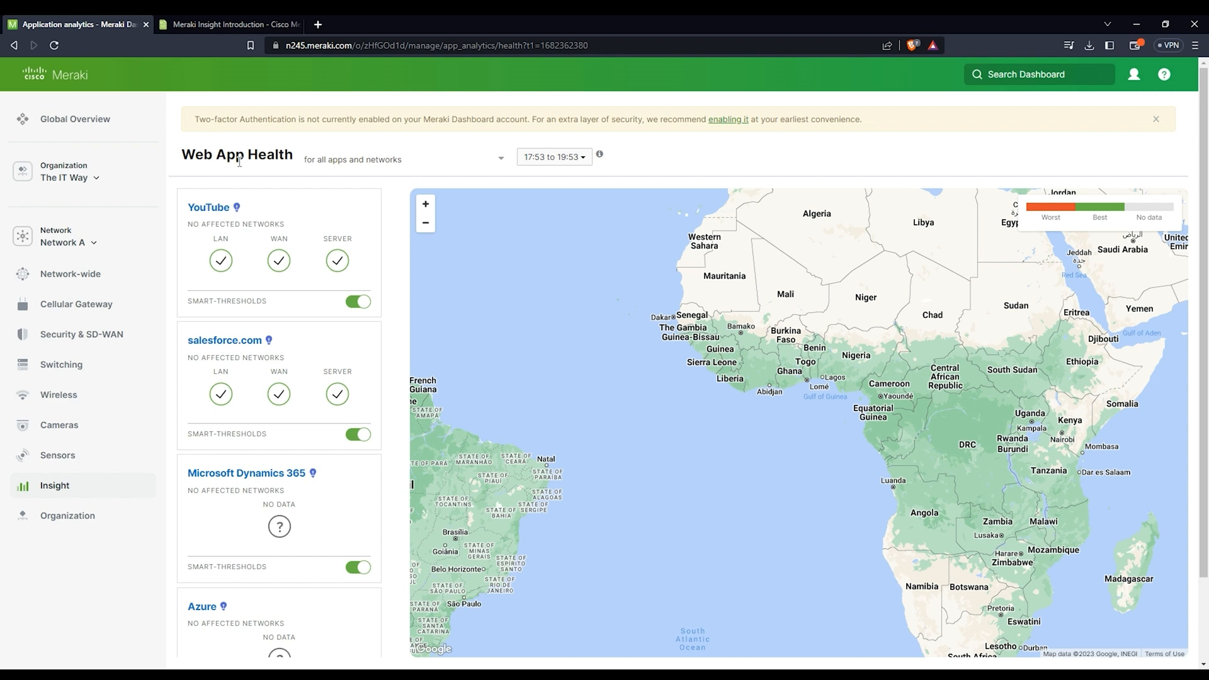
mouse_move(255, 359)
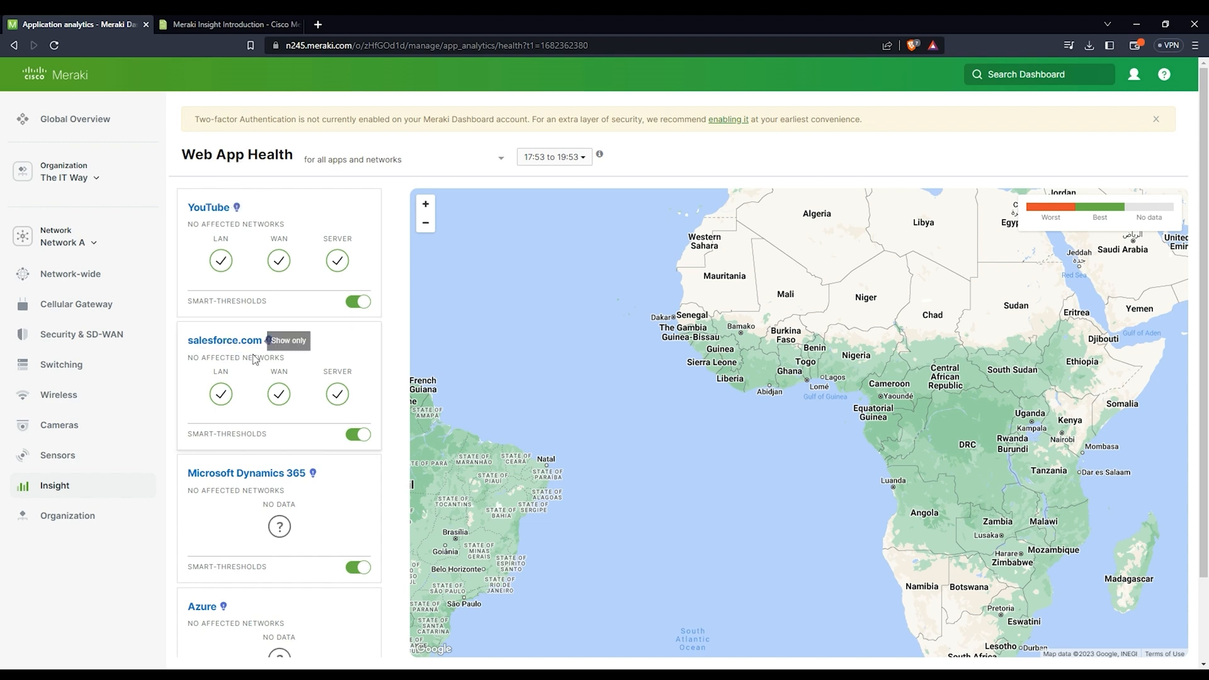
mouse_move(255, 359)
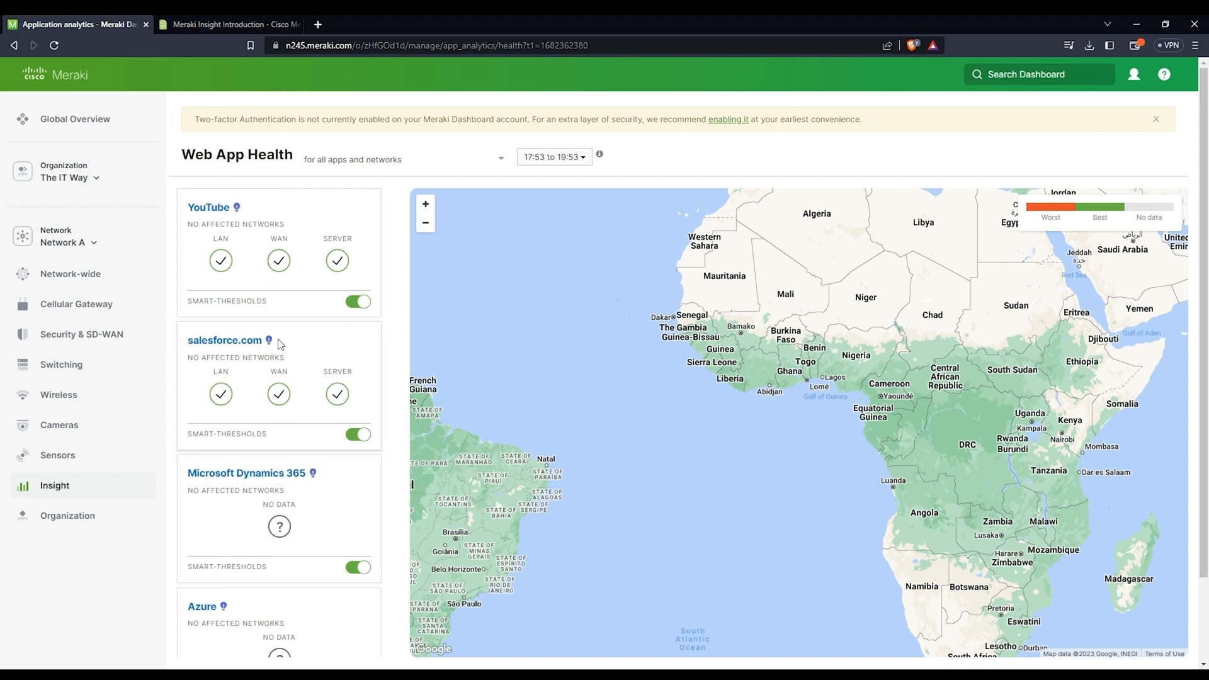
mouse_move(316, 347)
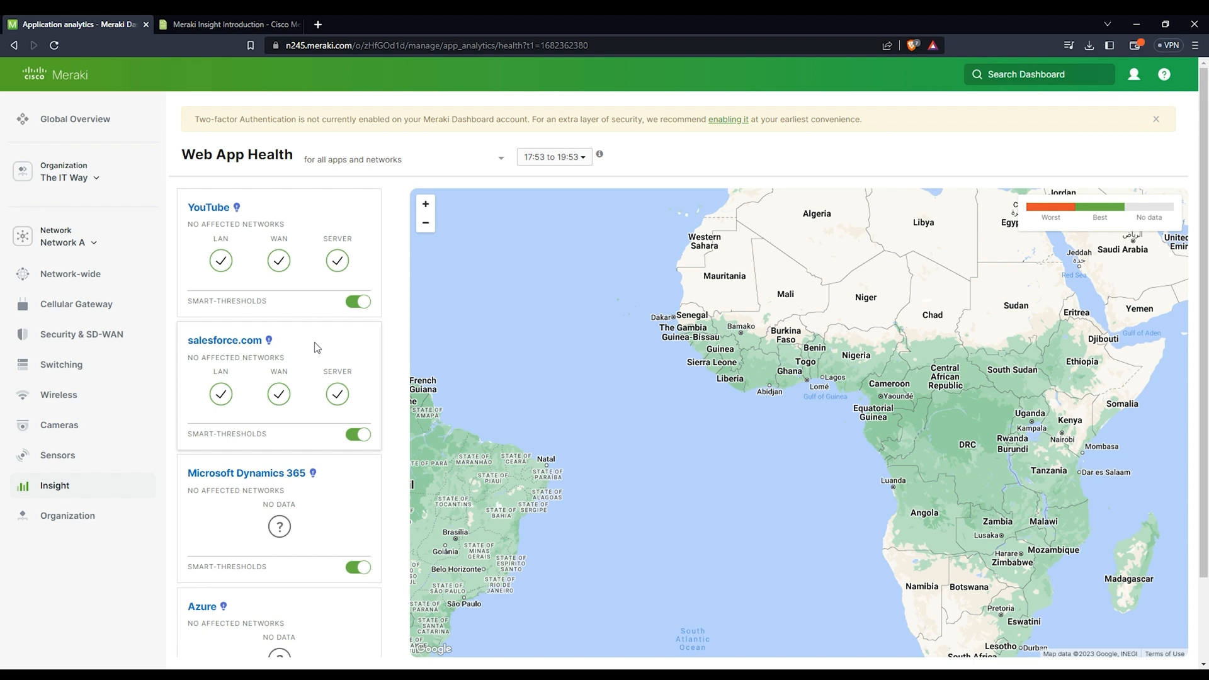
mouse_move(208, 208)
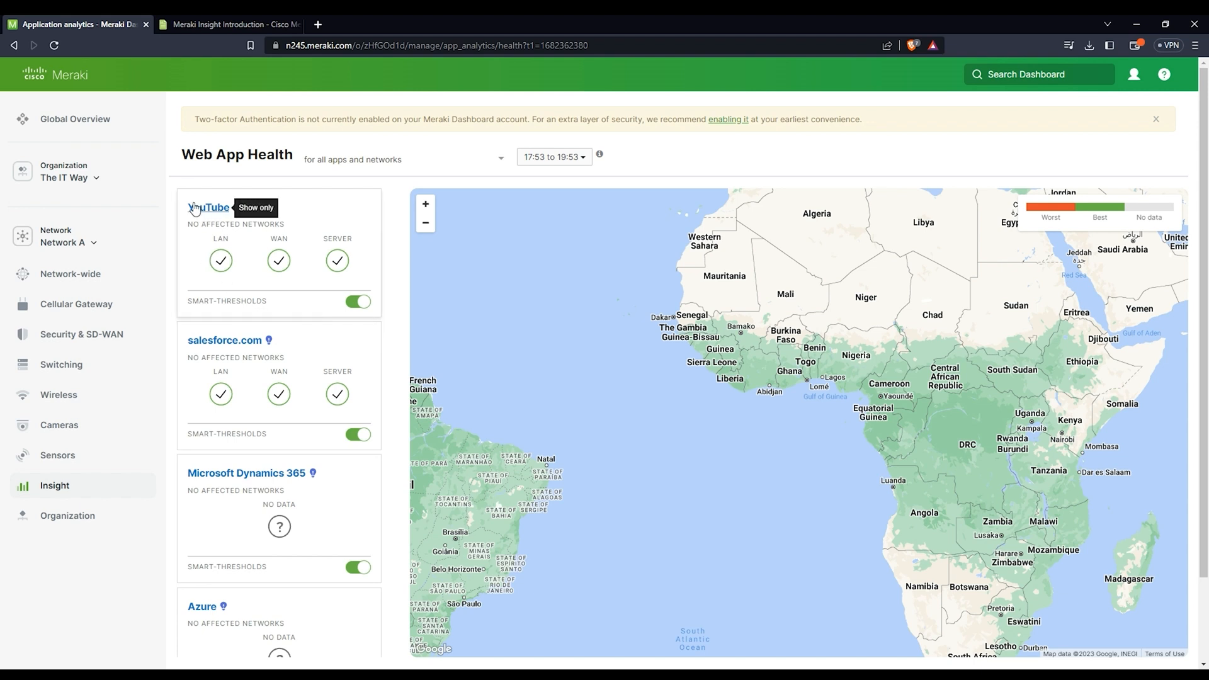
mouse_move(248, 259)
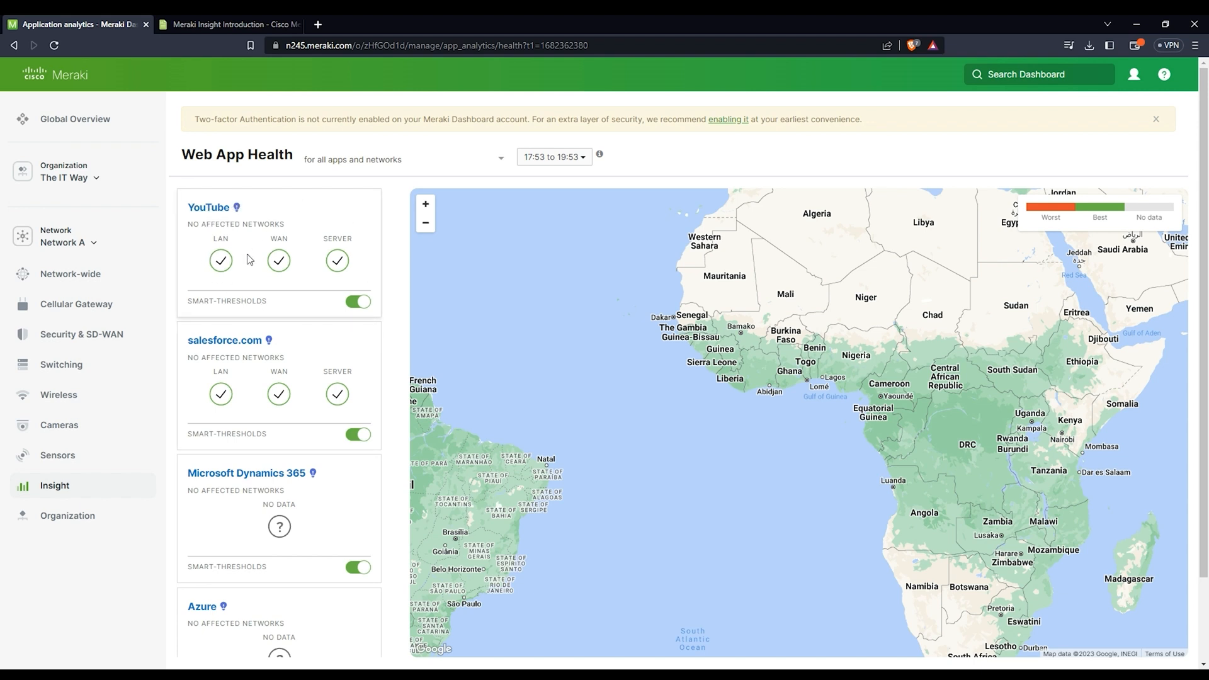
mouse_move(242, 240)
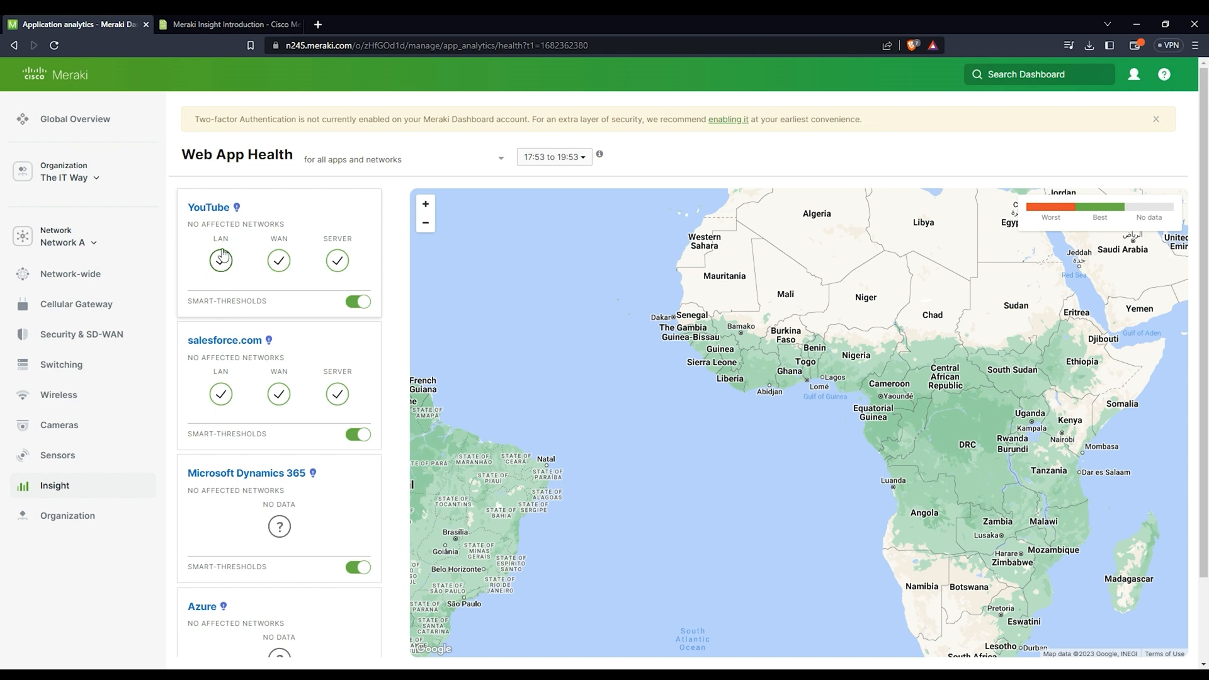
mouse_move(278, 262)
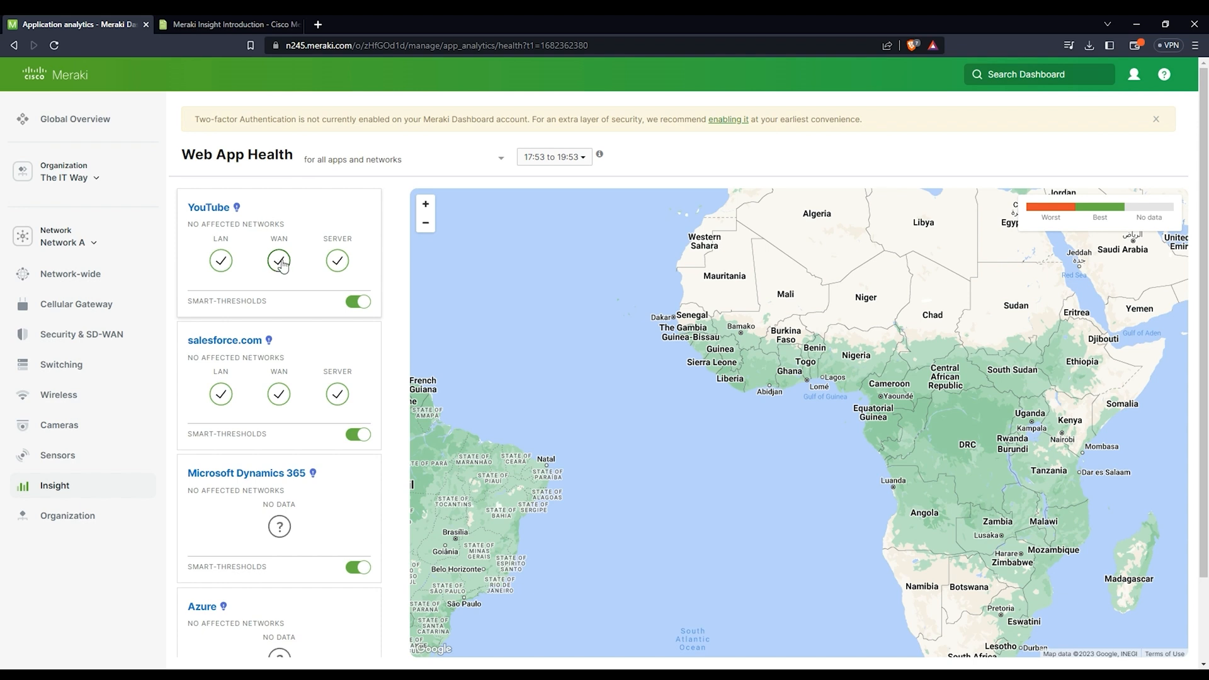
mouse_move(338, 268)
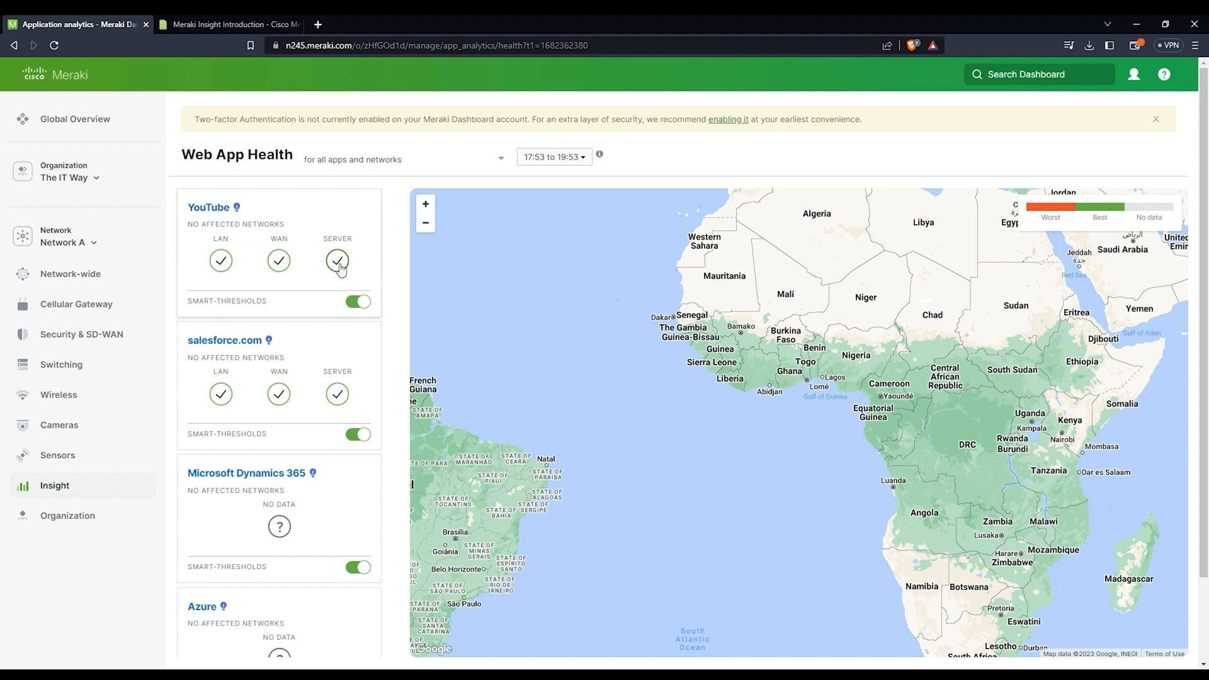
mouse_move(345, 266)
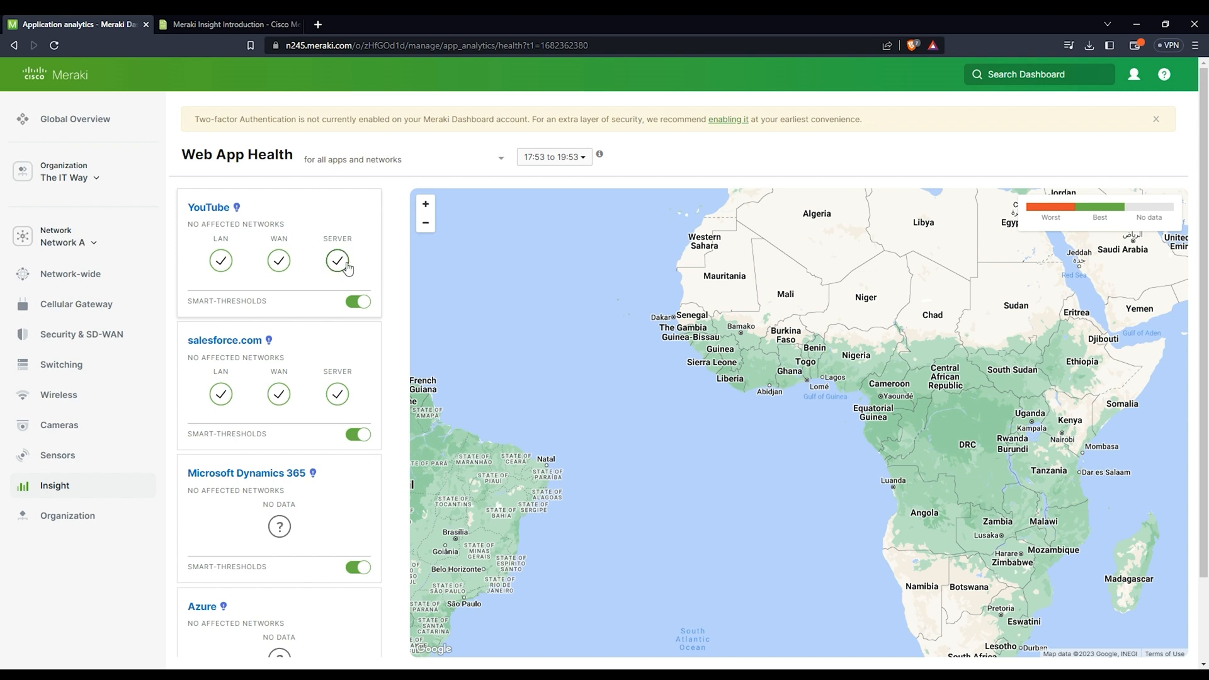
mouse_move(280, 262)
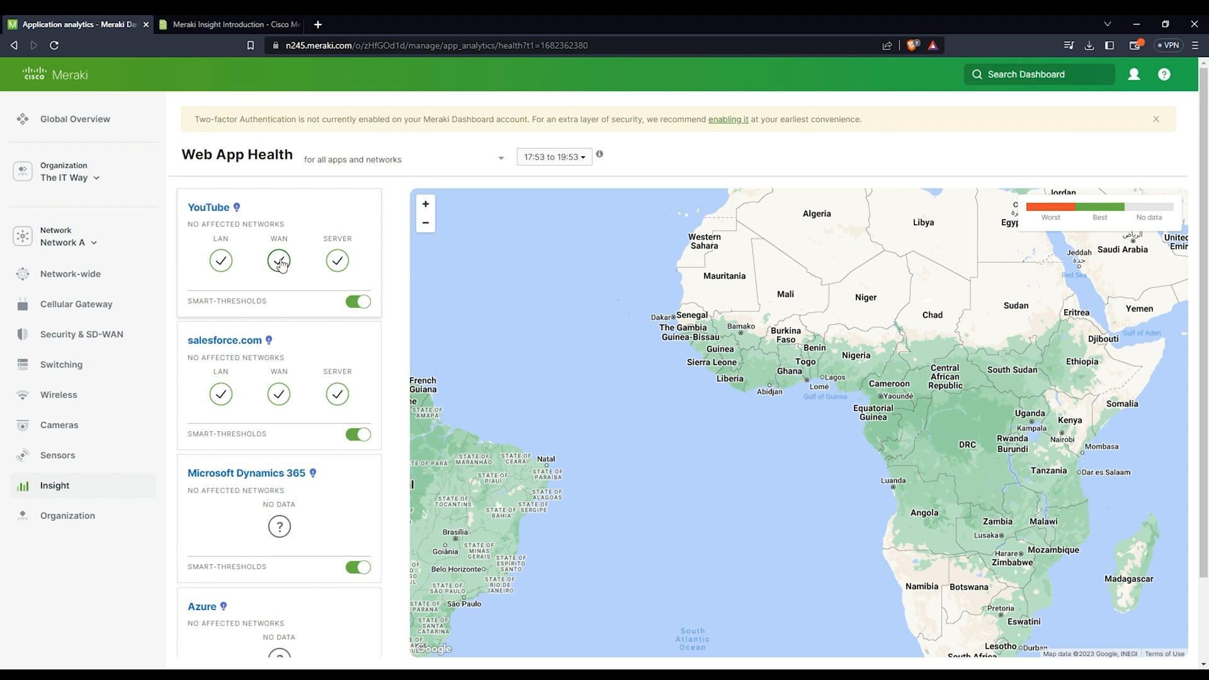
mouse_move(337, 261)
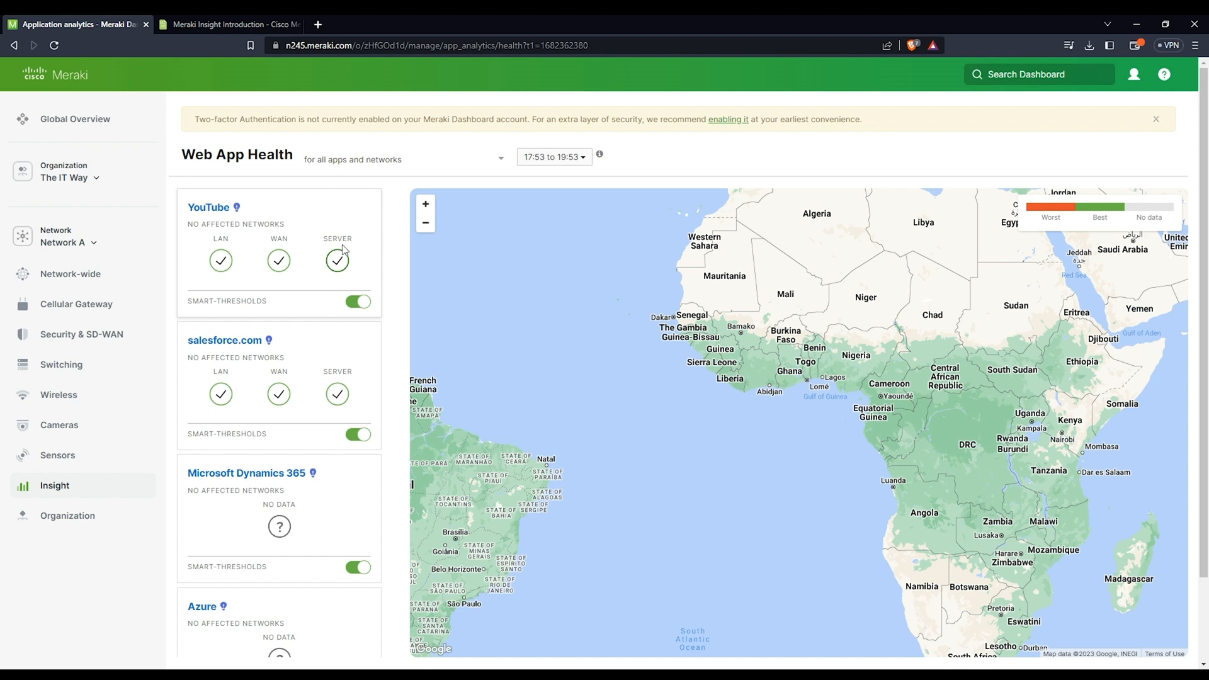
mouse_move(280, 261)
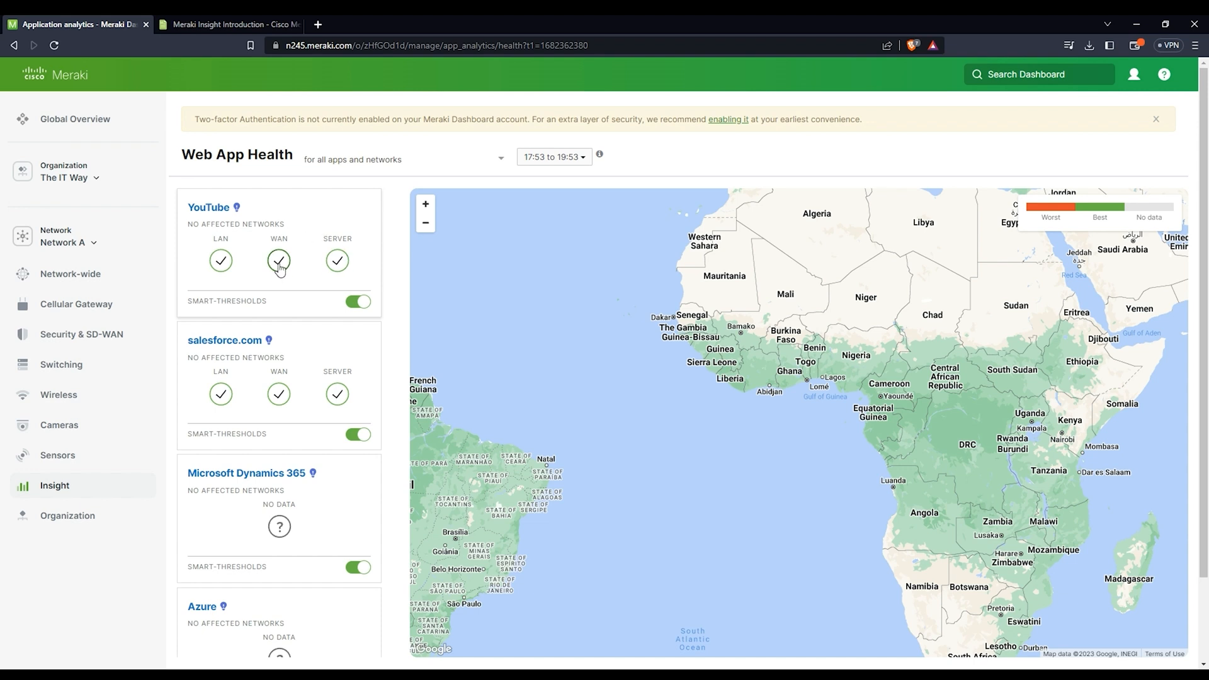
mouse_move(312, 263)
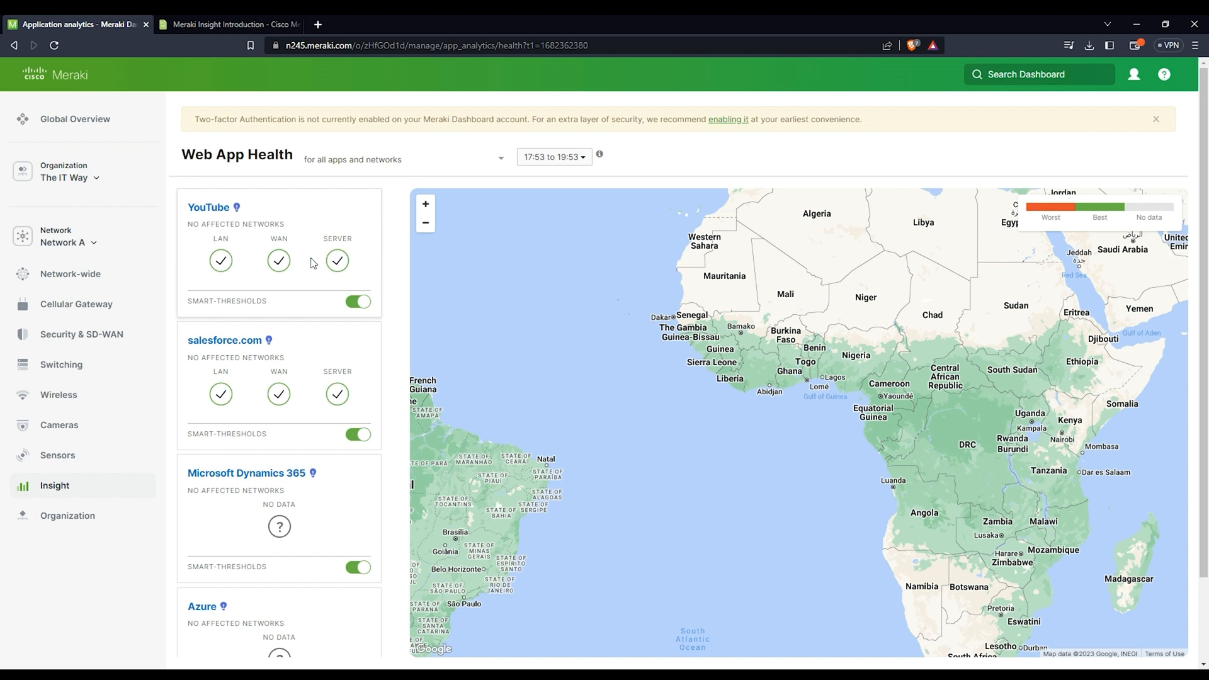
mouse_move(249, 257)
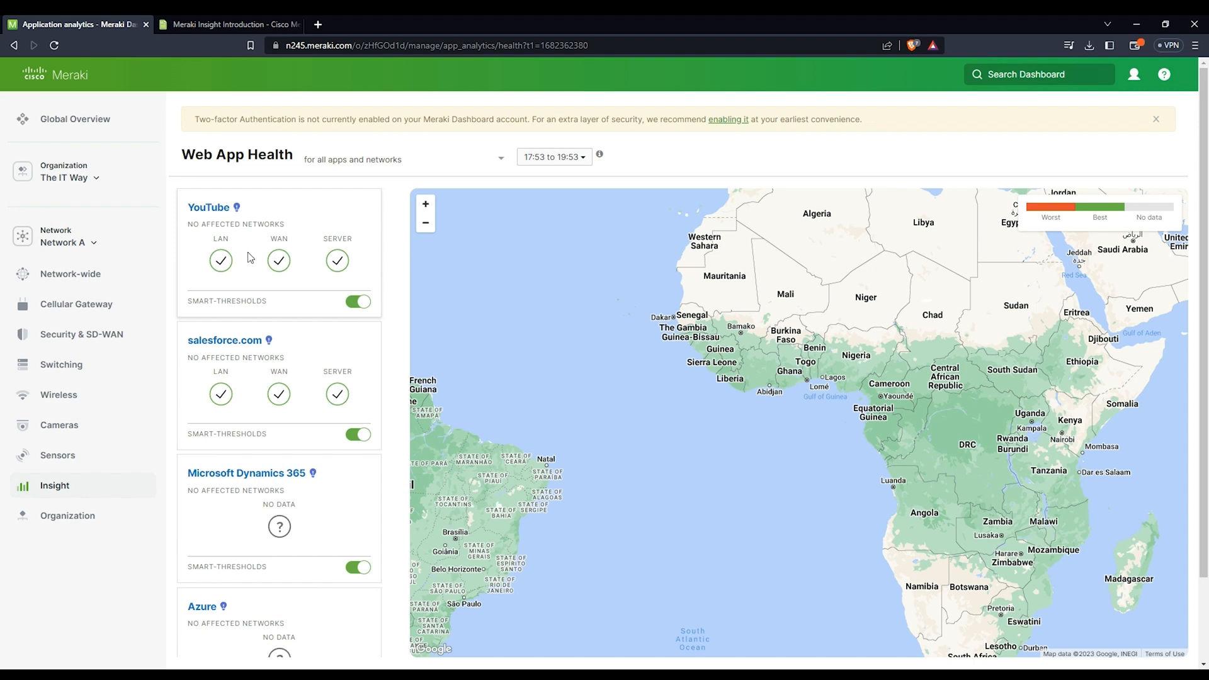
mouse_move(262, 236)
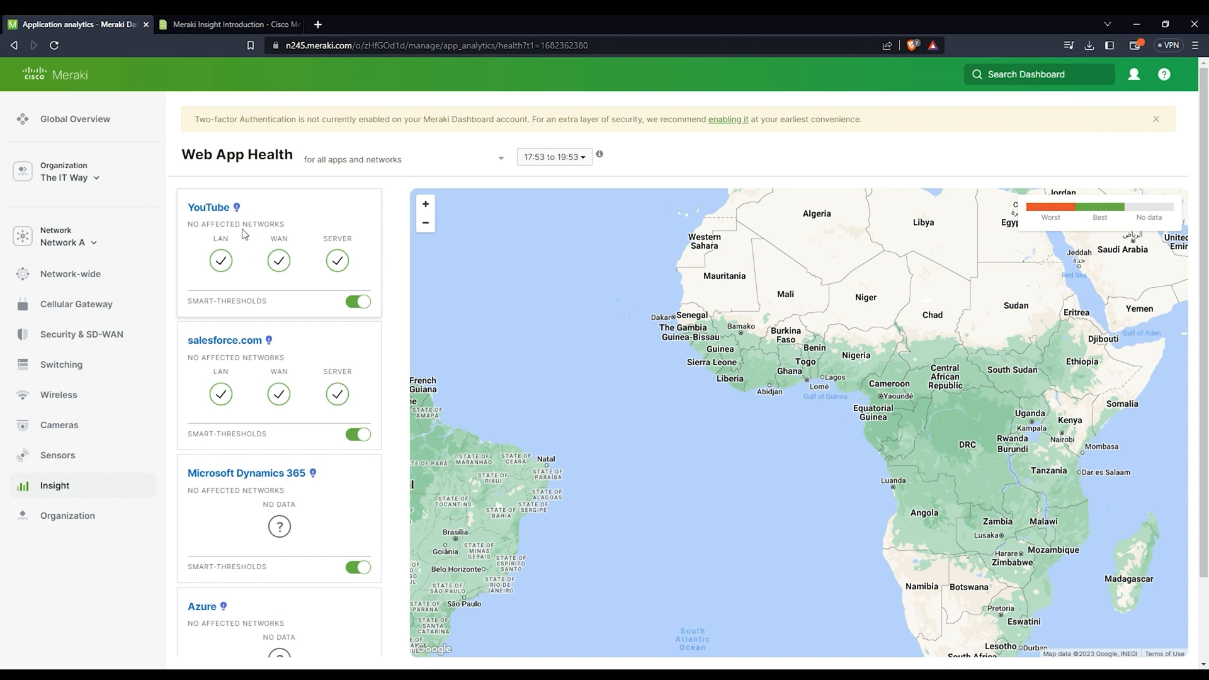
mouse_move(256, 316)
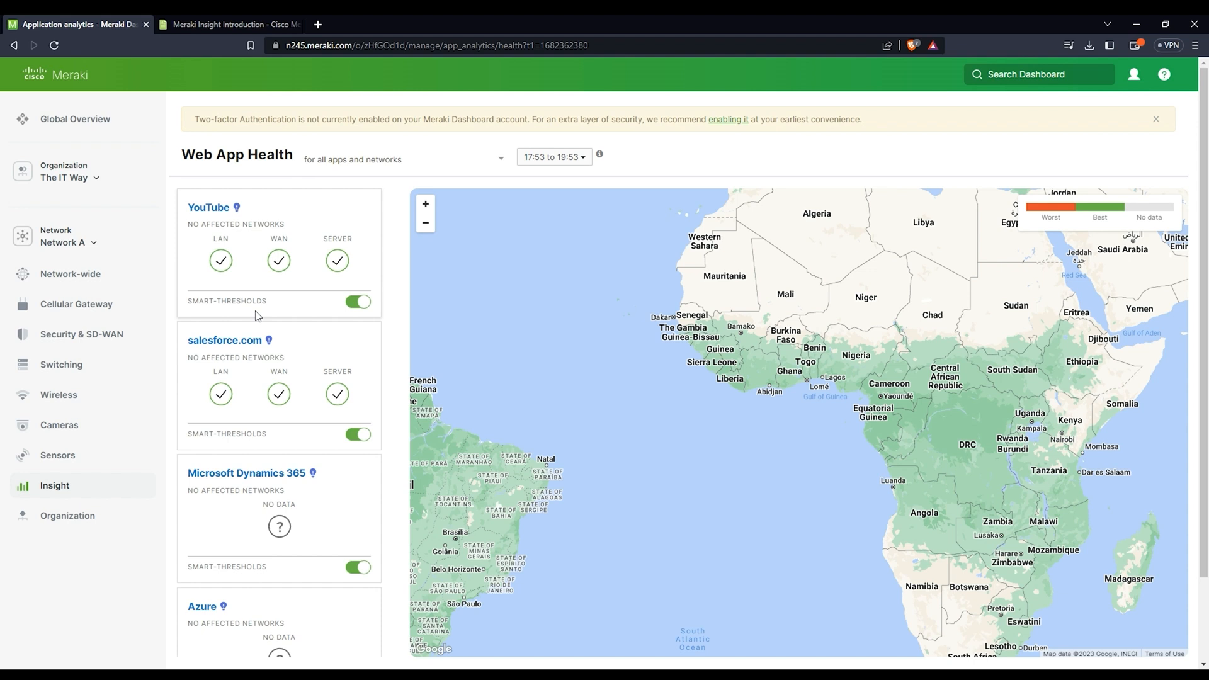
mouse_move(262, 217)
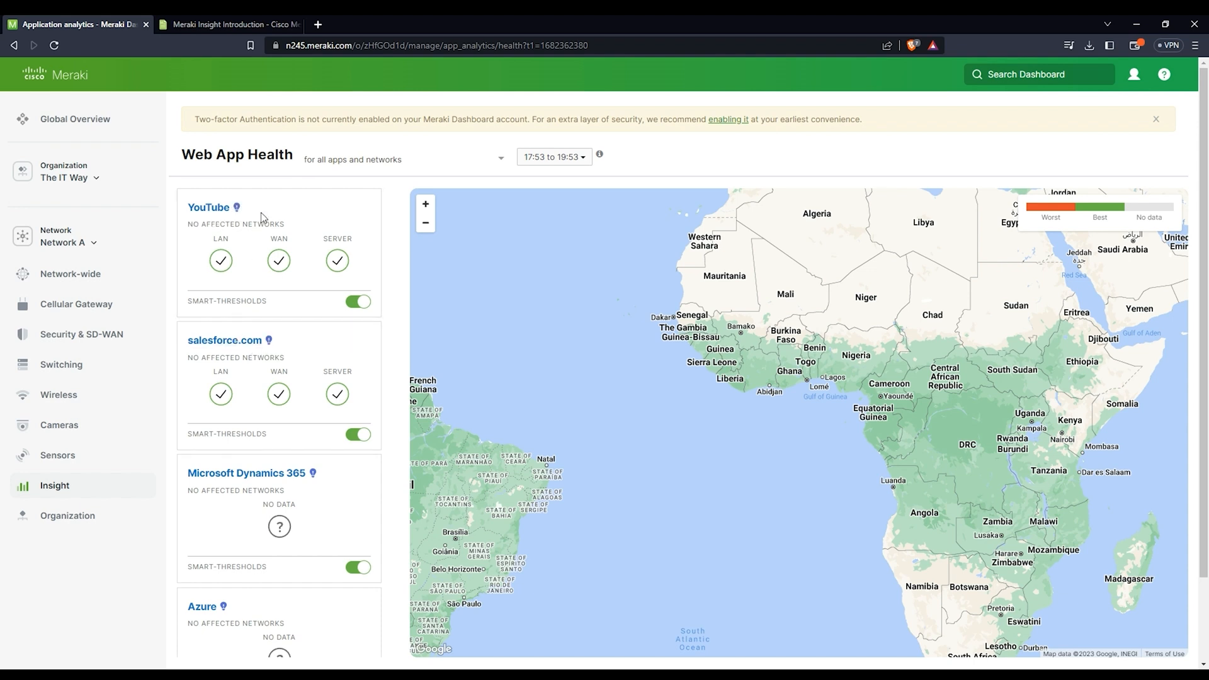
mouse_move(208, 208)
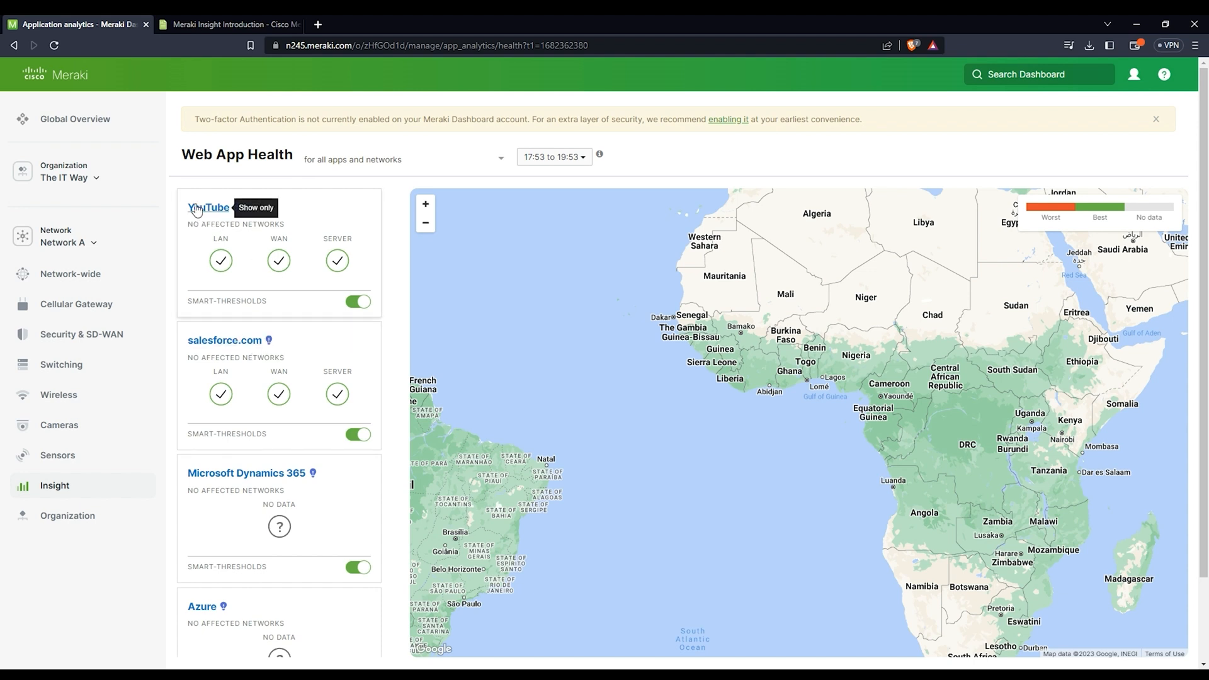
mouse_move(225, 329)
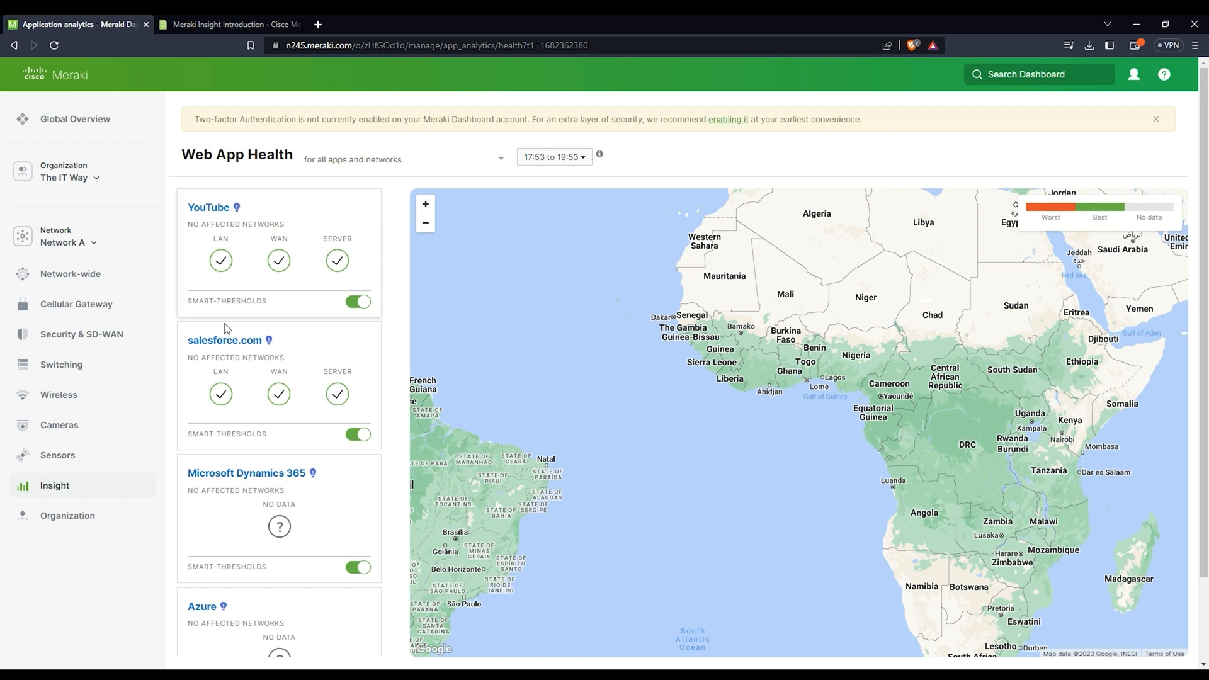
mouse_move(290, 488)
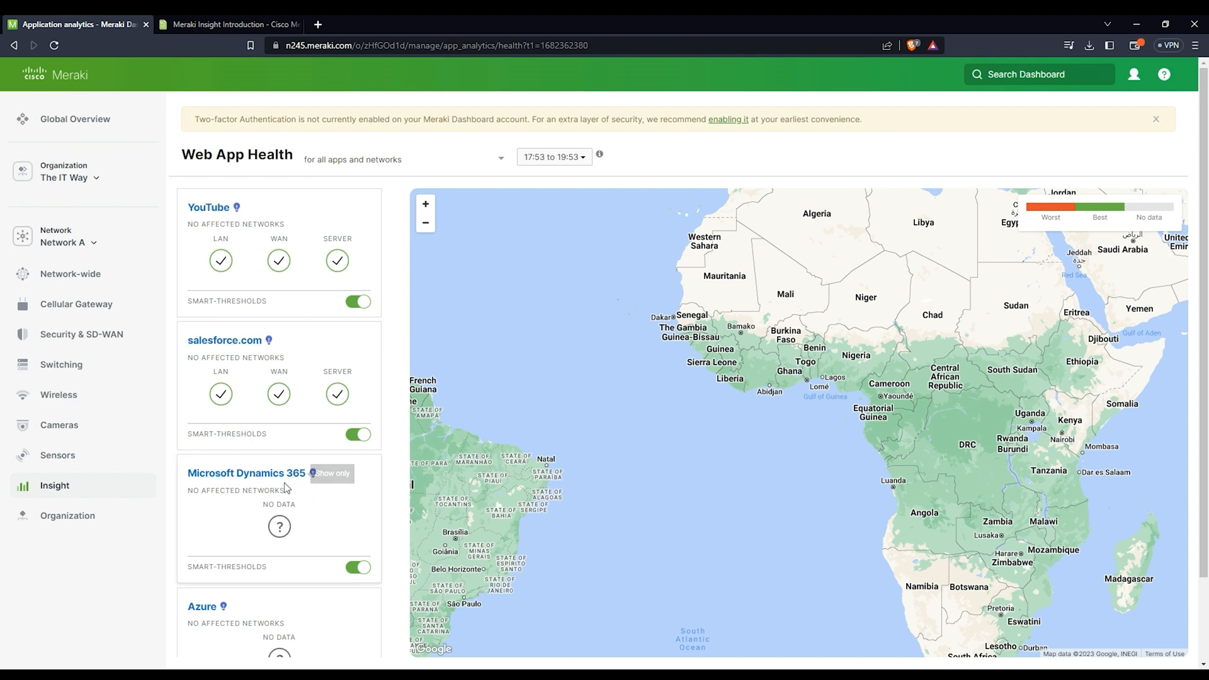
scroll(down, 3)
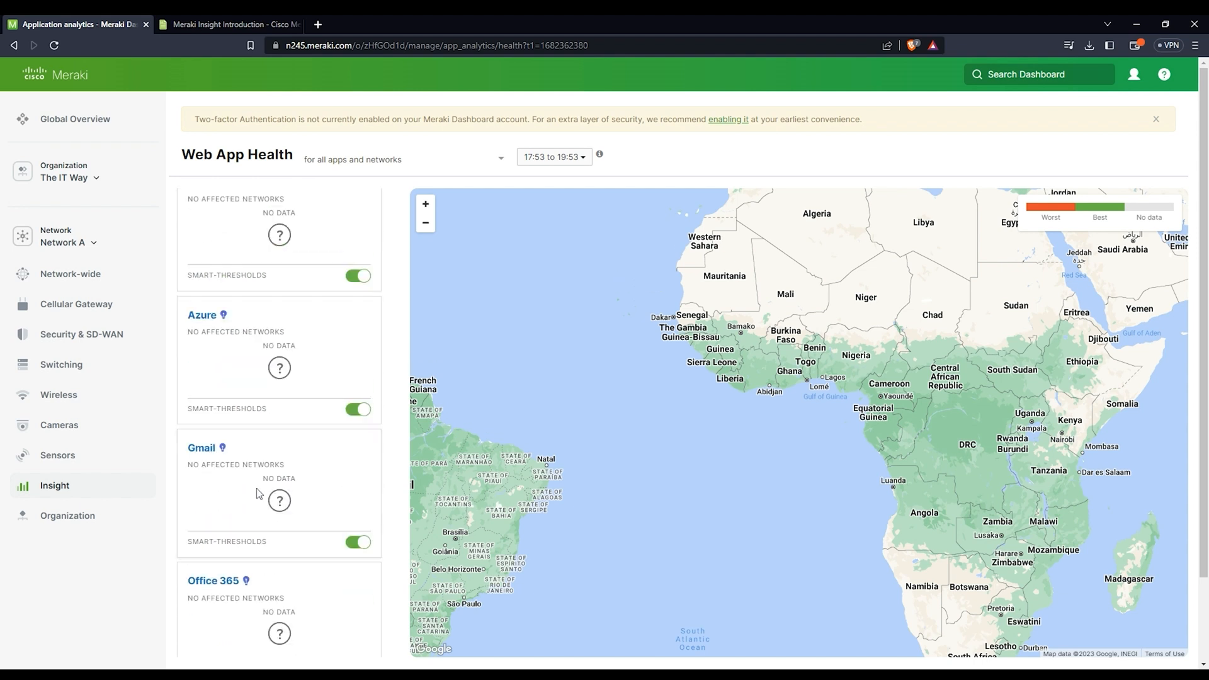
scroll(down, 3)
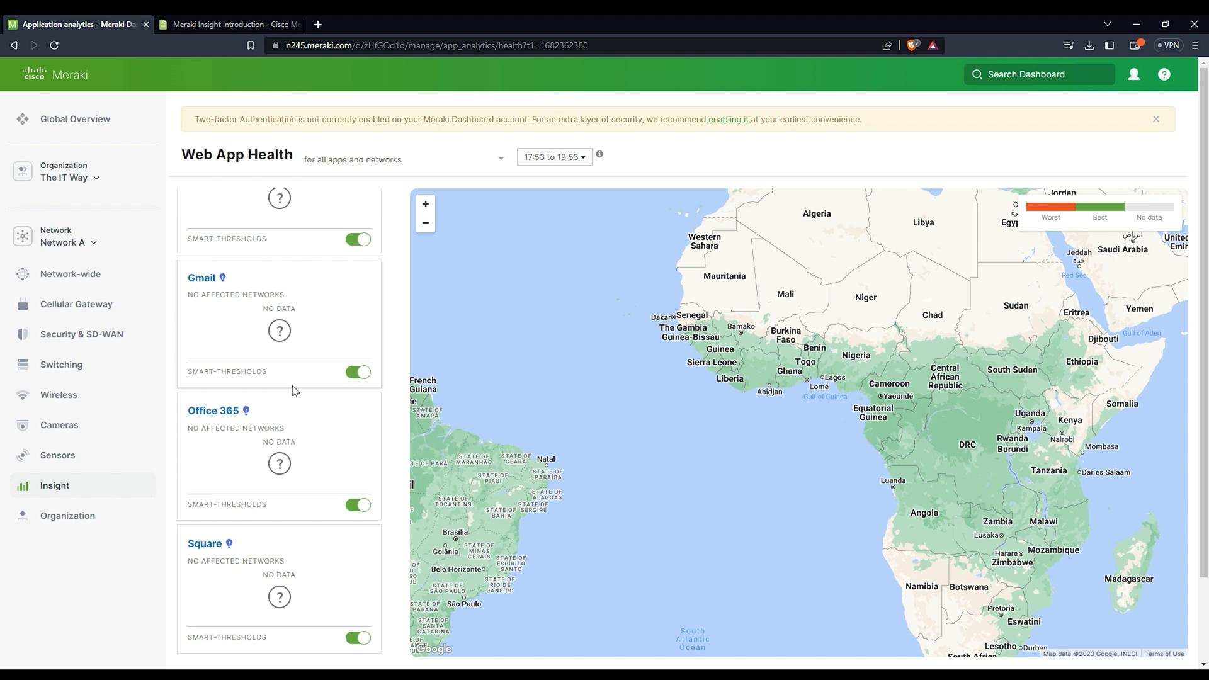
mouse_move(249, 322)
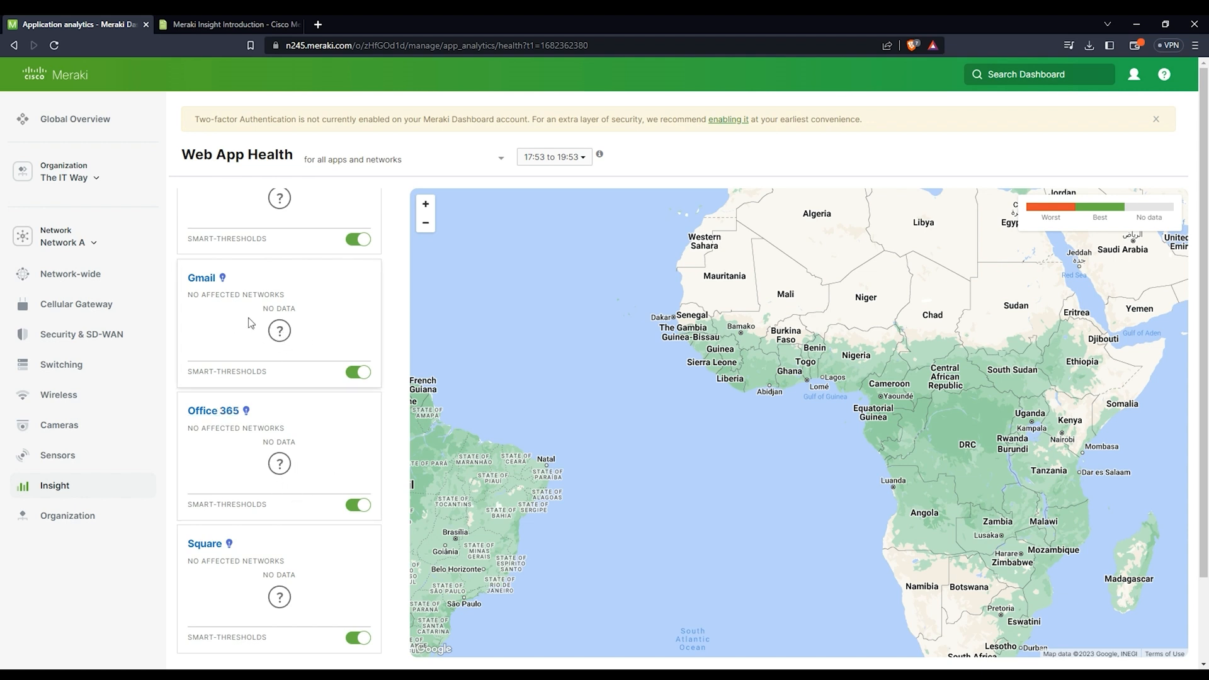
mouse_move(272, 440)
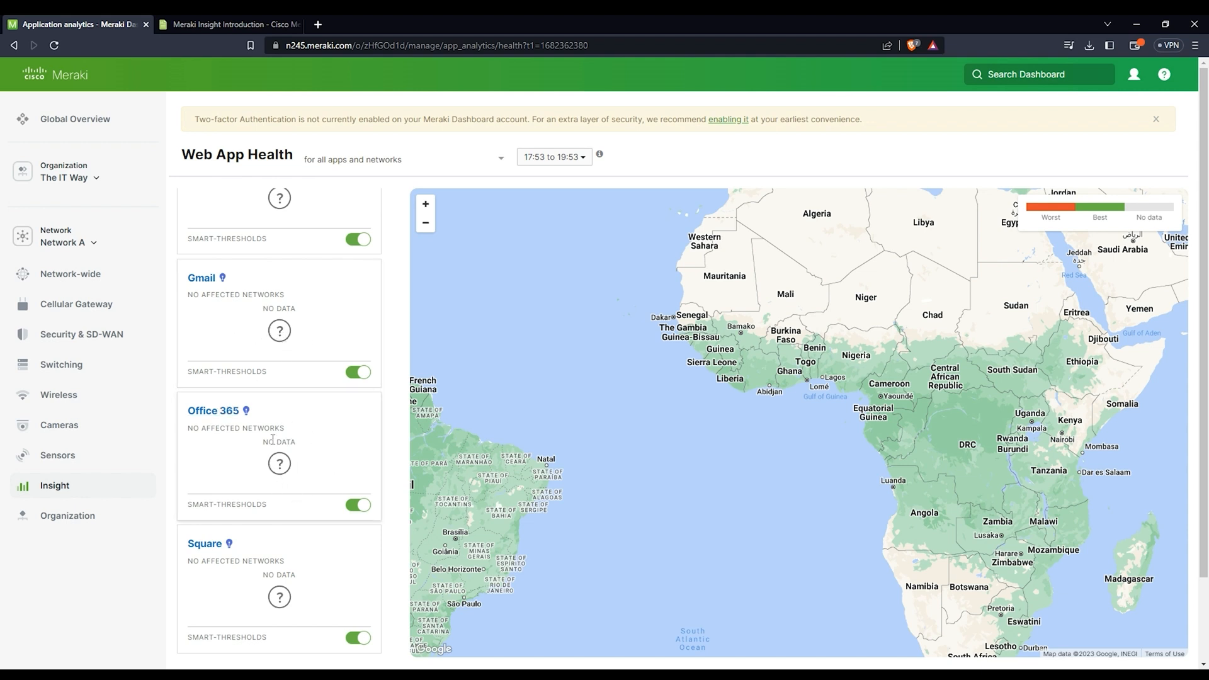
scroll(down, 3)
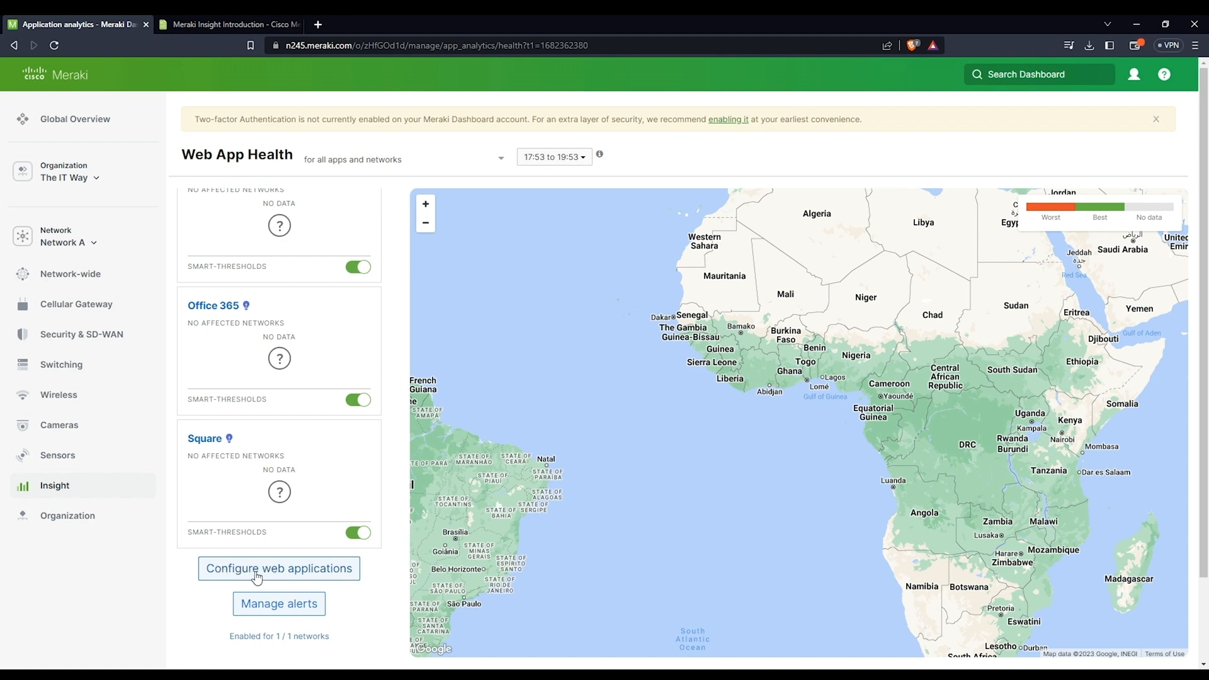
Step: In Configure web applications, browse to Databases and tick Amazon RDS as an eighth tracked app
click(278, 568)
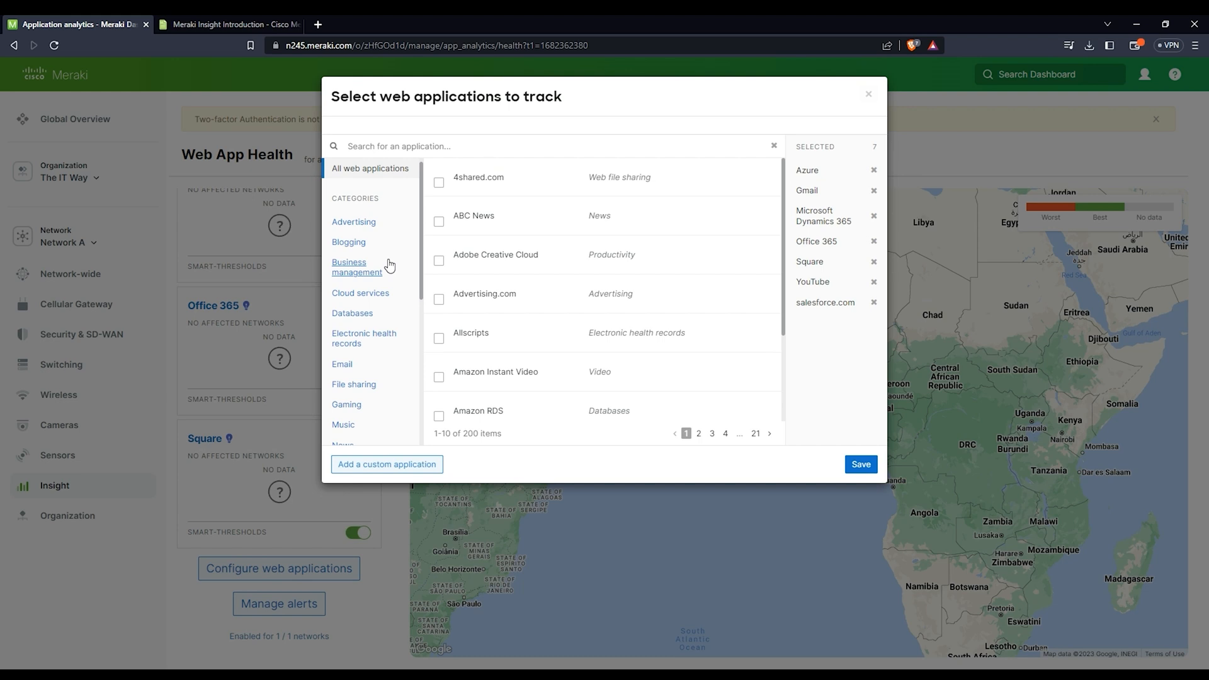
scroll(down, 3)
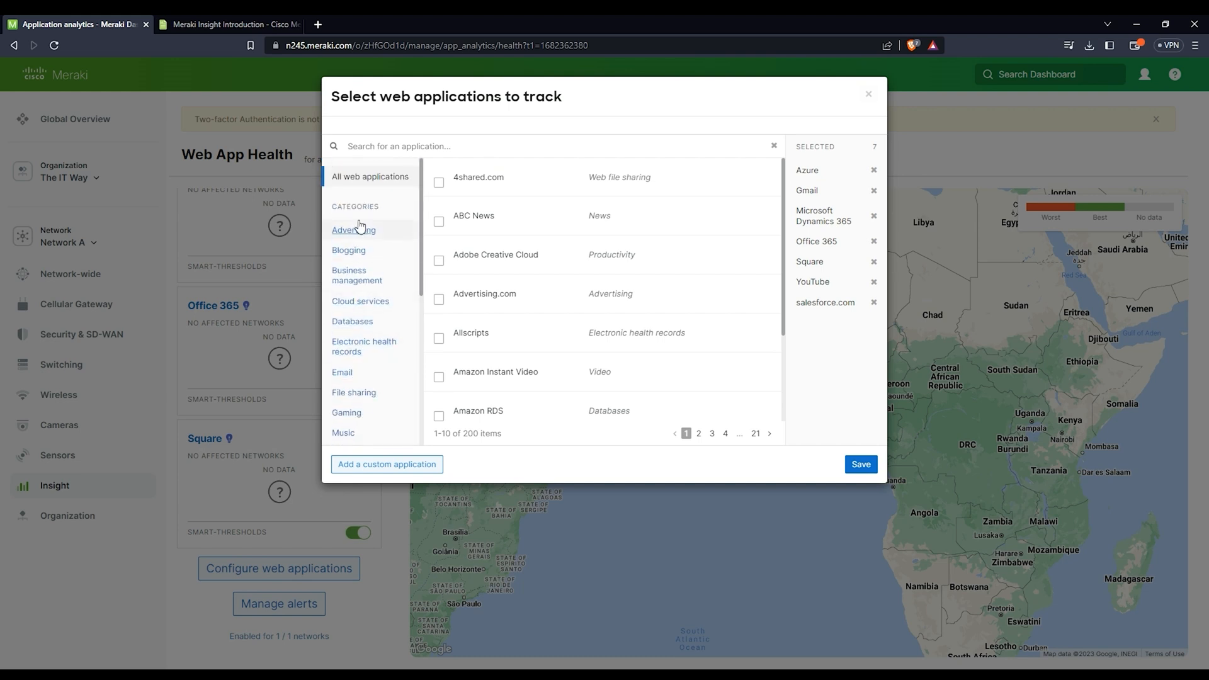
click(356, 276)
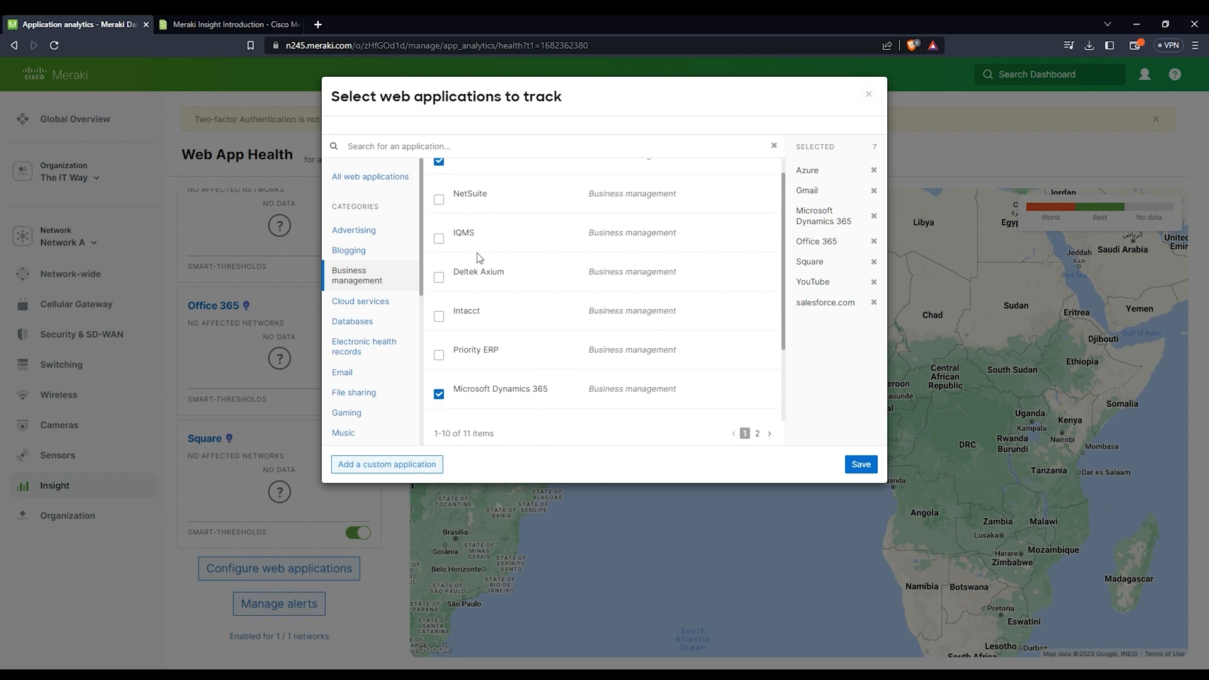
scroll(down, 3)
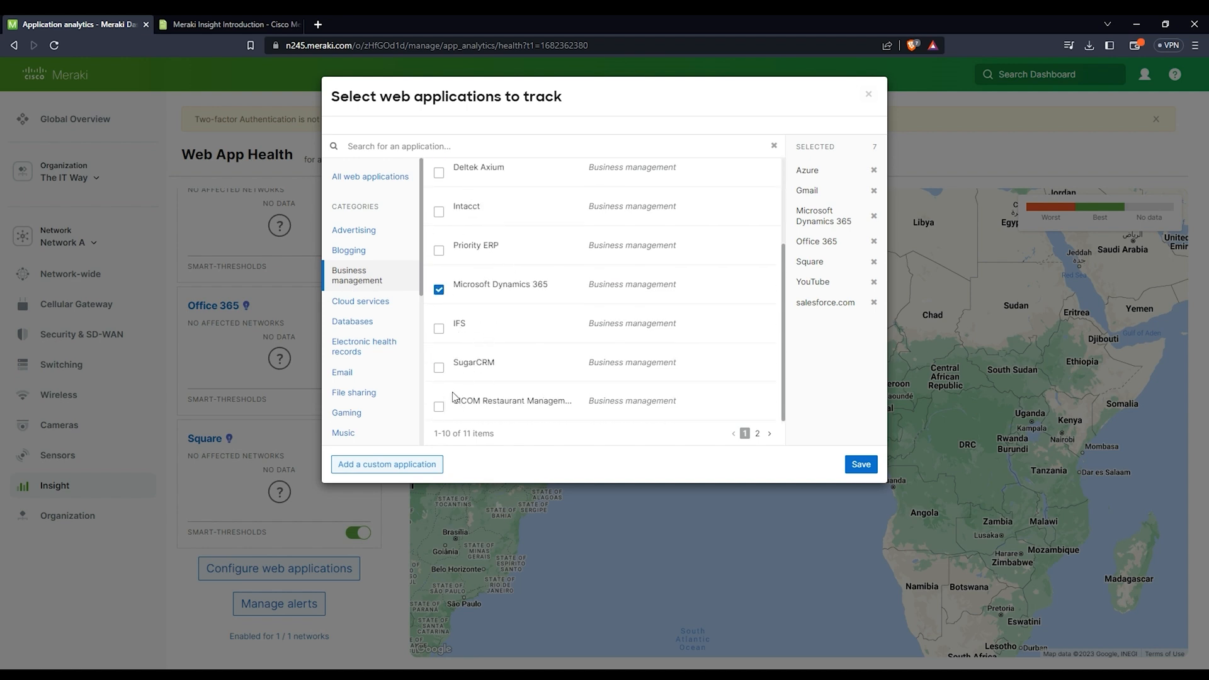
click(353, 321)
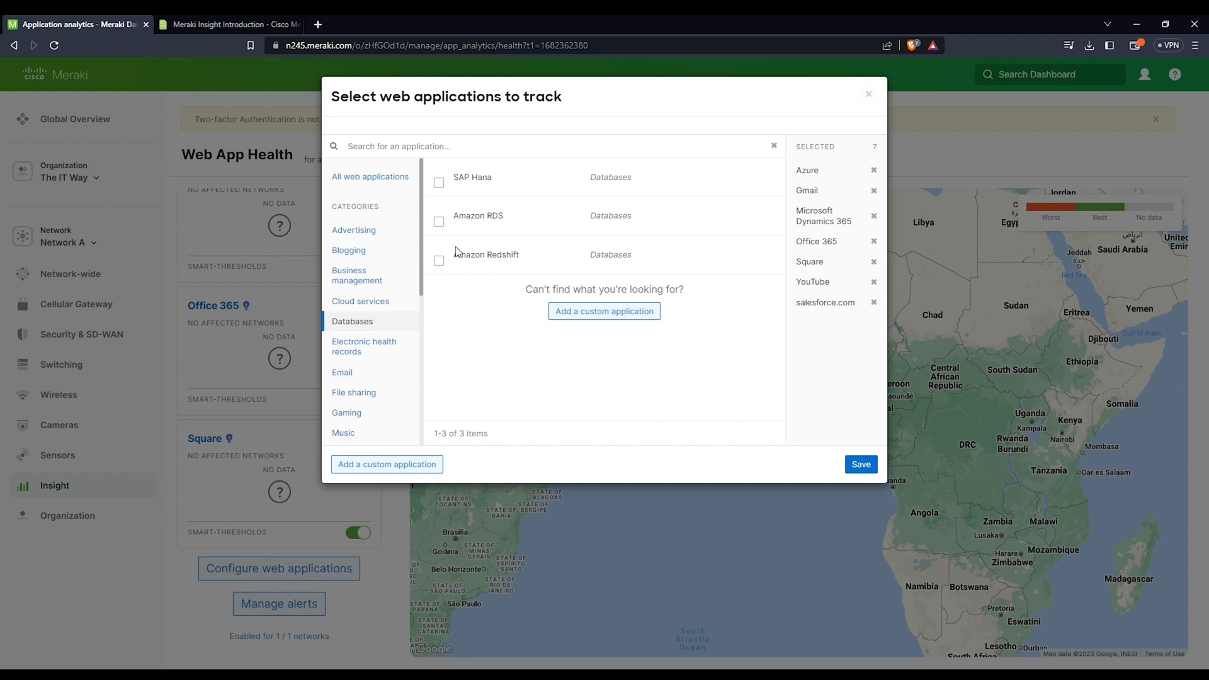
click(438, 222)
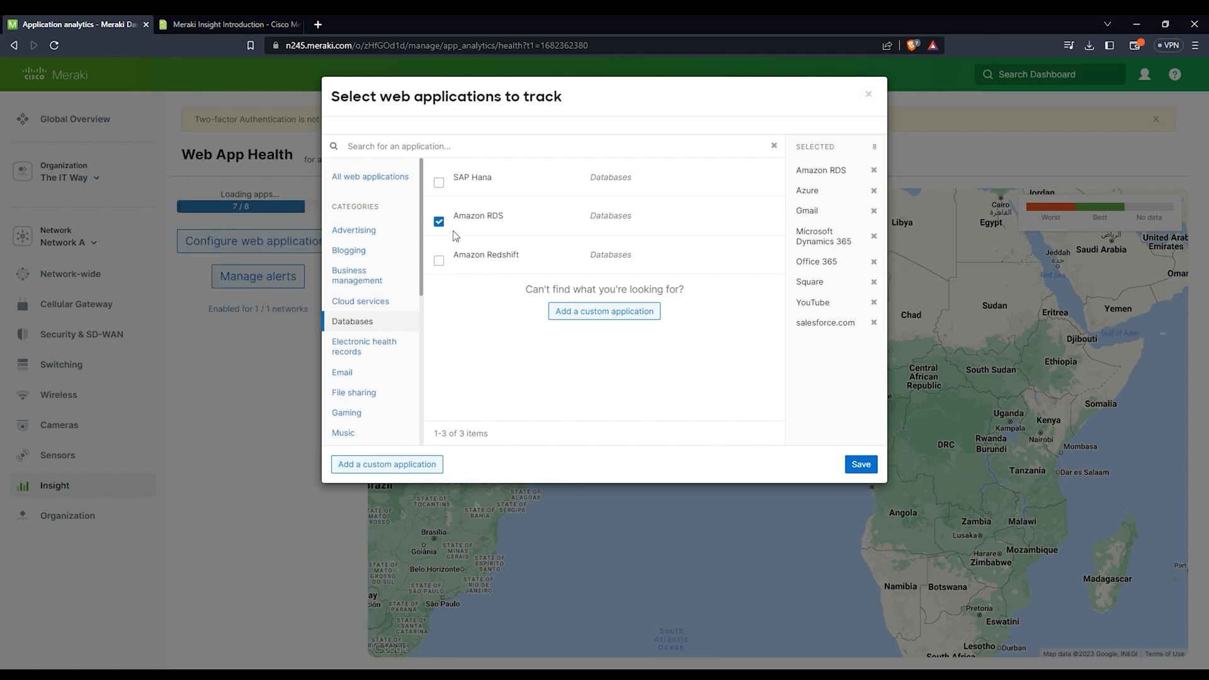
mouse_move(456, 238)
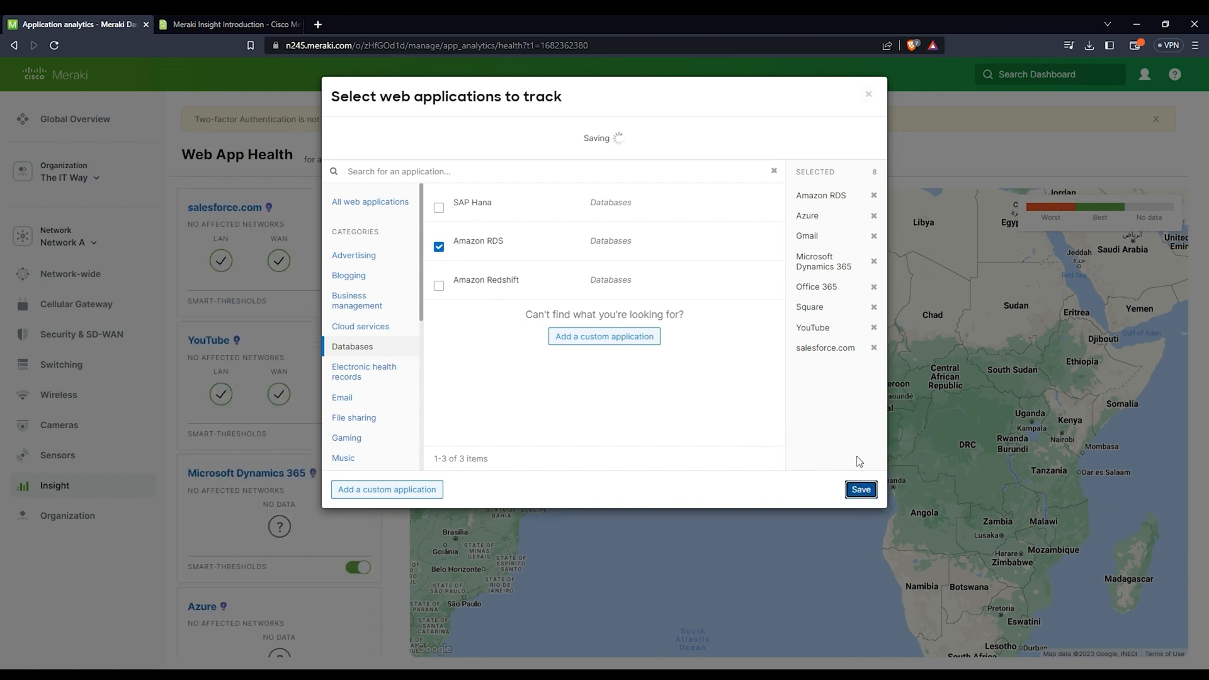
Step: Save the eight-app tracking selection so Web App Health reloads its cards
click(860, 489)
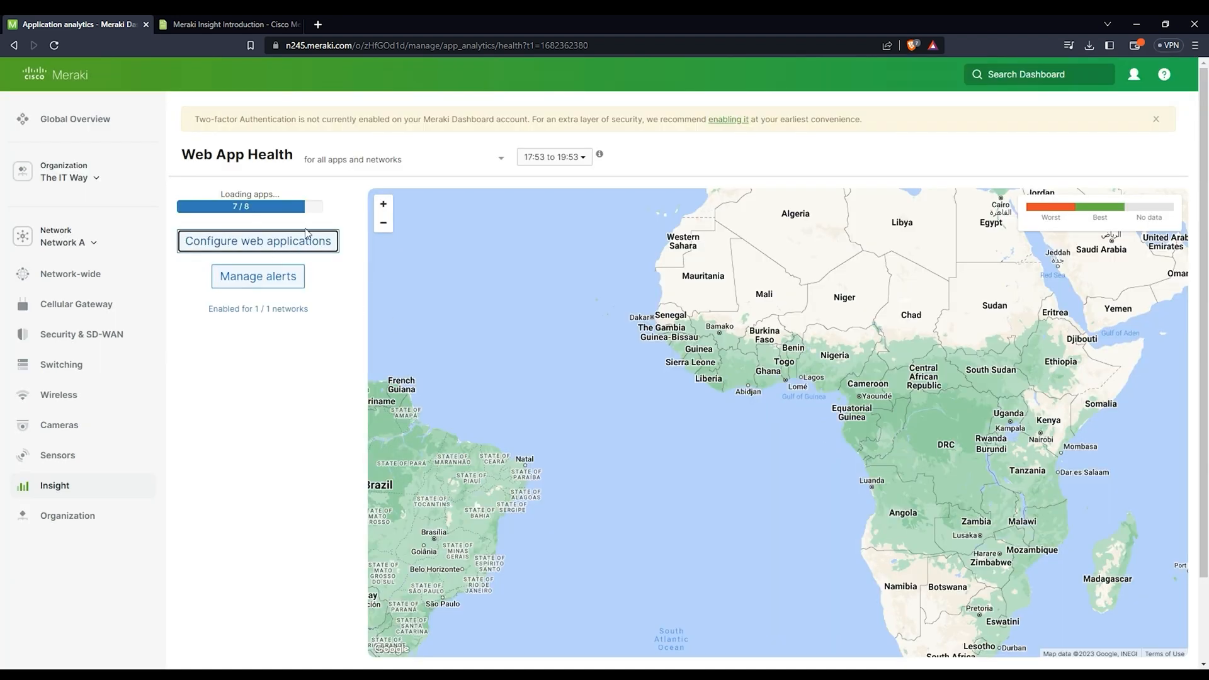
mouse_move(279, 468)
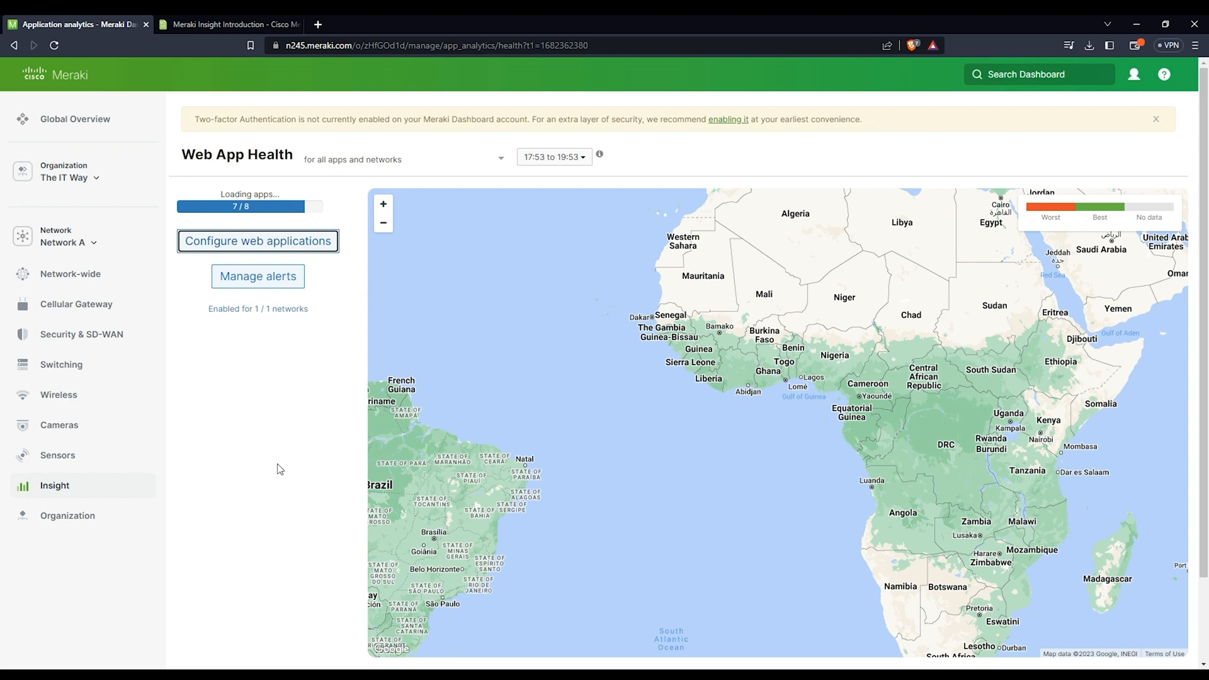
mouse_move(302, 495)
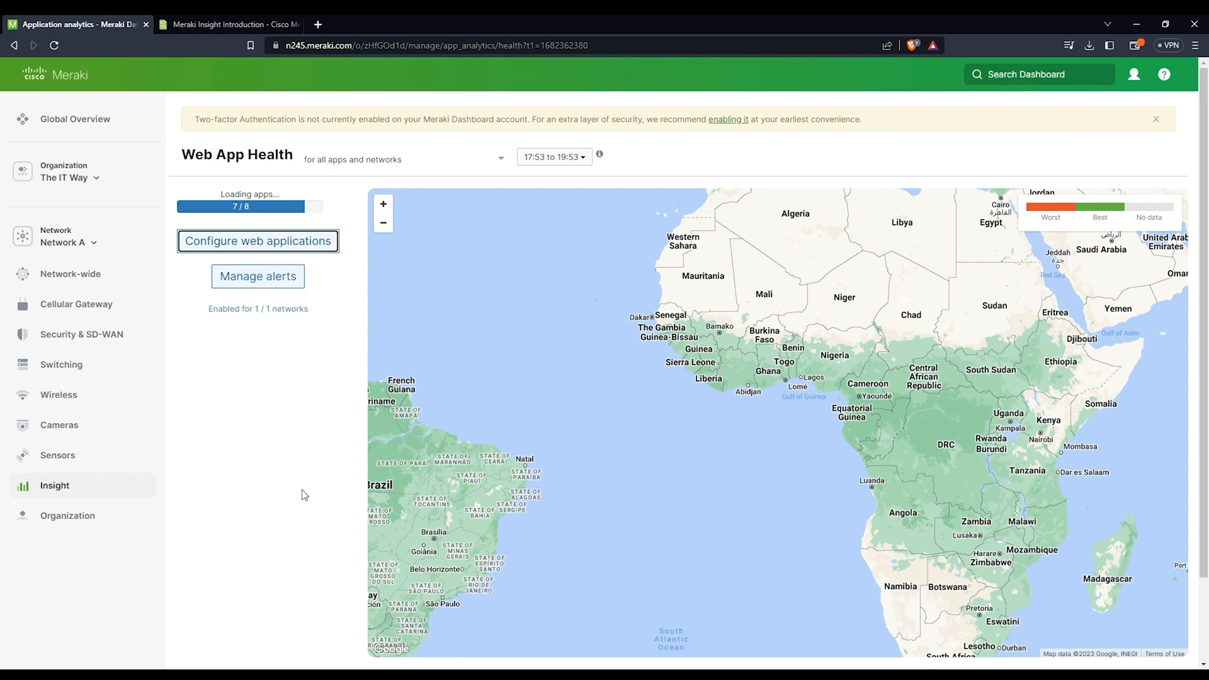
mouse_move(341, 487)
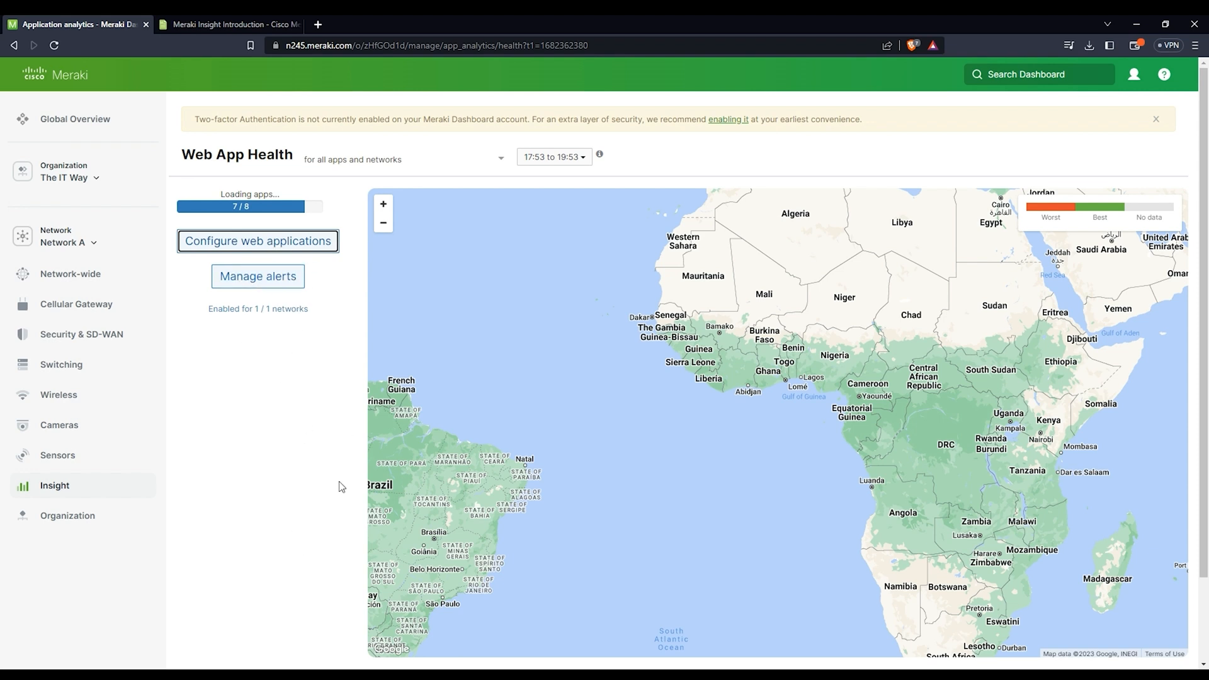
mouse_move(334, 357)
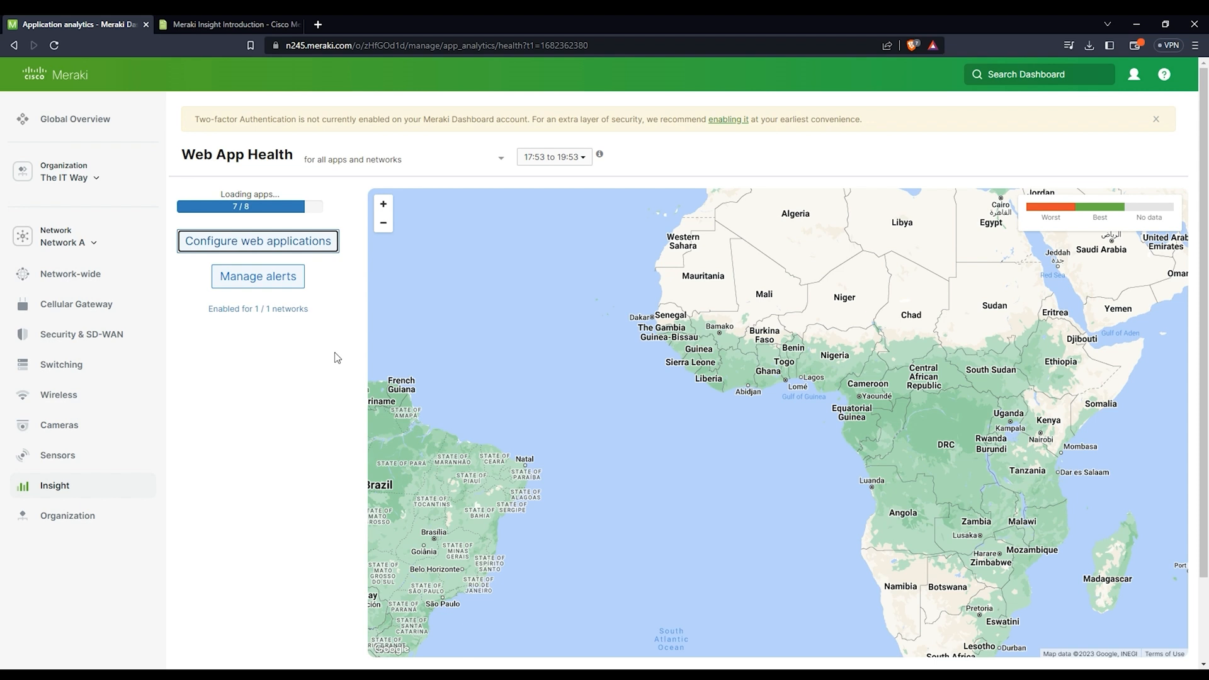
mouse_move(318, 207)
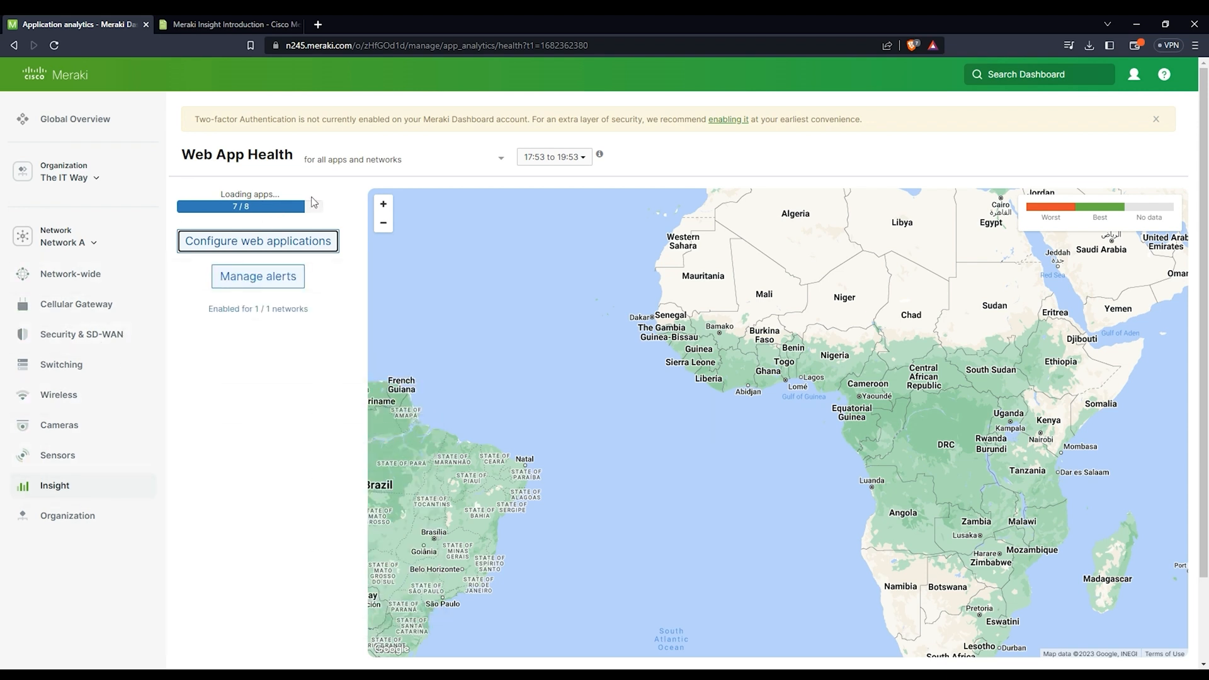
mouse_move(247, 444)
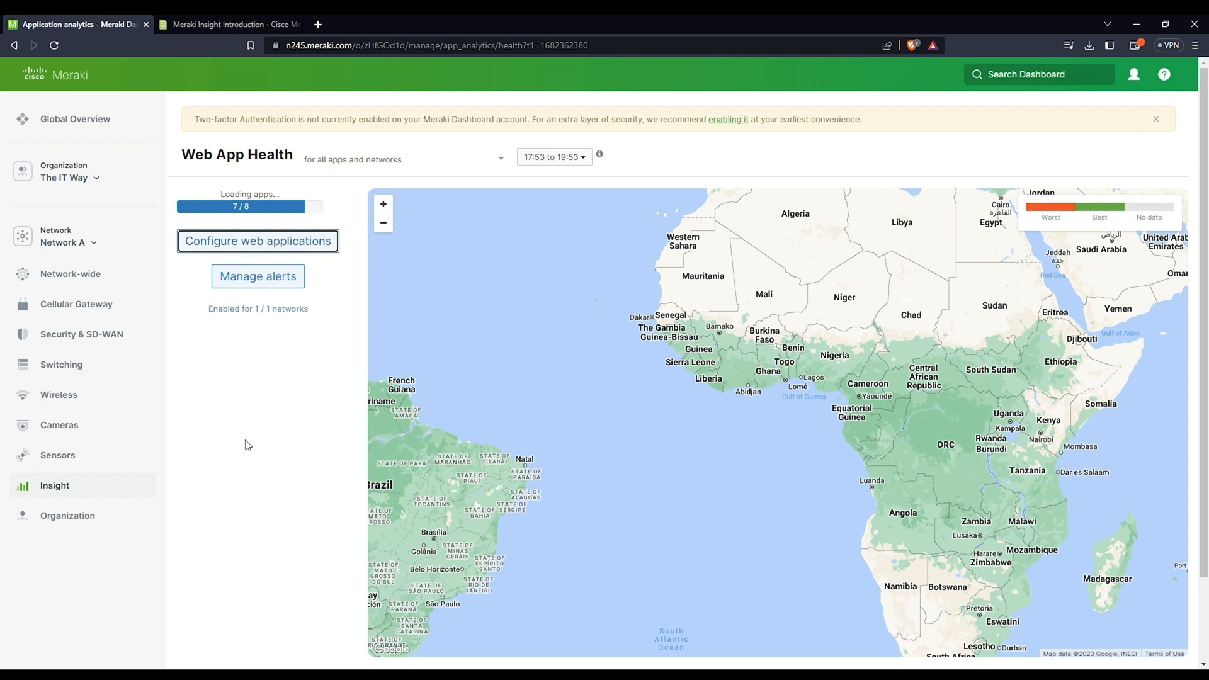
mouse_move(369, 198)
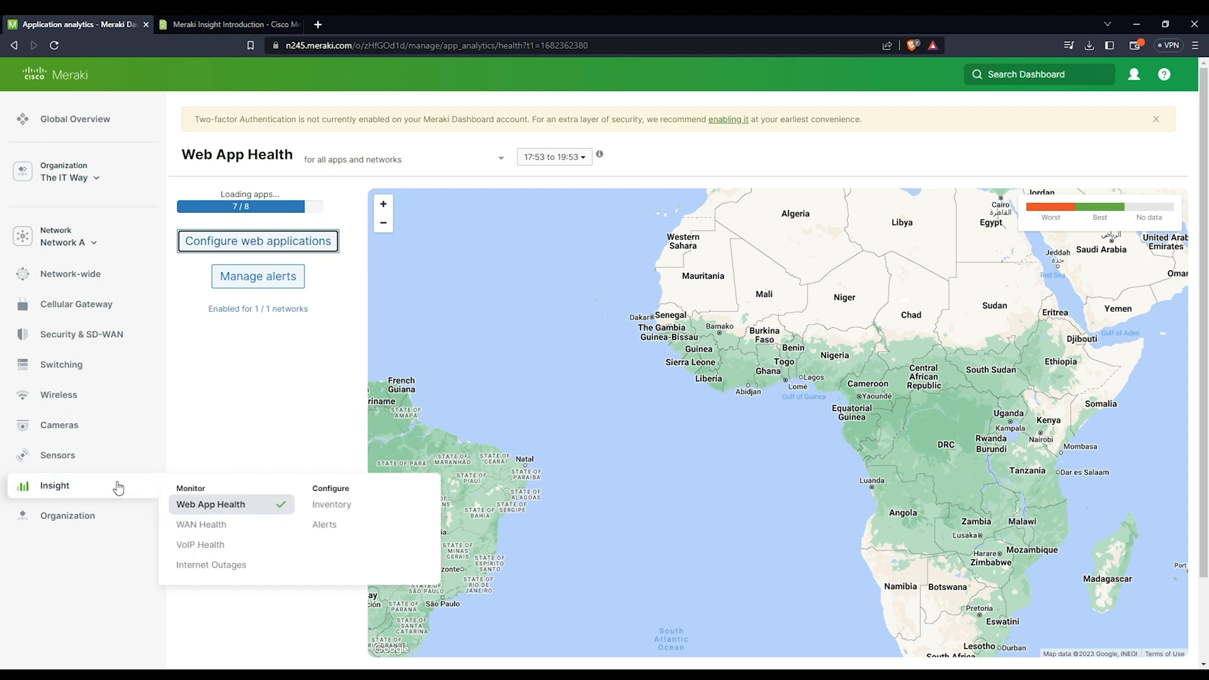
mouse_move(163, 509)
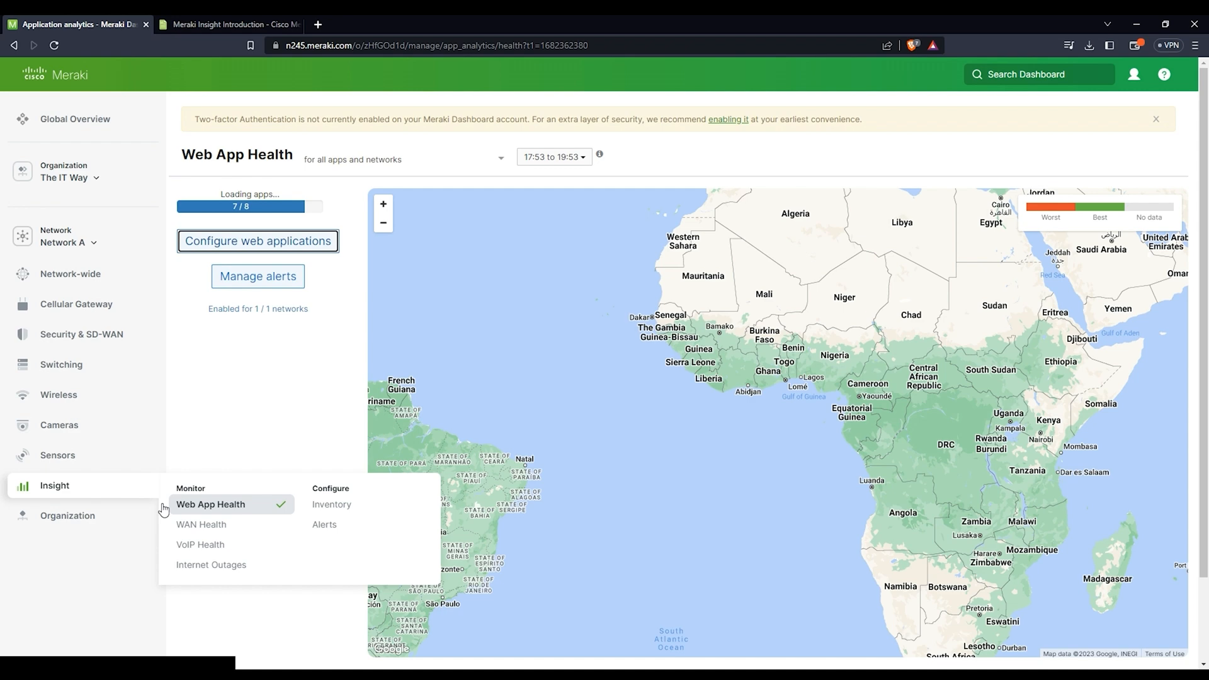
click(210, 504)
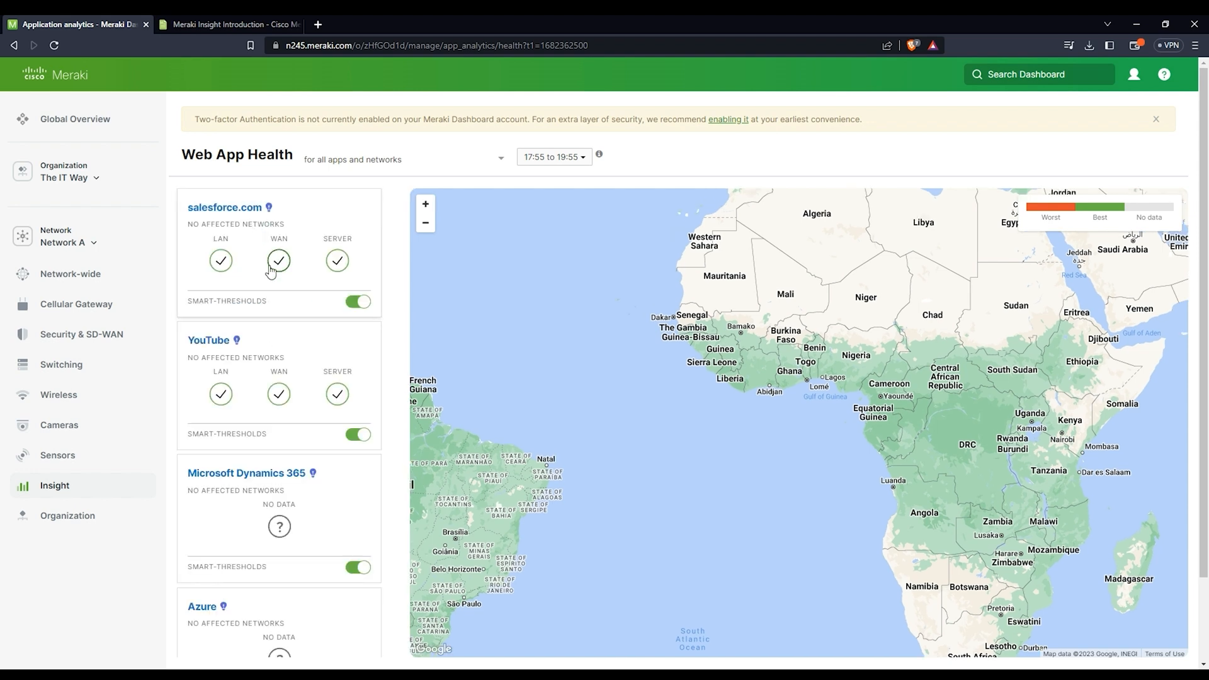
scroll(down, 3)
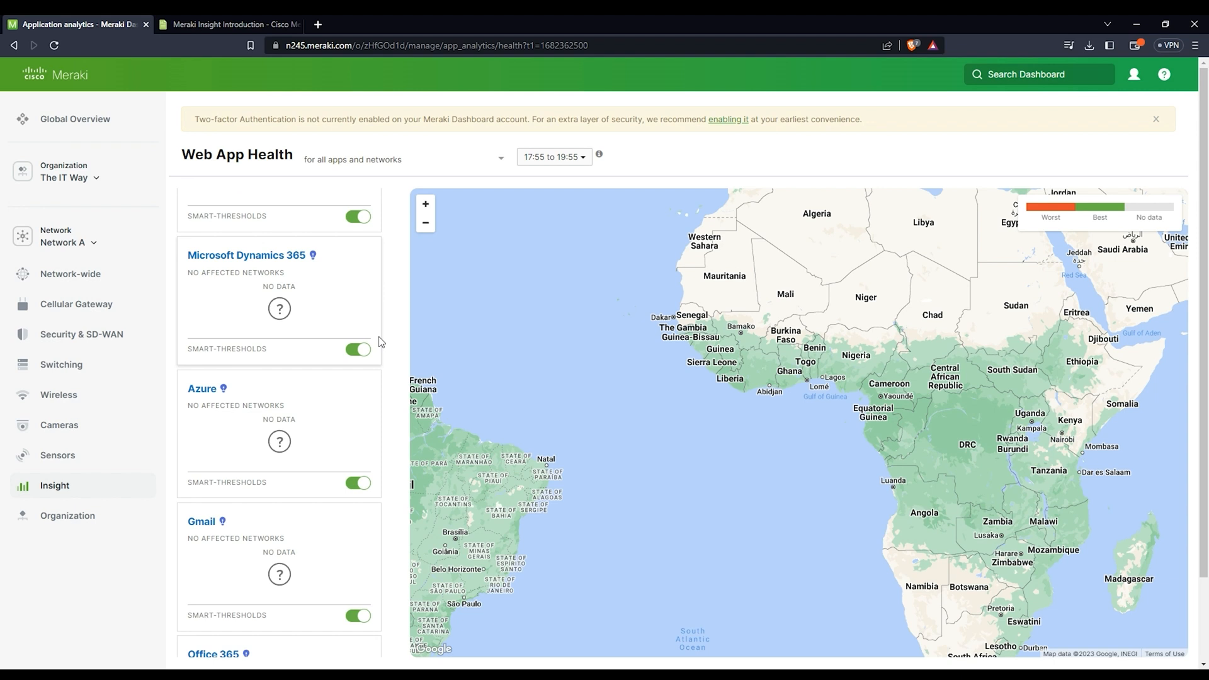
scroll(down, 3)
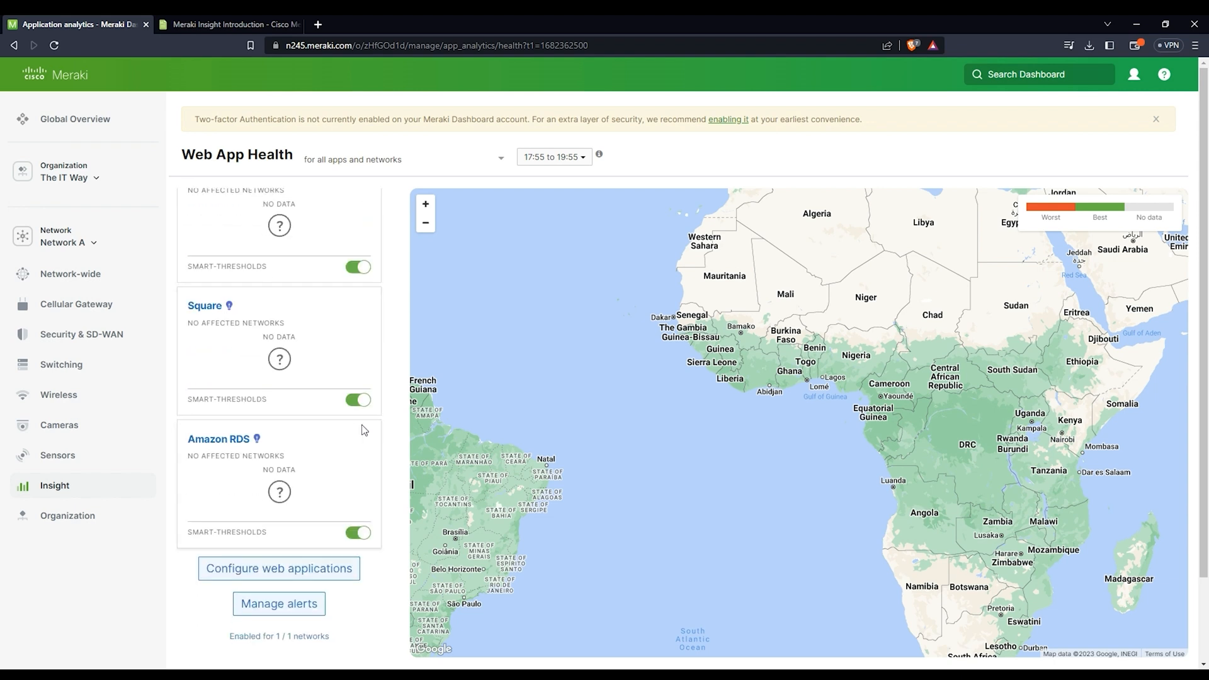
mouse_move(310, 479)
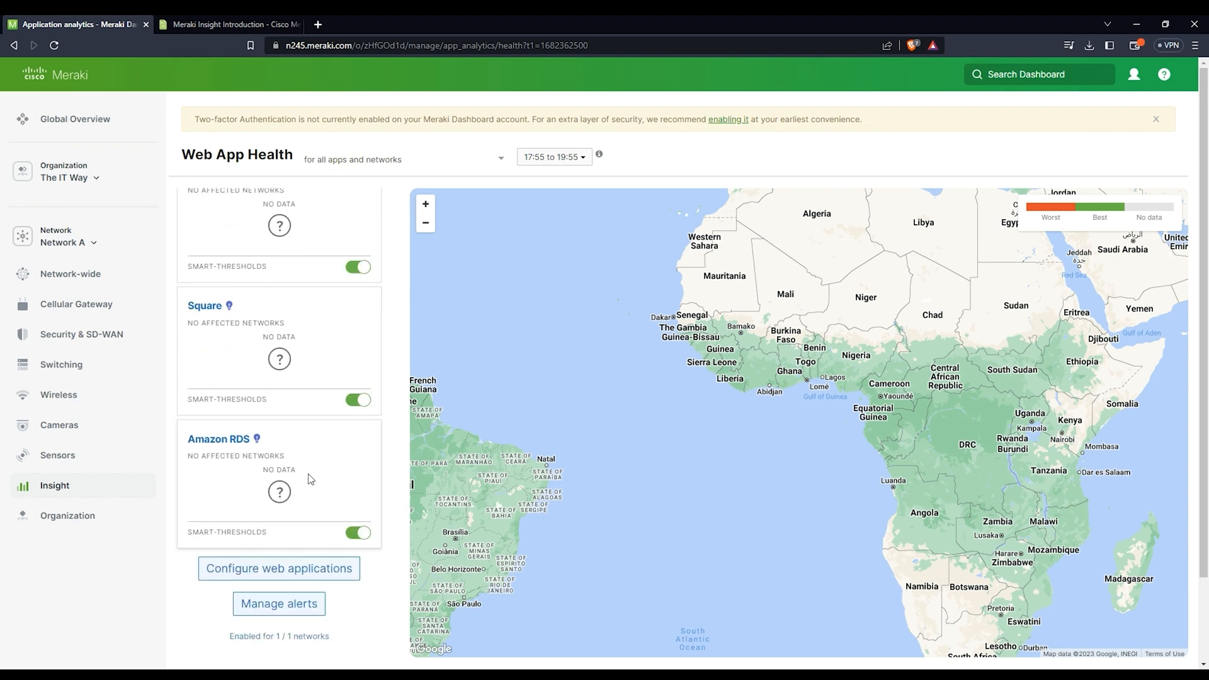
mouse_move(218, 441)
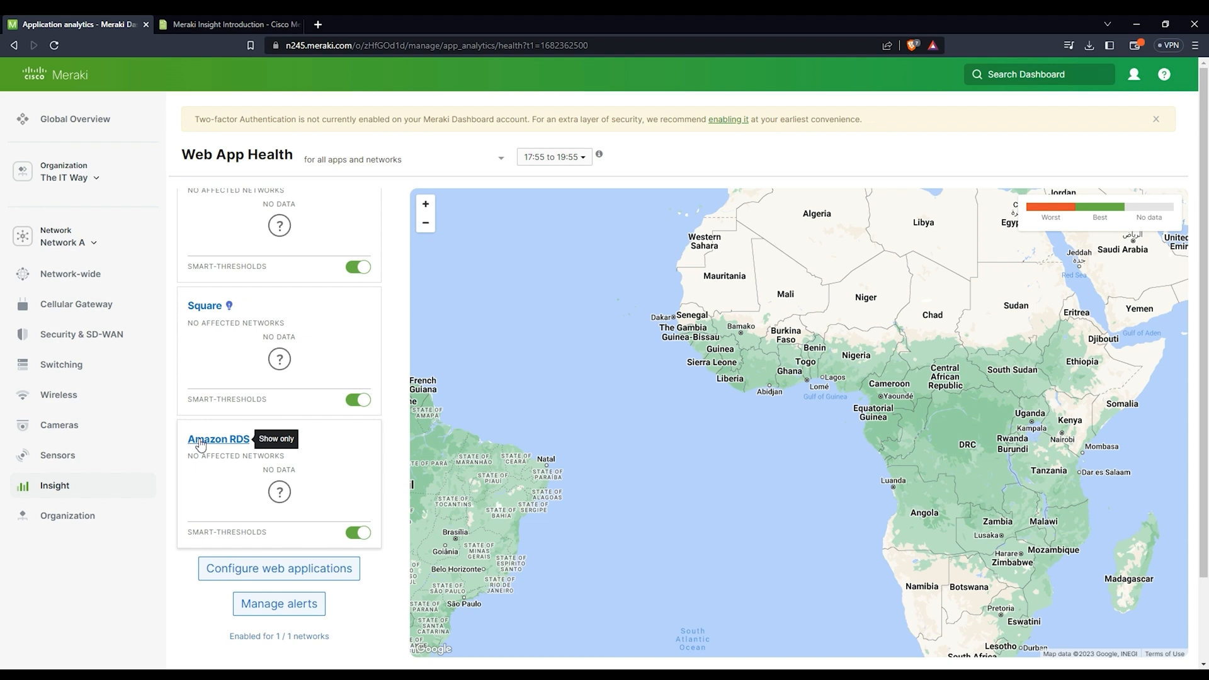
mouse_move(260, 483)
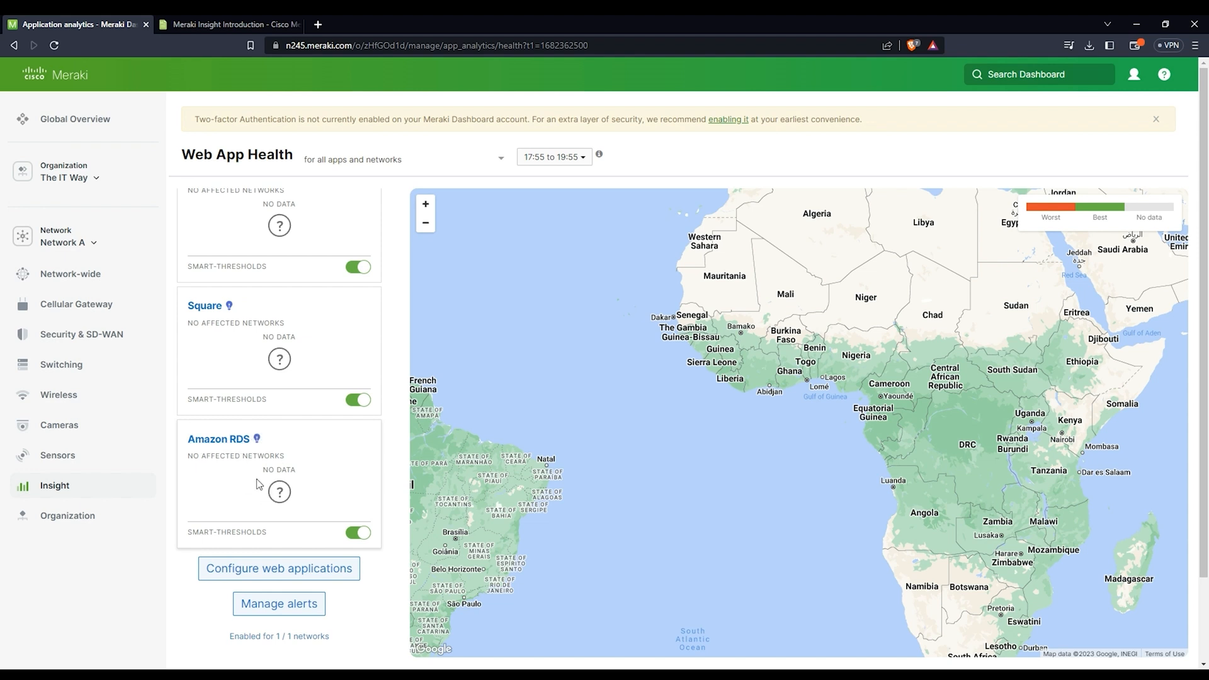
mouse_move(395, 439)
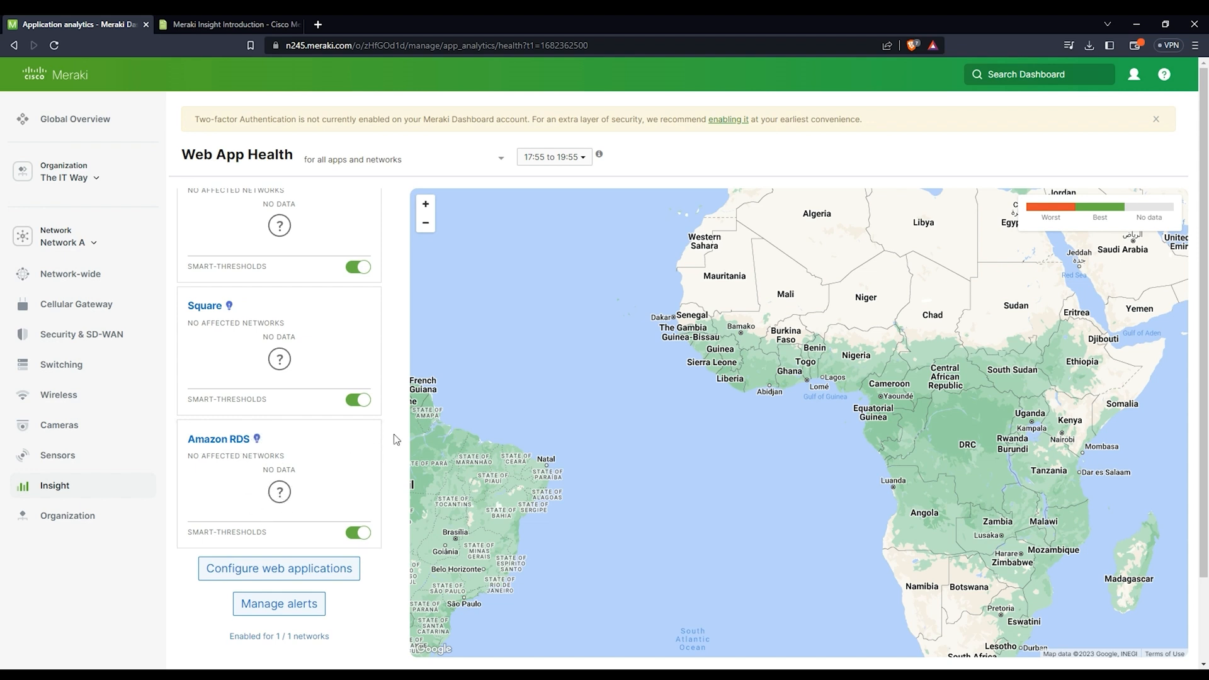
scroll(up, 3)
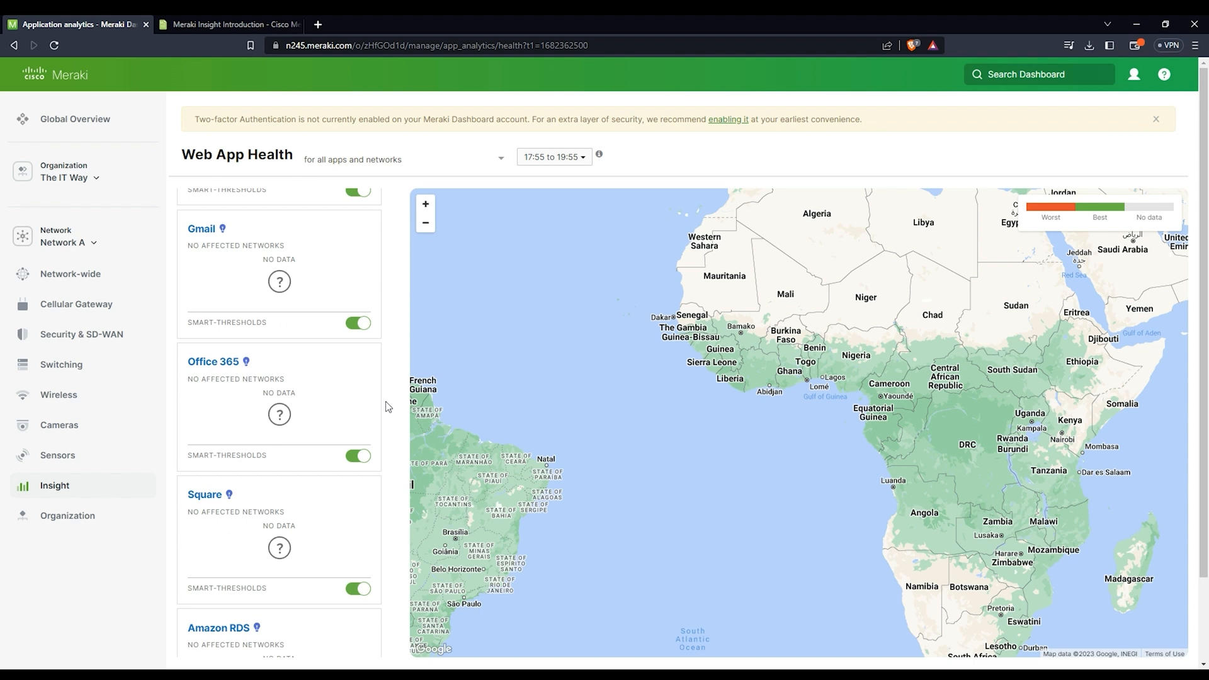
scroll(up, 3)
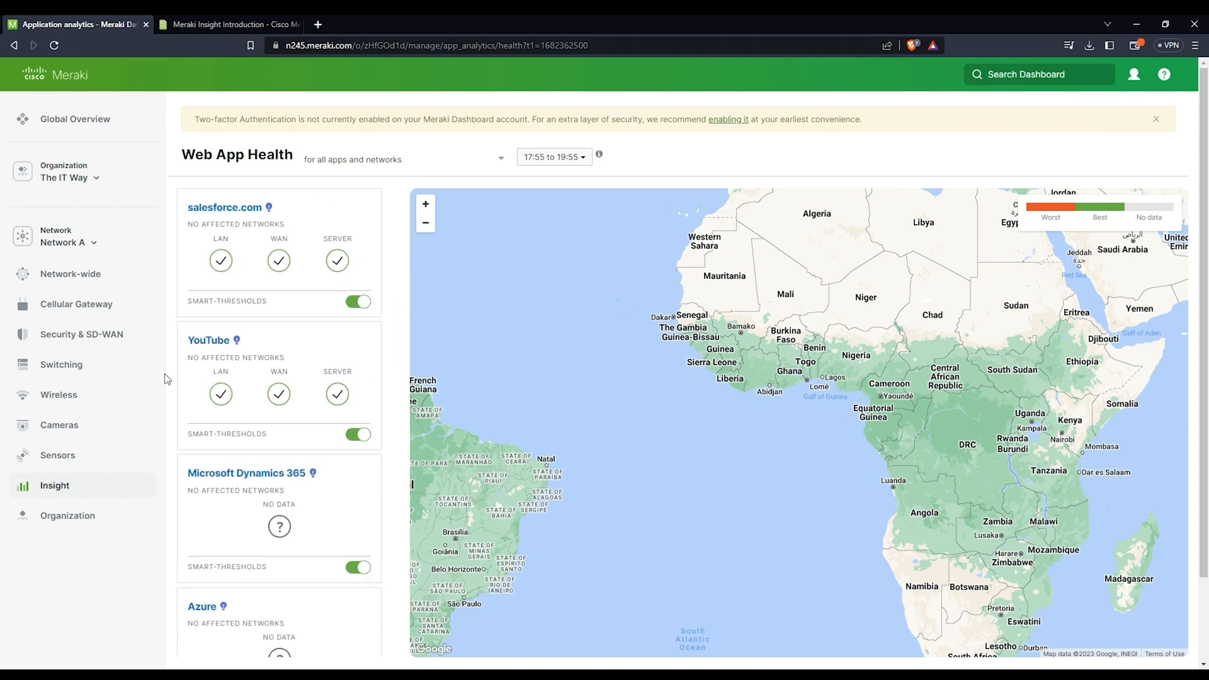
Step: Filter Web App Health to YouTube only, showing Network A's LAN, WAN and server status
click(208, 340)
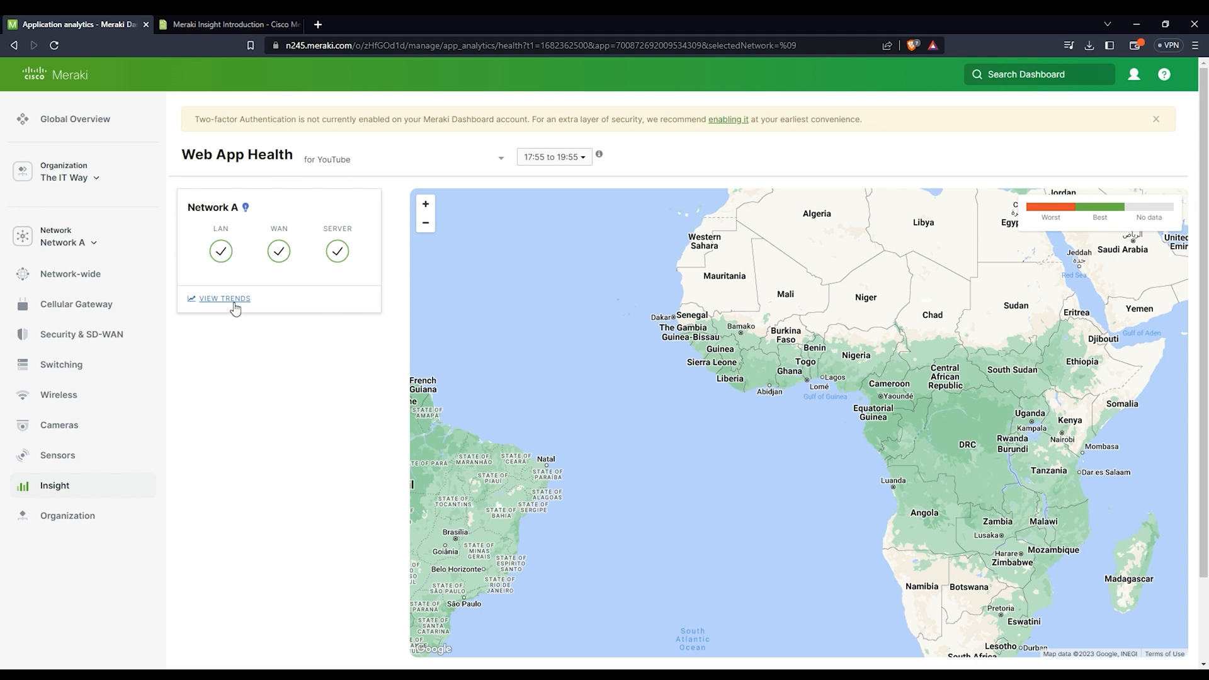
mouse_move(221, 252)
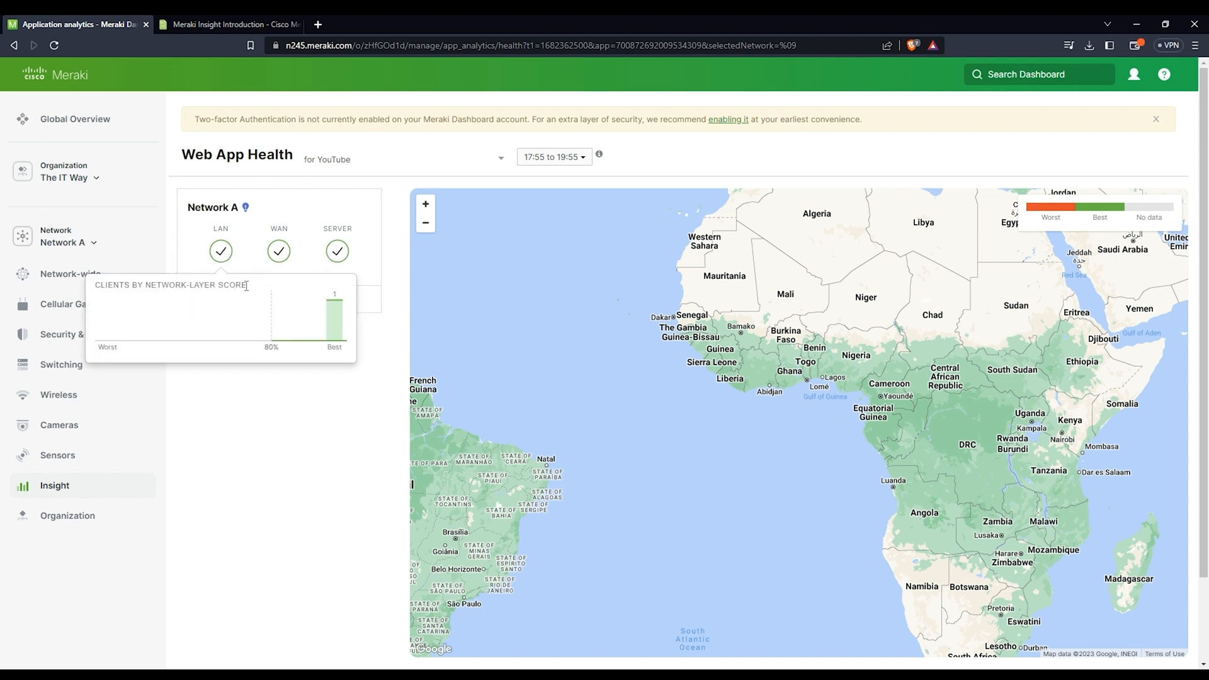
mouse_move(328, 323)
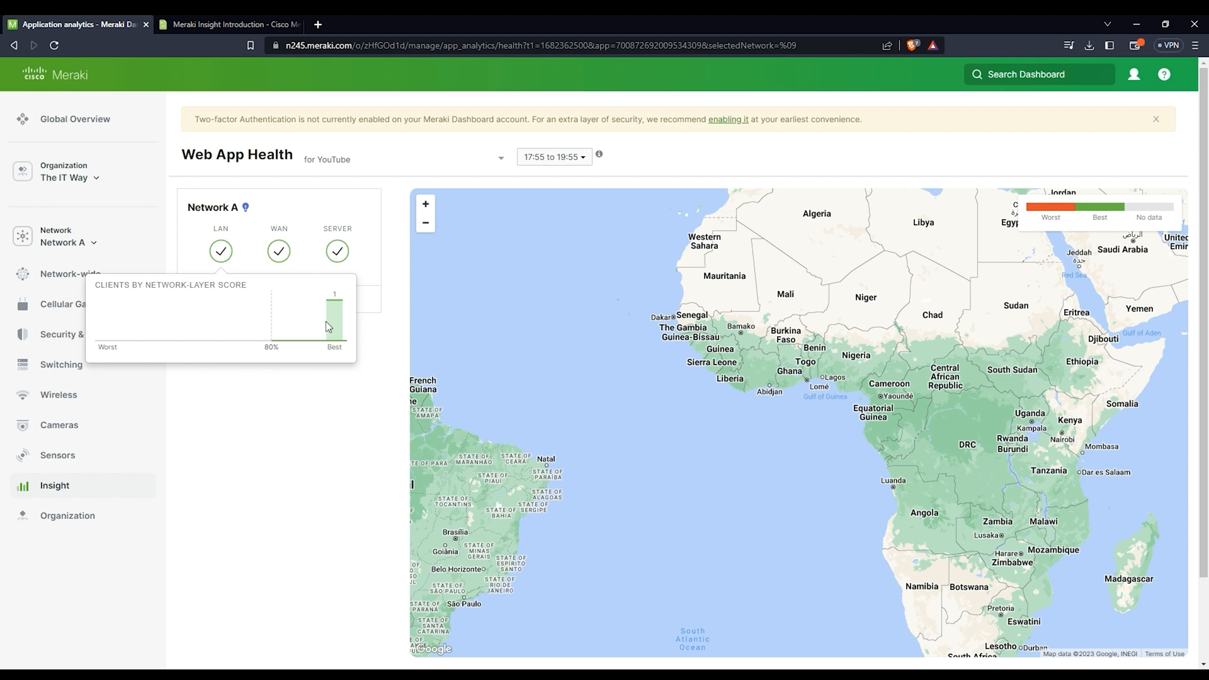
mouse_move(316, 334)
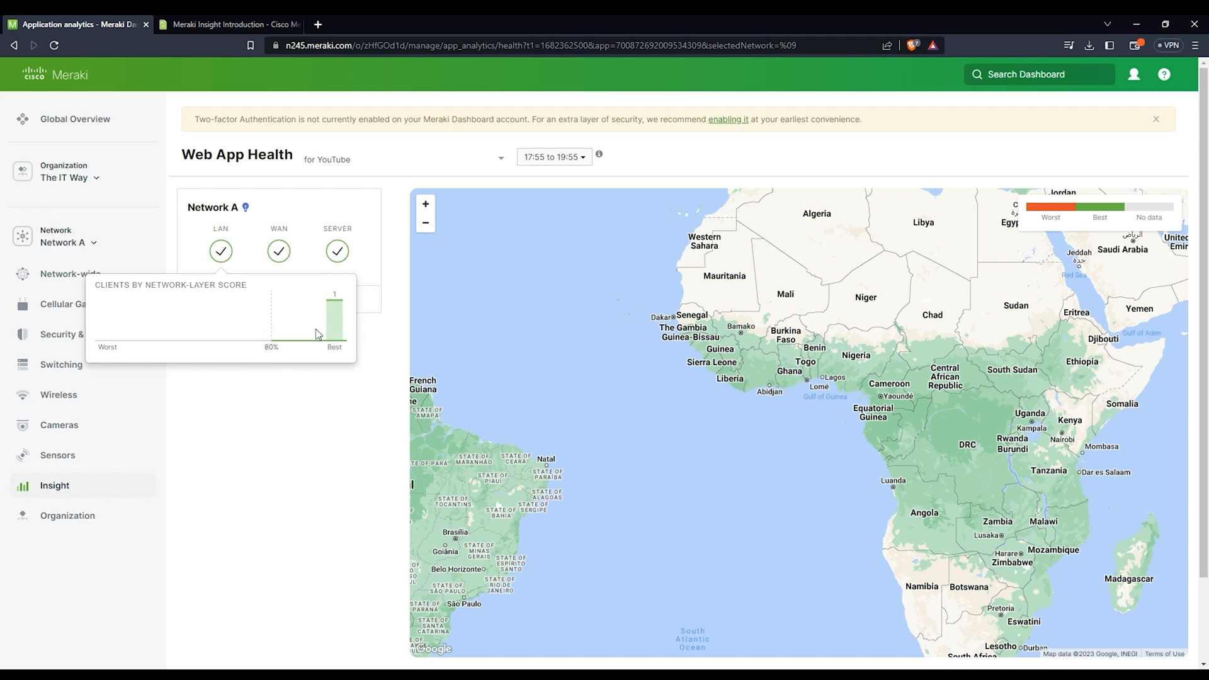
mouse_move(293, 268)
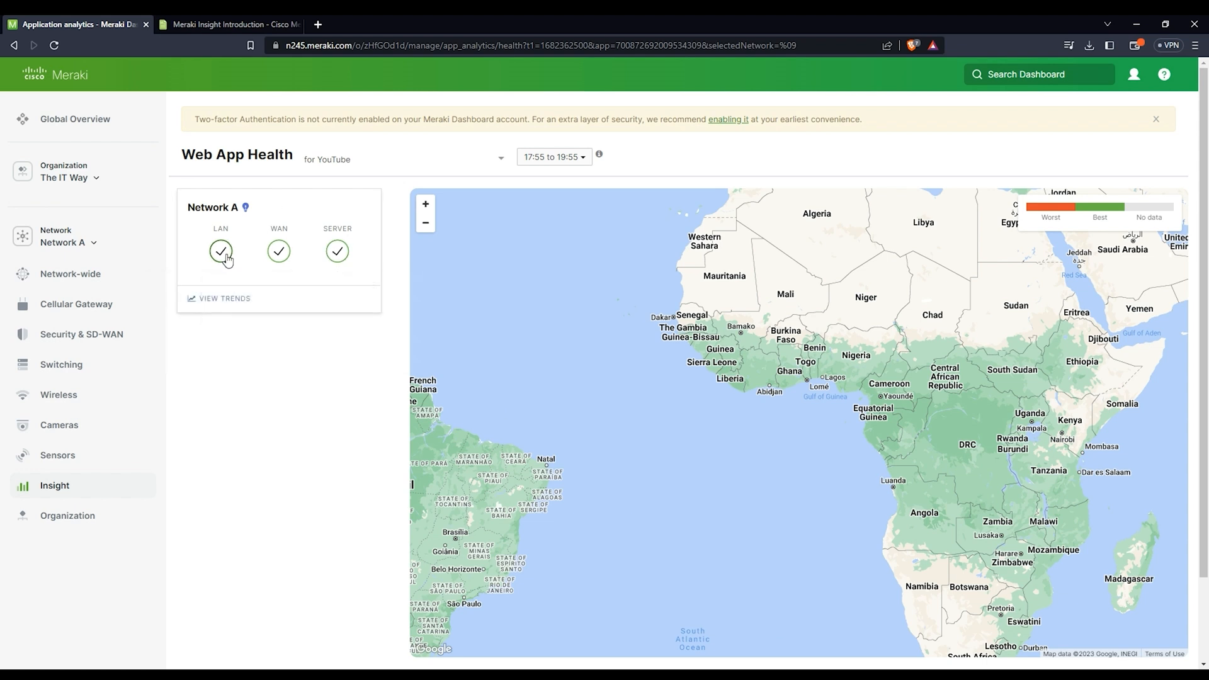
Step: View YouTube trends for Network A with a new time range and review the Network graphs
click(221, 252)
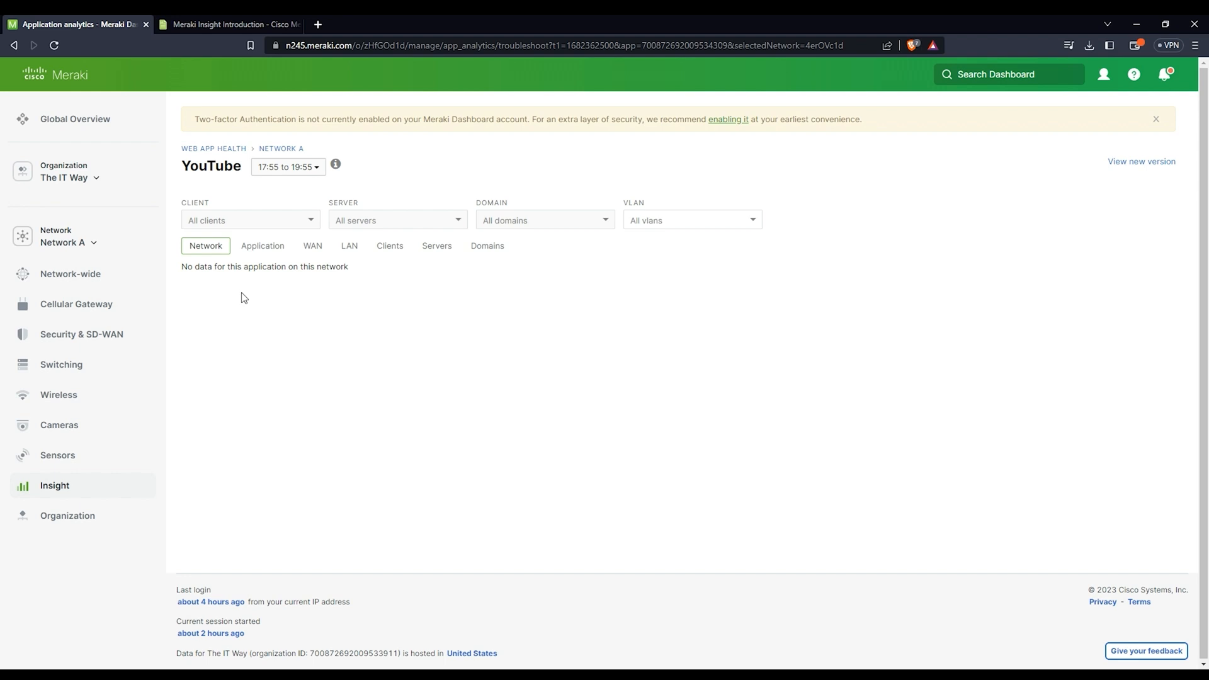
mouse_move(222, 277)
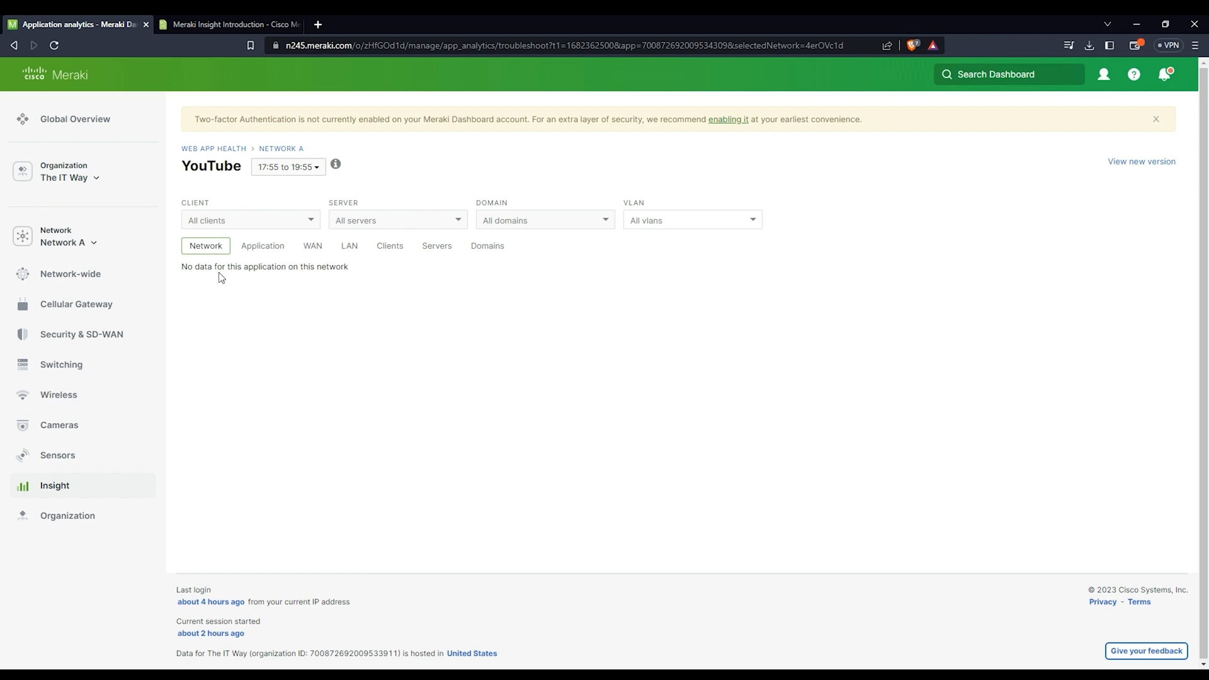
mouse_move(240, 269)
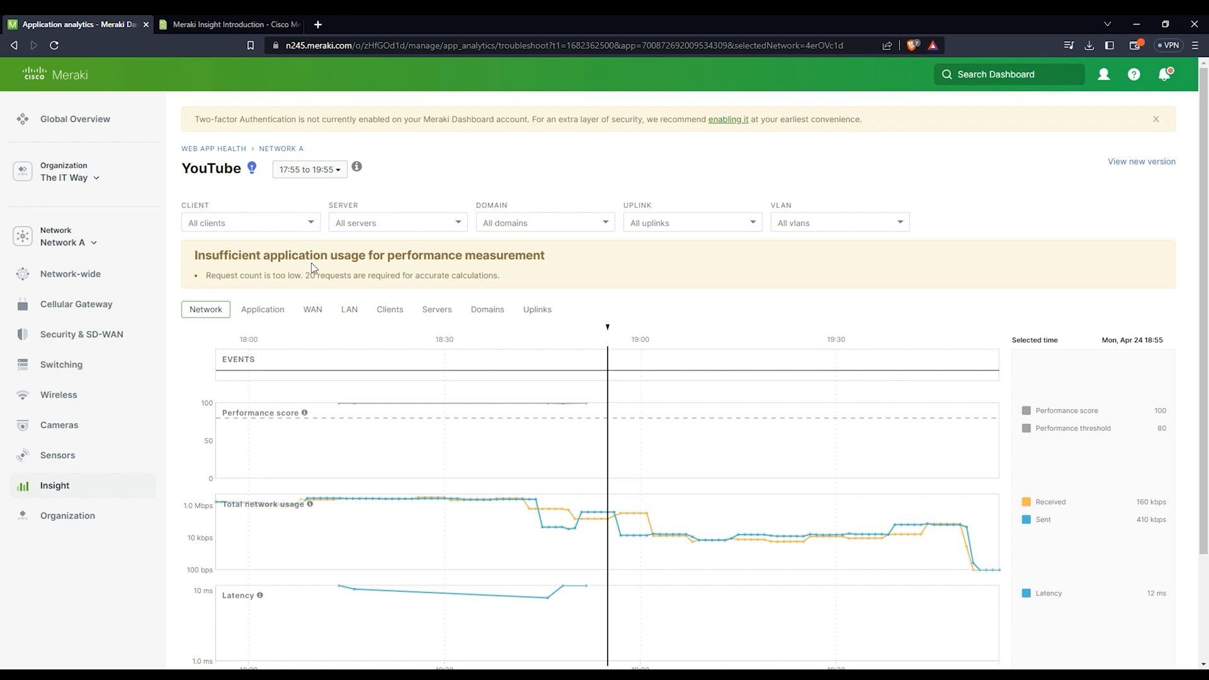
click(308, 169)
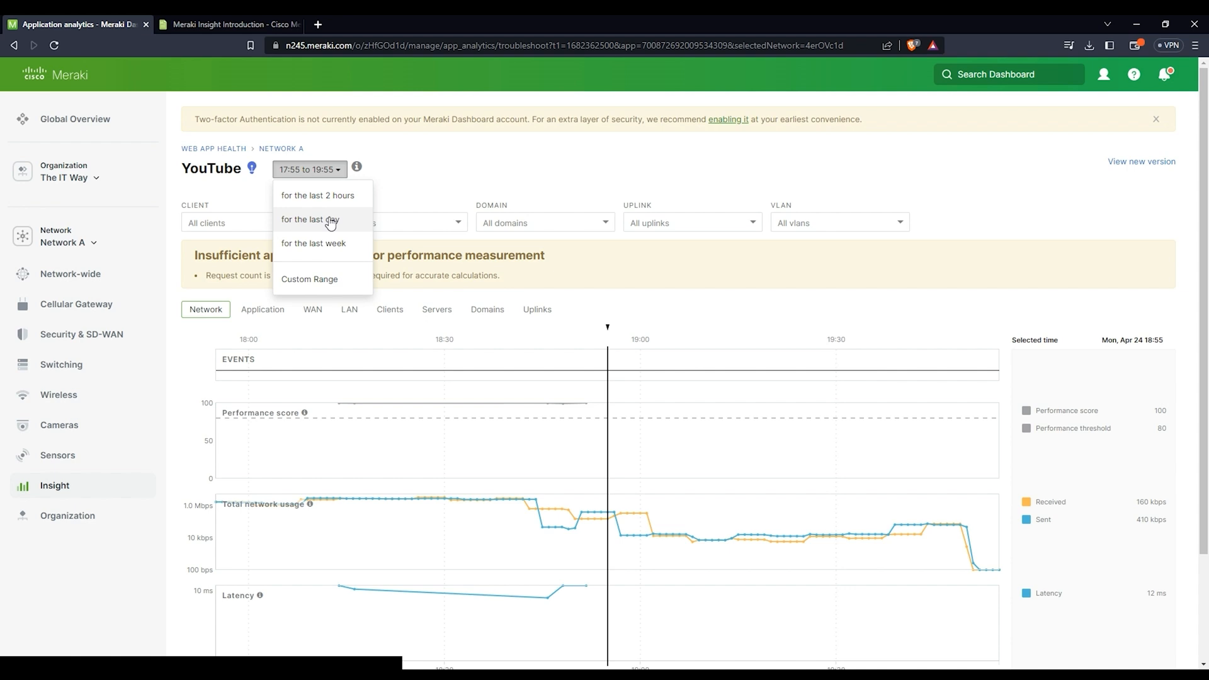
click(318, 195)
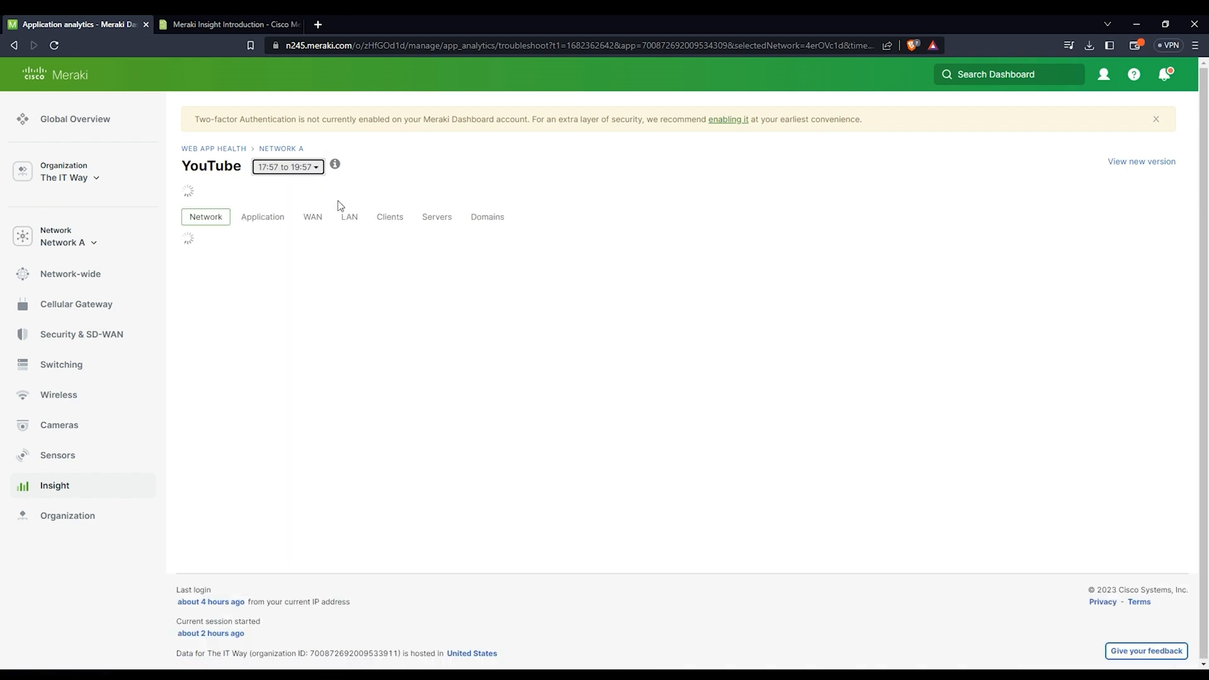
mouse_move(235, 199)
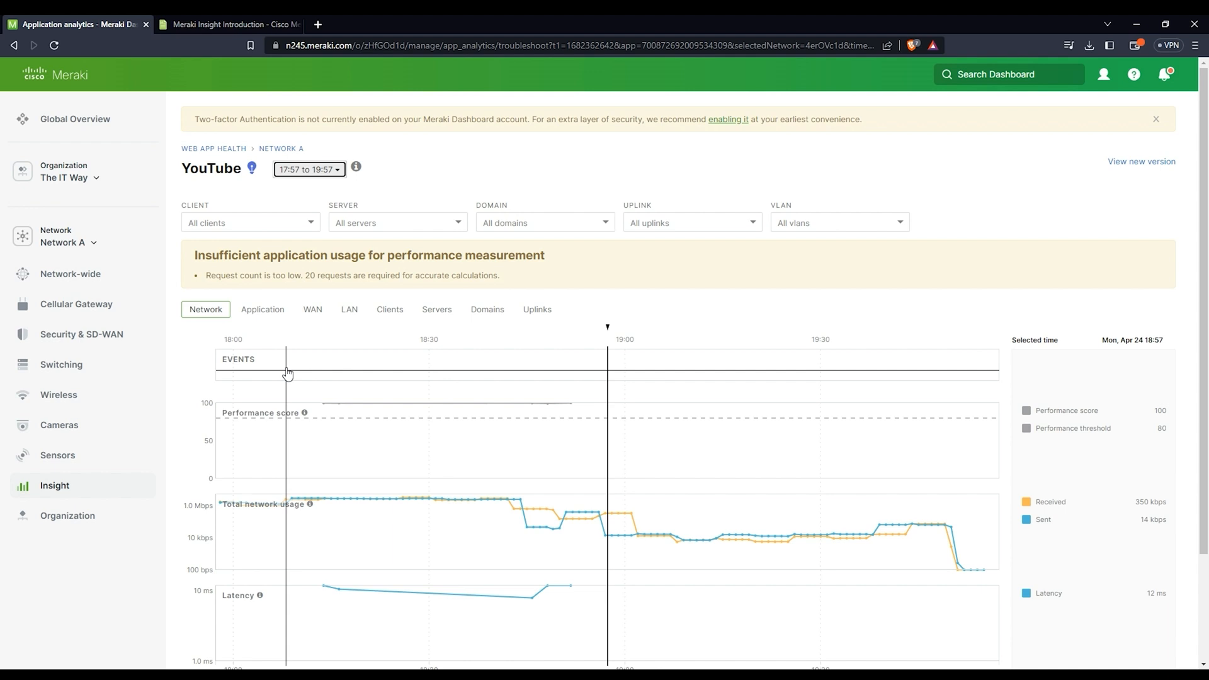
scroll(down, 3)
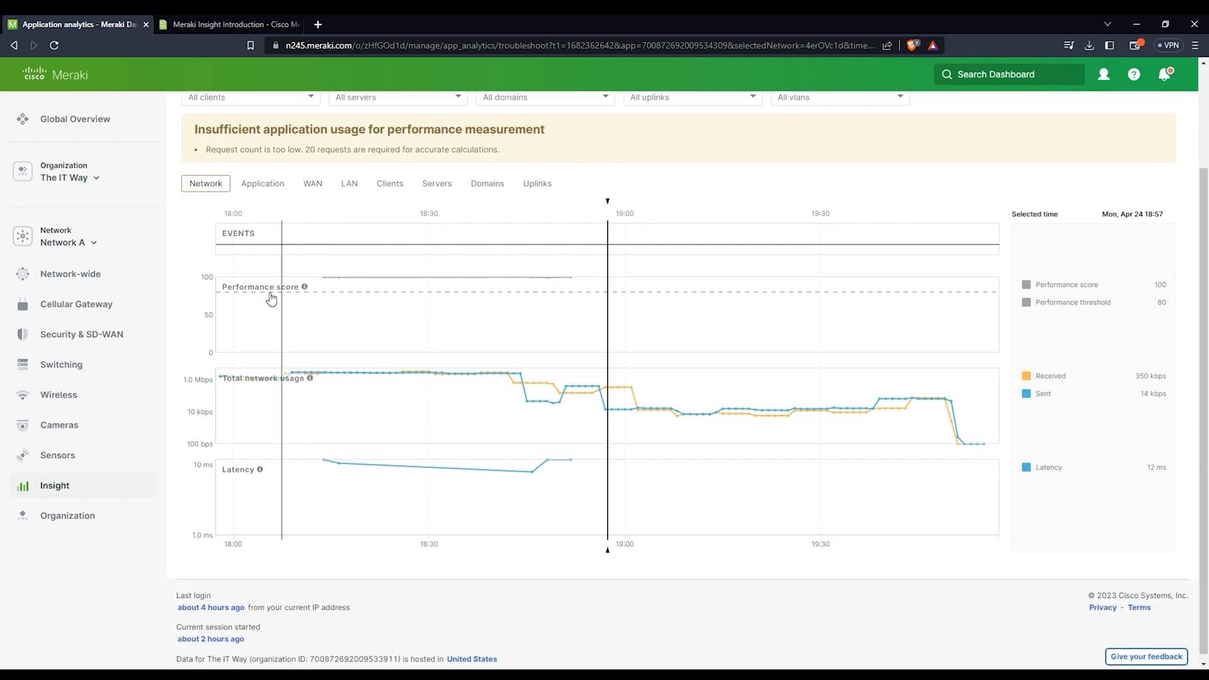
scroll(up, 3)
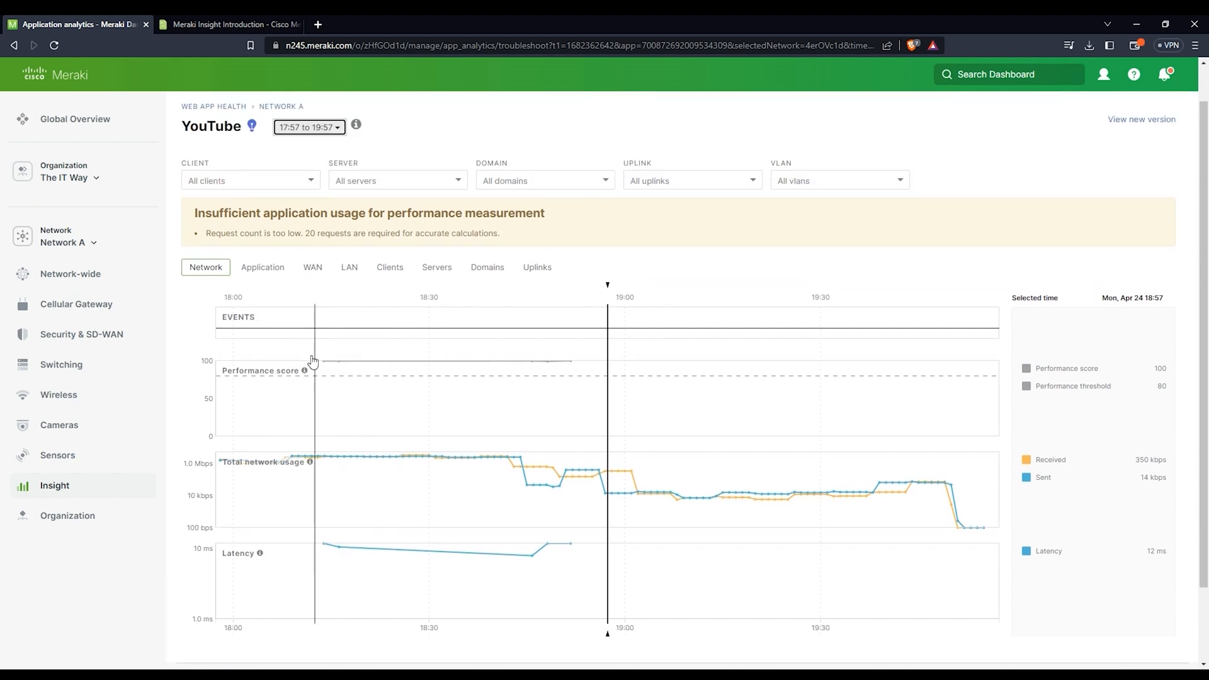
mouse_move(241, 328)
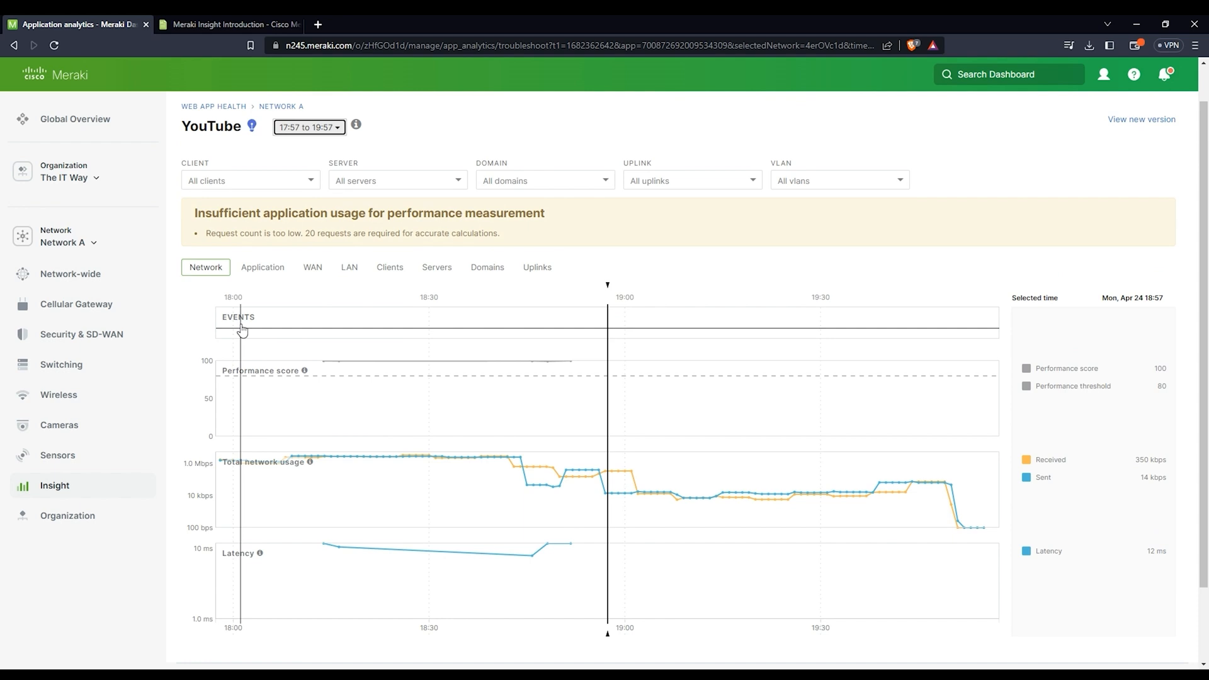
mouse_move(878, 301)
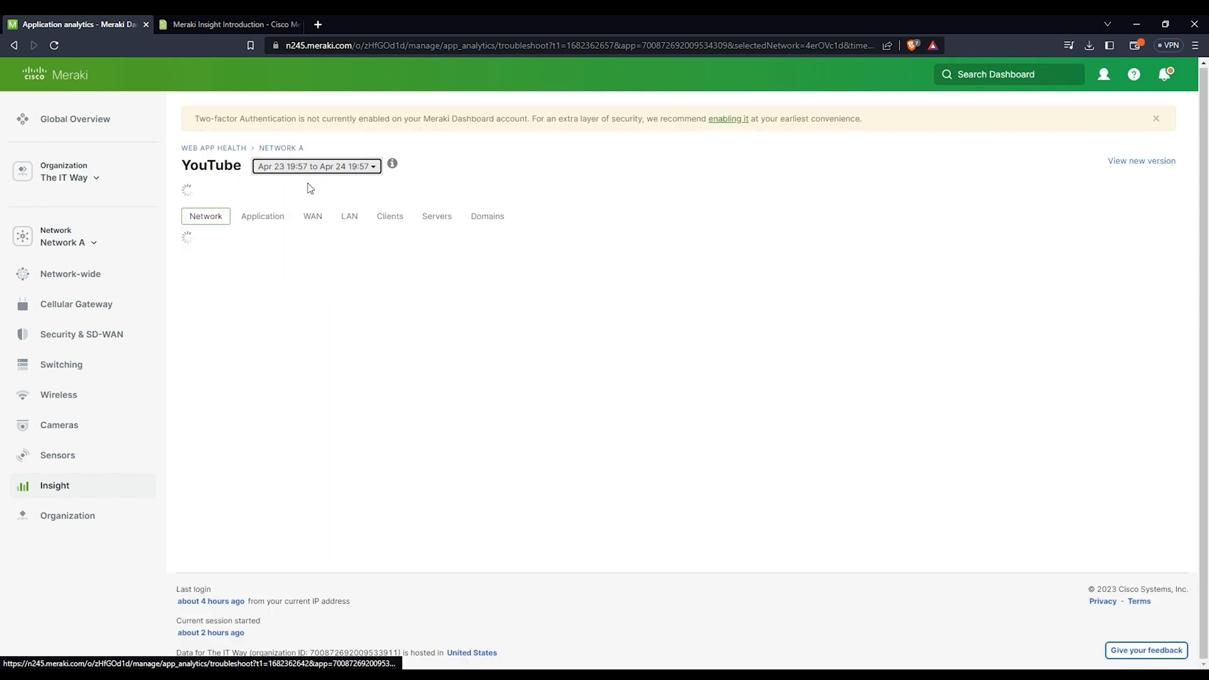
mouse_move(304, 183)
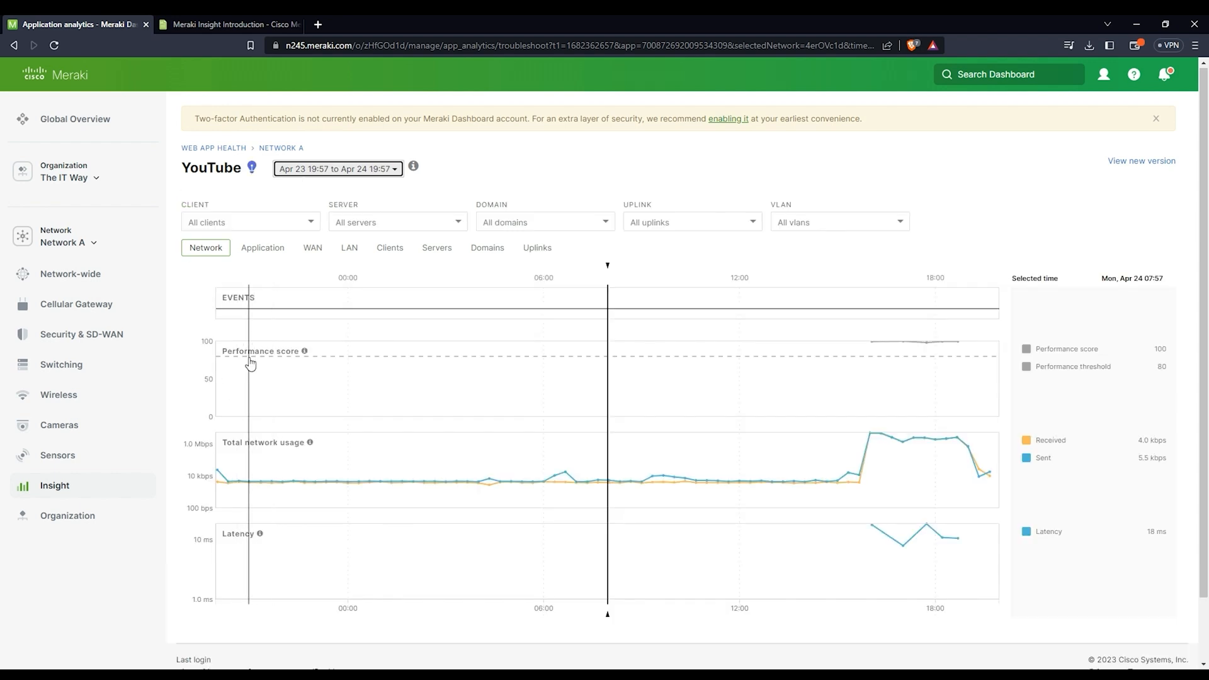
mouse_move(294, 362)
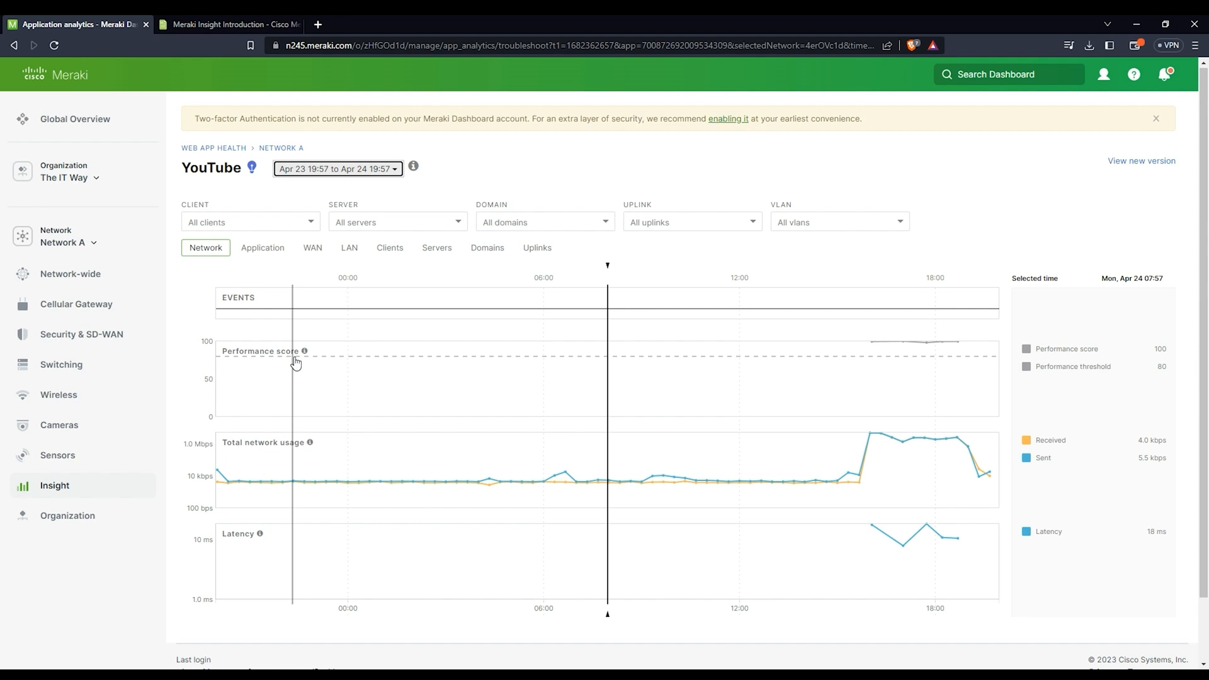
mouse_move(303, 351)
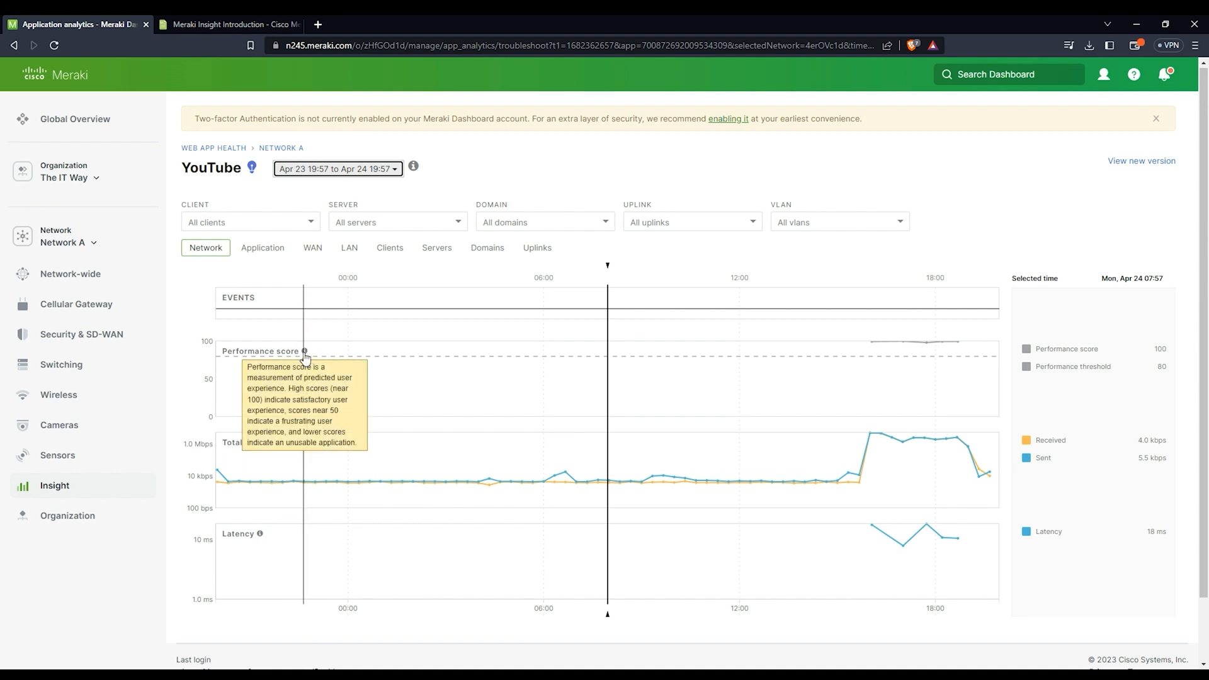
mouse_move(379, 390)
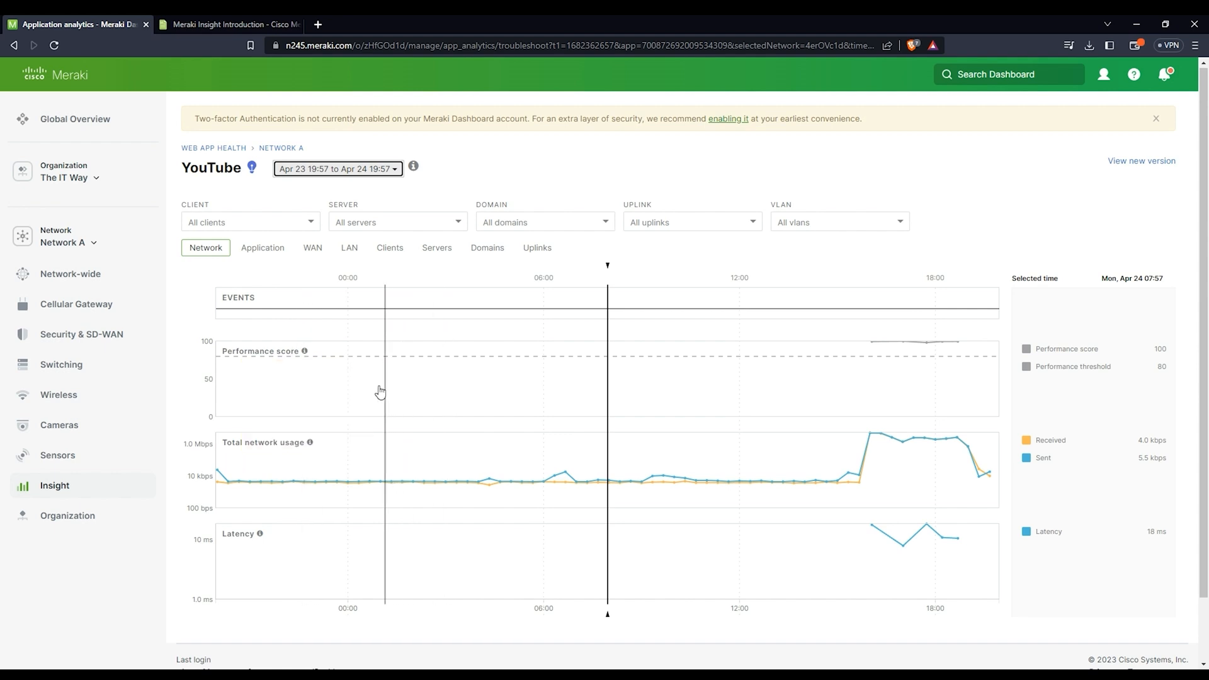
Step: Review the Application and WAN views, then return to YouTube's overall Network charts
click(262, 248)
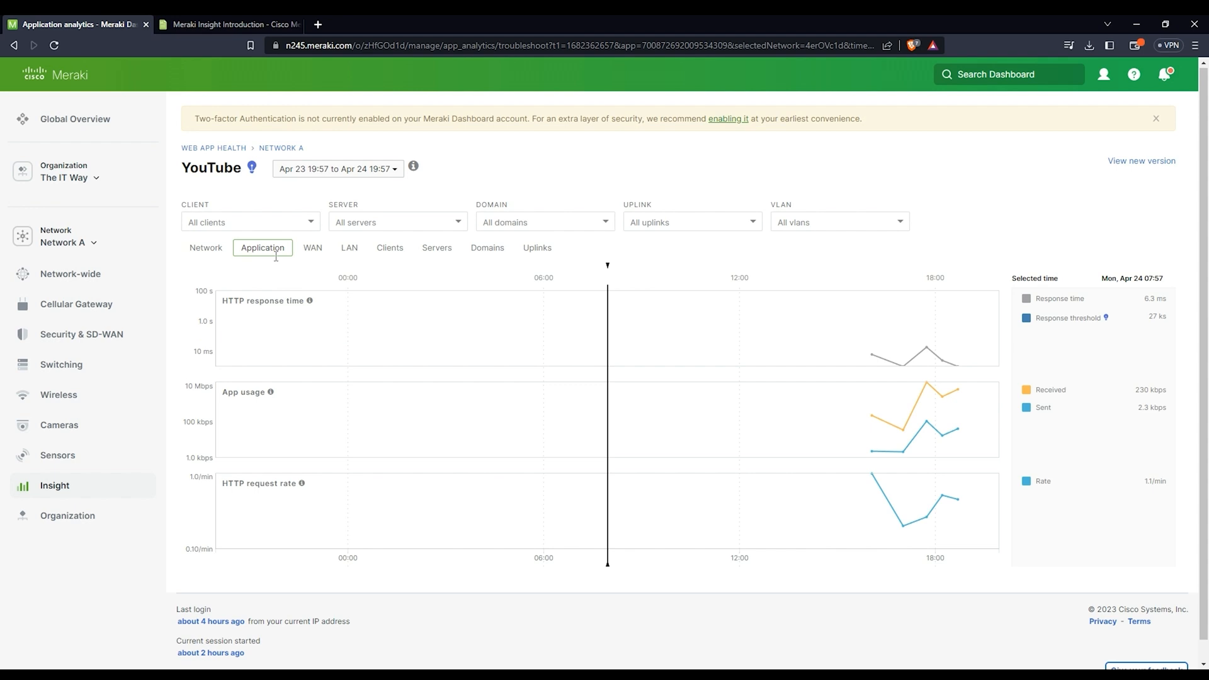
click(312, 248)
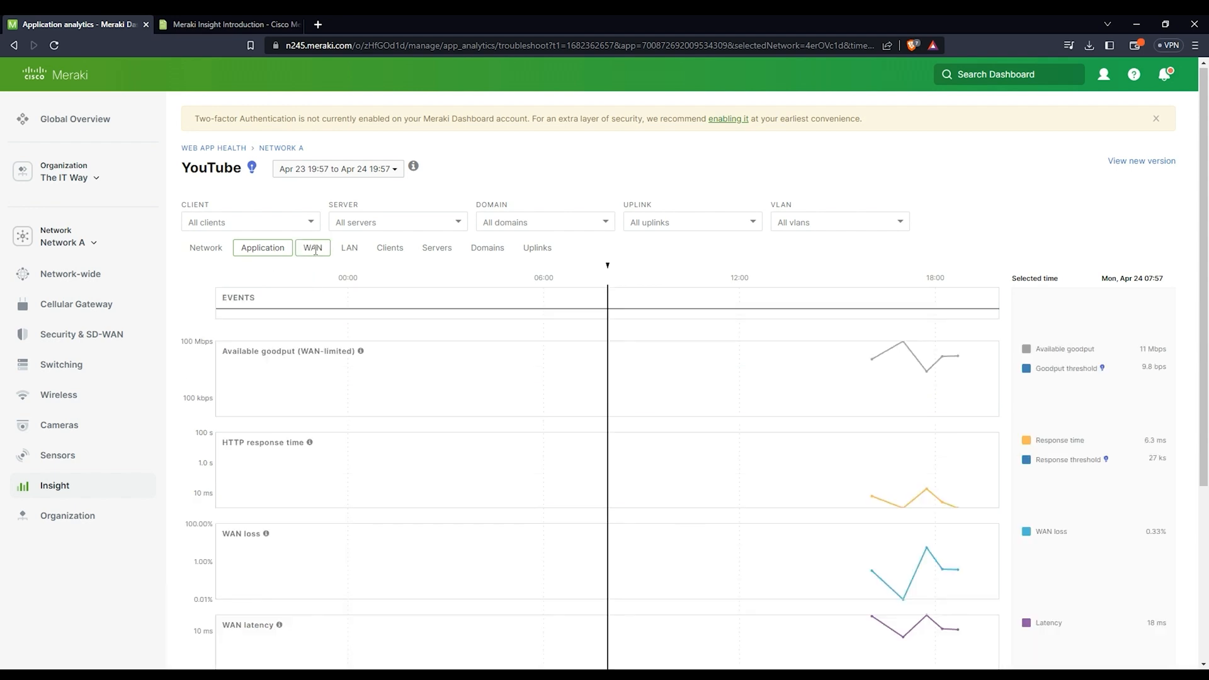
click(312, 248)
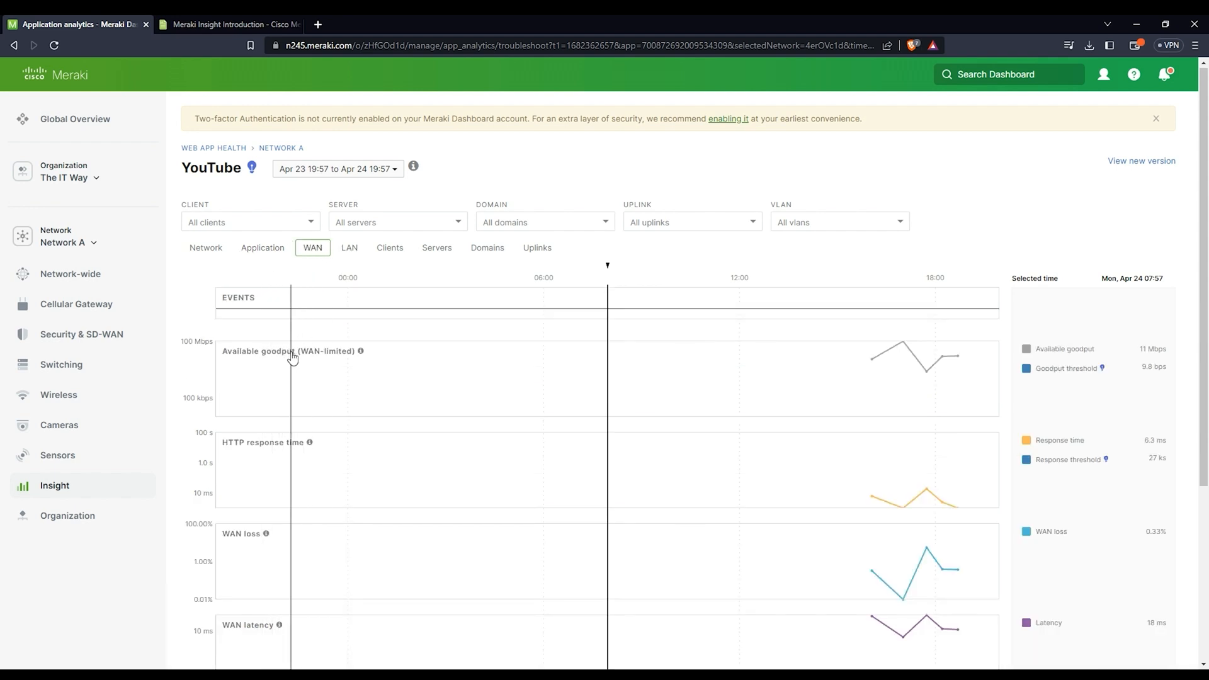
mouse_move(354, 355)
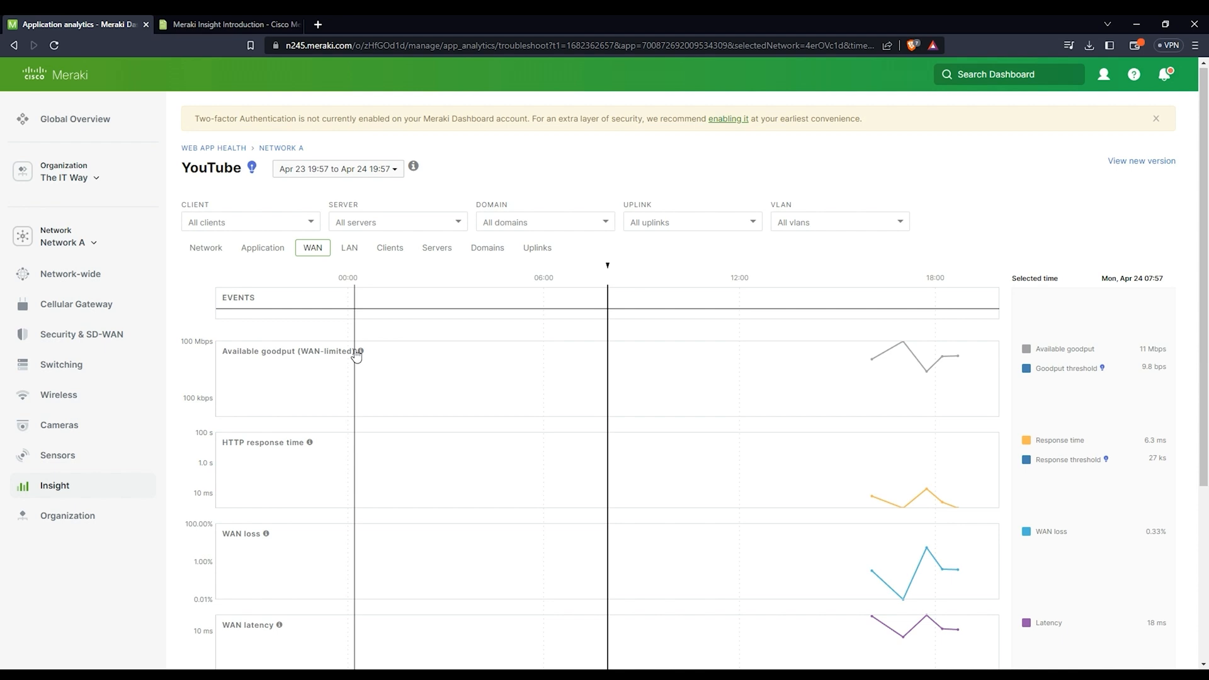
mouse_move(360, 351)
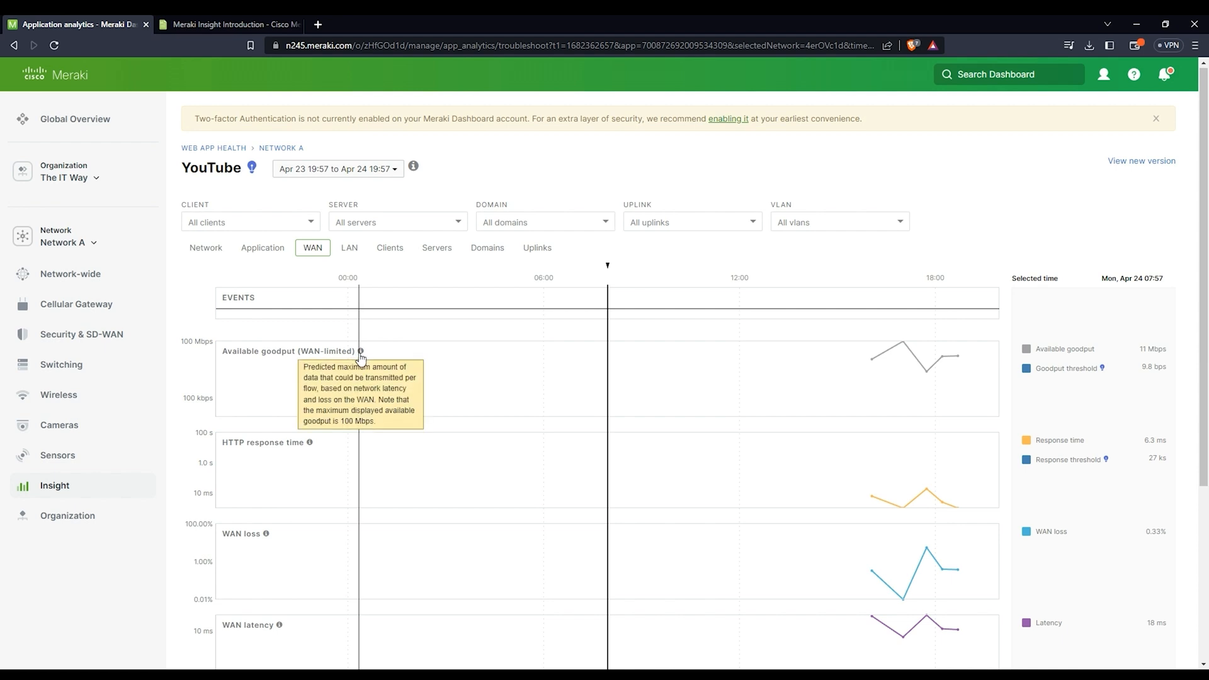
mouse_move(349, 355)
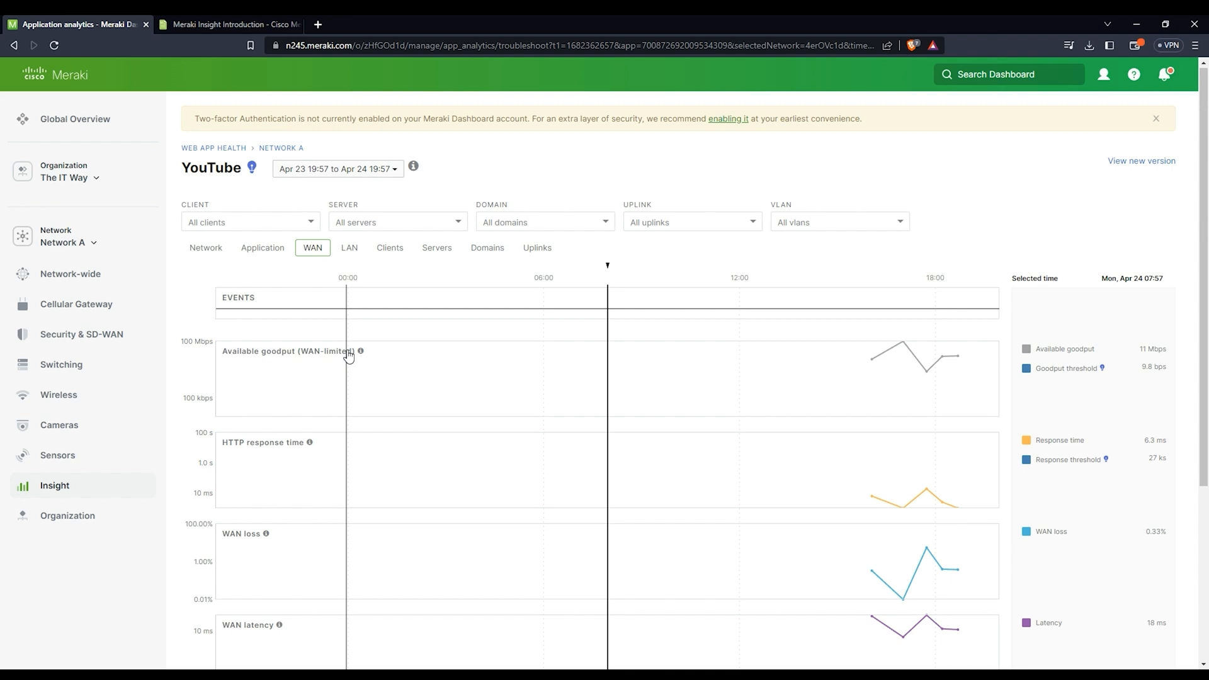
mouse_move(360, 351)
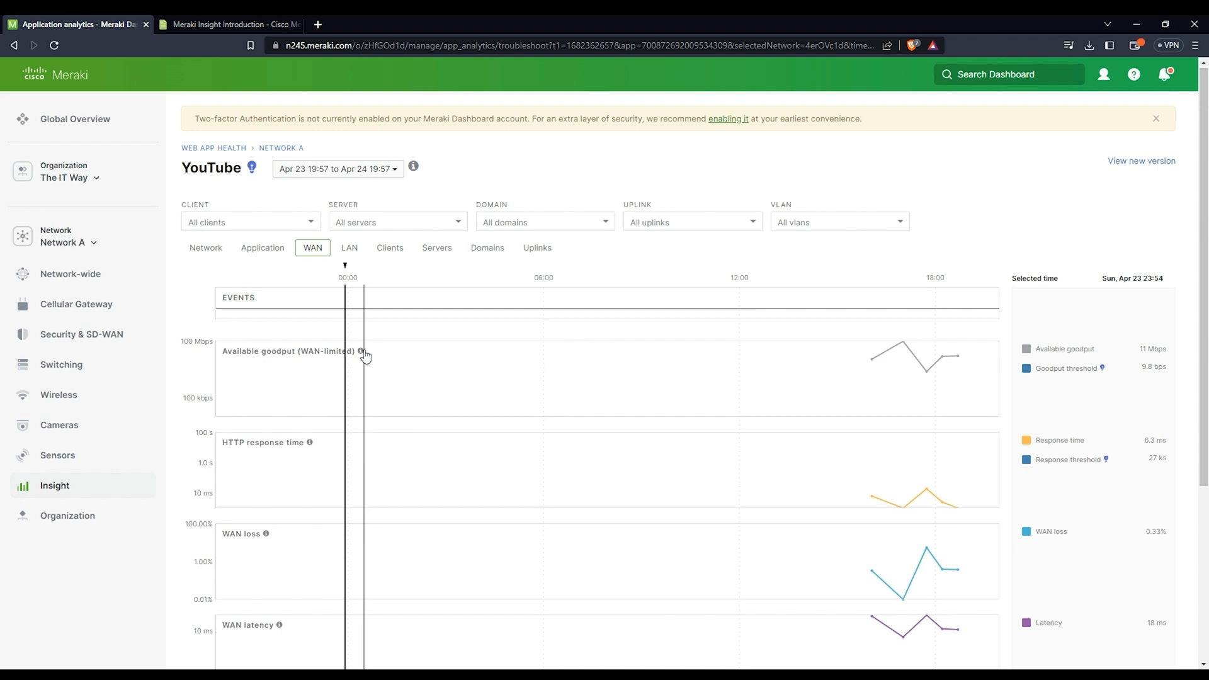
mouse_move(360, 352)
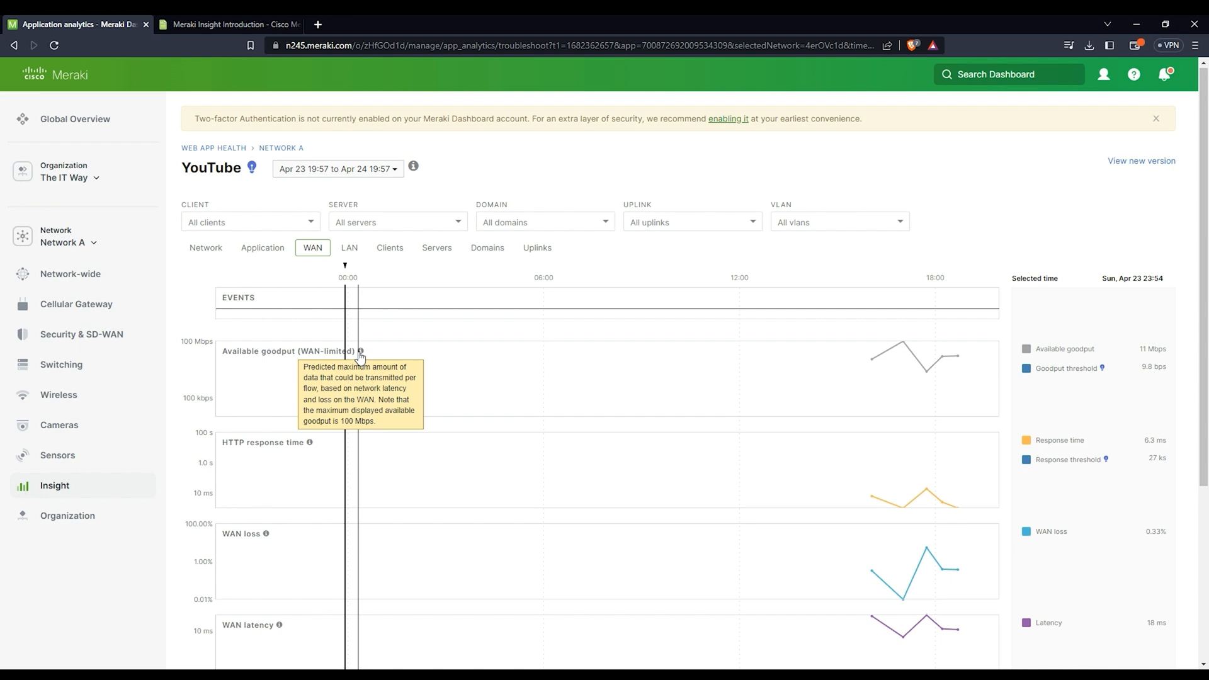
click(205, 248)
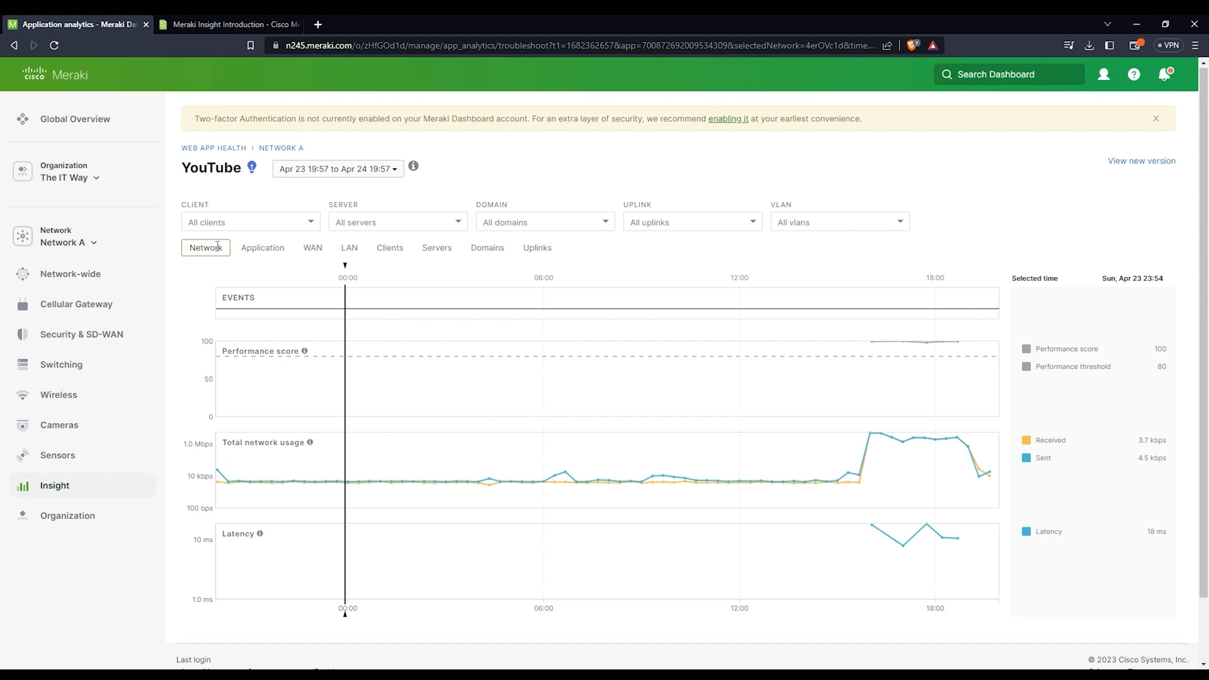
mouse_move(215, 272)
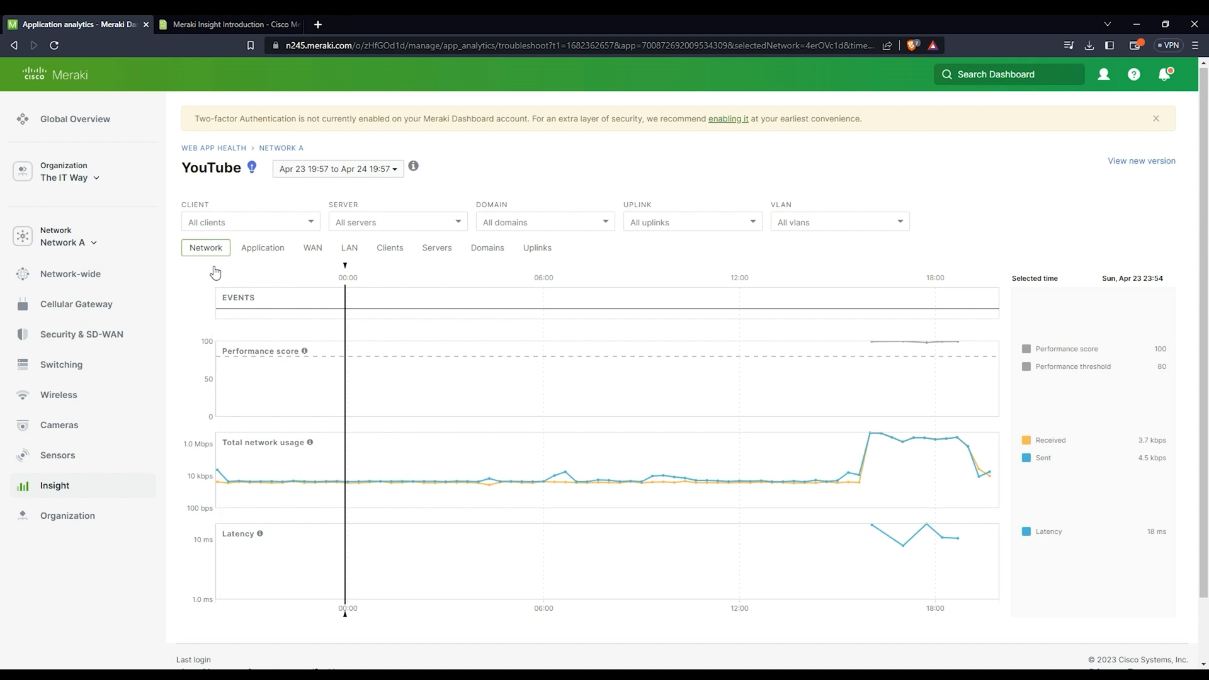
Step: Filter the YouTube charts to client JoanPC and show the server IP list
click(250, 222)
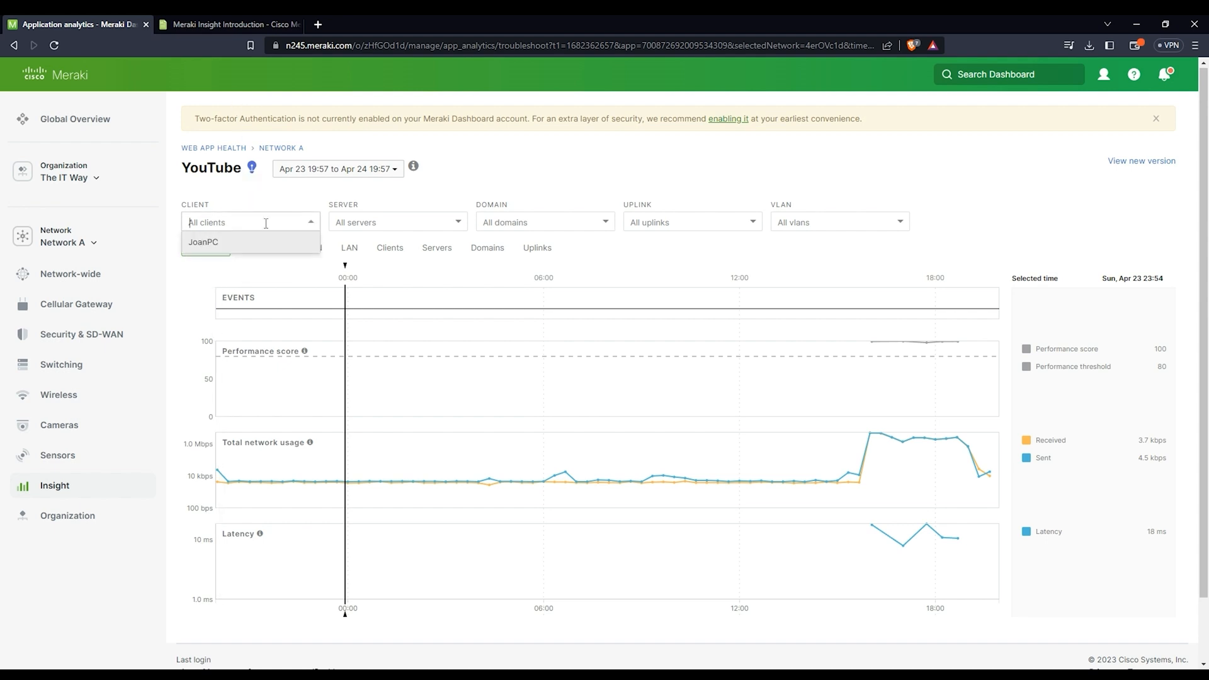
mouse_move(202, 242)
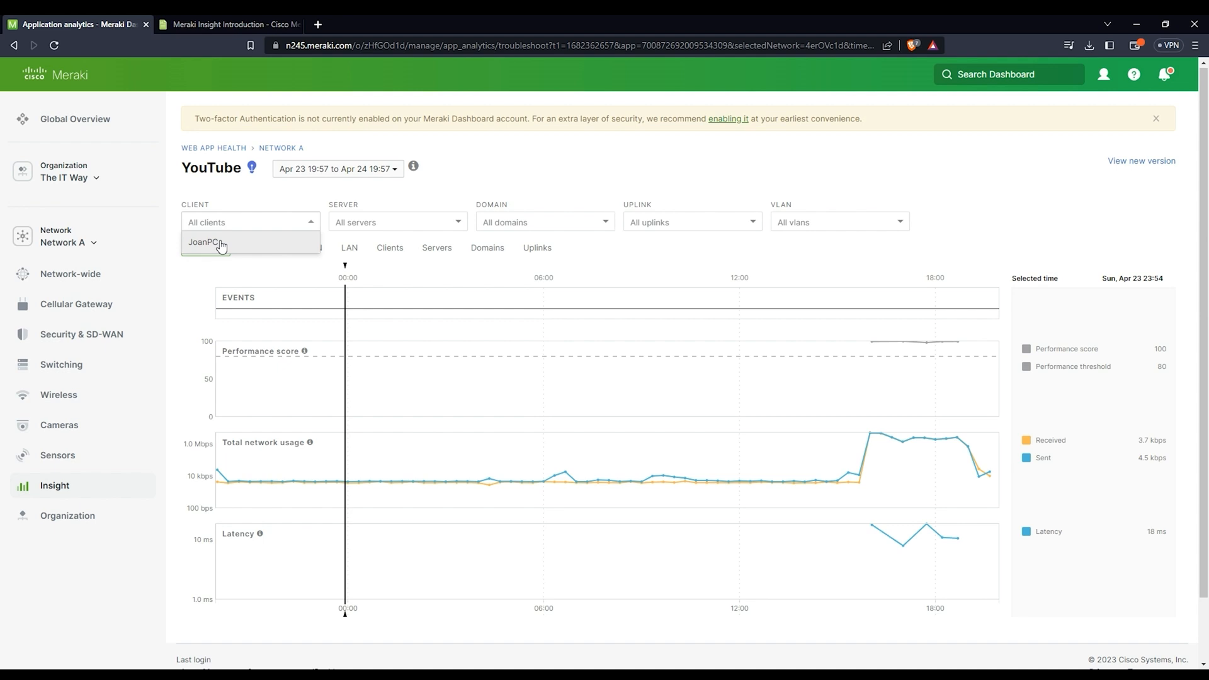
click(203, 242)
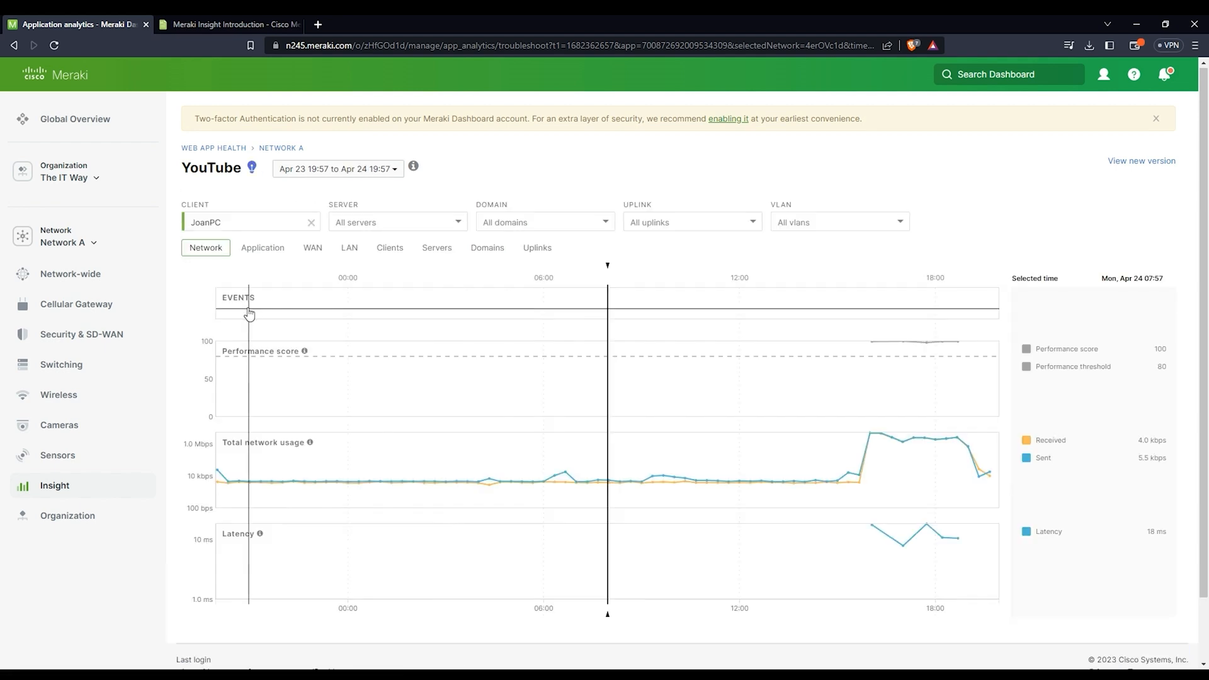
mouse_move(272, 280)
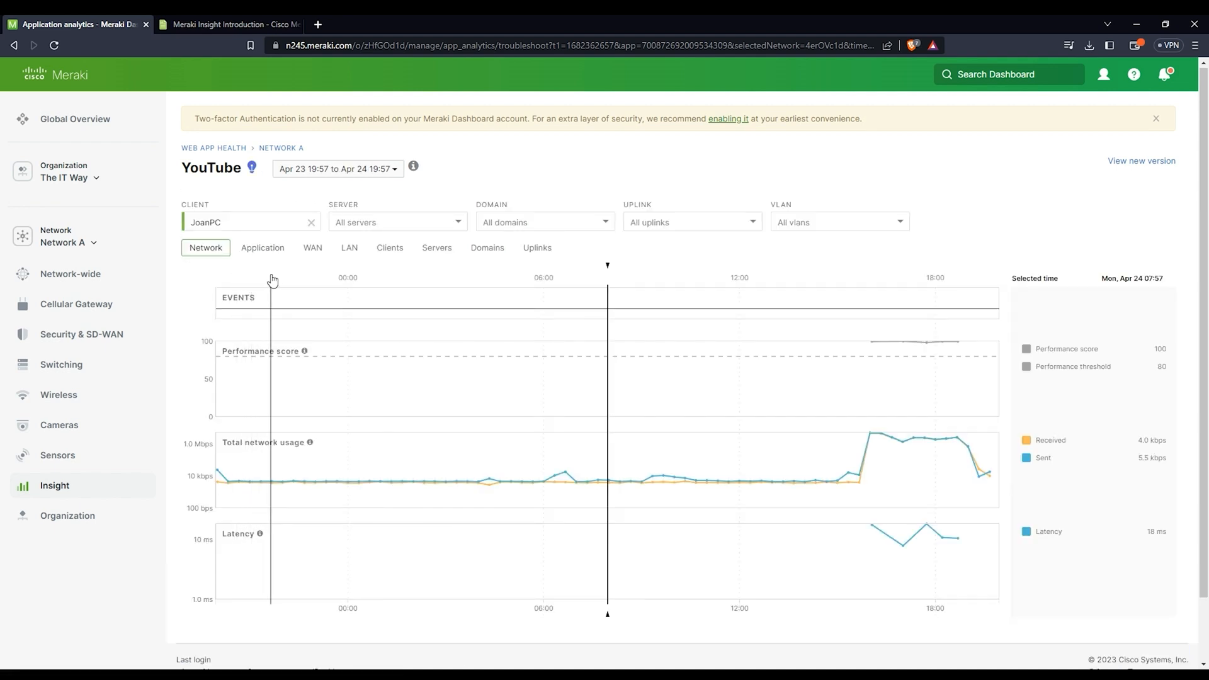
click(393, 222)
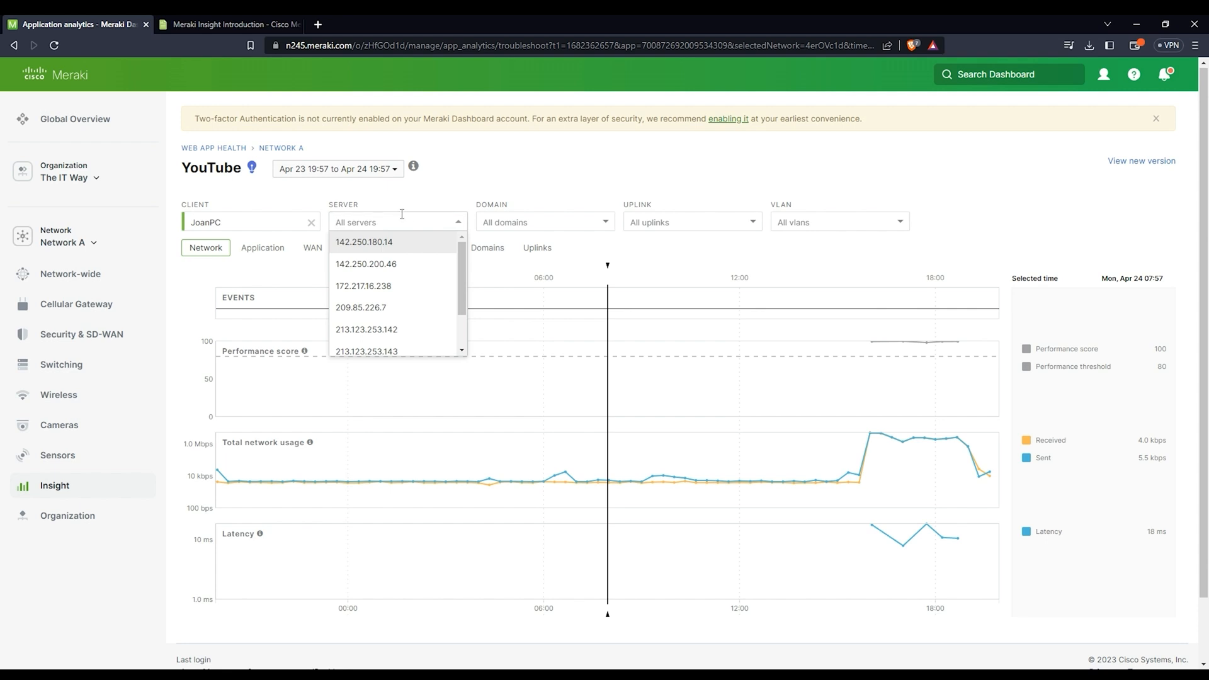
mouse_move(385, 264)
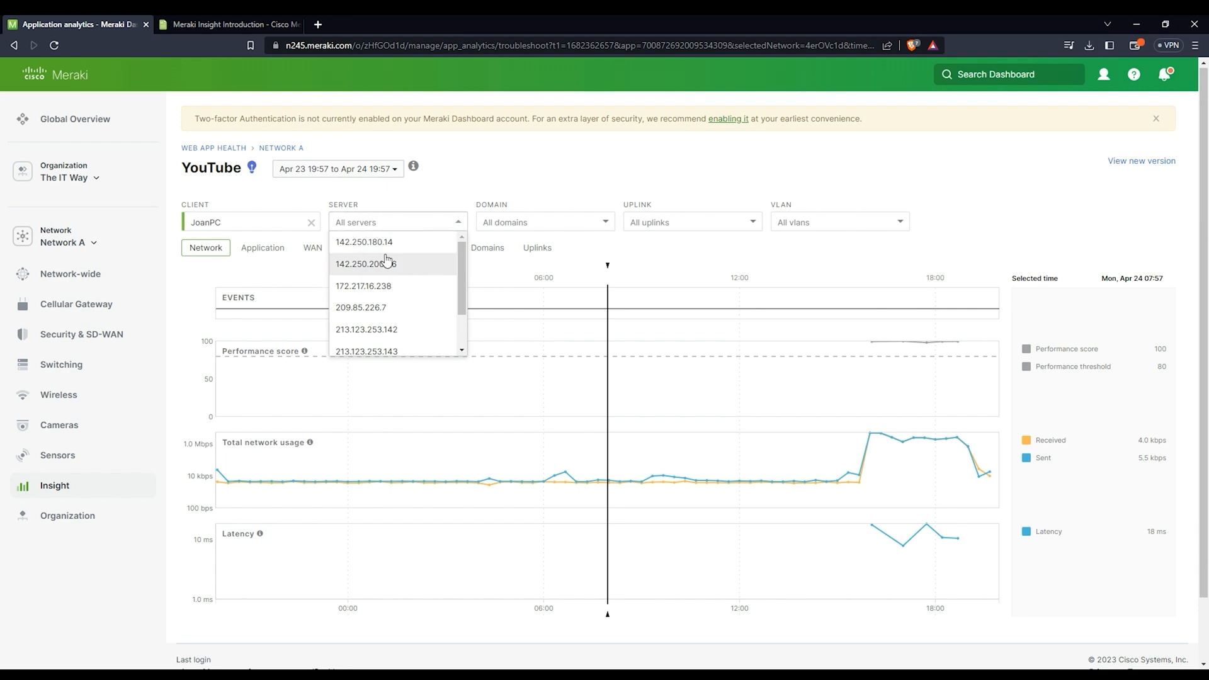
scroll(down, 3)
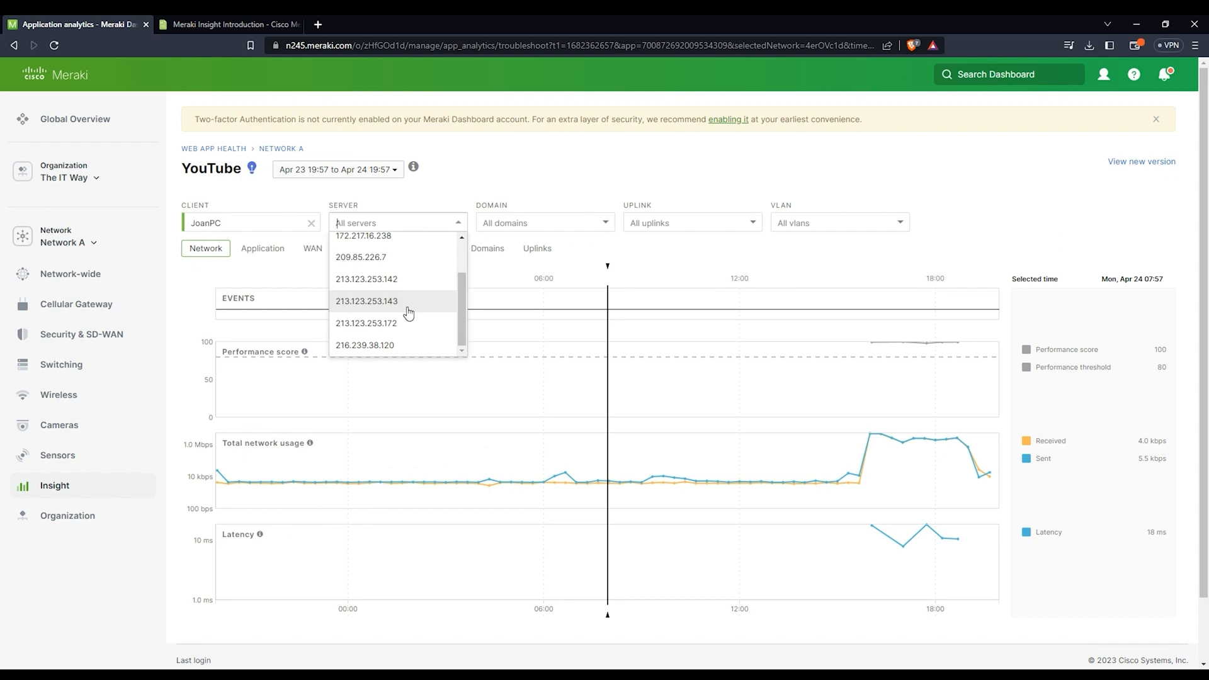
scroll(up, 3)
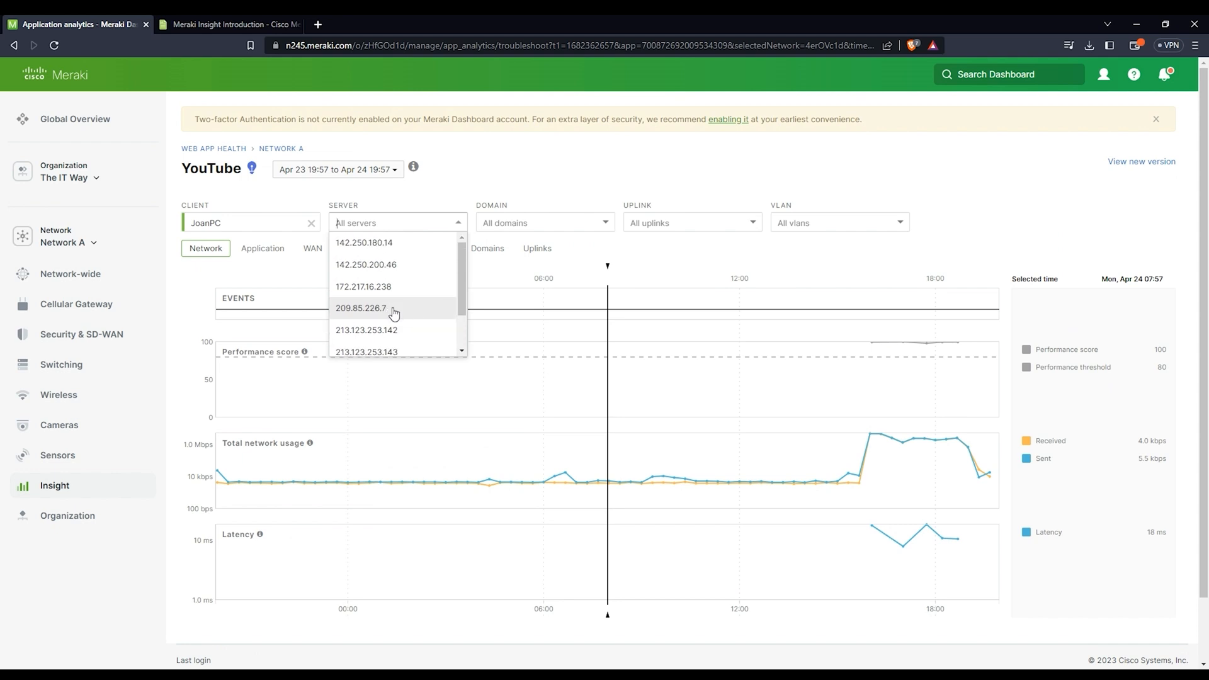
mouse_move(365, 265)
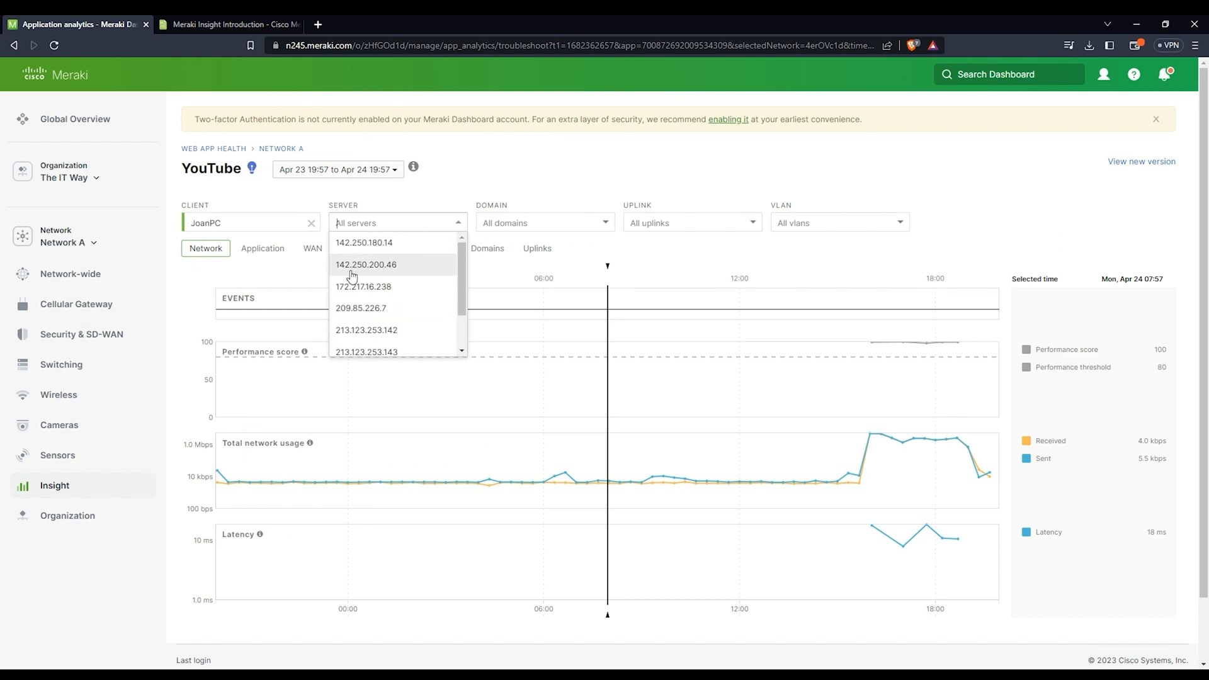
mouse_move(386, 274)
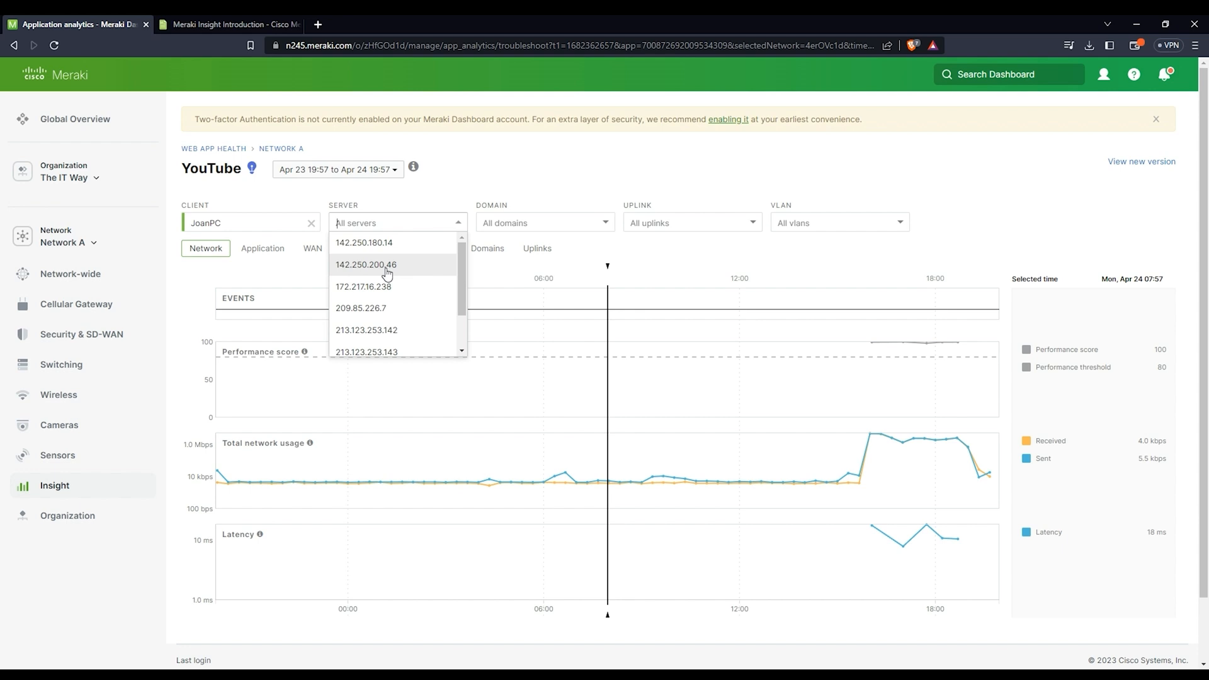
click(367, 264)
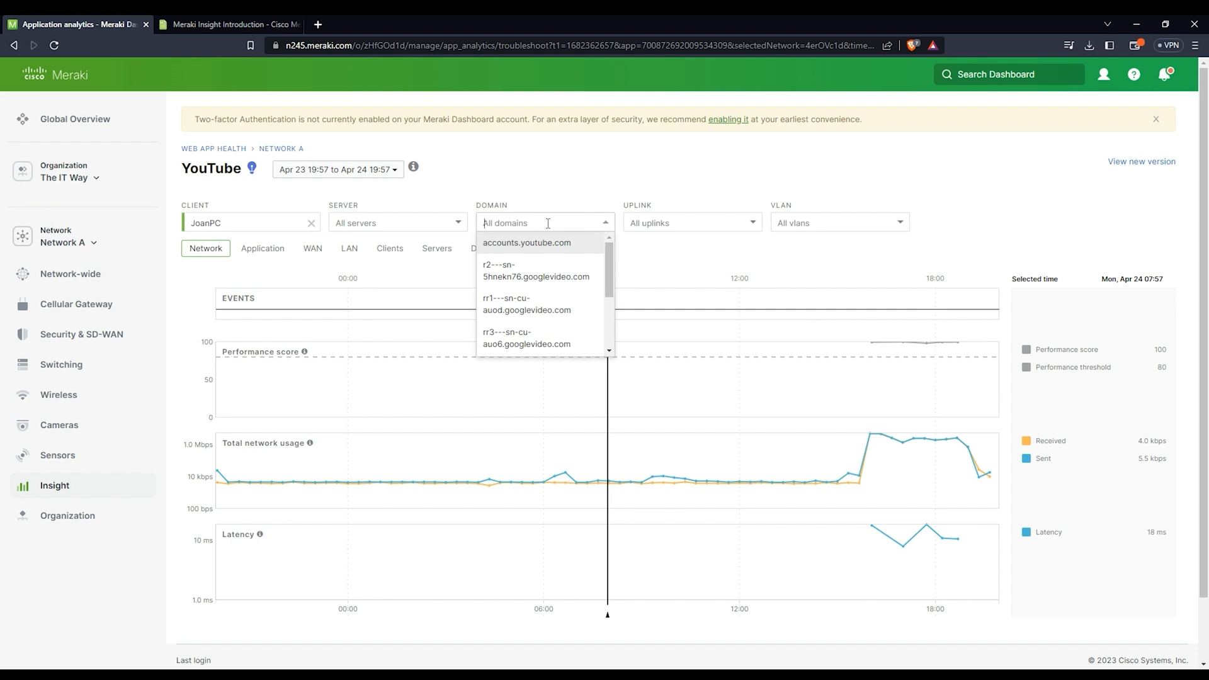
mouse_move(529, 259)
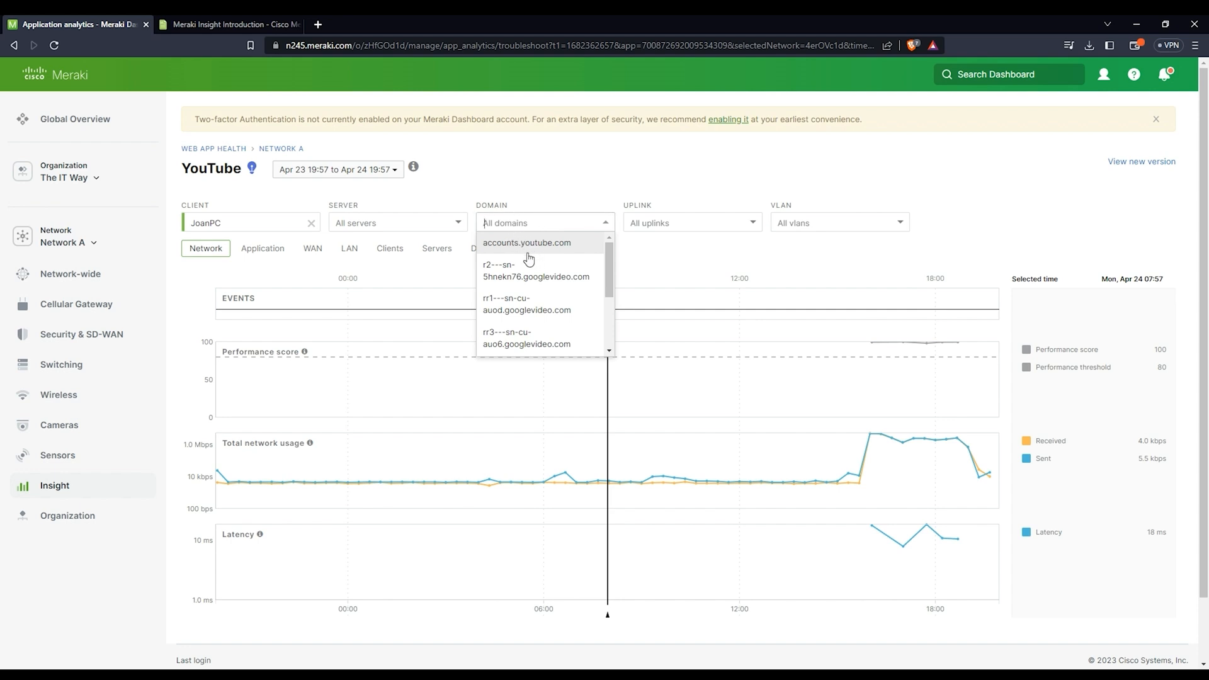
mouse_move(550, 255)
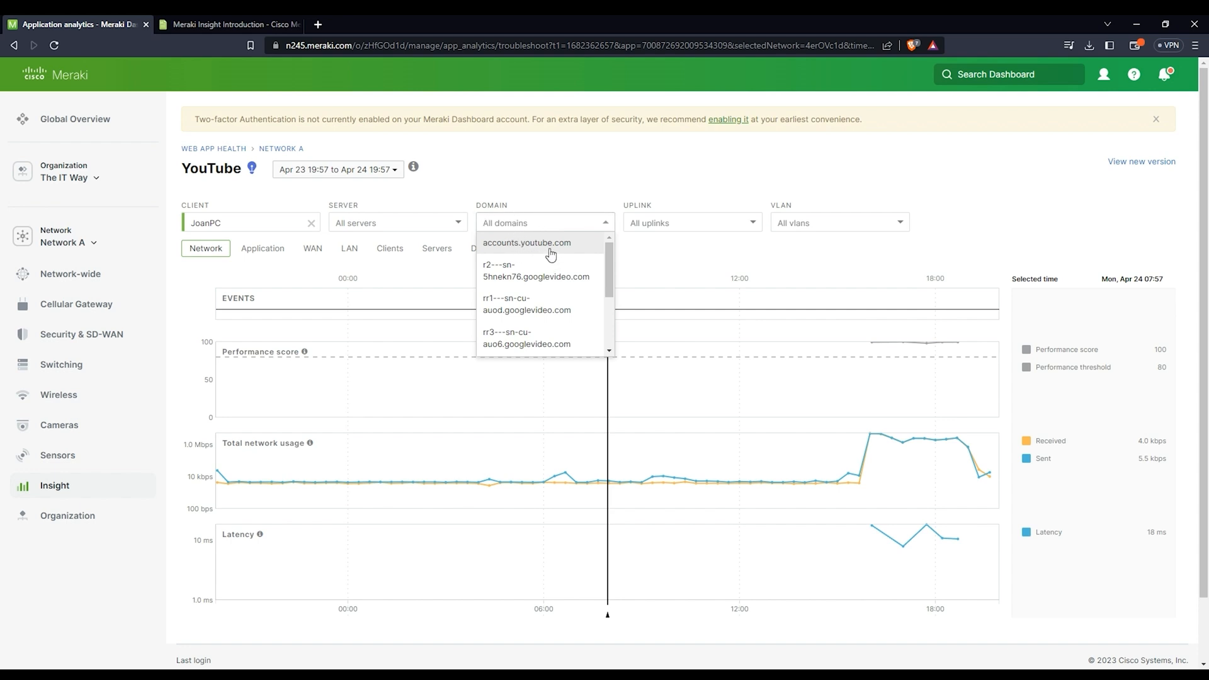
mouse_move(550, 287)
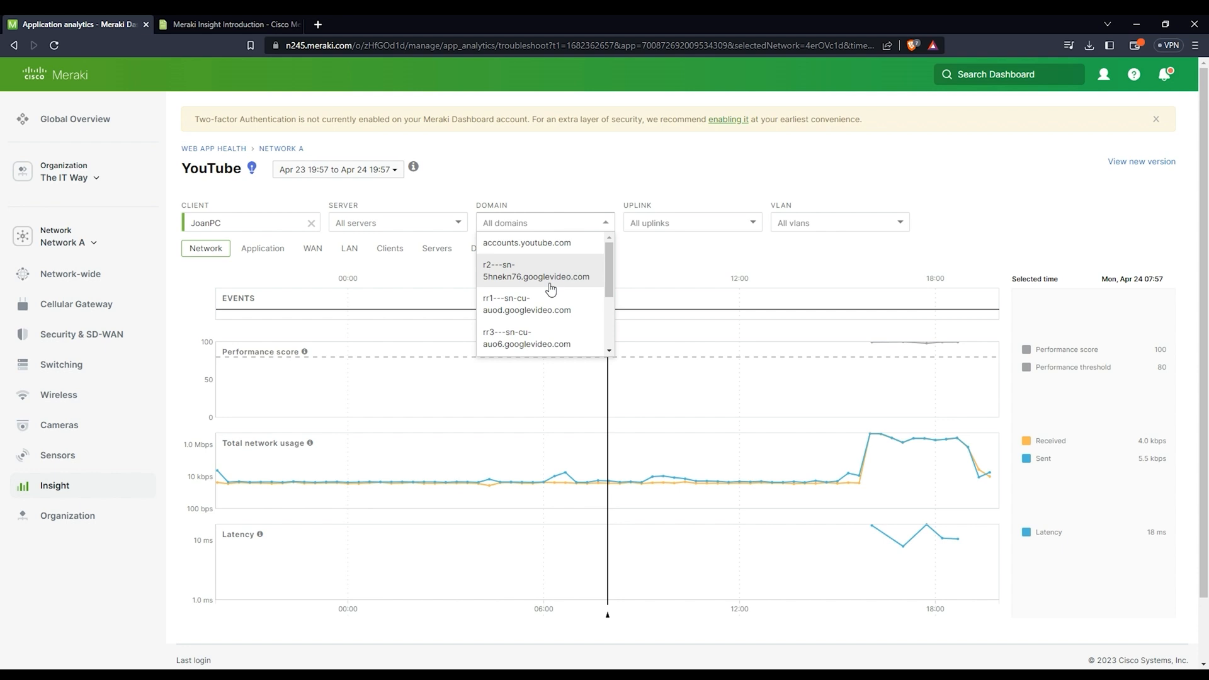
scroll(down, 3)
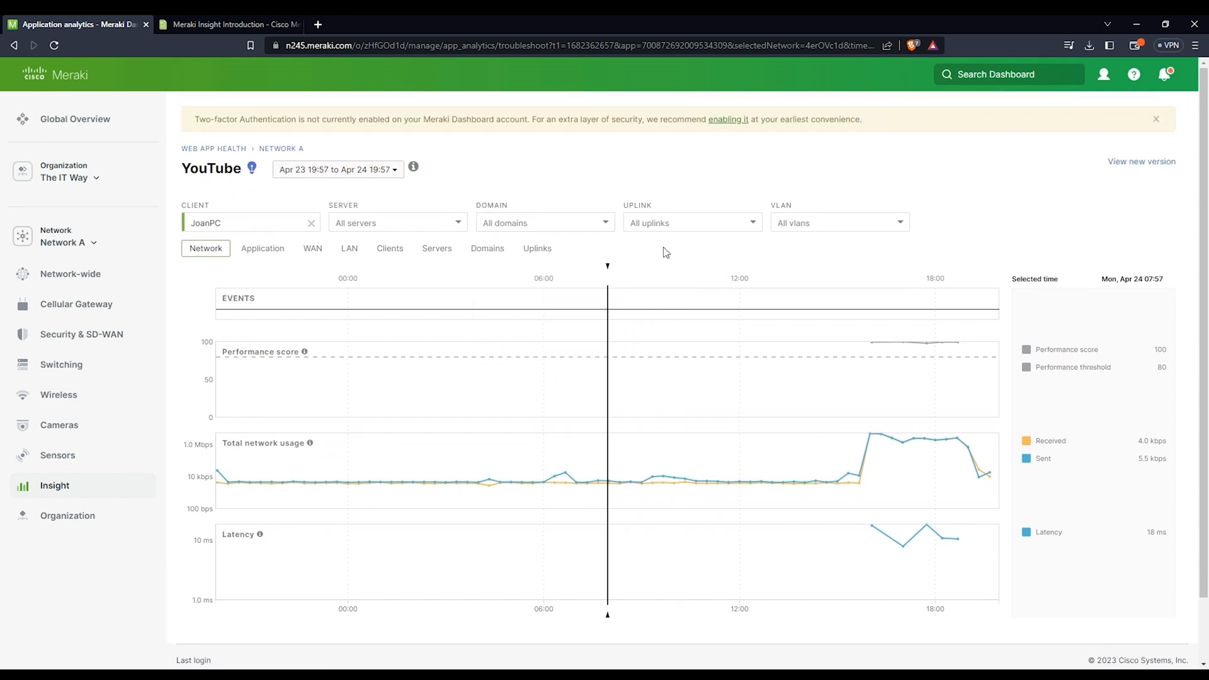
click(689, 223)
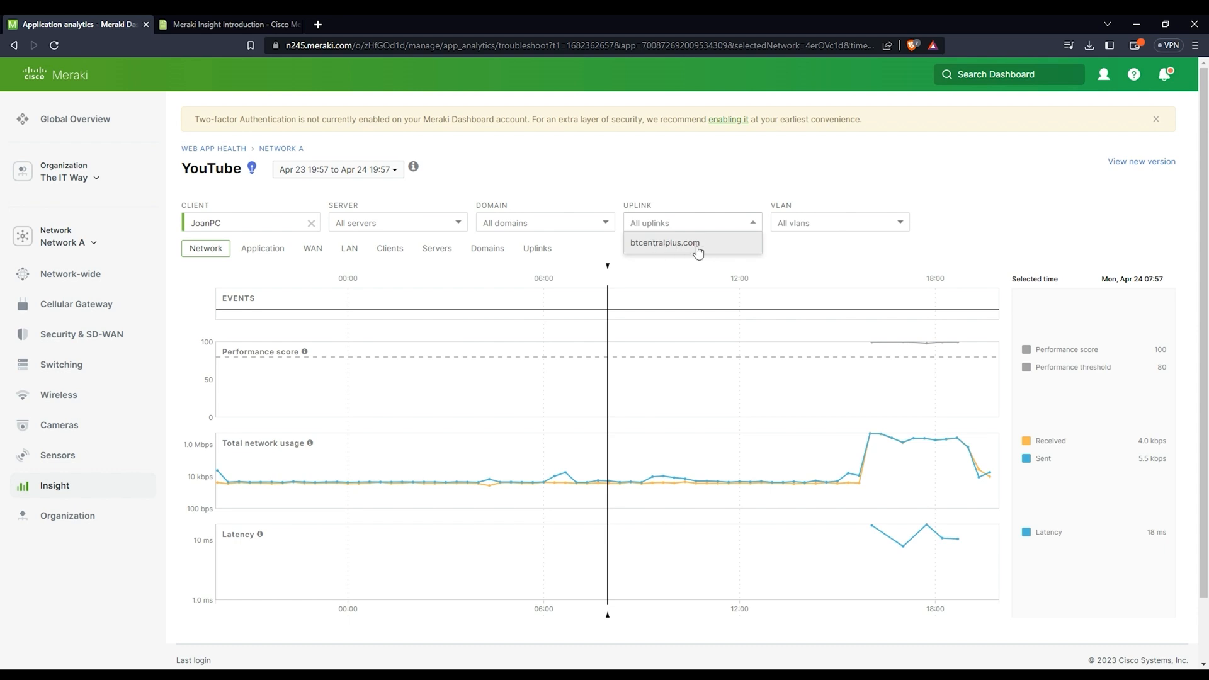
click(838, 223)
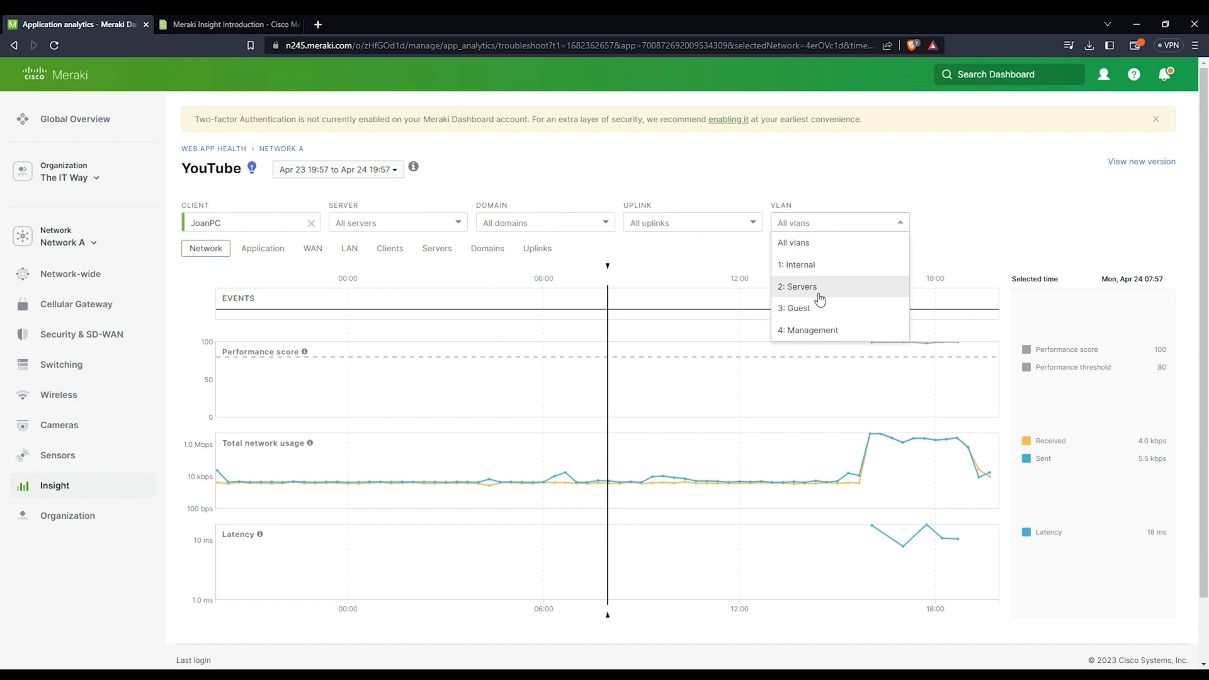
click(613, 177)
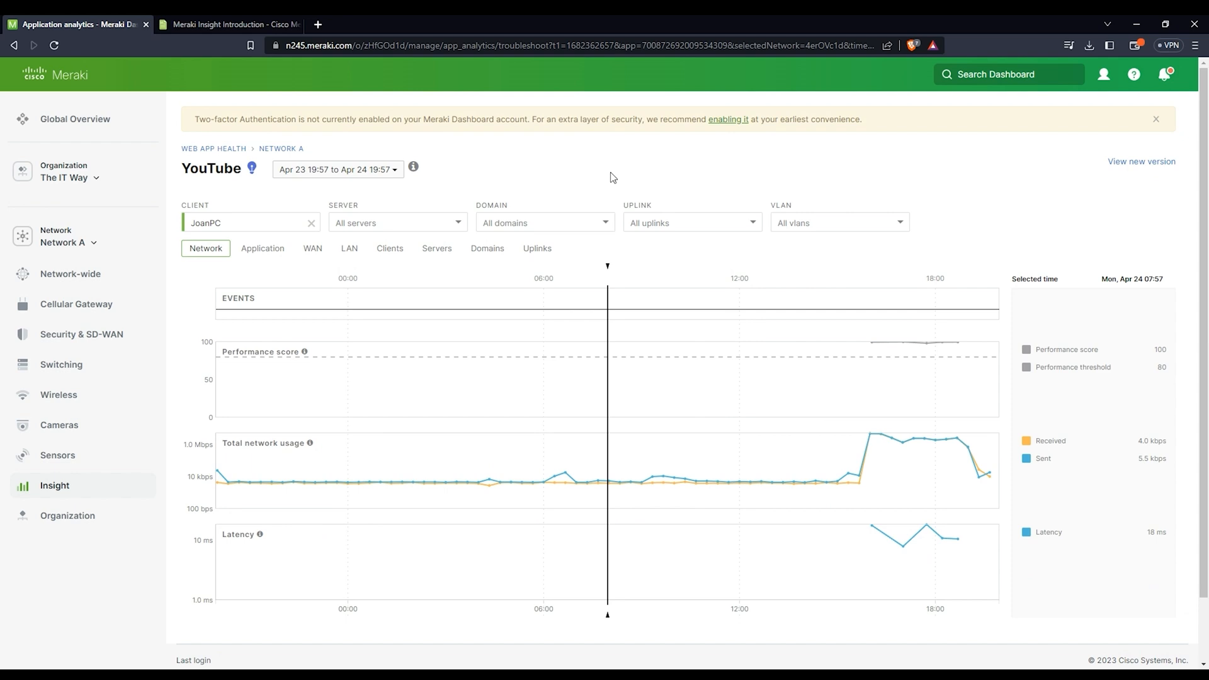
mouse_move(291, 251)
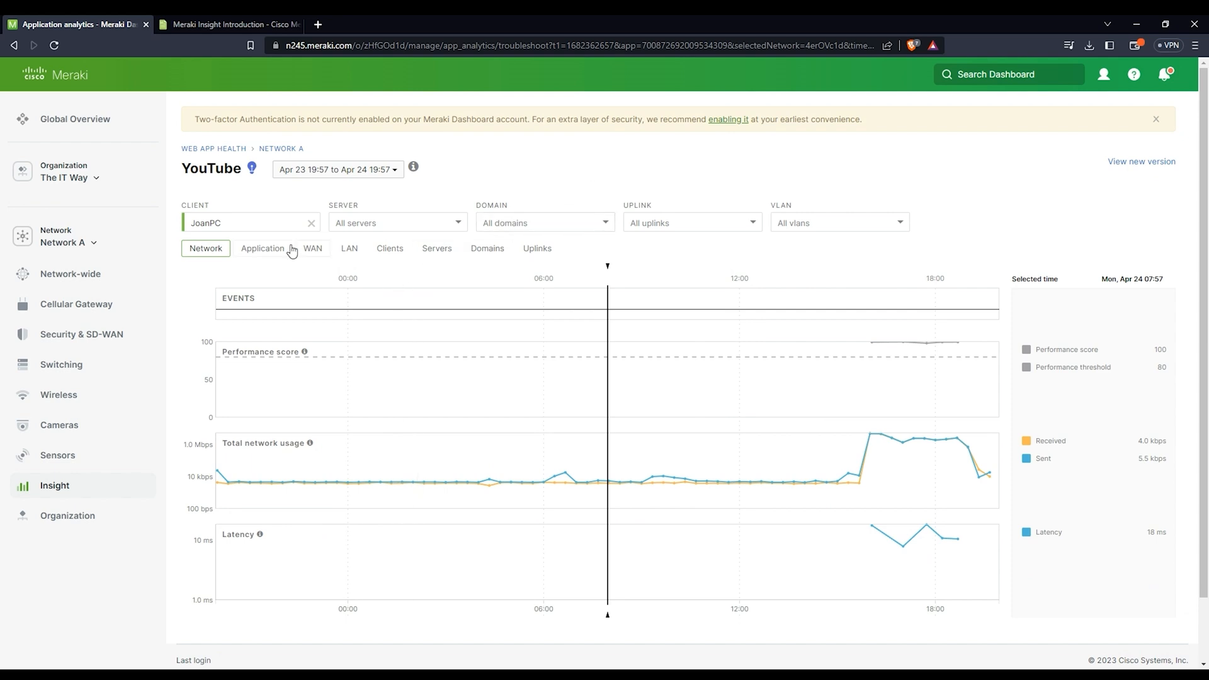
mouse_move(206, 268)
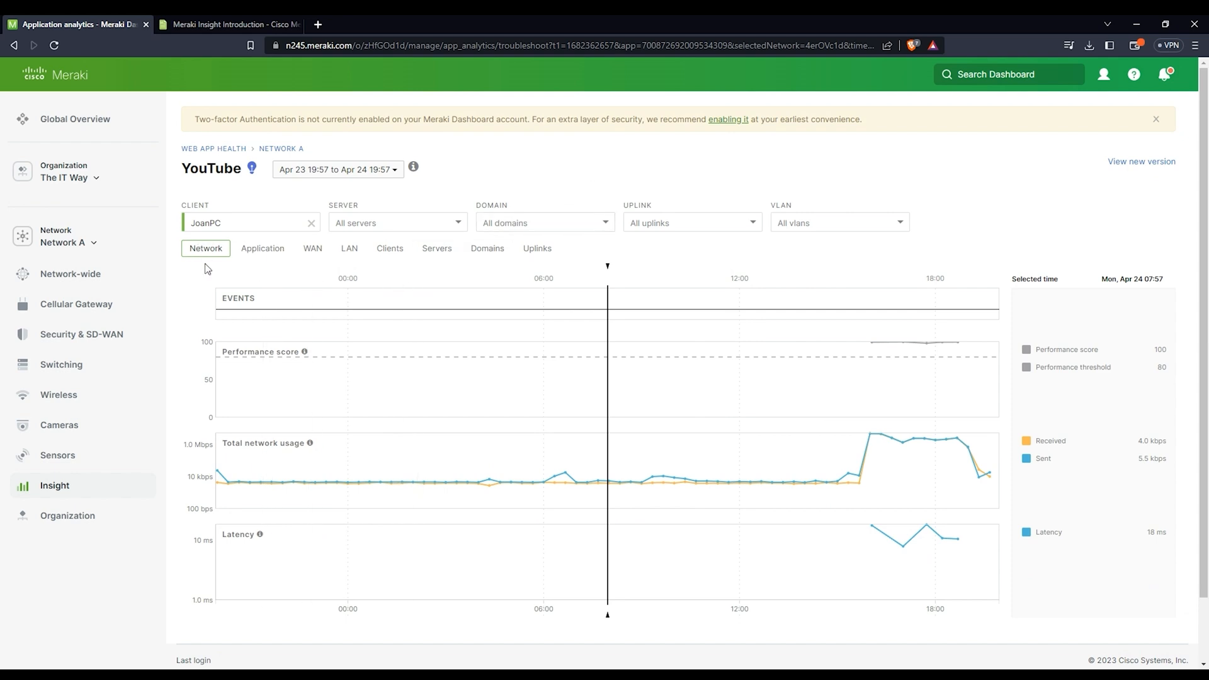
mouse_move(247, 360)
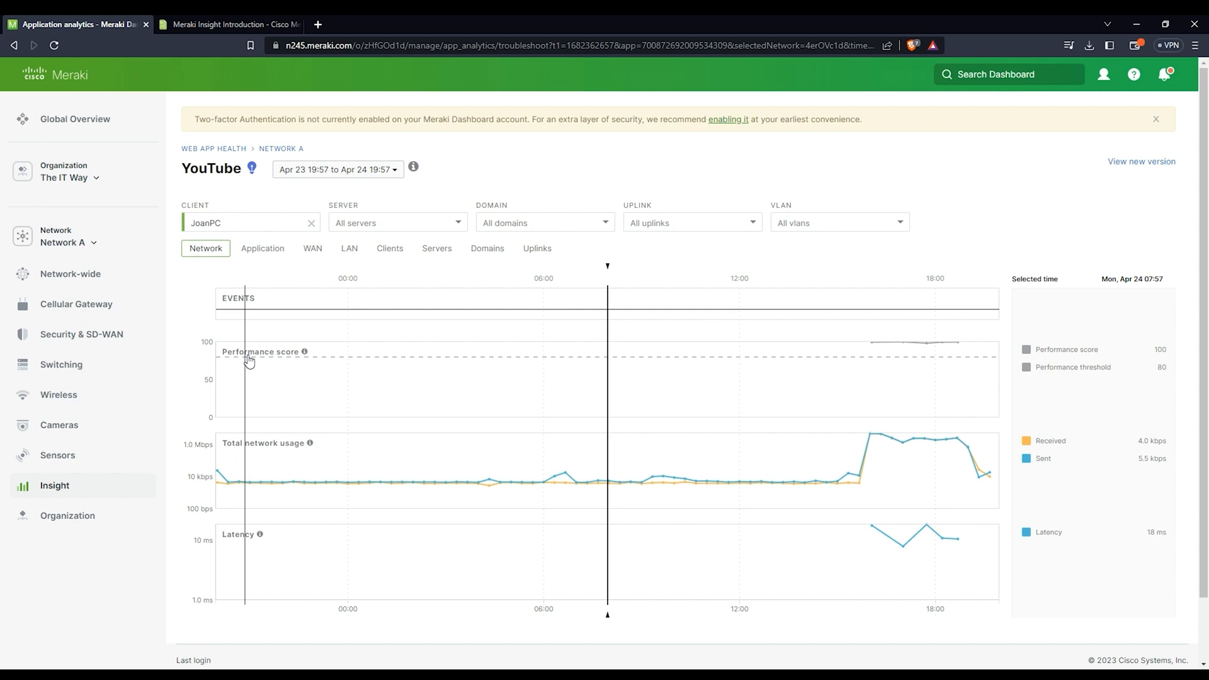
mouse_move(295, 488)
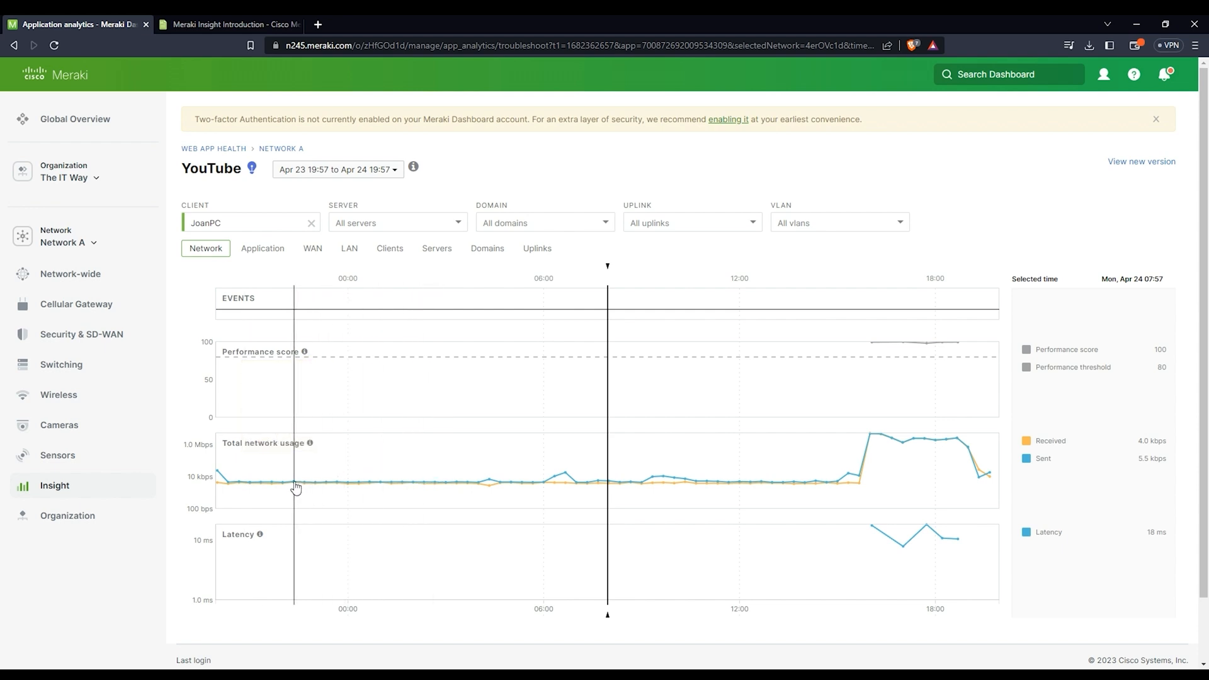
mouse_move(939, 550)
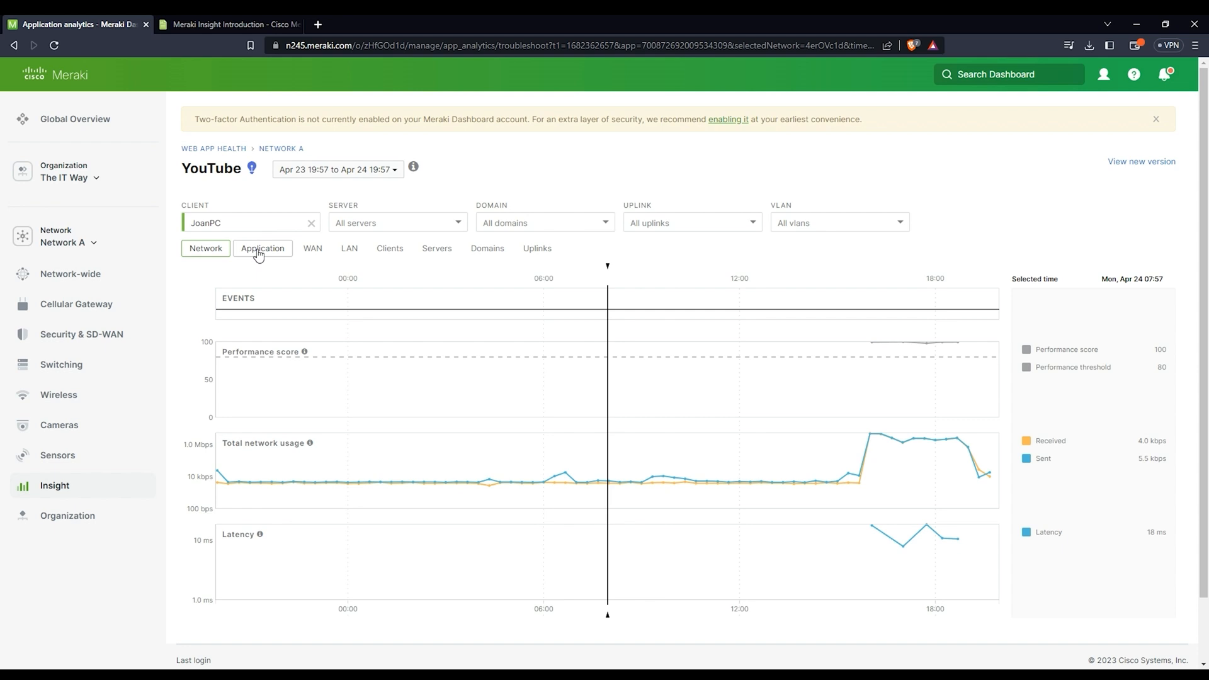
Step: Show YouTube's Application charts for JoanPC, reporting 6.3 ms response time and 1.1/min requests
click(262, 248)
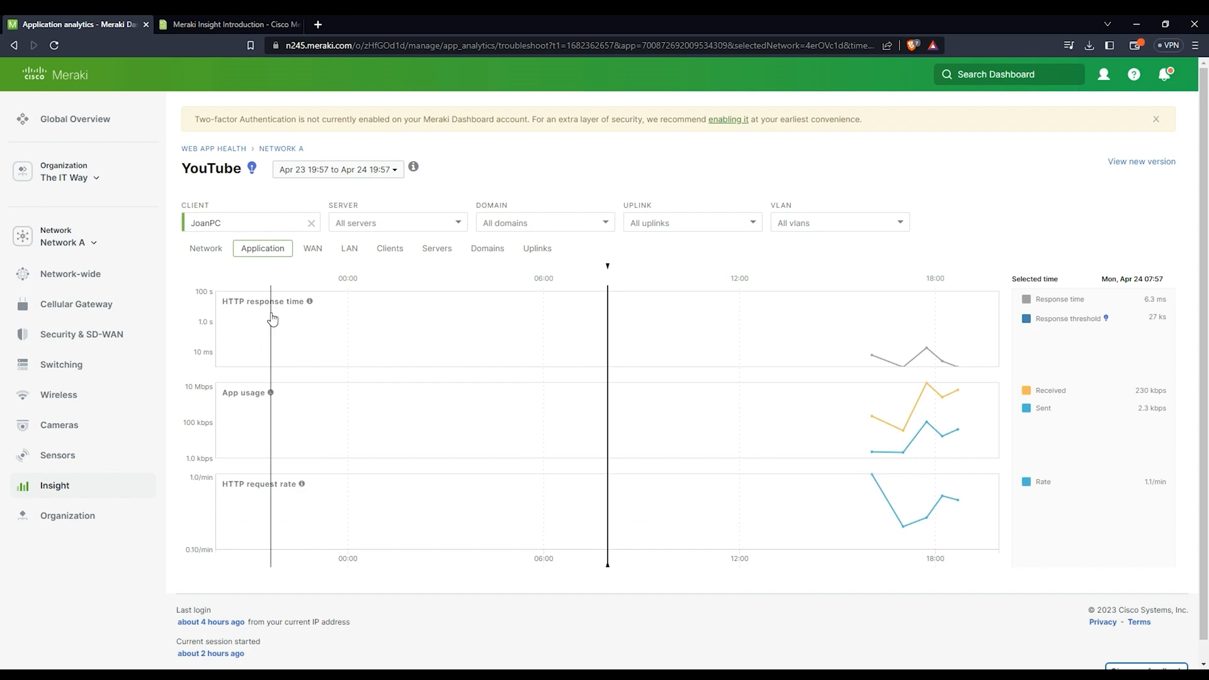
mouse_move(808, 365)
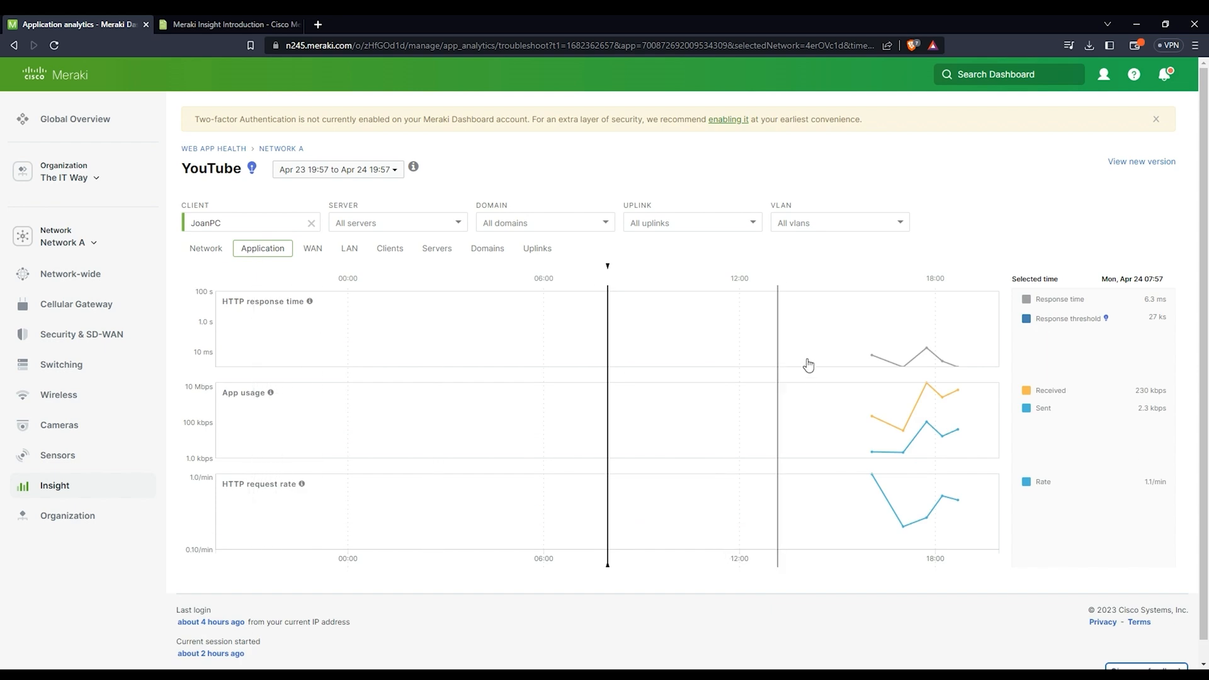
mouse_move(928, 357)
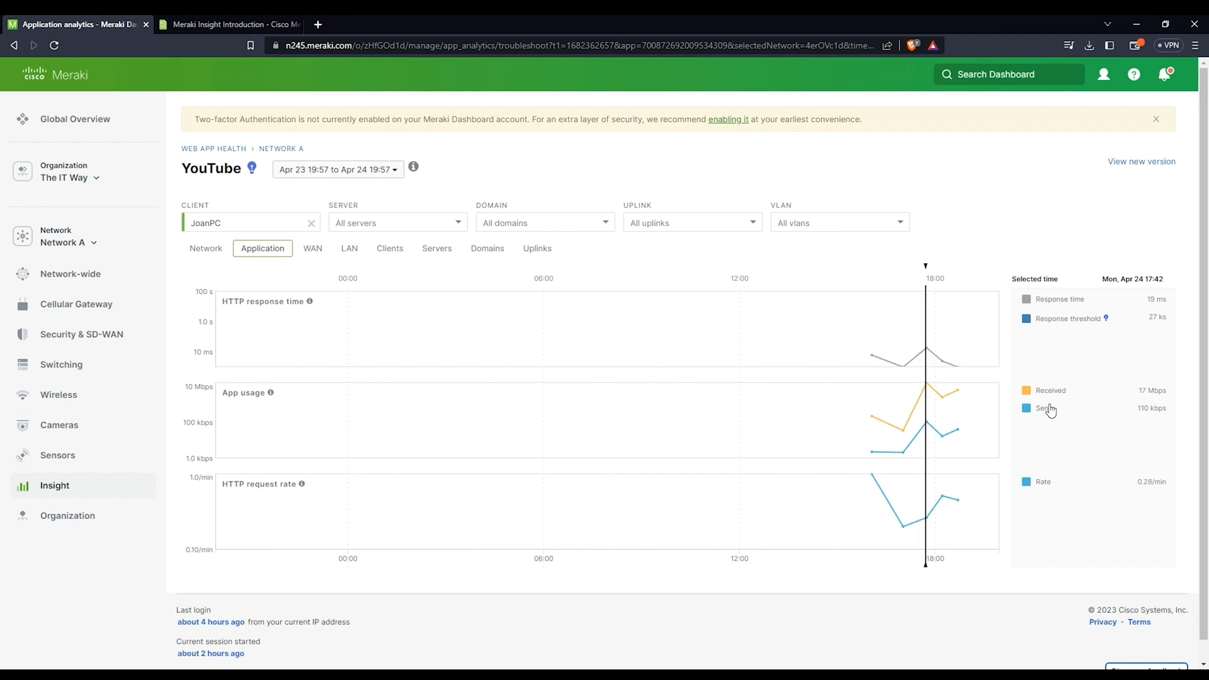
mouse_move(914, 378)
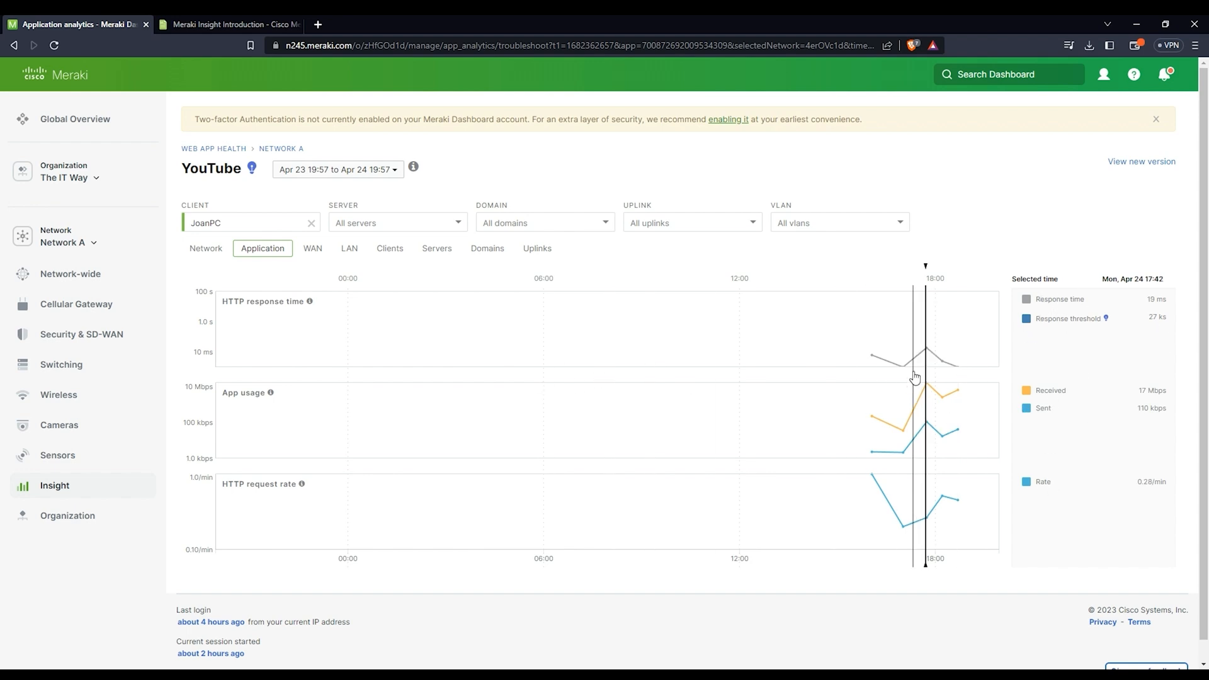
mouse_move(907, 369)
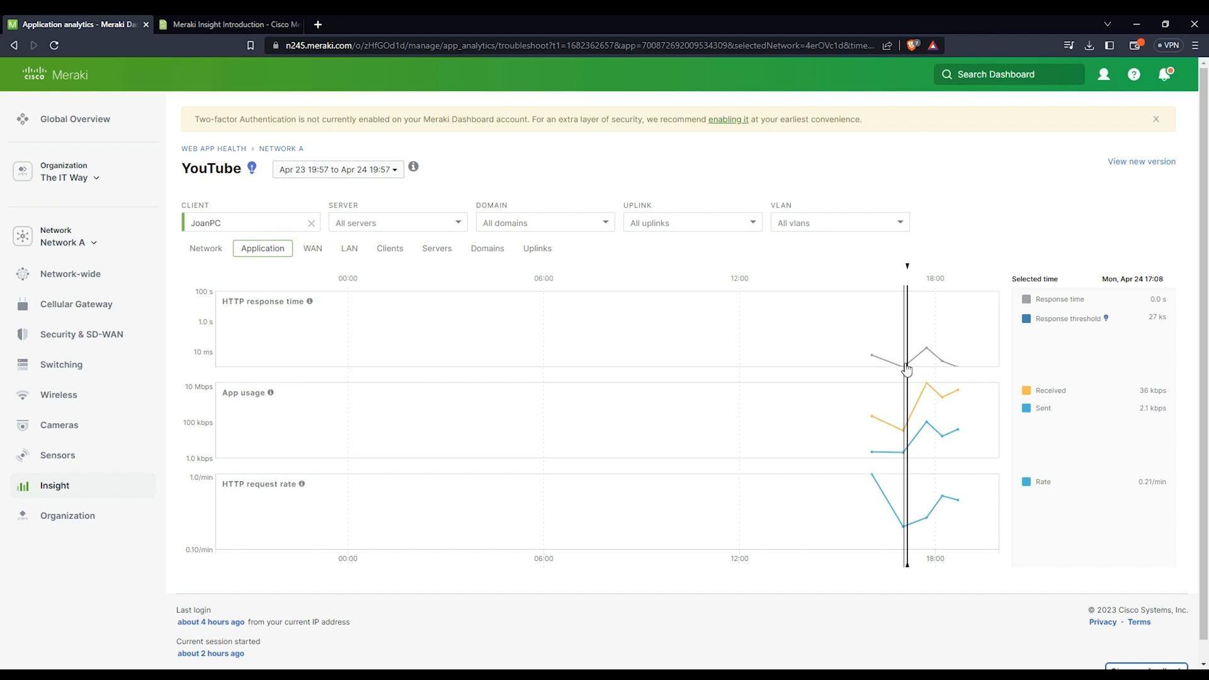
mouse_move(874, 376)
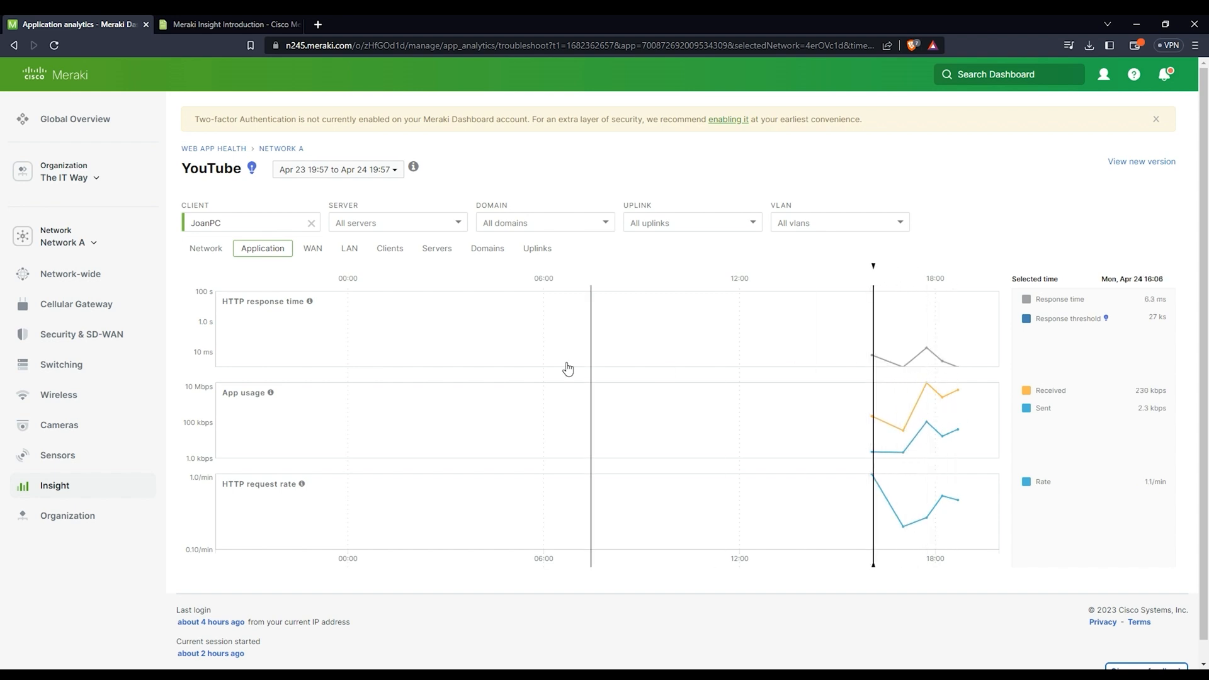
mouse_move(271, 393)
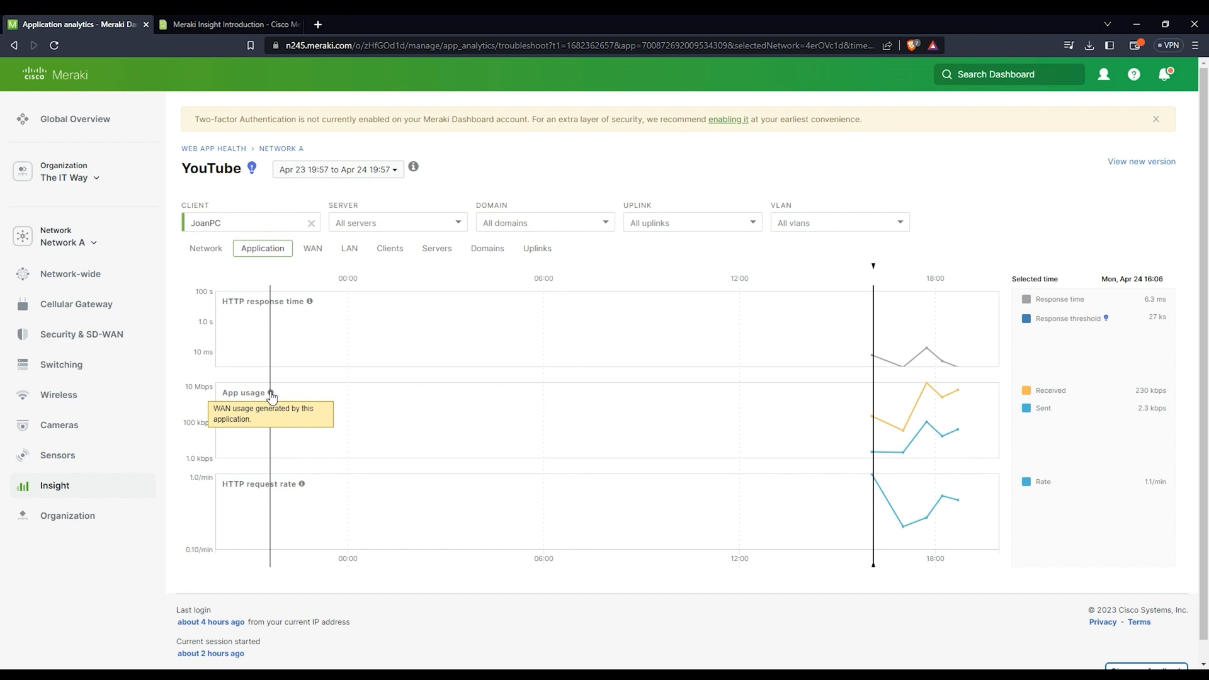
mouse_move(306, 488)
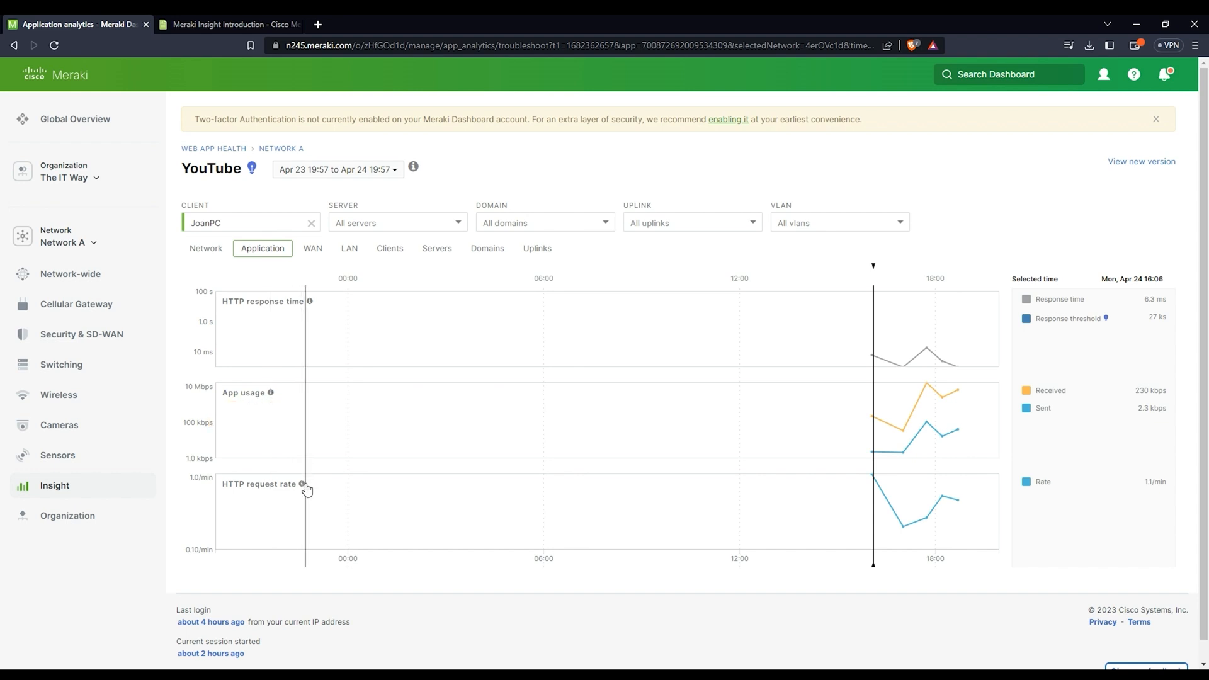
mouse_move(303, 484)
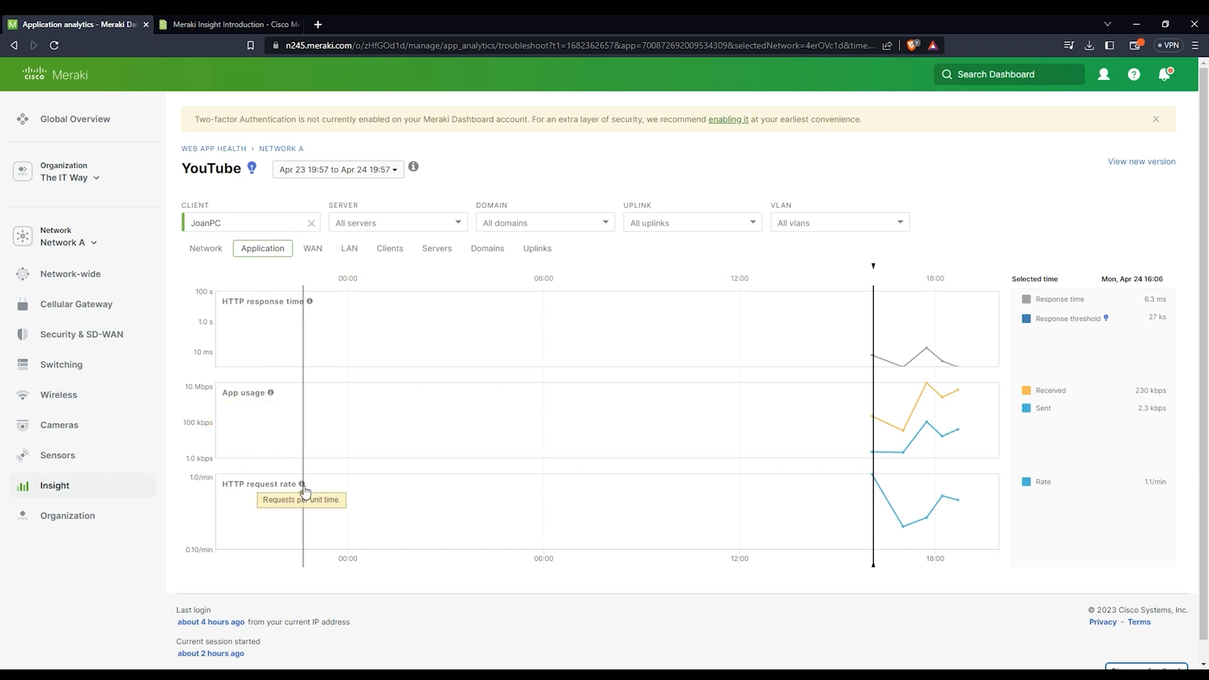
mouse_move(911, 516)
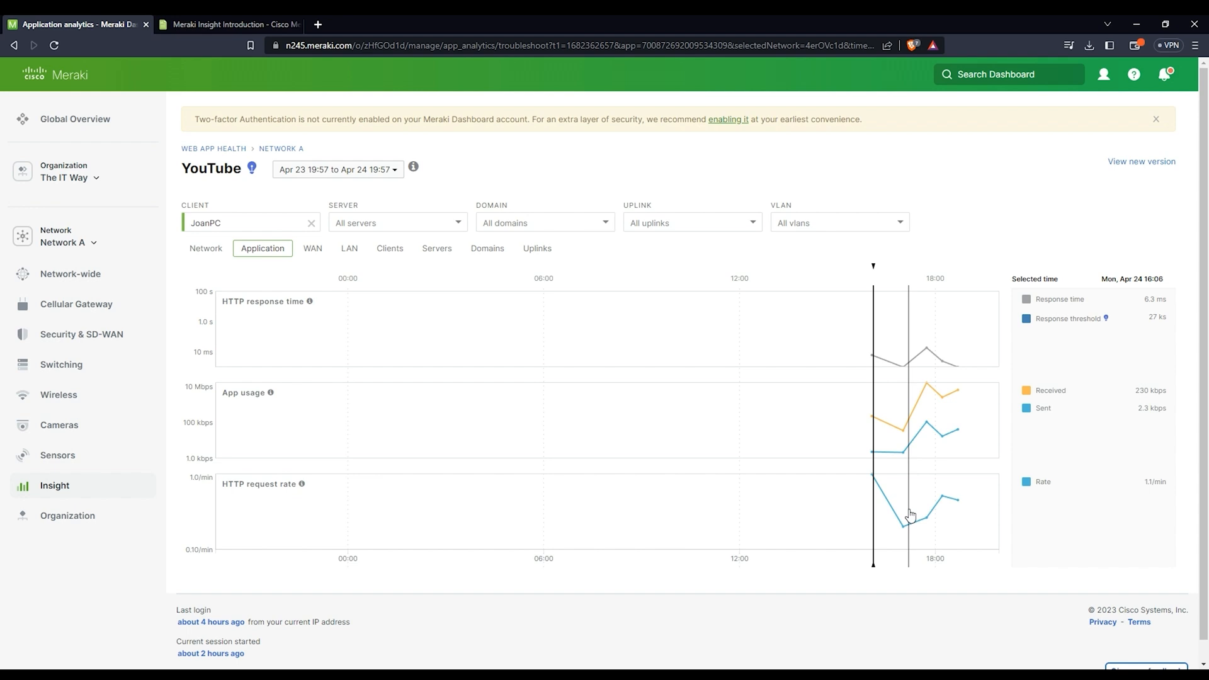
mouse_move(955, 500)
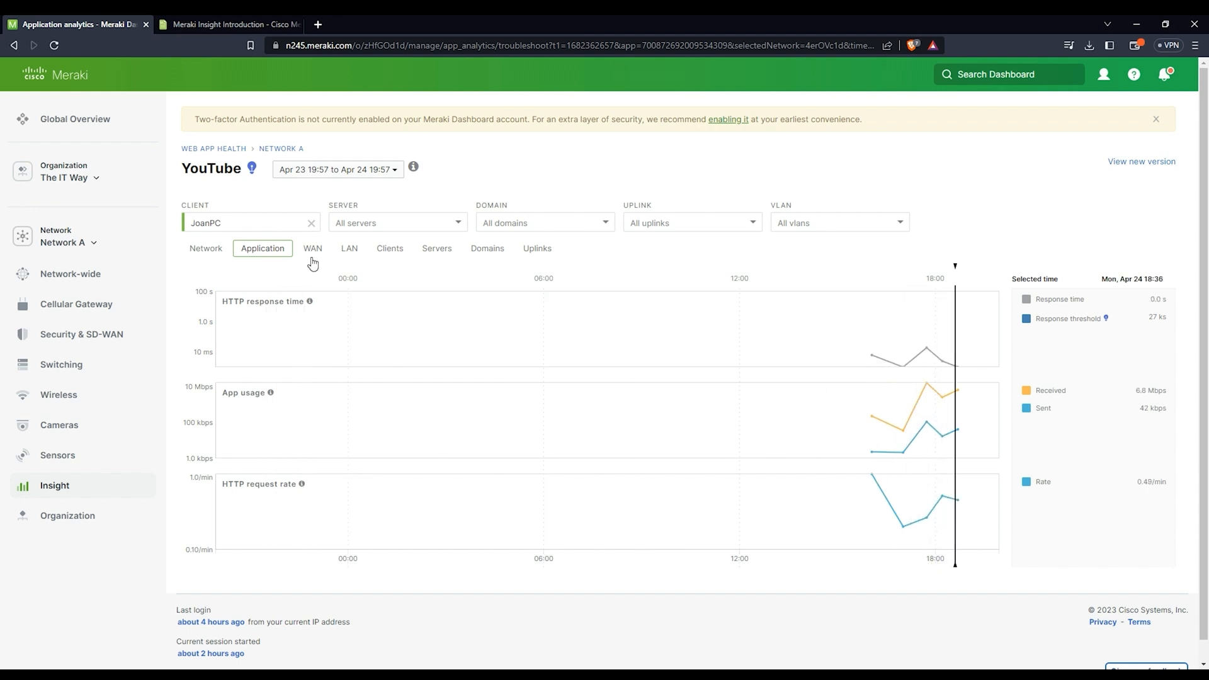
mouse_move(305, 265)
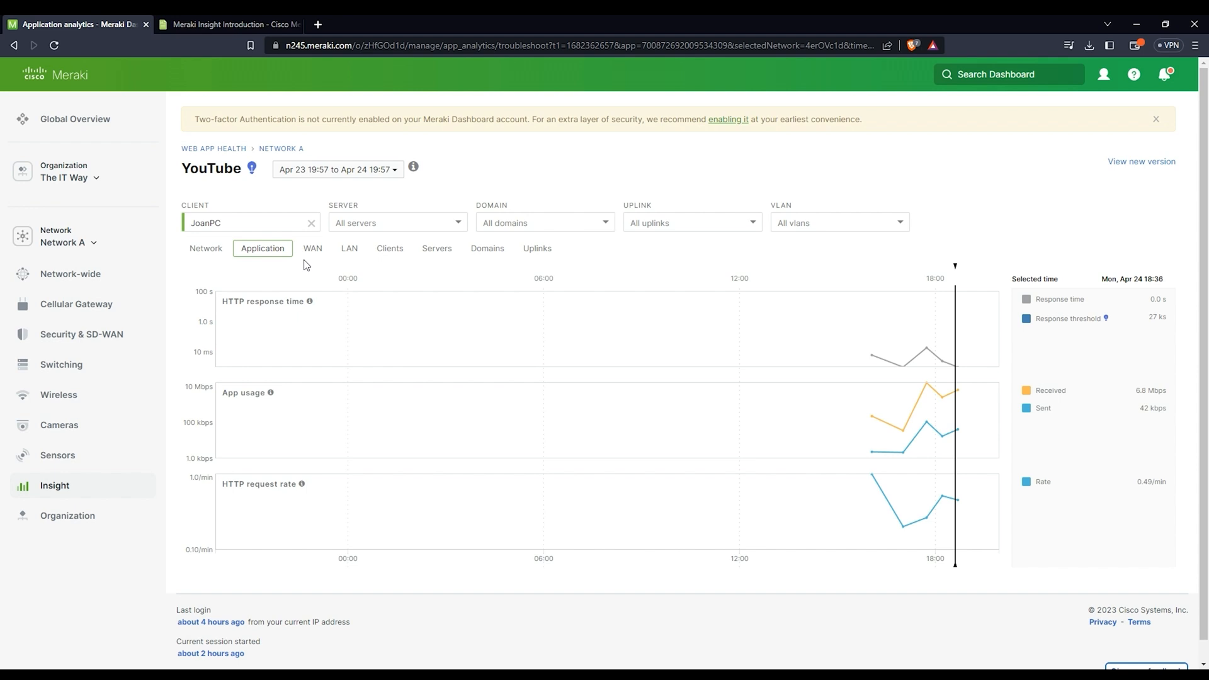
Step: Review JoanPC's WAN charts and info tooltips, then show the LAN goodput, loss and latency view
click(312, 248)
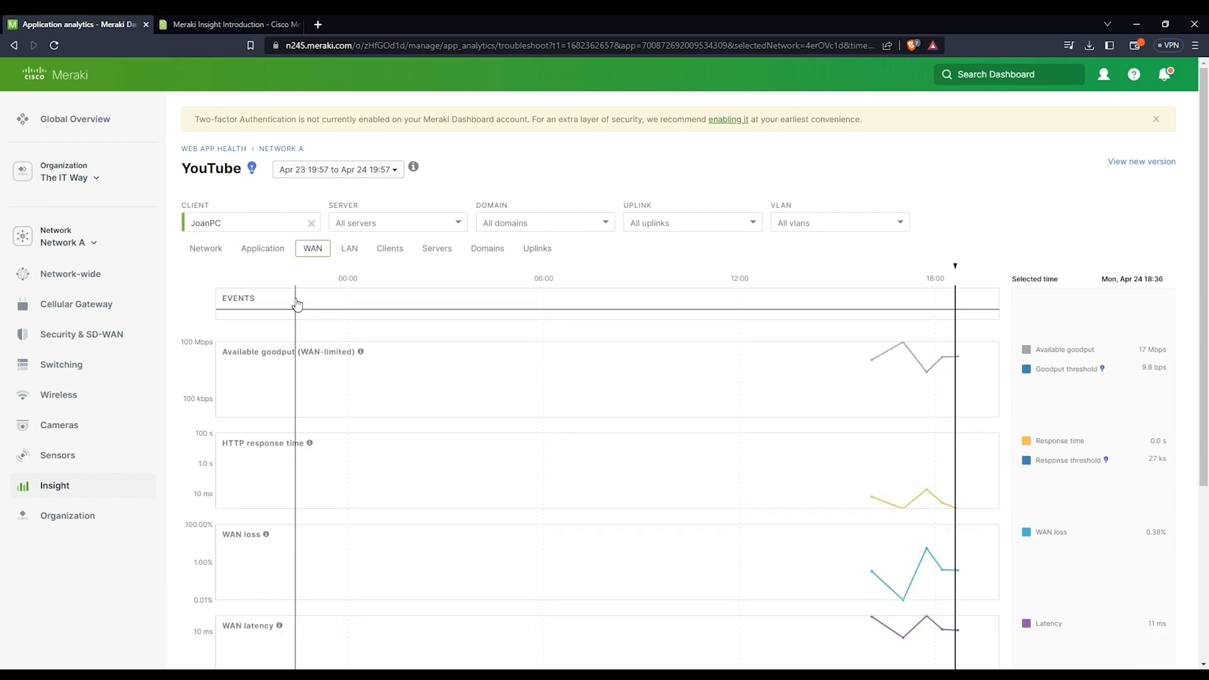
click(1154, 119)
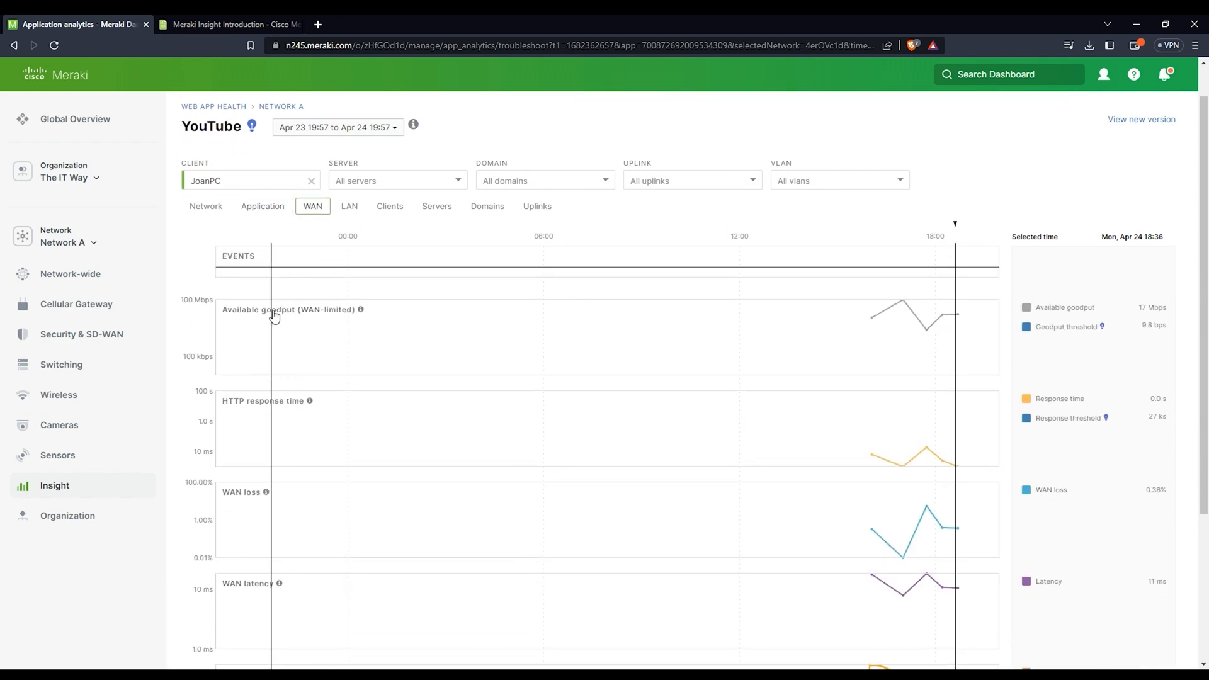
mouse_move(300, 319)
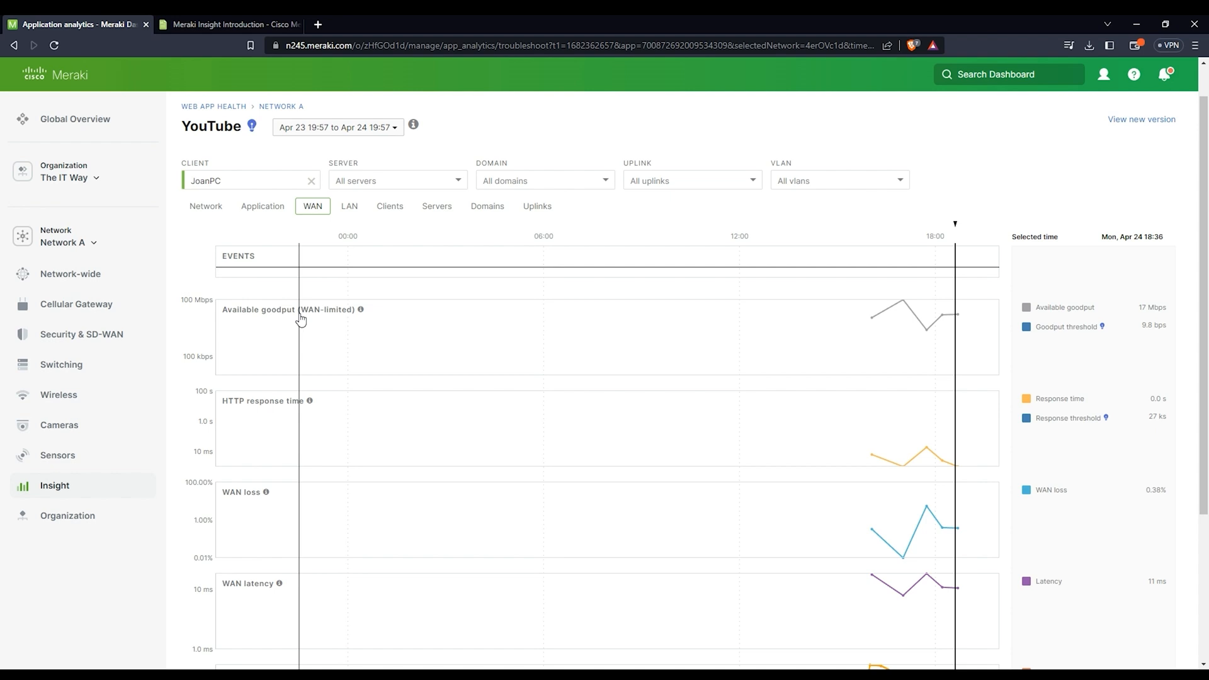
mouse_move(310, 401)
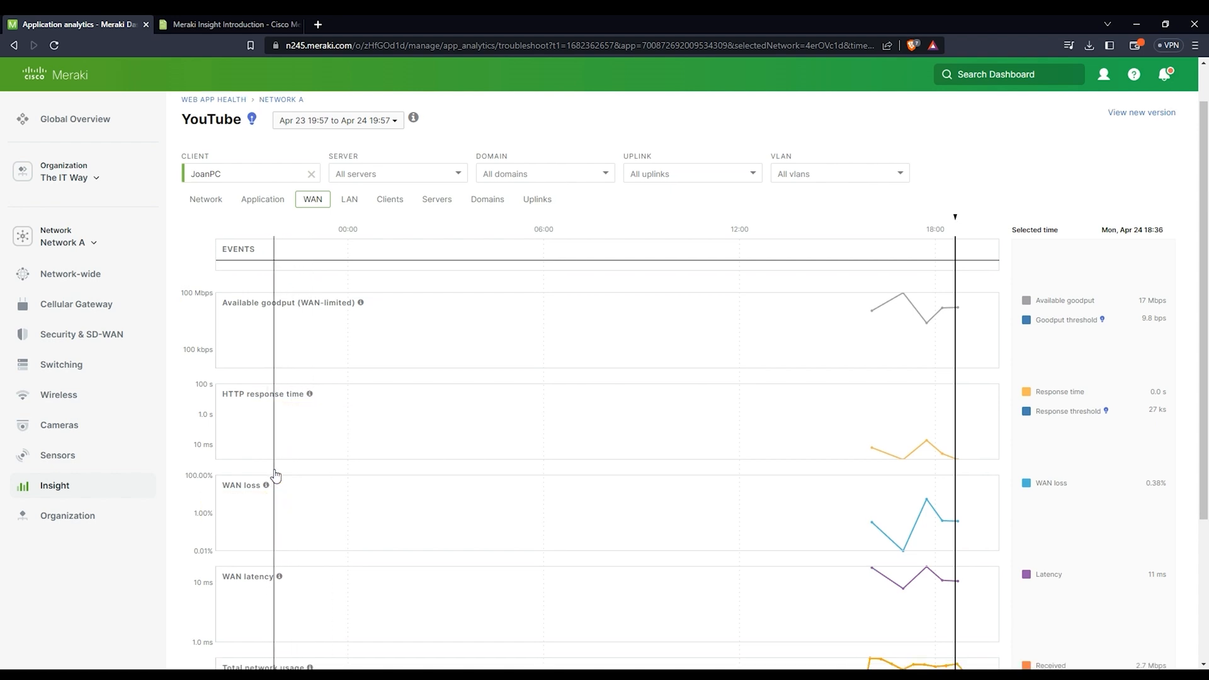
scroll(down, 3)
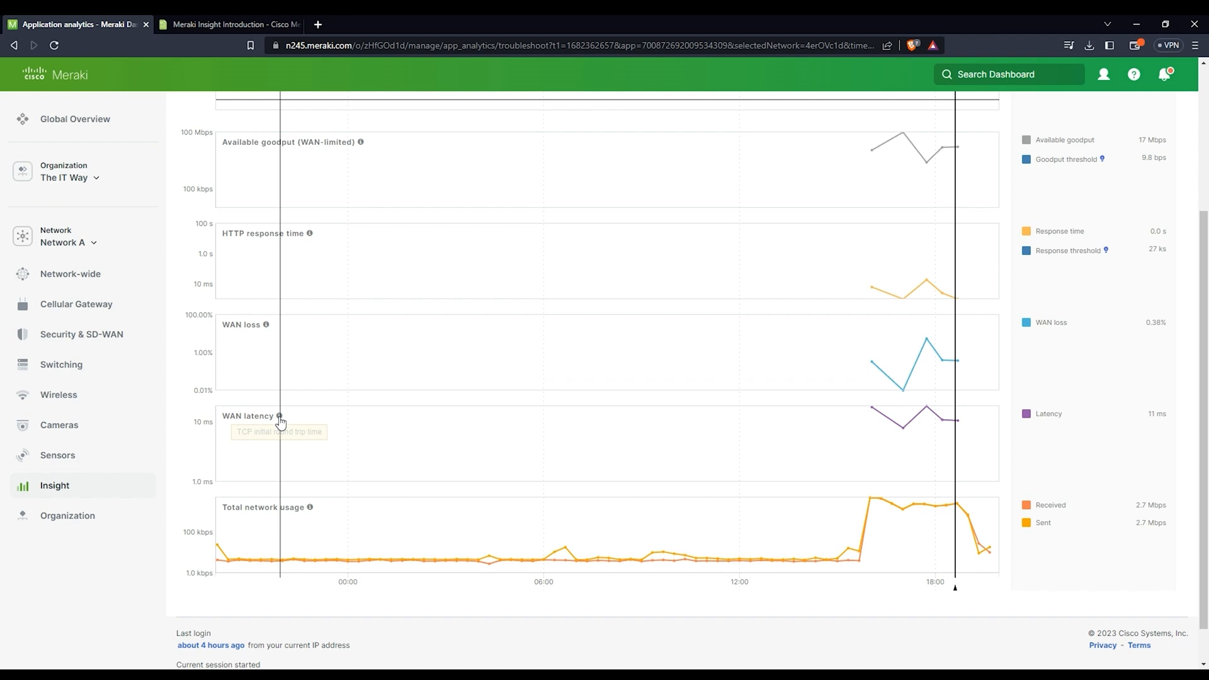
mouse_move(310, 518)
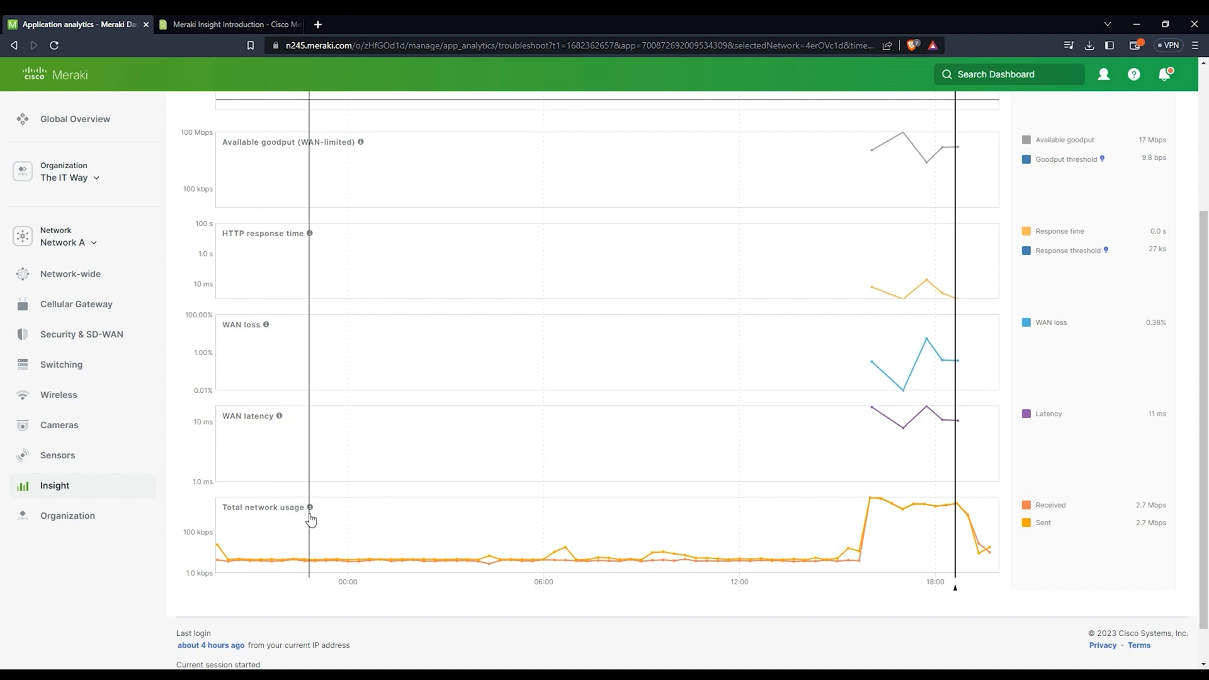
mouse_move(310, 507)
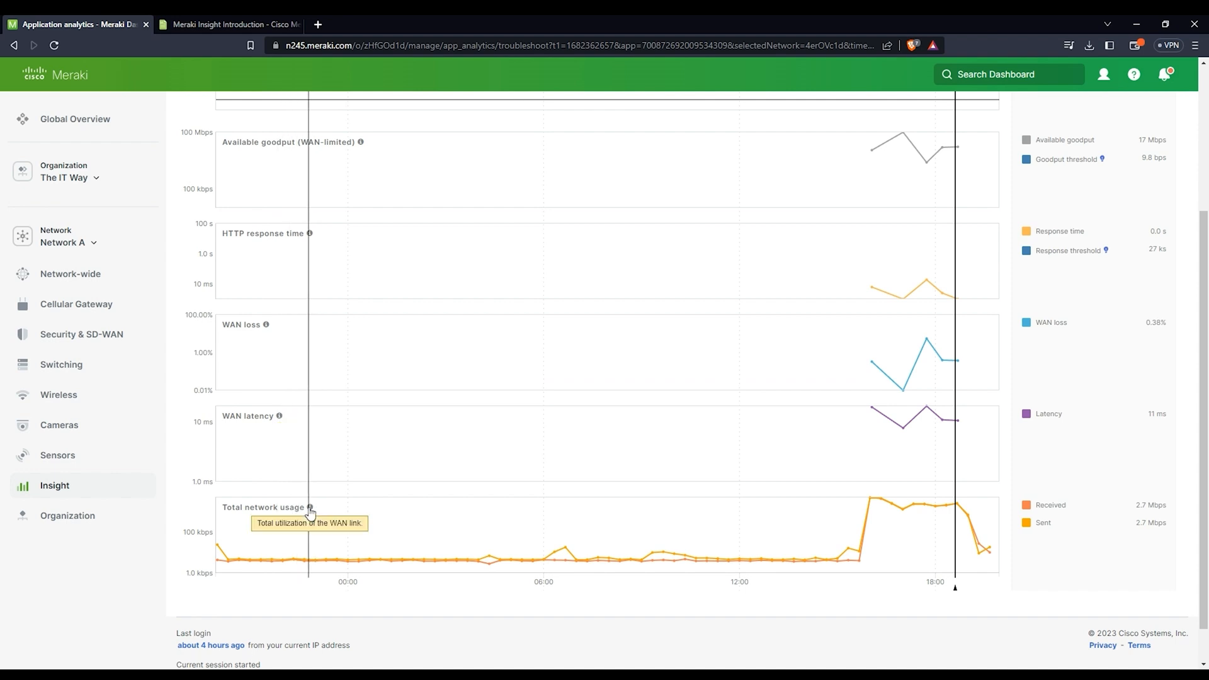
mouse_move(707, 451)
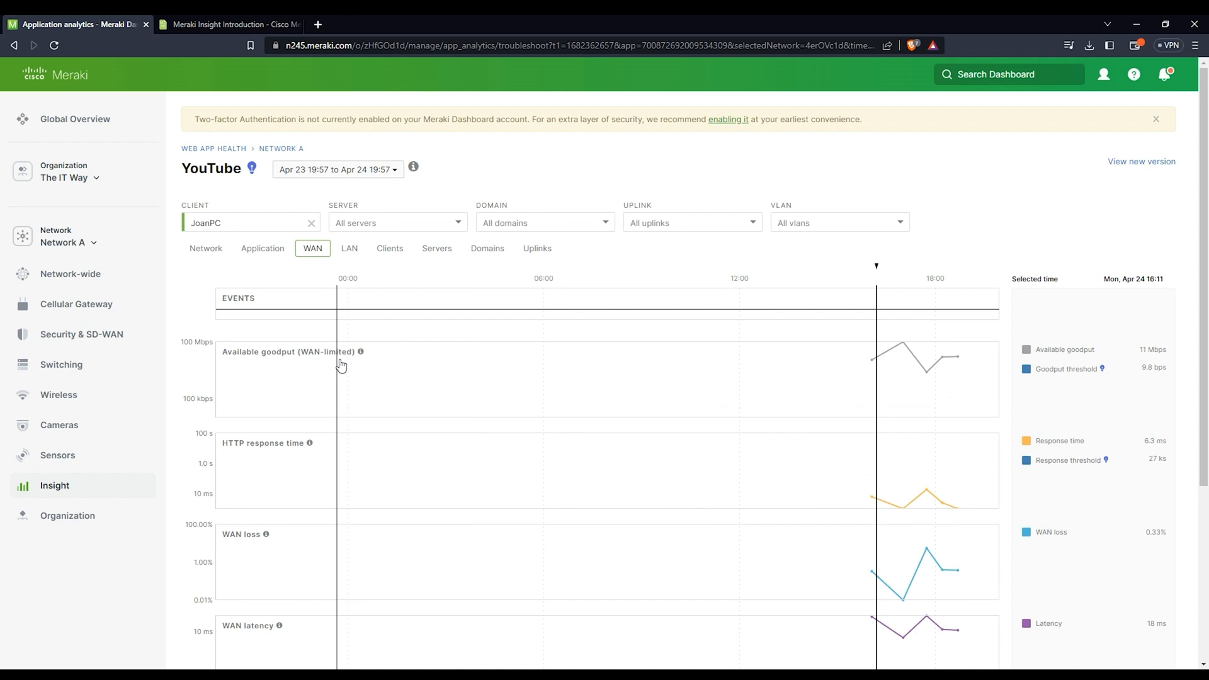
click(349, 248)
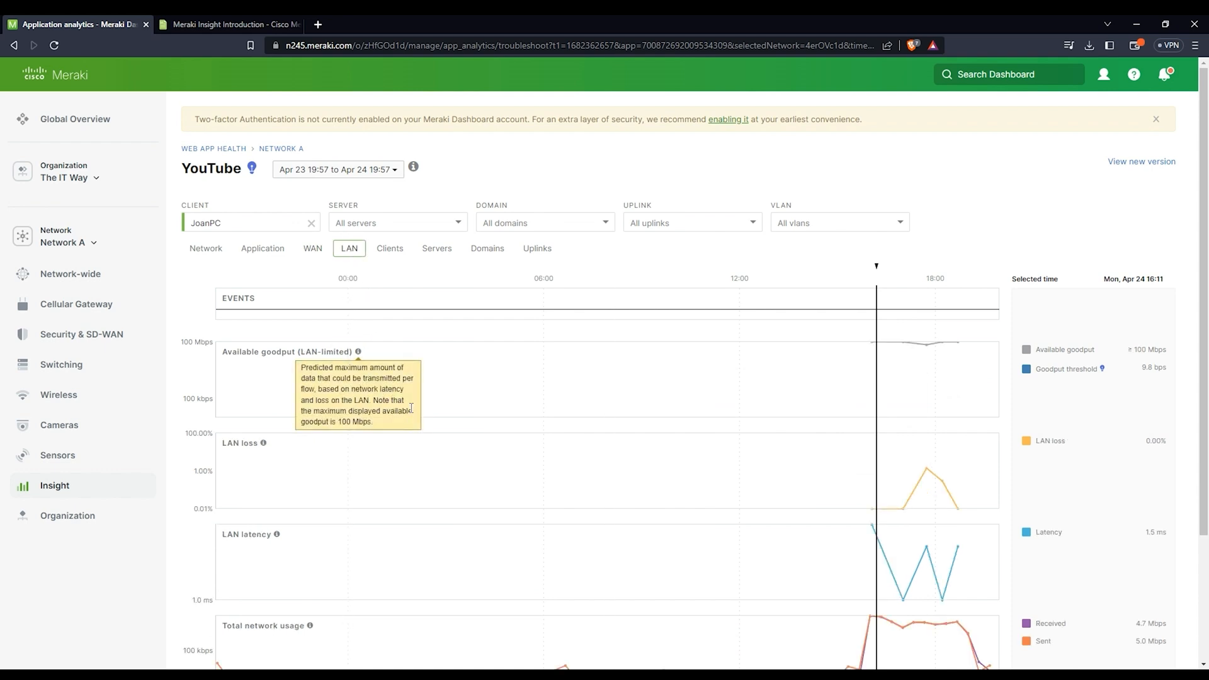
mouse_move(249, 520)
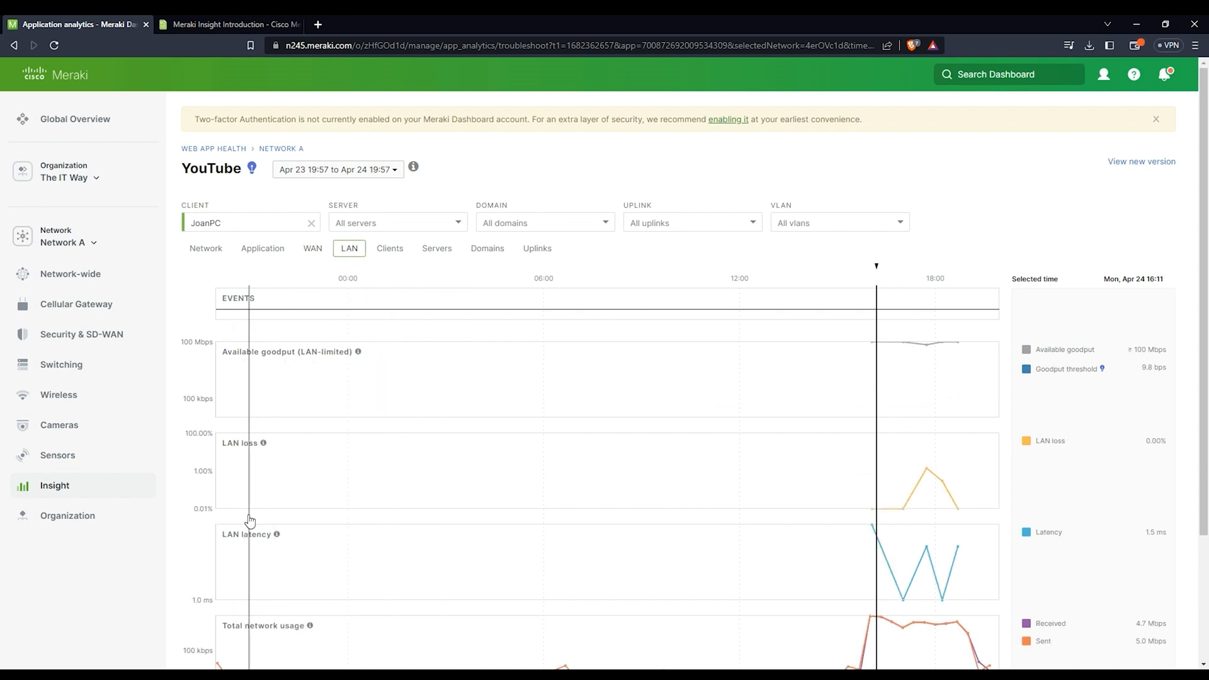
mouse_move(312, 253)
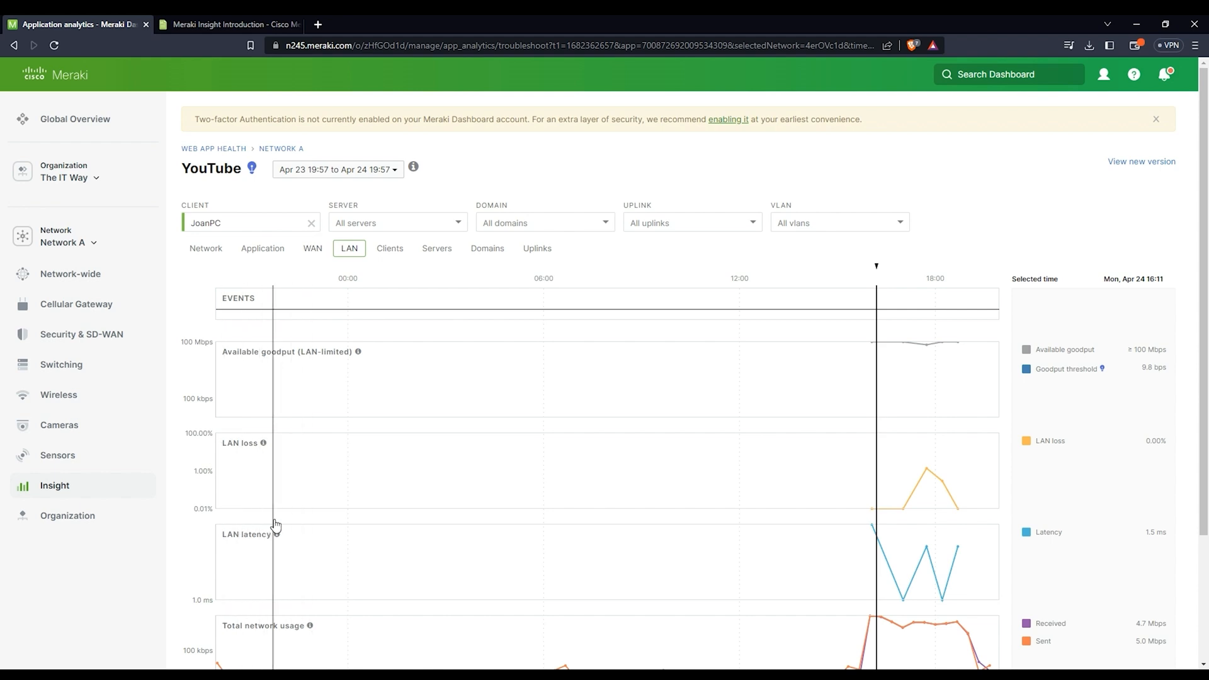
mouse_move(398, 267)
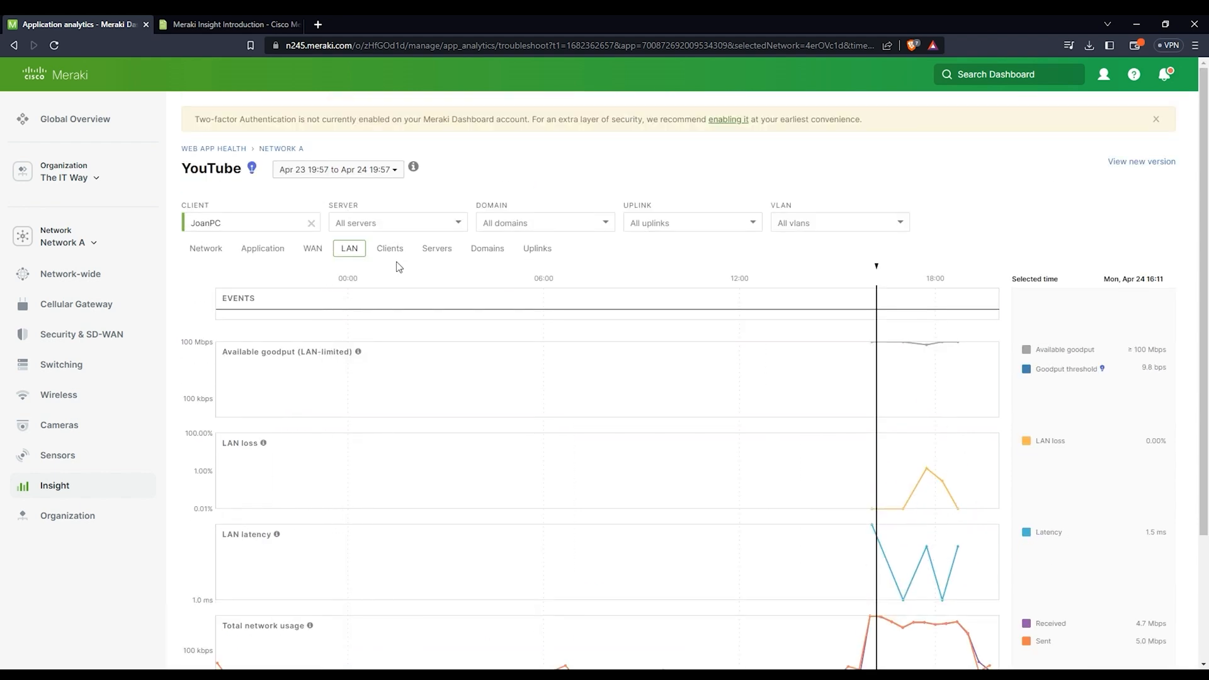
Step: Show the YouTube Clients table listing JoanPC with score 99, 38 requests and 3.2 Mbps goodput
click(389, 248)
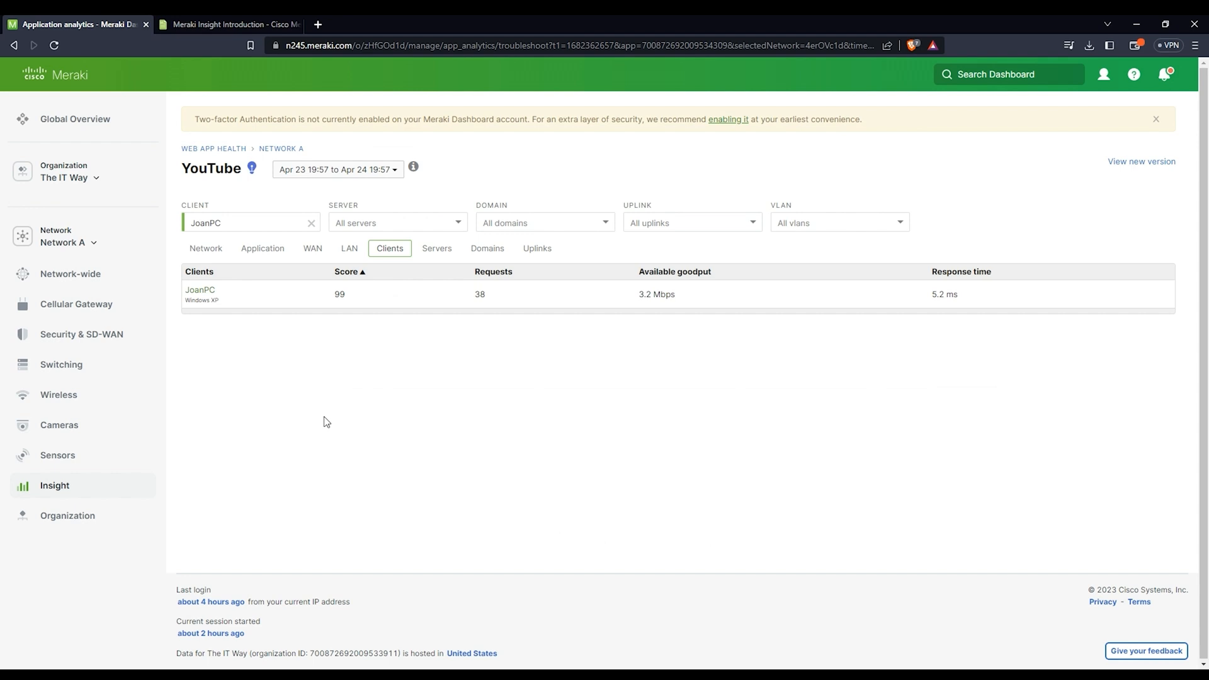
Step: Break YouTube health down by server, listing eight server IPs with scores 99–100
double_click(338, 294)
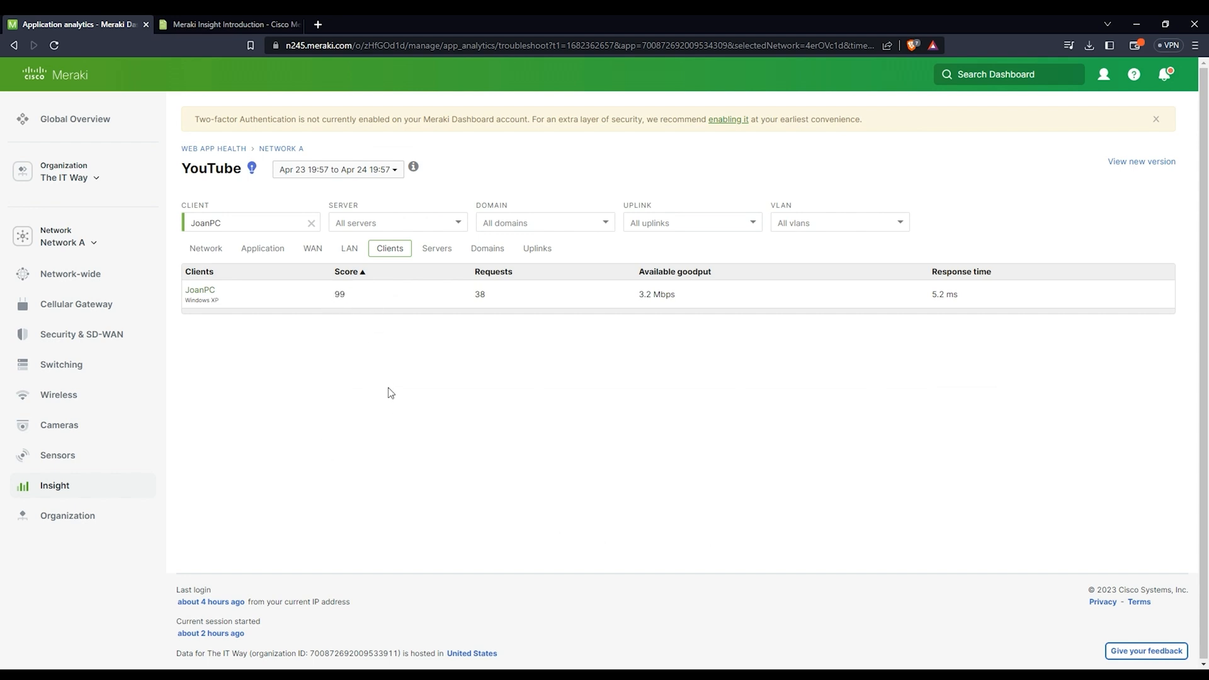
mouse_move(661, 291)
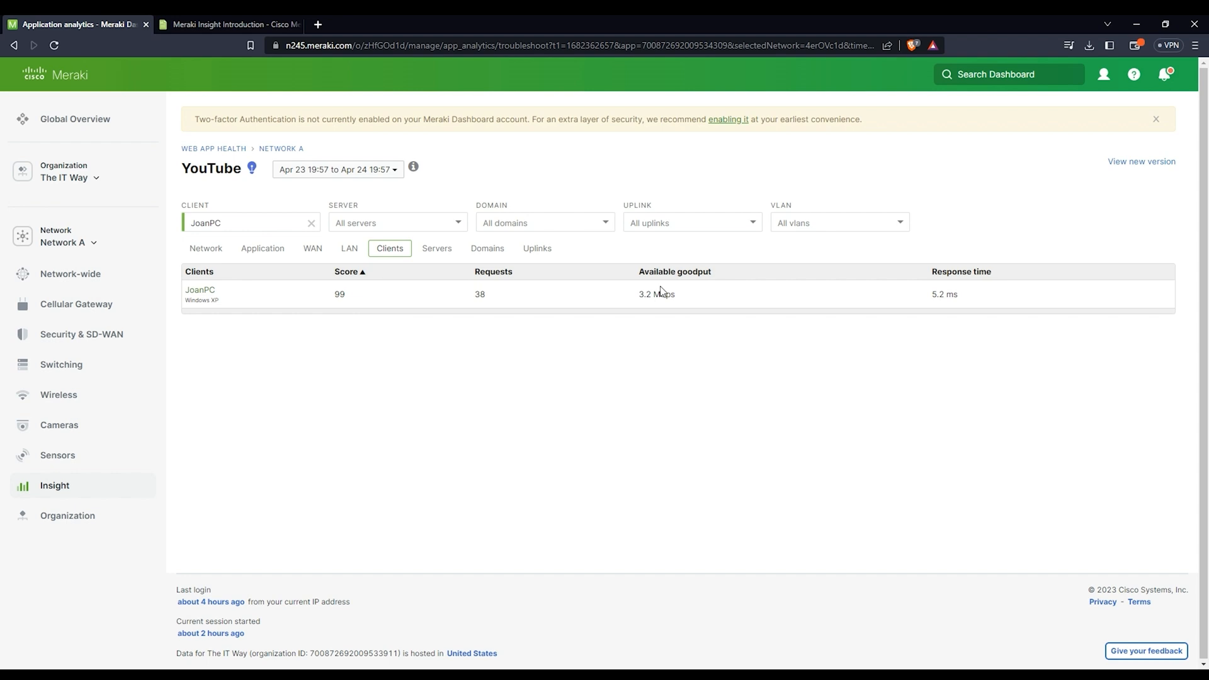
mouse_move(638, 385)
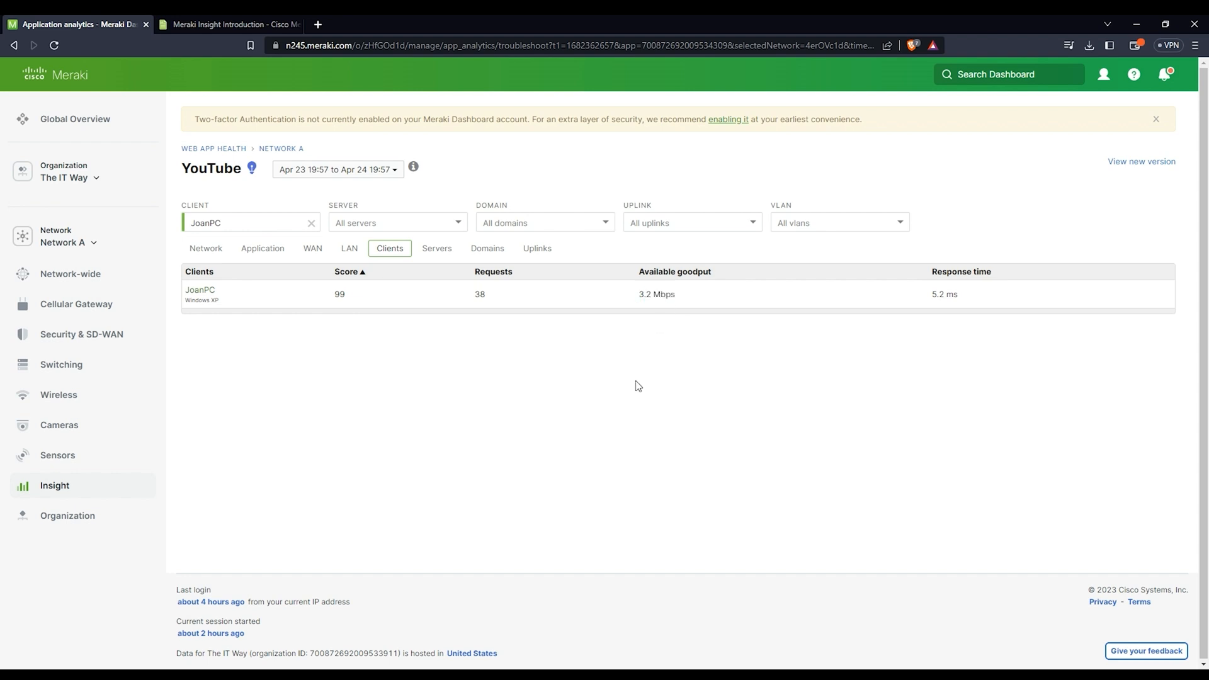
mouse_move(631, 375)
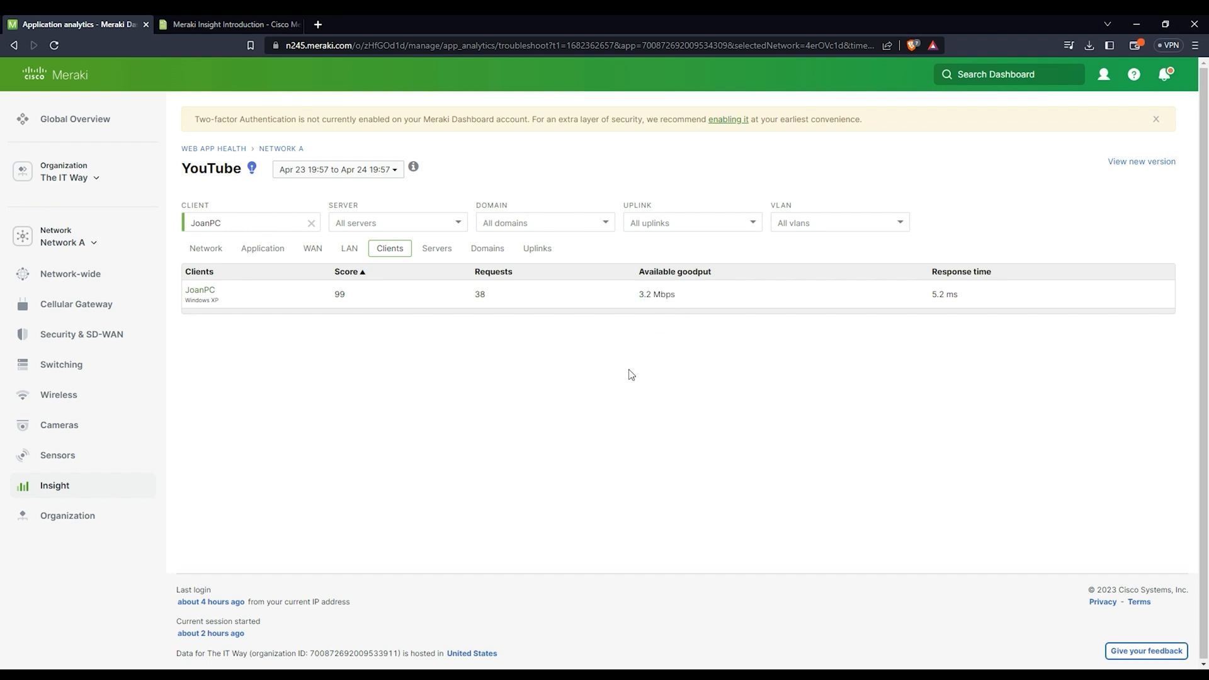
mouse_move(939, 305)
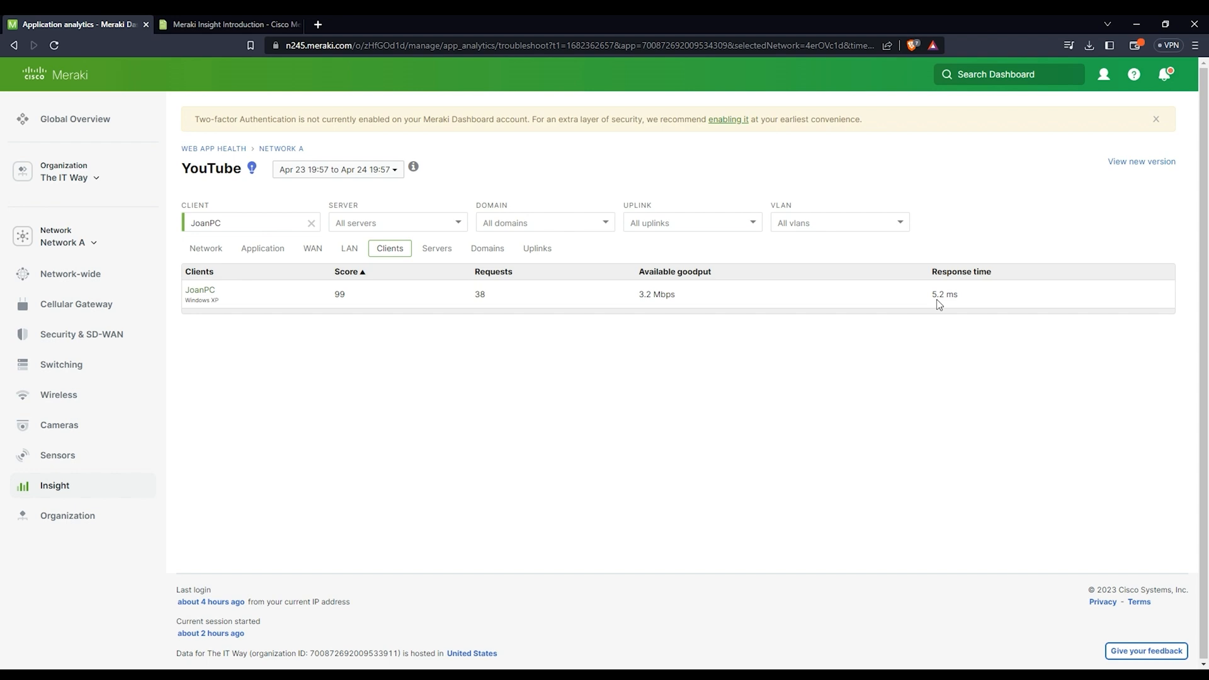
mouse_move(437, 254)
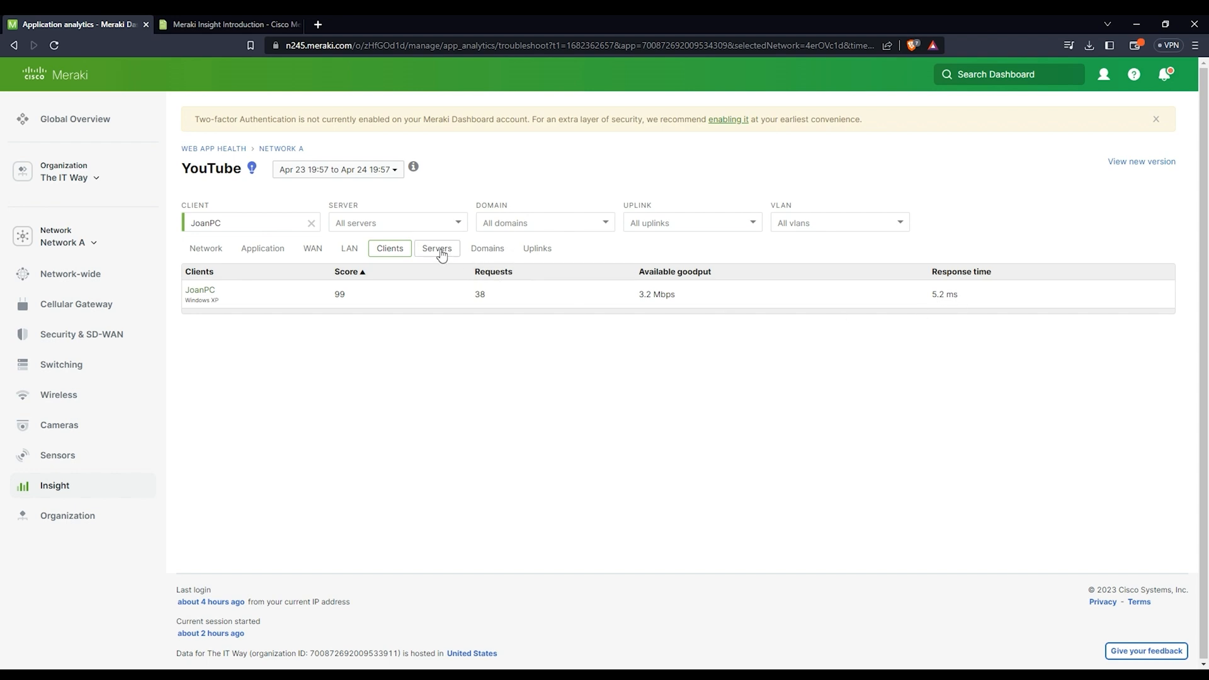
click(437, 248)
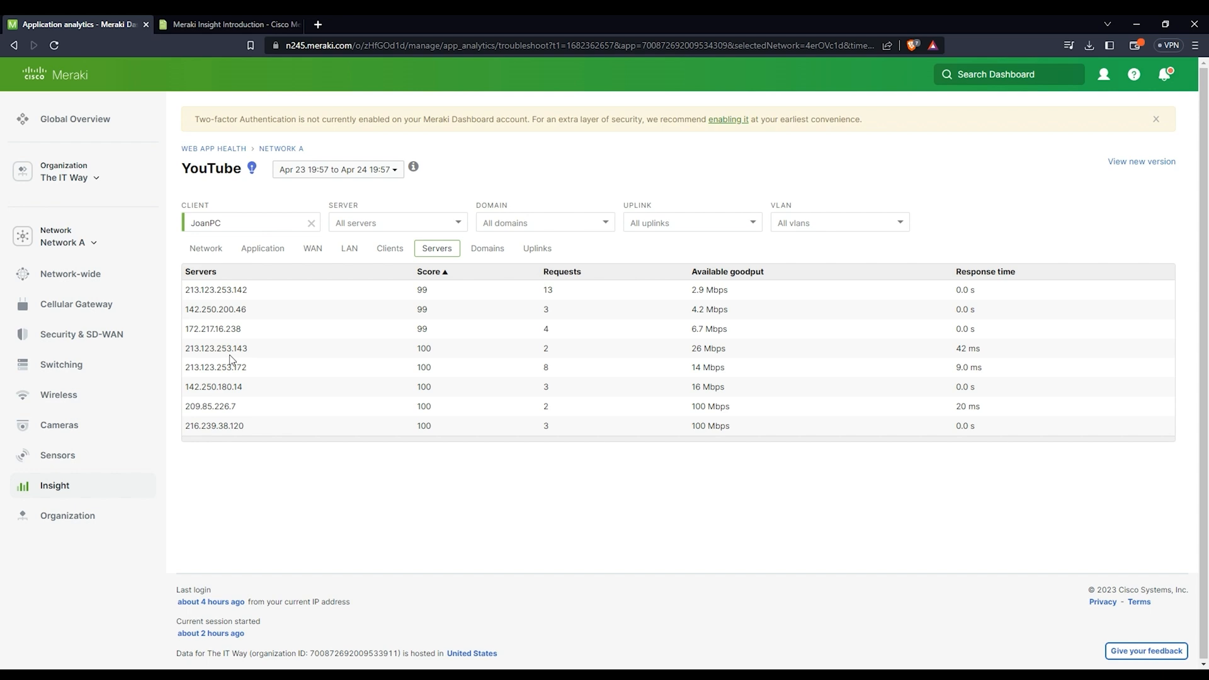
mouse_move(455, 446)
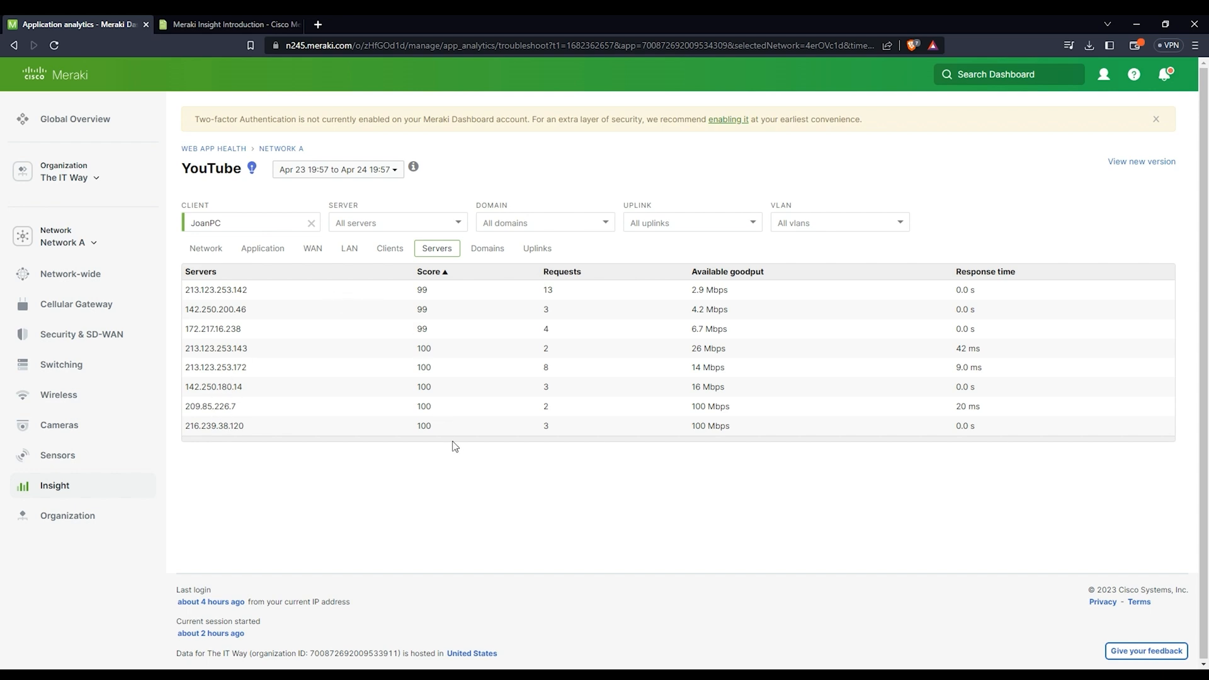
mouse_move(683, 439)
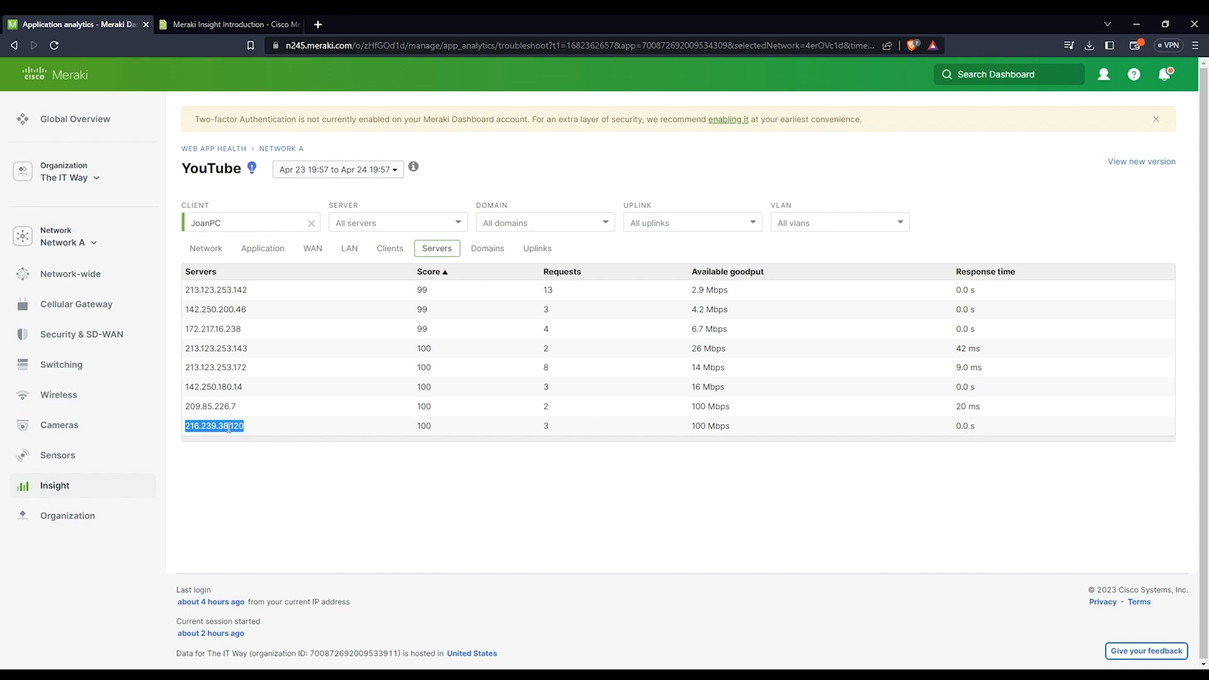
Step: View the Domains and Servers breakdowns, then Uplinks showing btcentralplus.com with score 99 and 38 requests
click(486, 248)
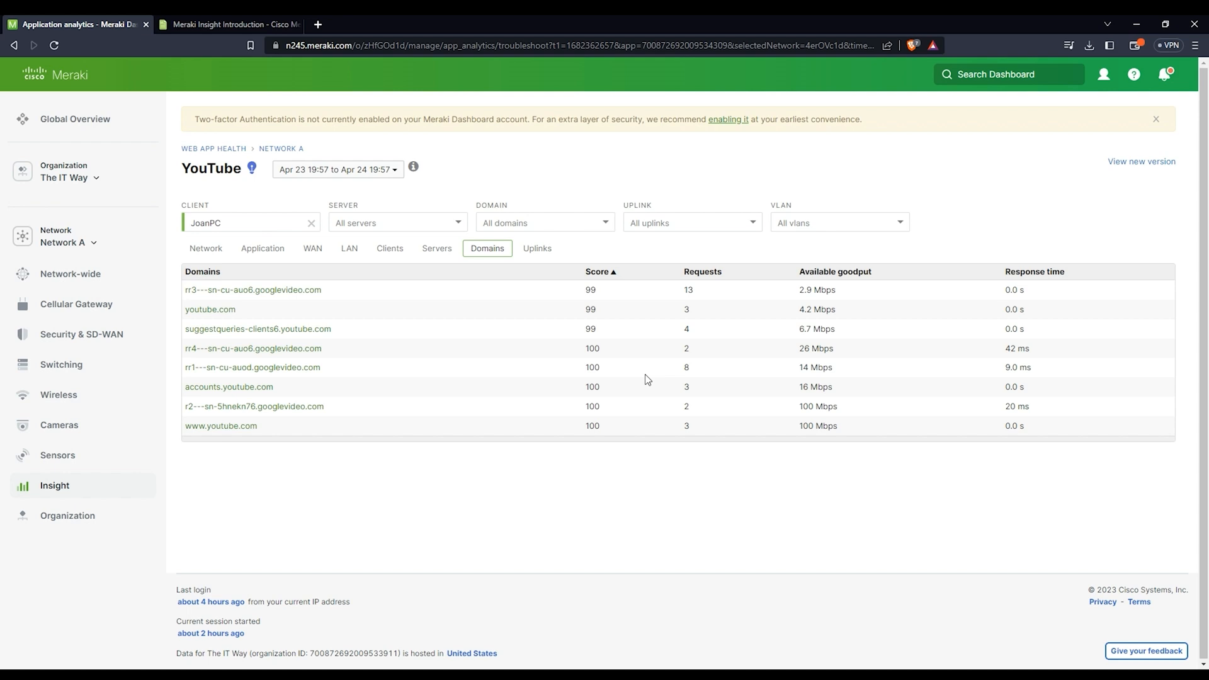
mouse_move(309, 335)
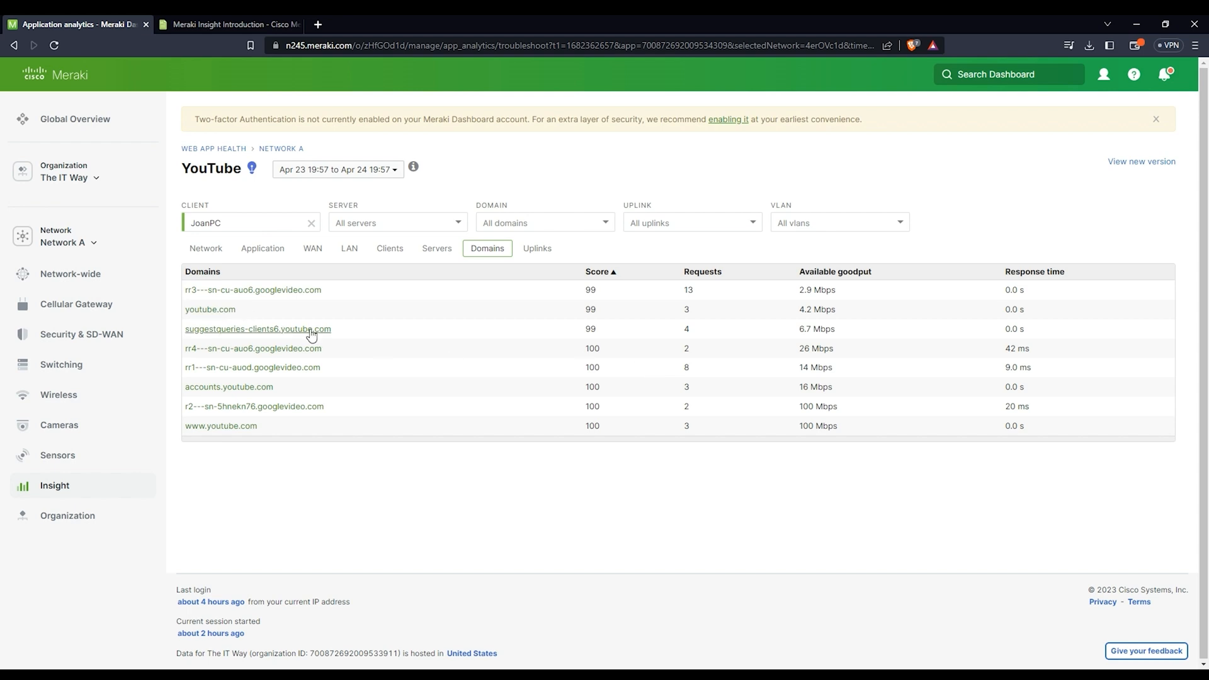
mouse_move(1024, 364)
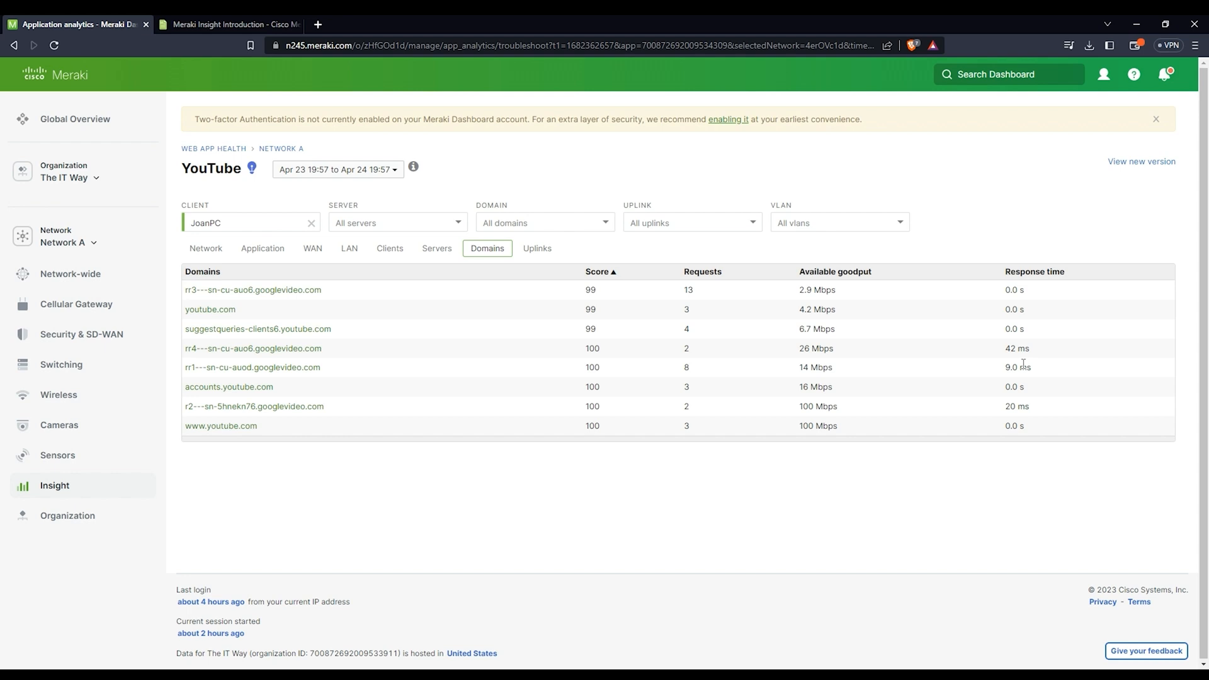
mouse_move(536, 309)
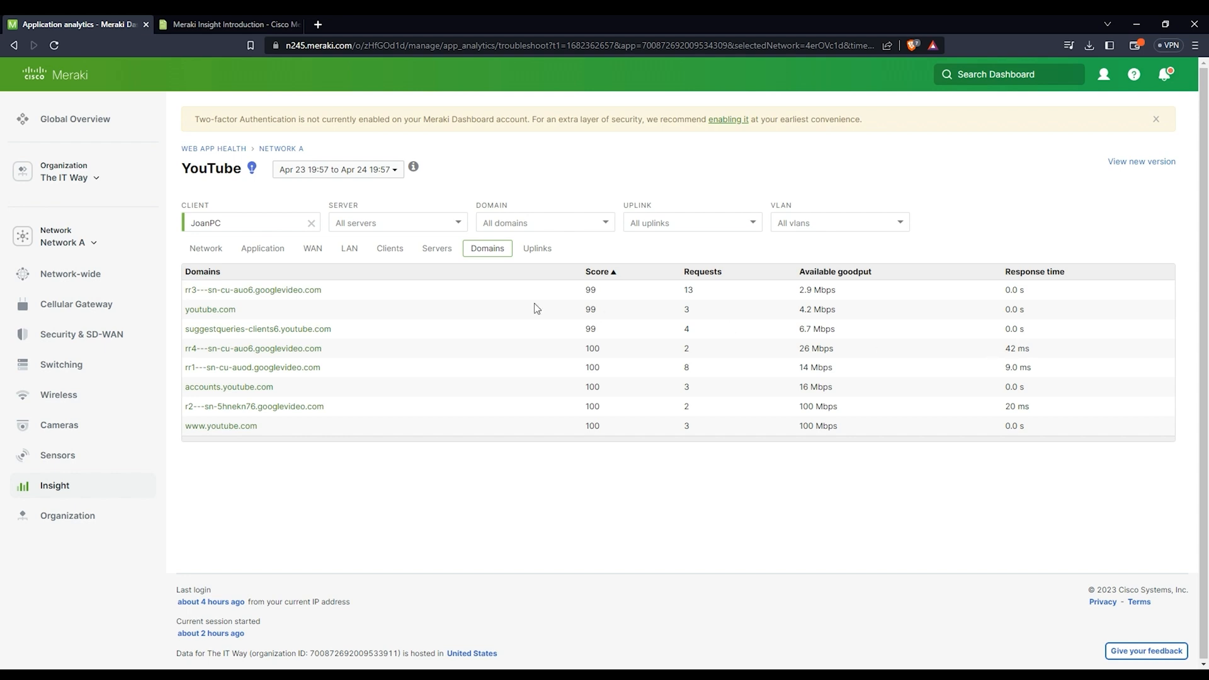
click(437, 248)
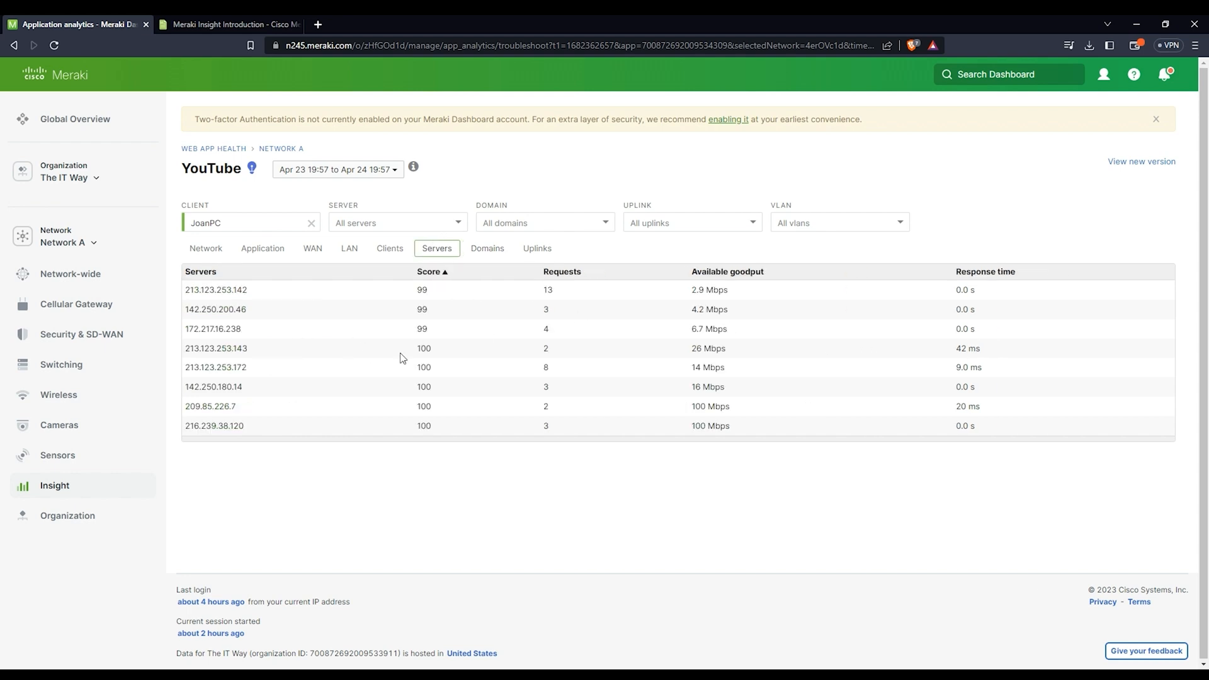
mouse_move(709, 345)
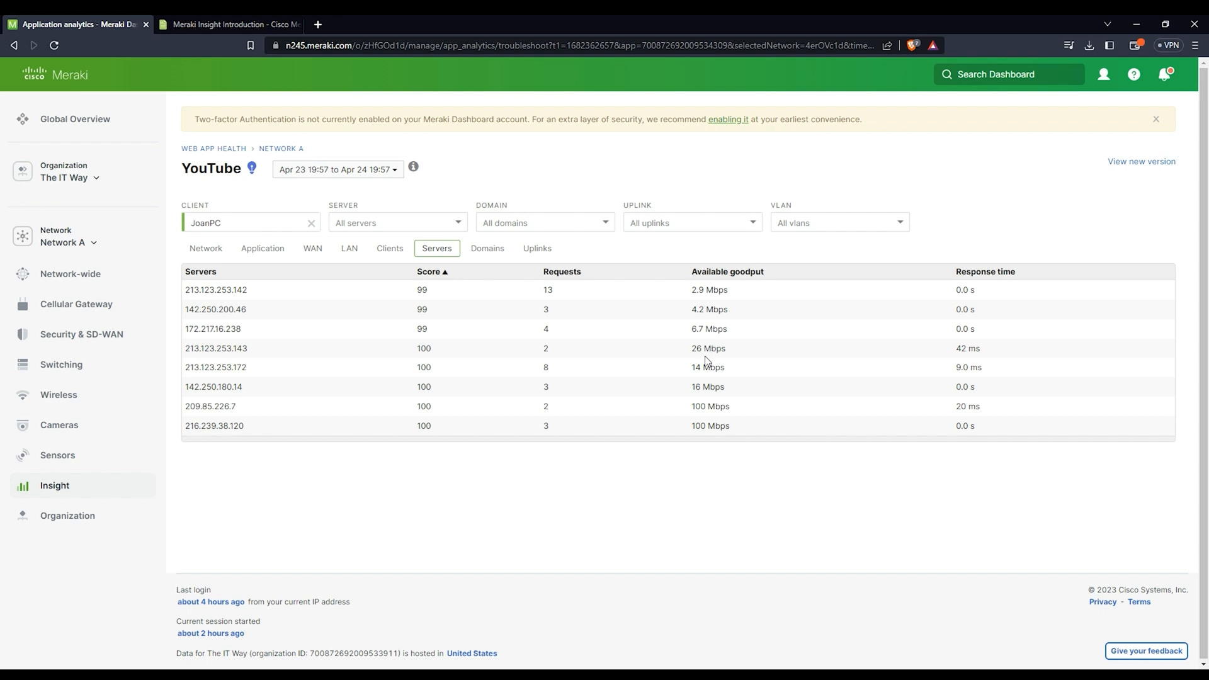
mouse_move(705, 343)
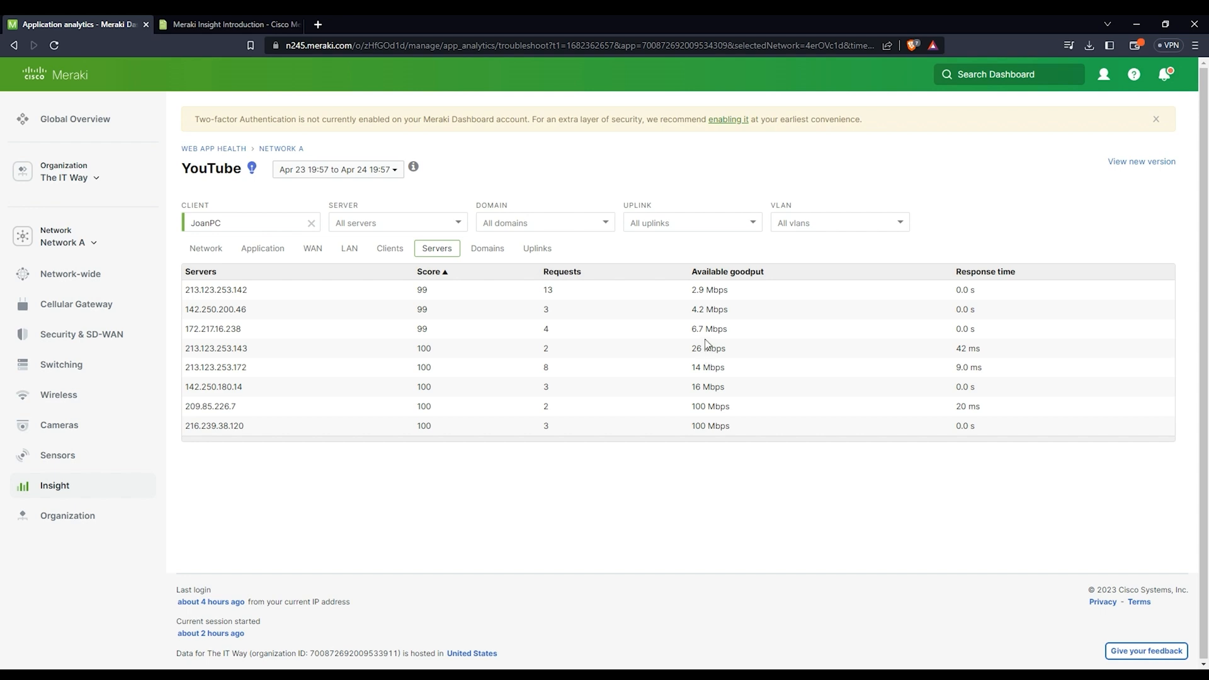
mouse_move(600, 359)
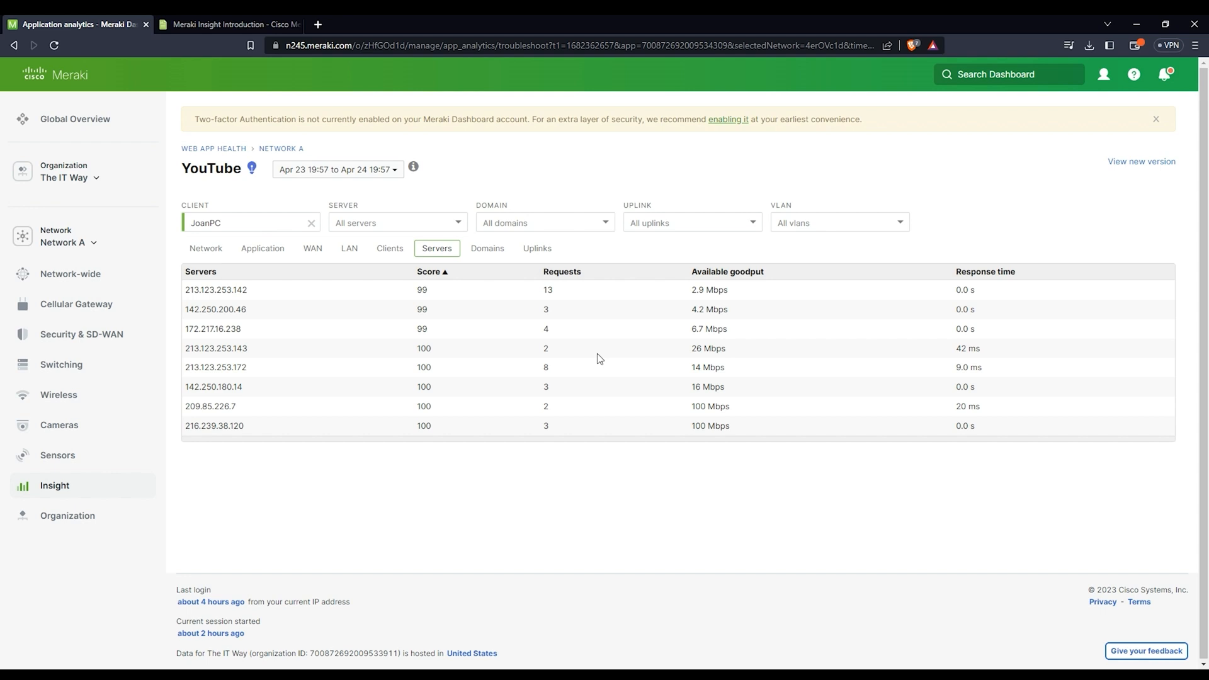
mouse_move(563, 355)
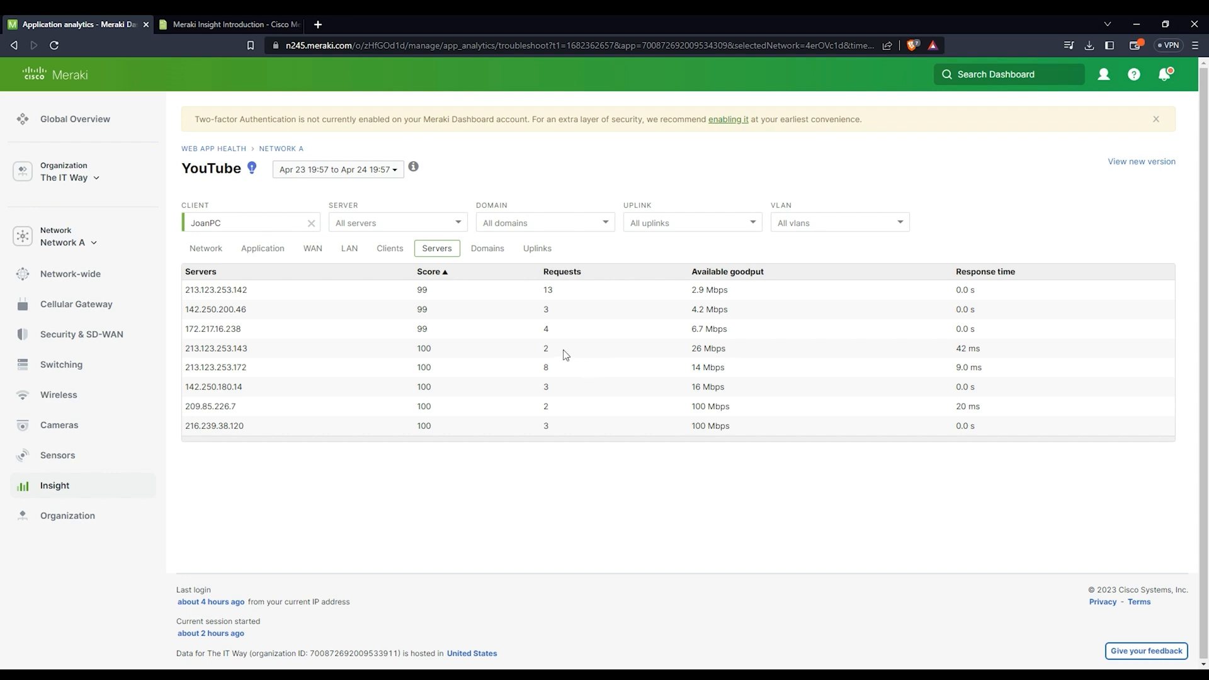
mouse_move(541, 337)
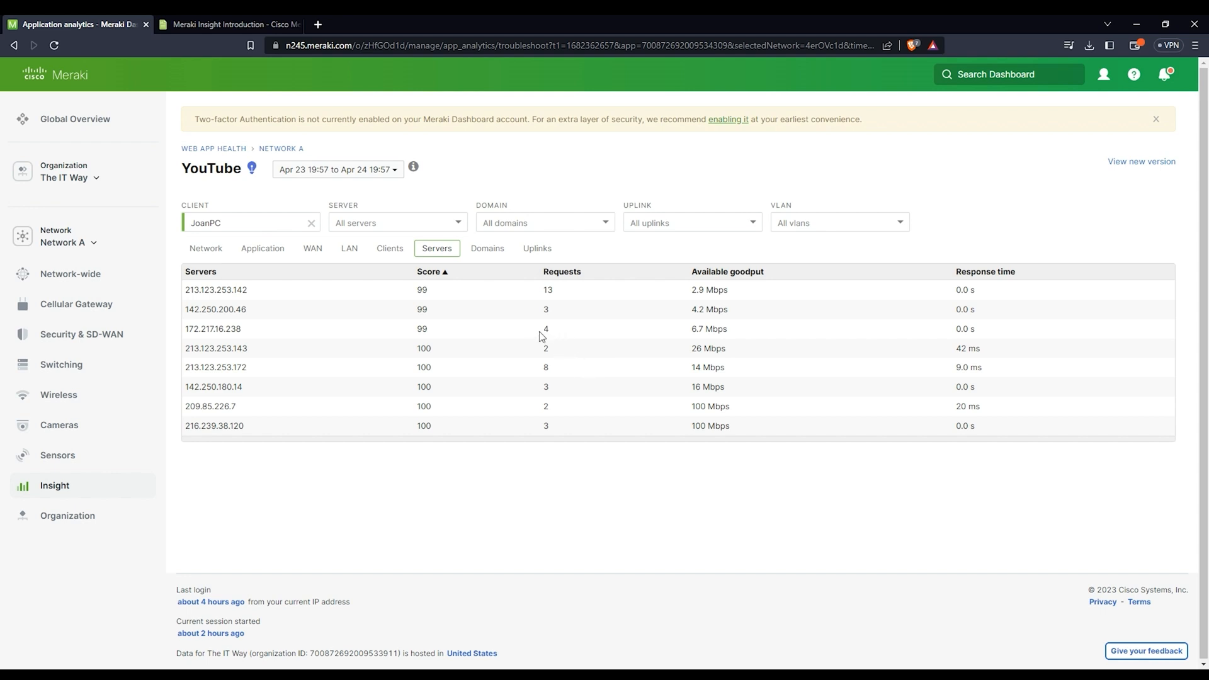
mouse_move(536, 248)
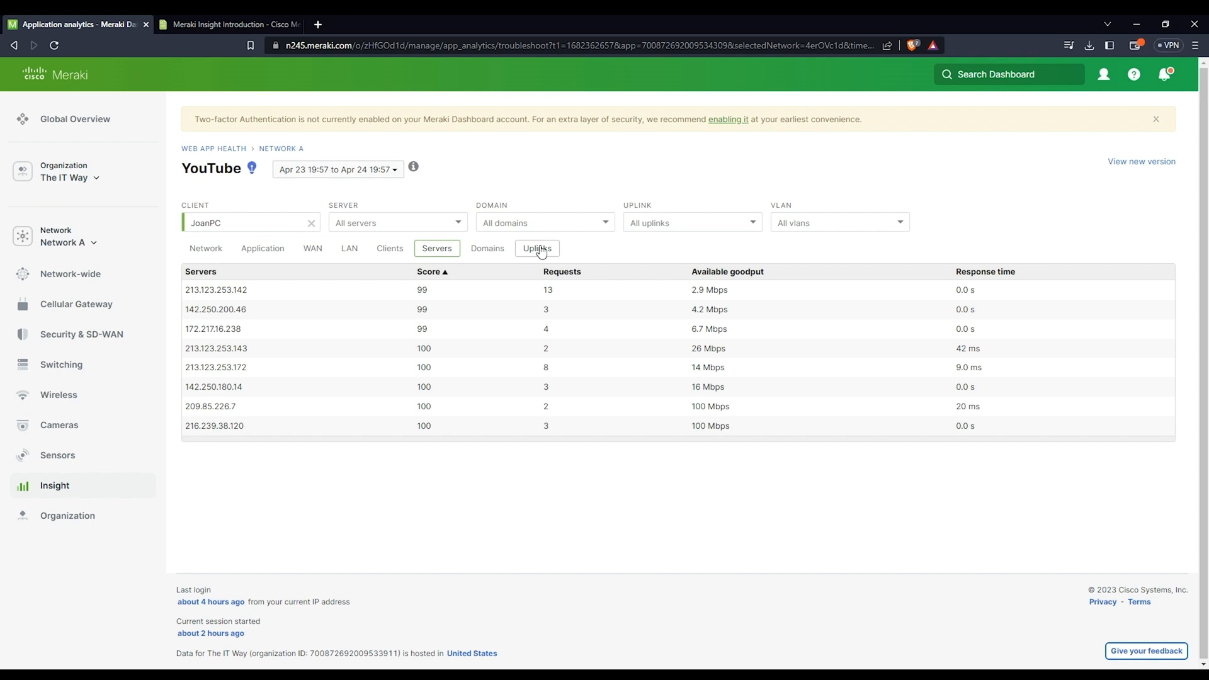
click(536, 248)
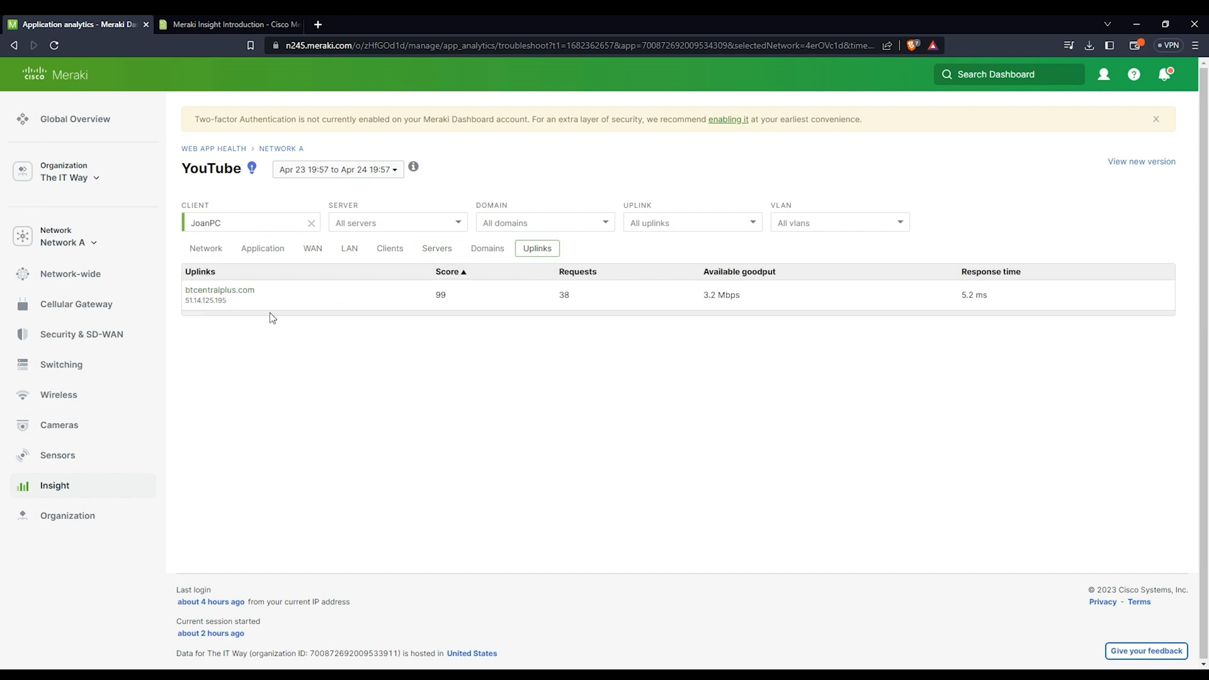
mouse_move(240, 295)
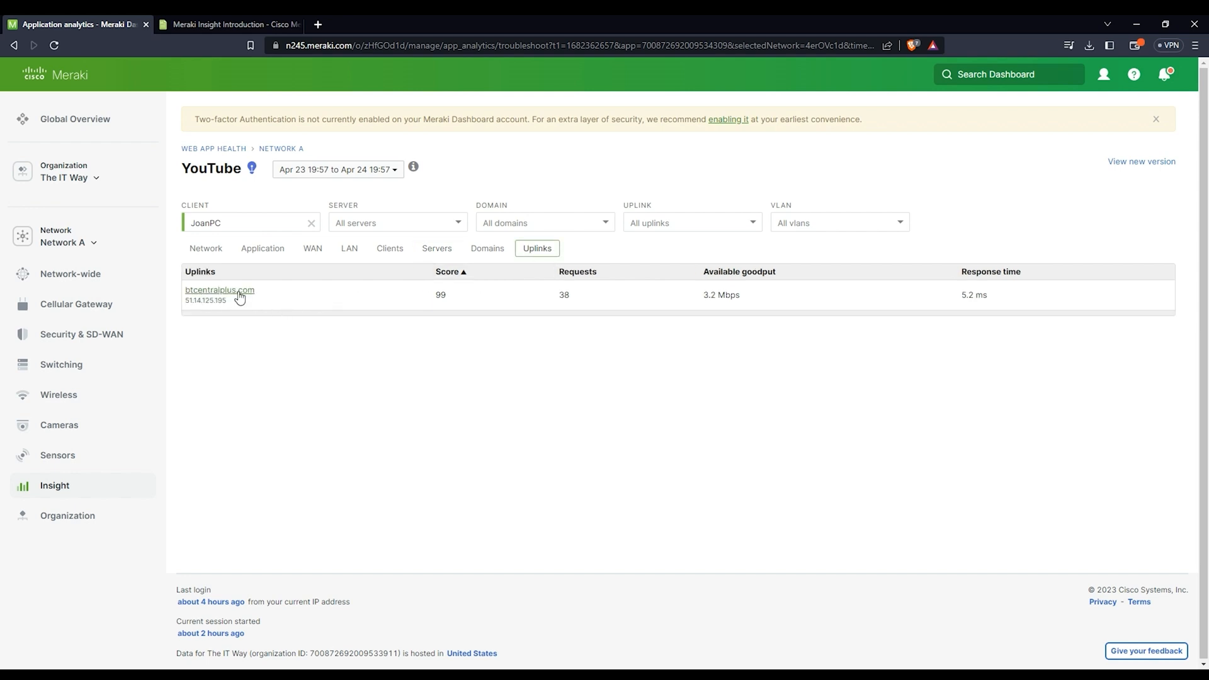
mouse_move(527, 359)
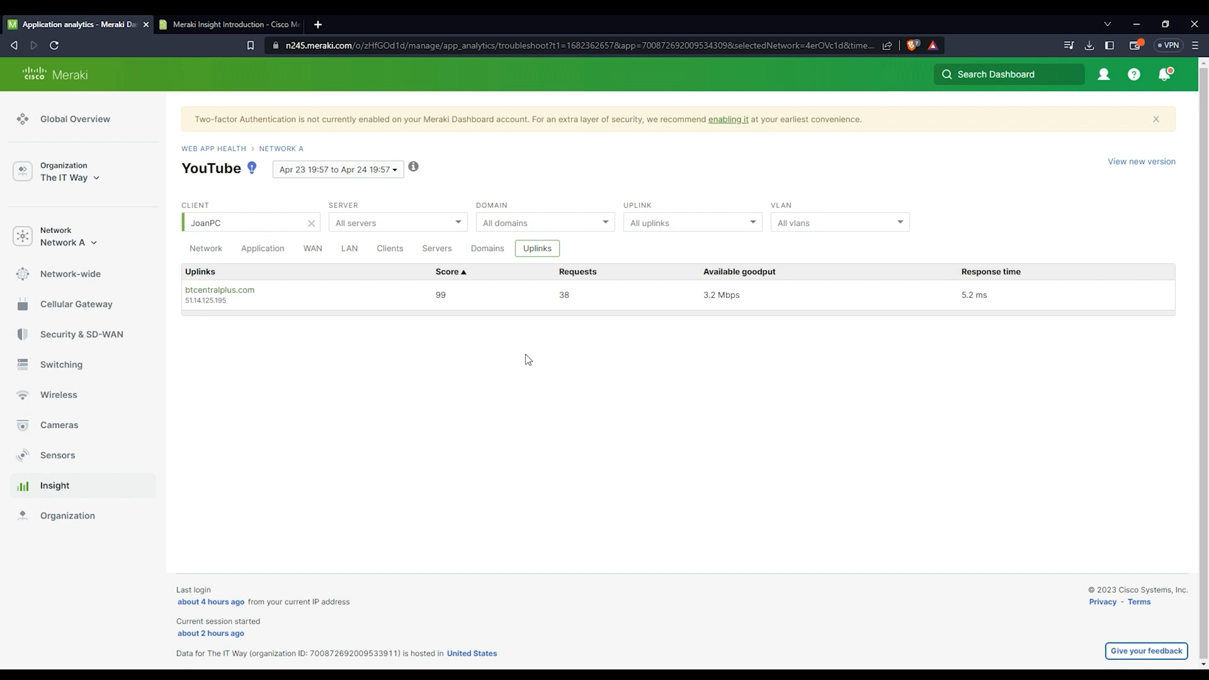
mouse_move(917, 300)
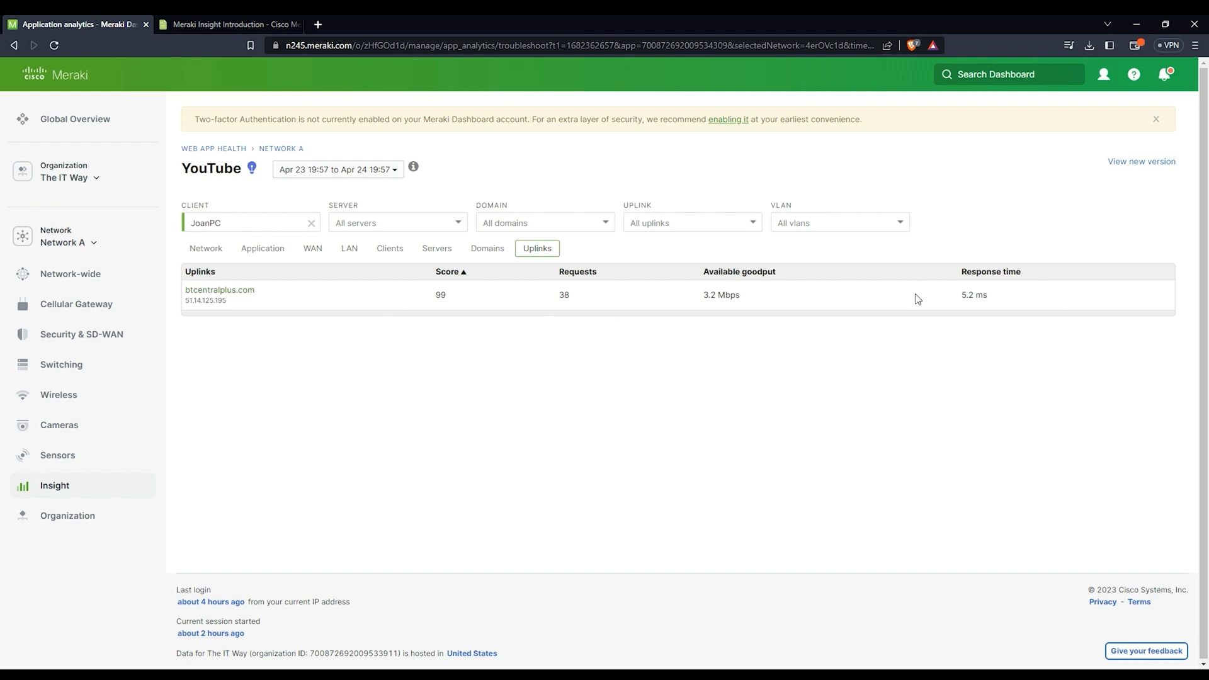
mouse_move(265, 280)
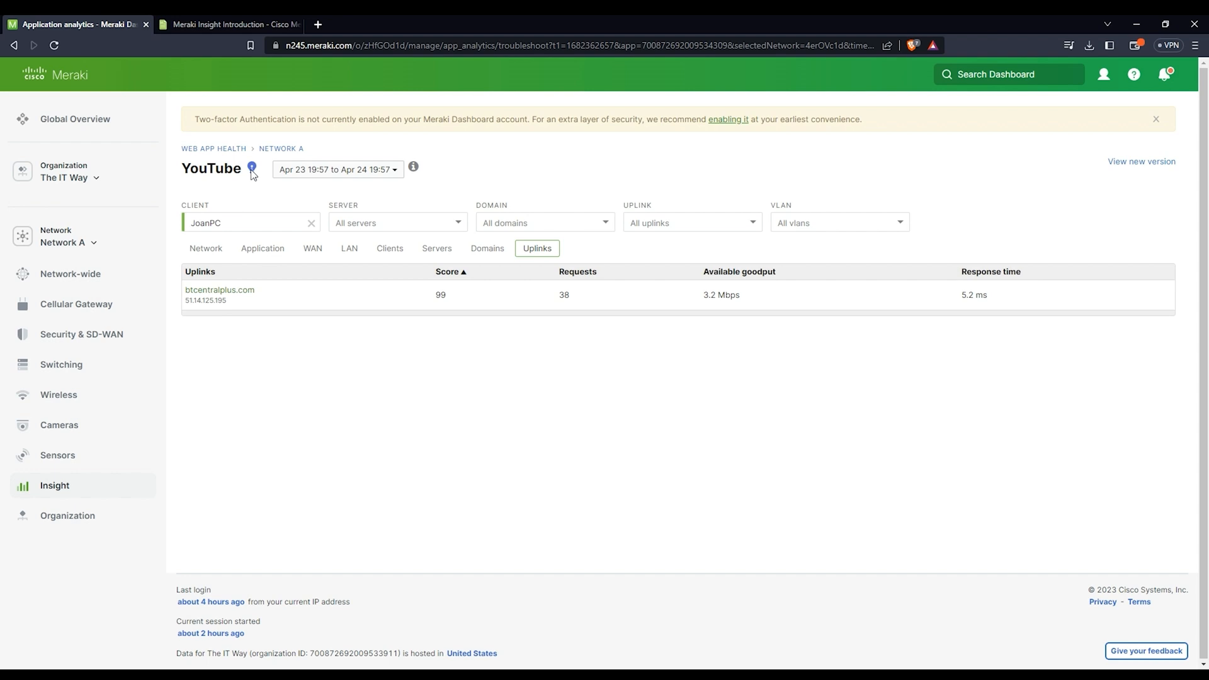
Step: Return from the YouTube detail page to the Web App Health overview via the breadcrumb
click(214, 149)
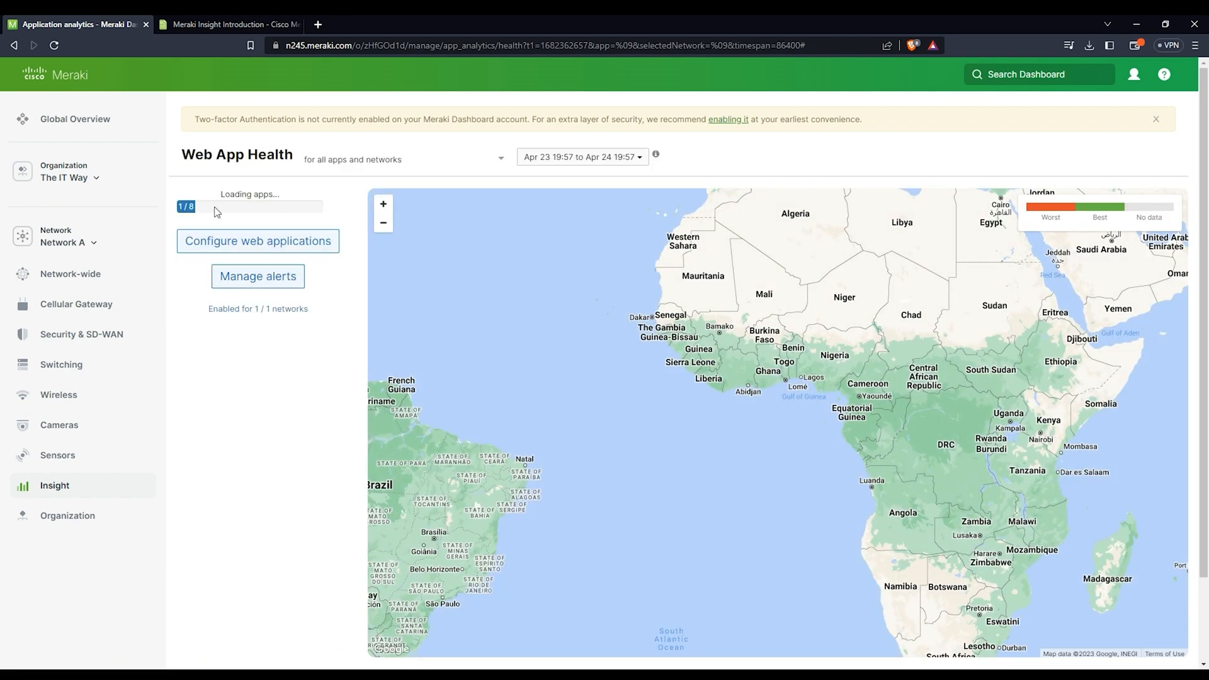
mouse_move(282, 239)
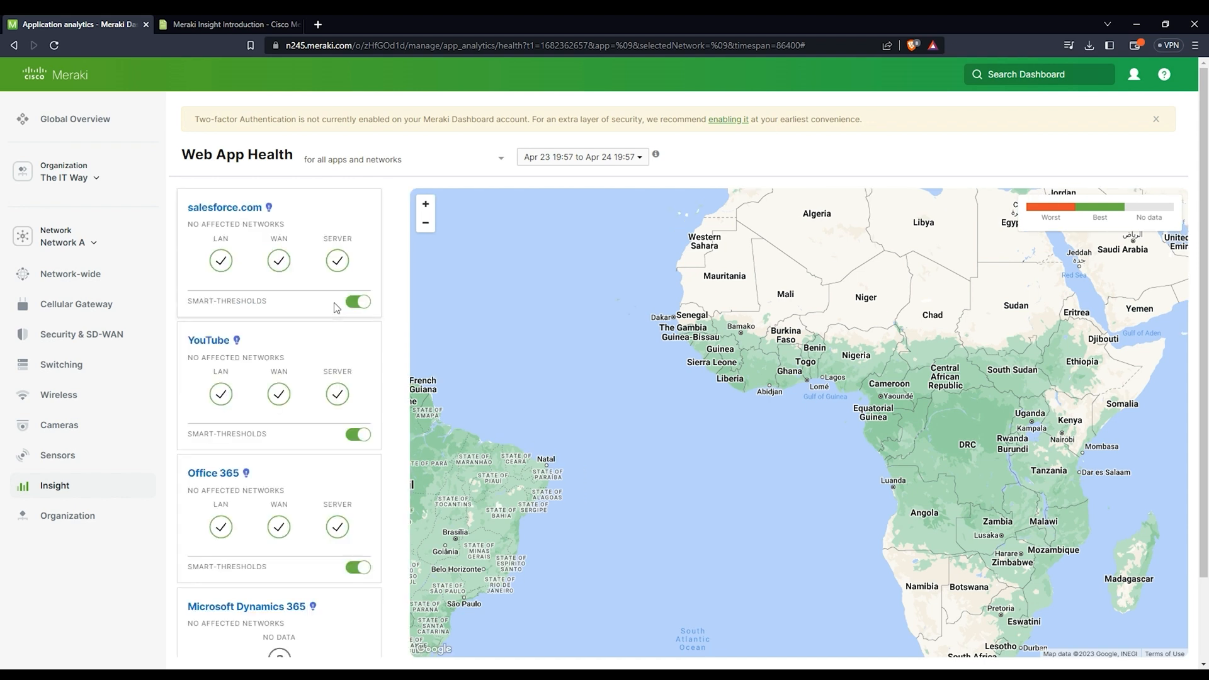
Step: Expand the Insight sidebar menu to show its Monitor and Configure pages
click(54, 485)
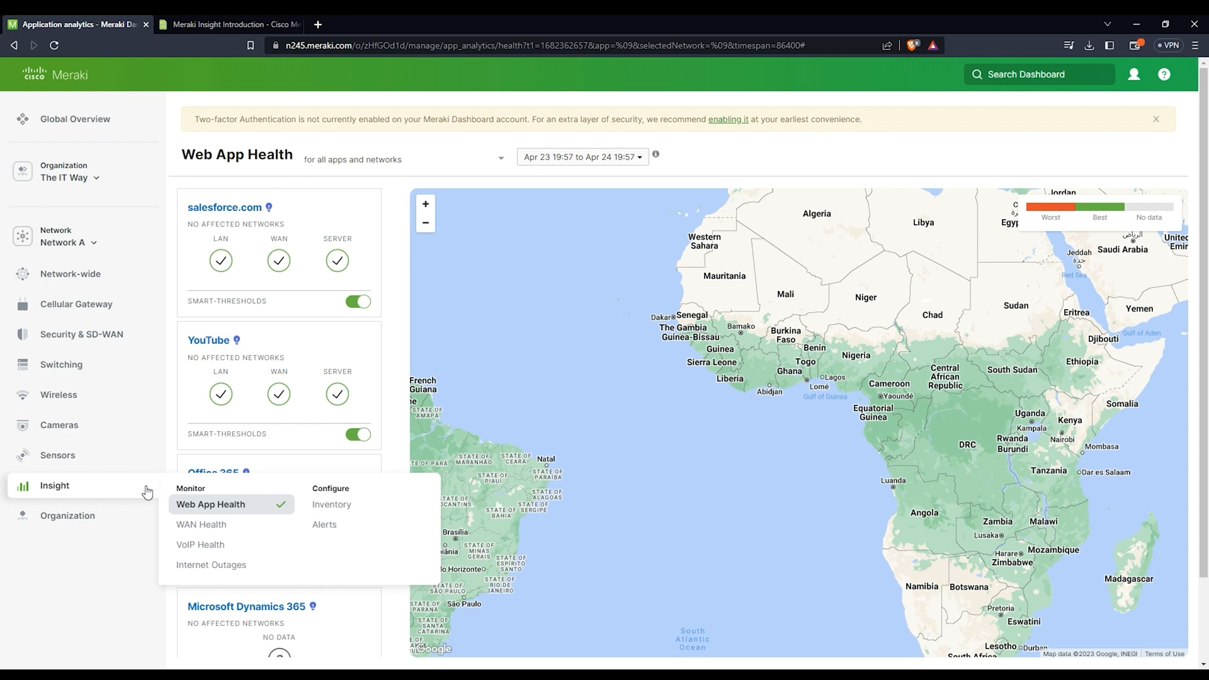
mouse_move(210, 503)
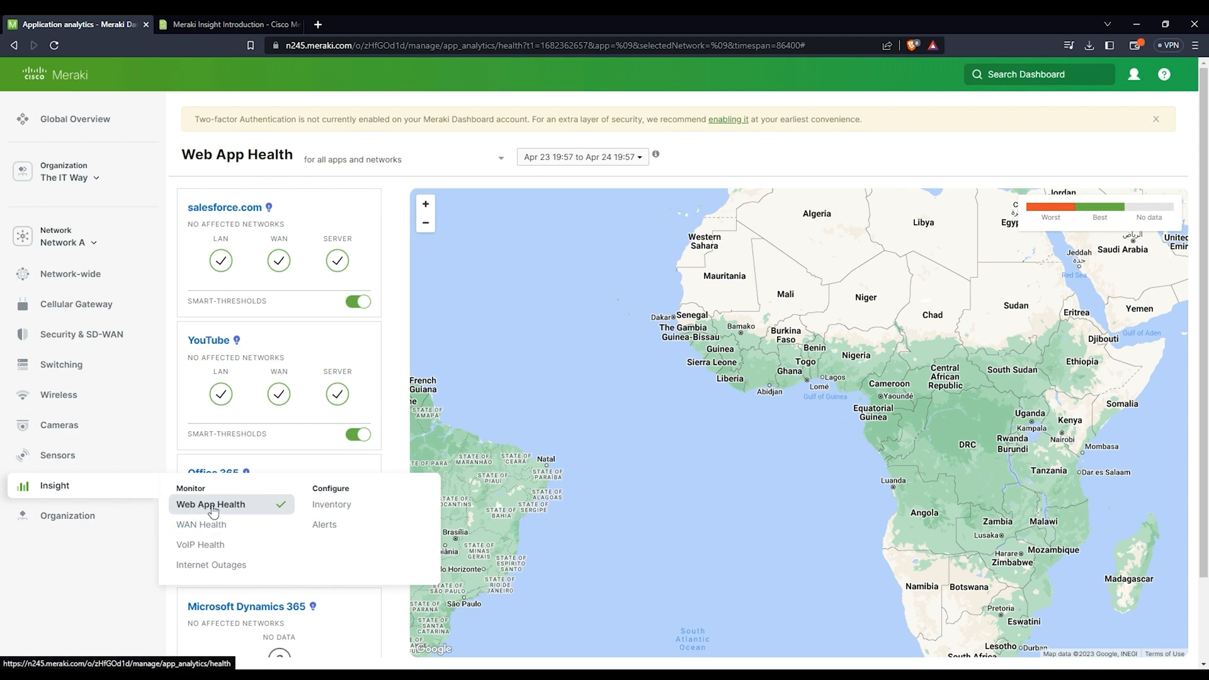
mouse_move(200, 524)
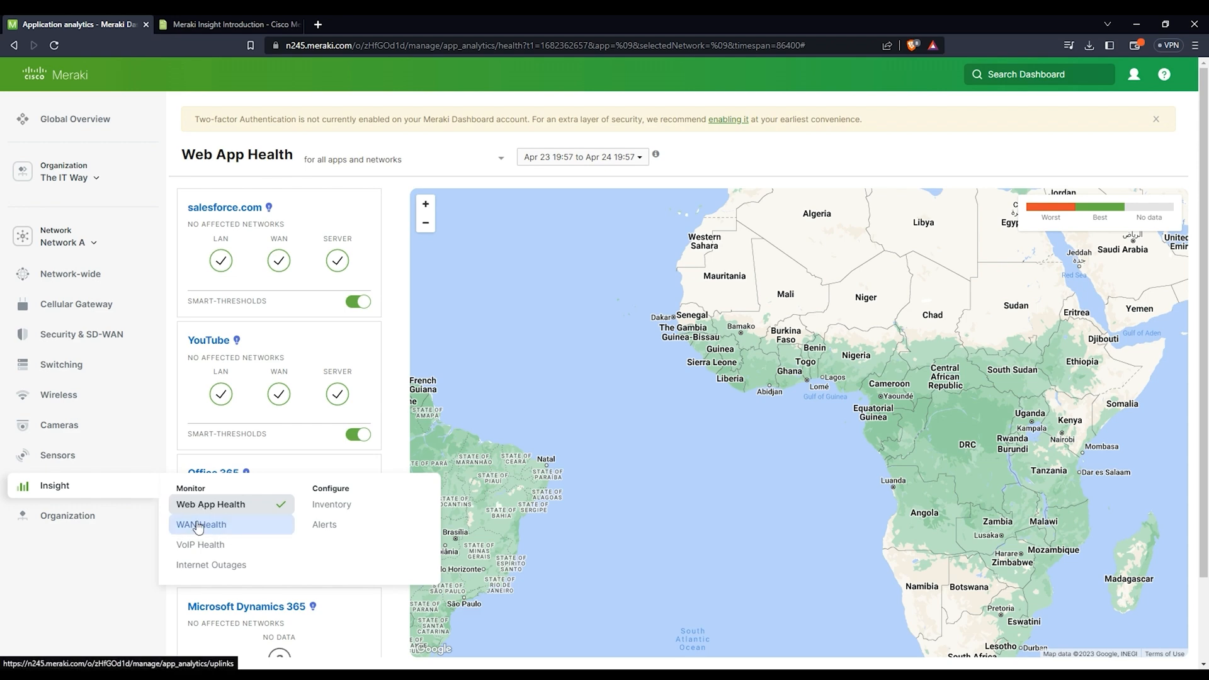